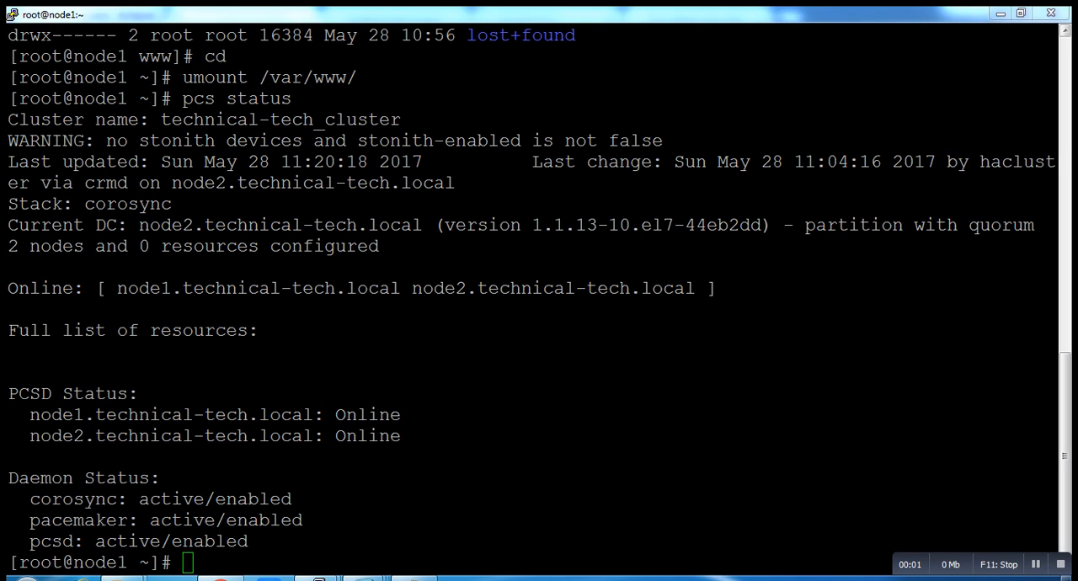
Clear the screen and run 'pcs status' on node1
type("cl")
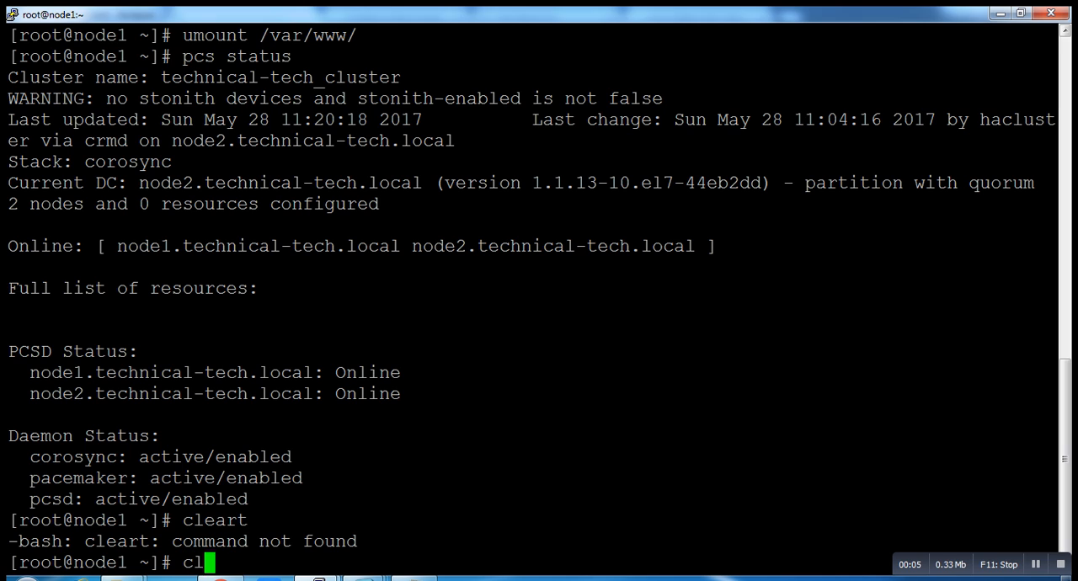
key("Return")
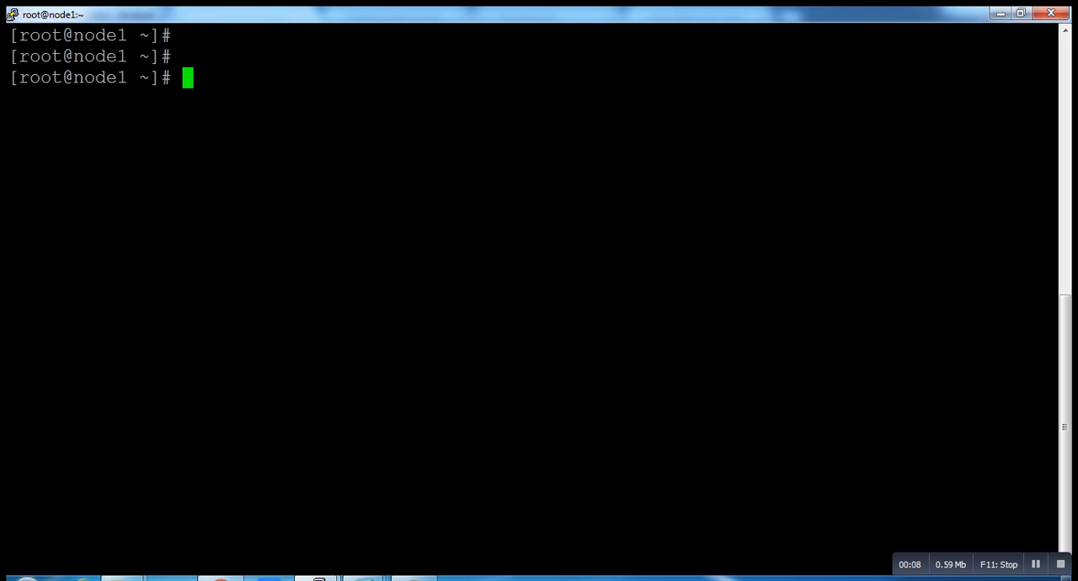
type("pcs")
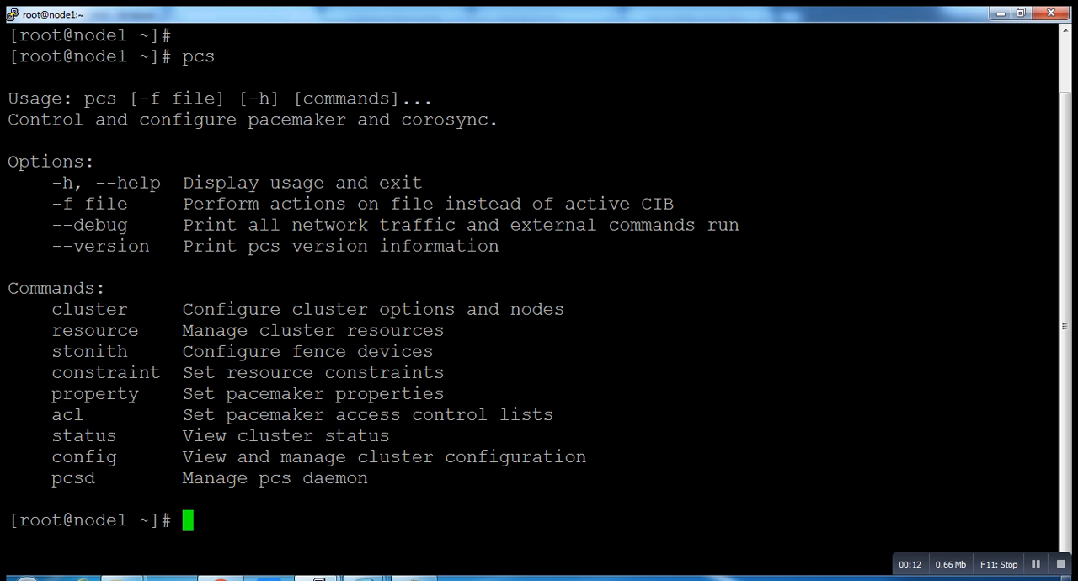
type("pcs status")
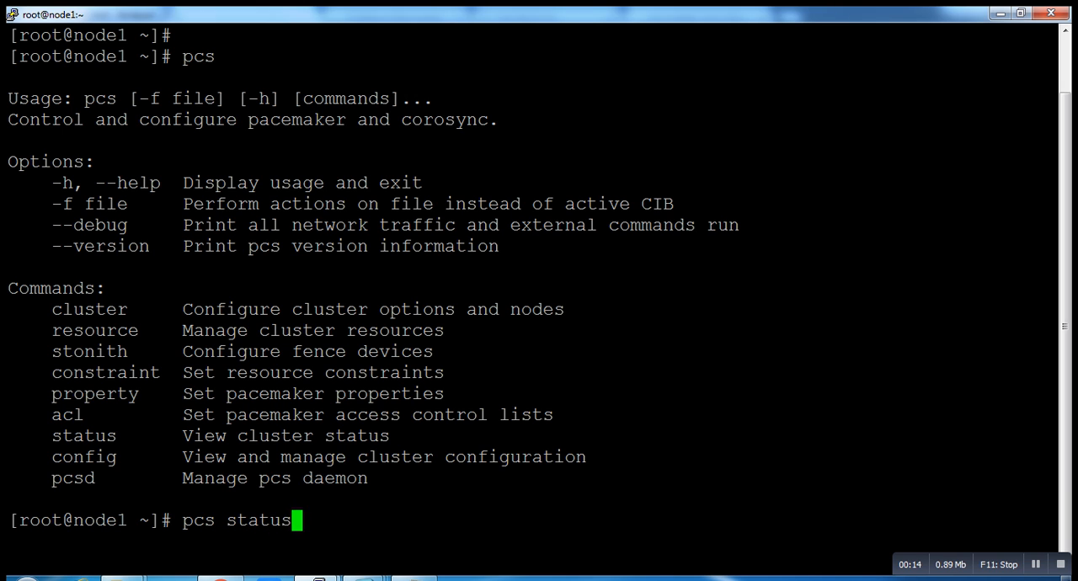
key("Return")
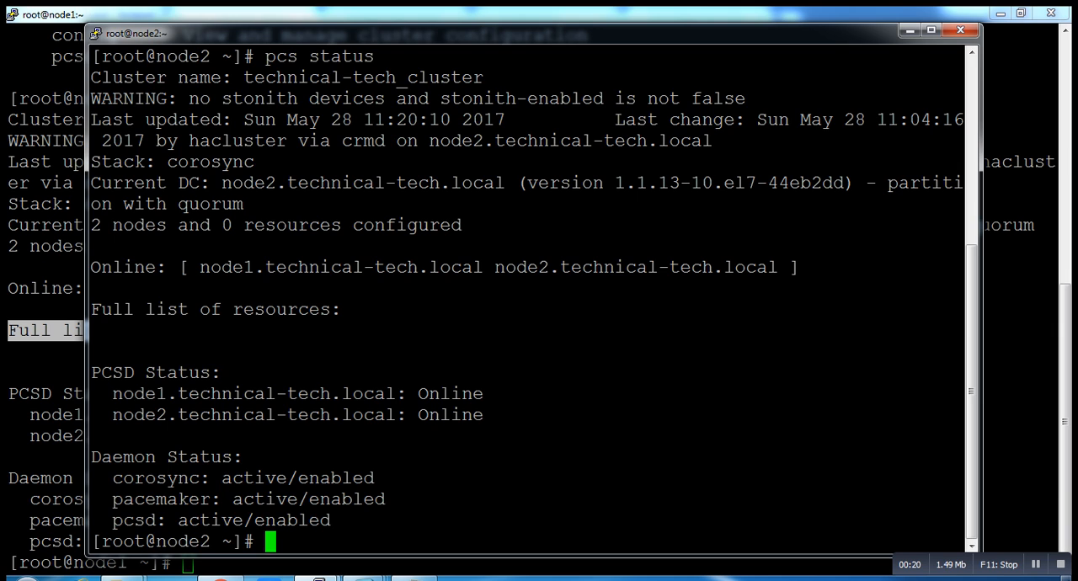
Run 'pcs status' from node2 to check the cluster status
type("pcs")
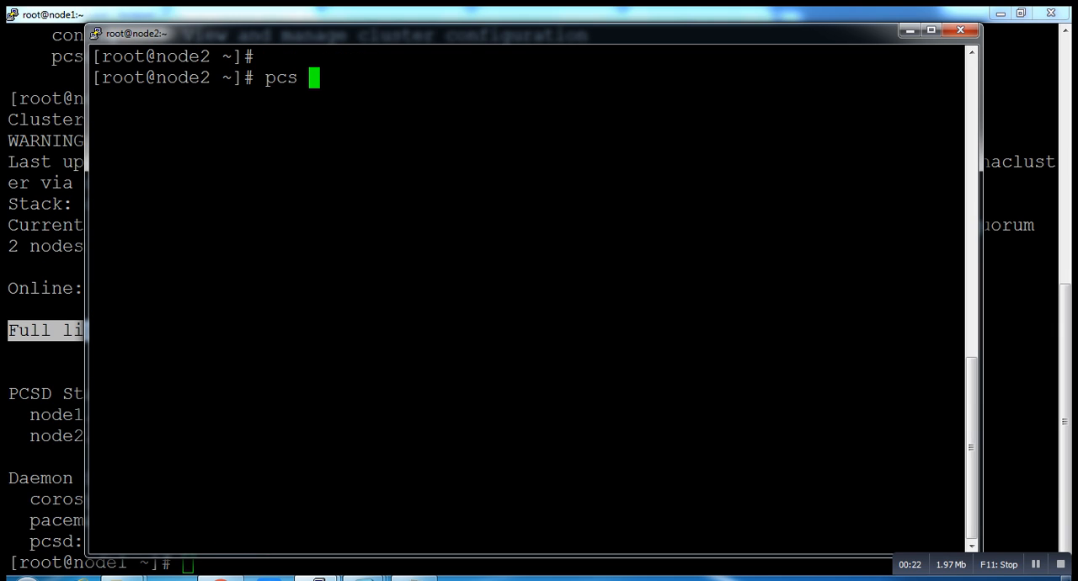
type("sta")
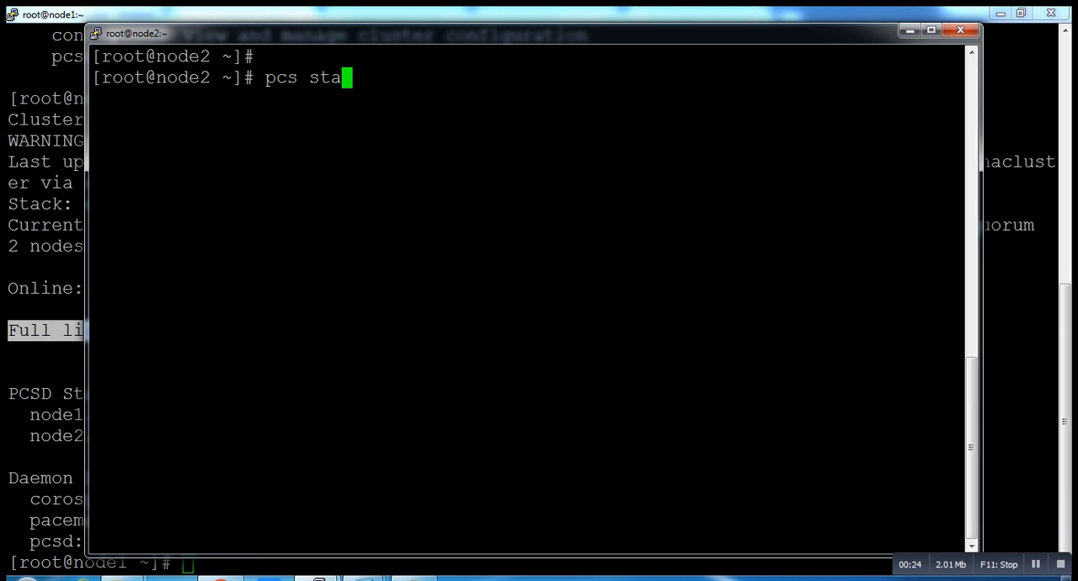
key("Return")
type("clea")
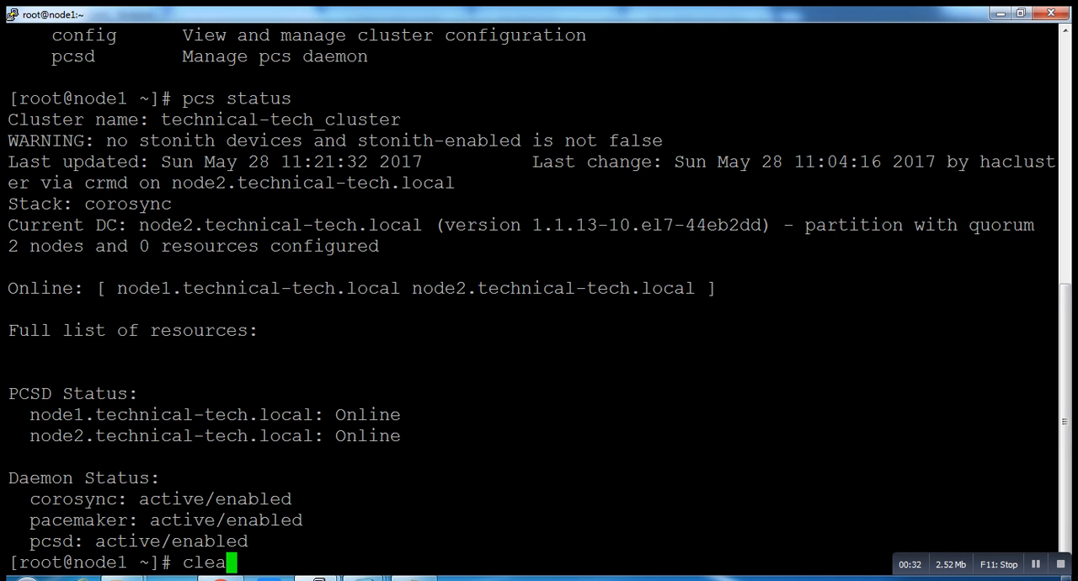
Clear the node1 terminal and begin typing a new pcs command
key("Return")
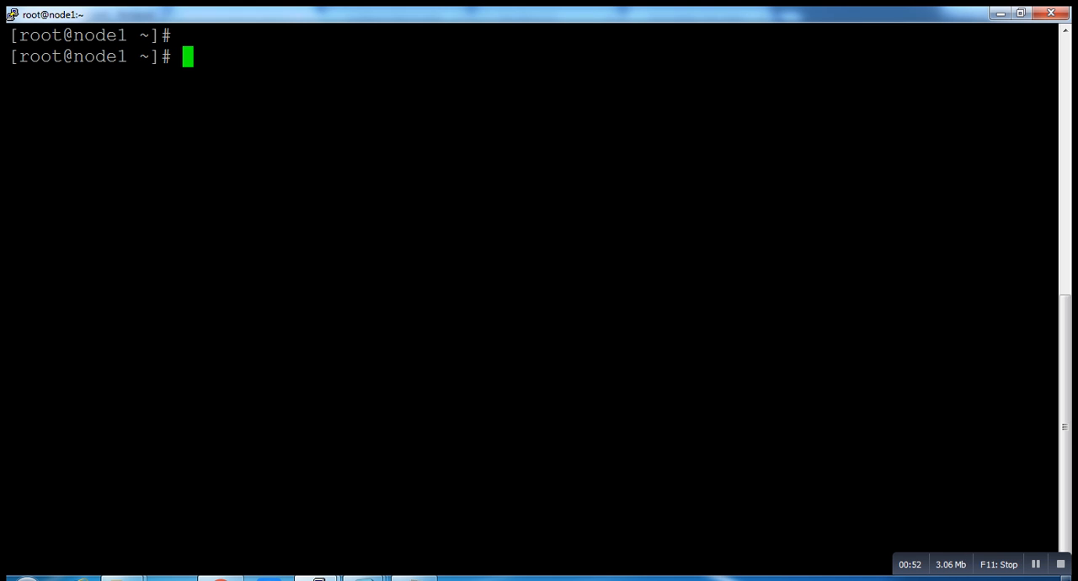
type("pcs")
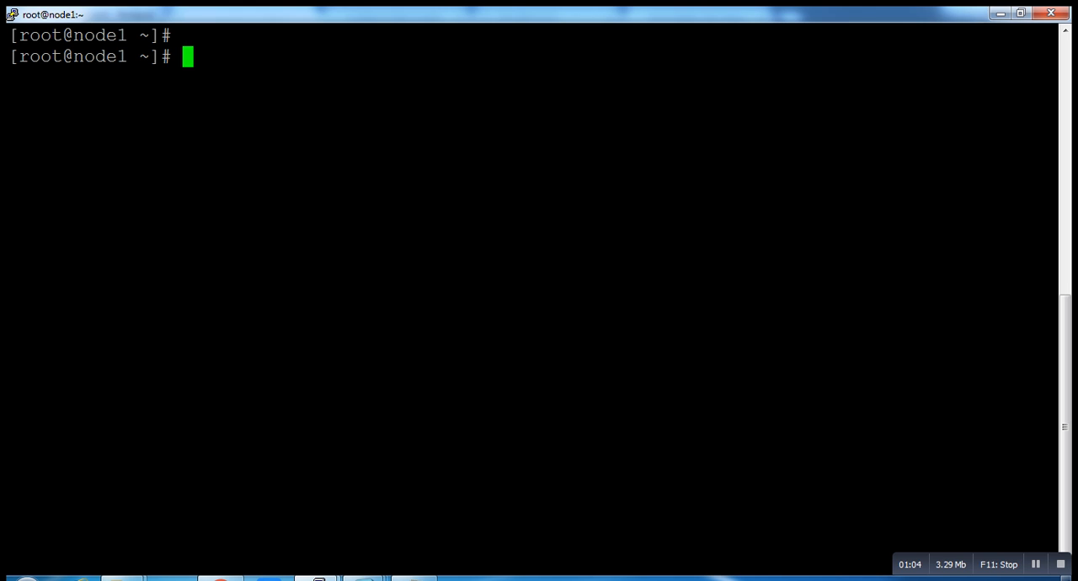
type("pcs")
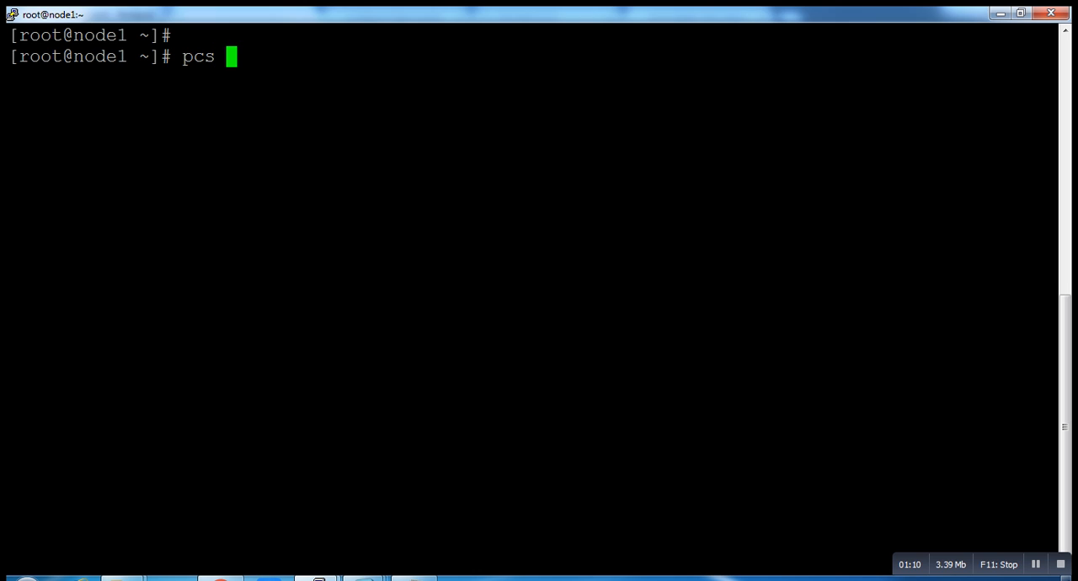
Type 'resource create httpd_fs', correcting a typo in 'resource'
type("resou")
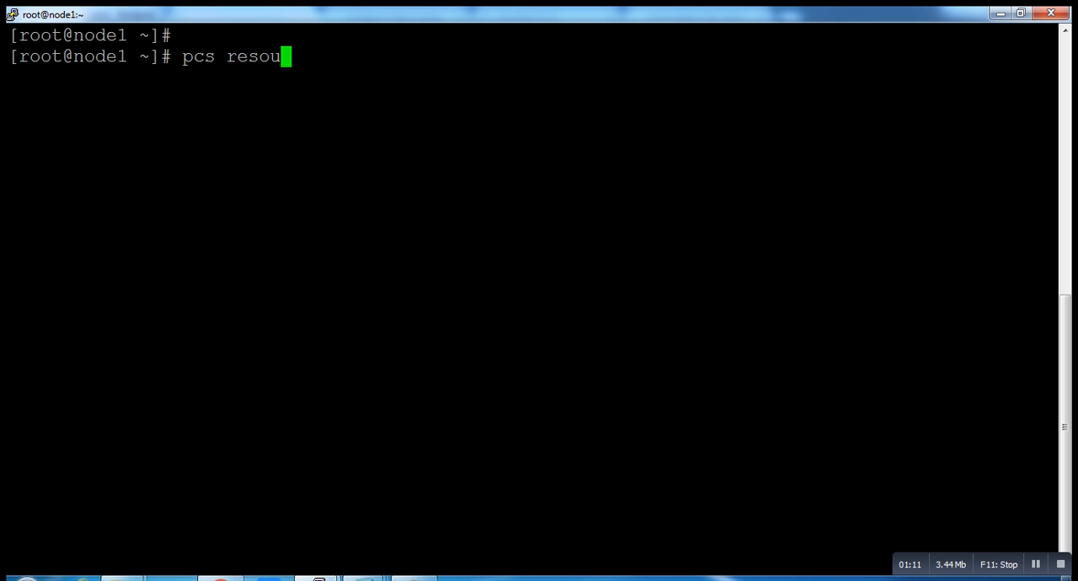
key("Backspace")
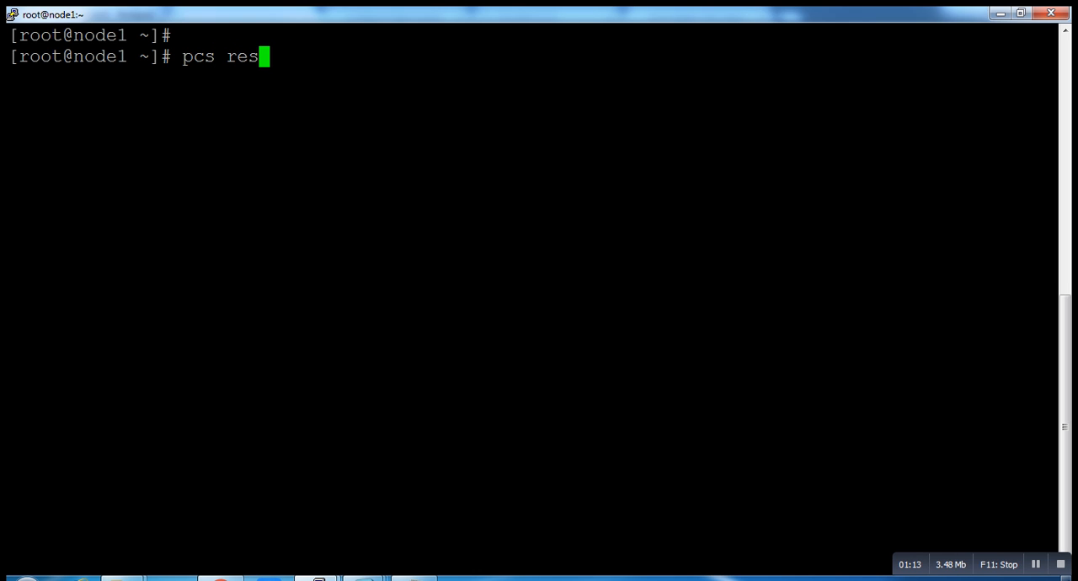
type("ource")
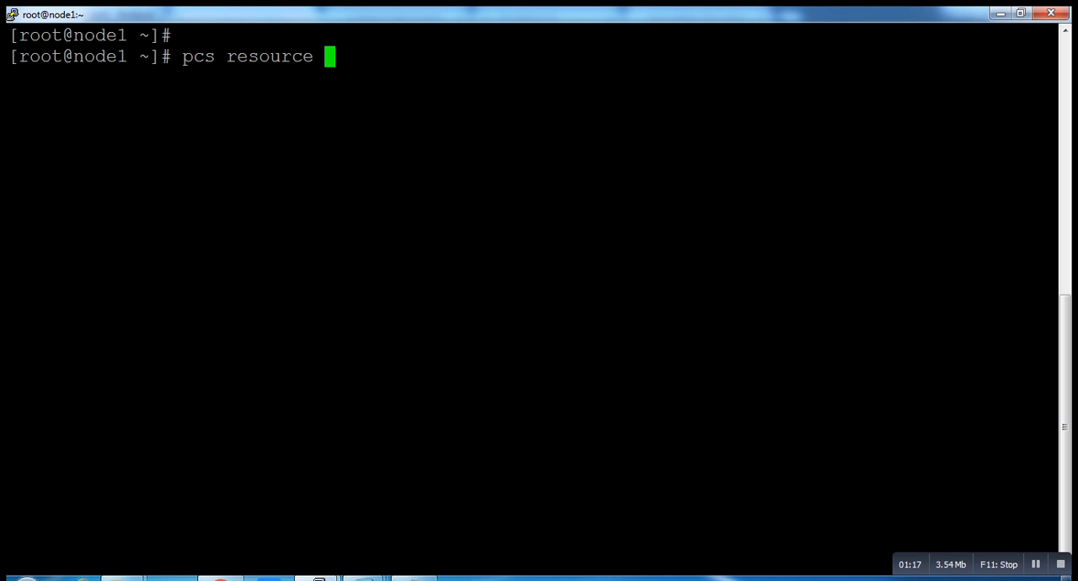
type("create")
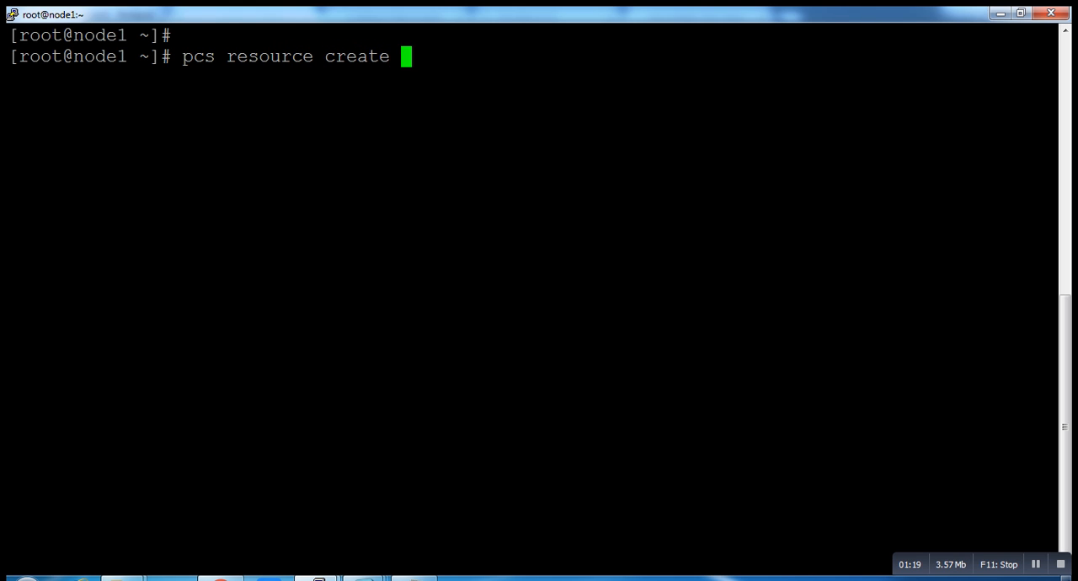
type("http")
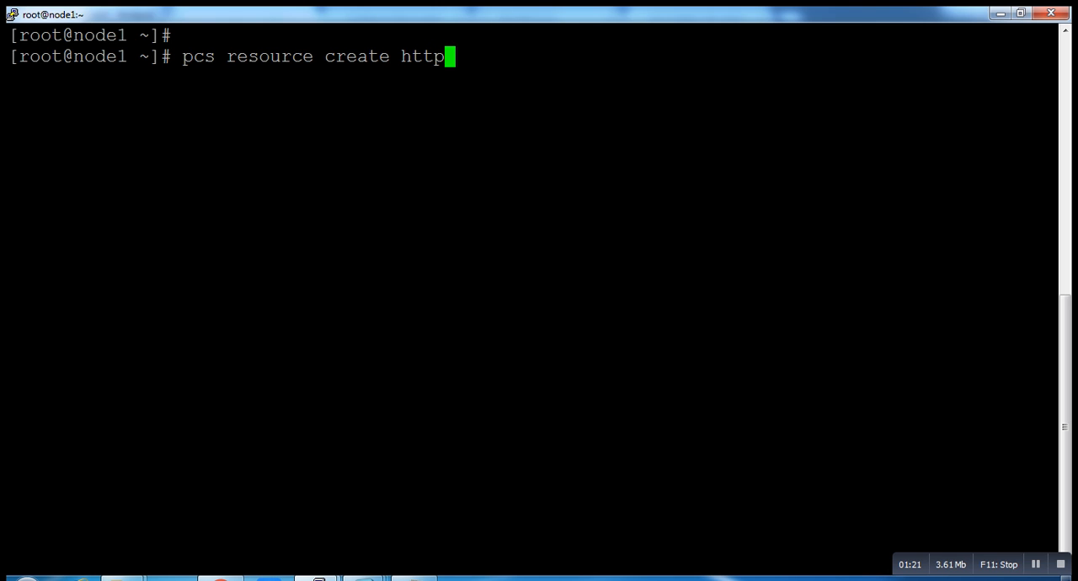
type("d_fs")
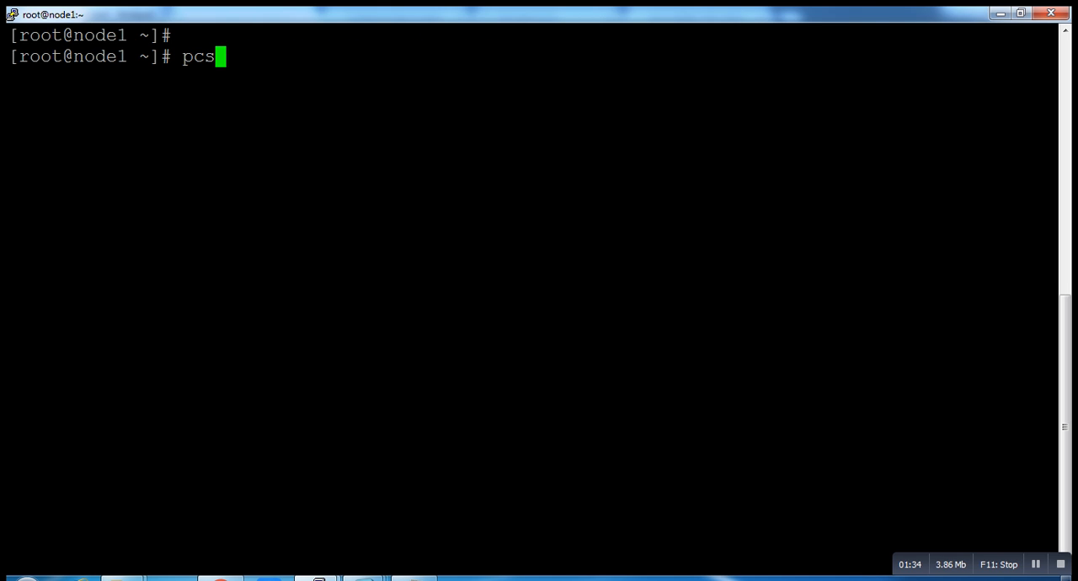
type("reso")
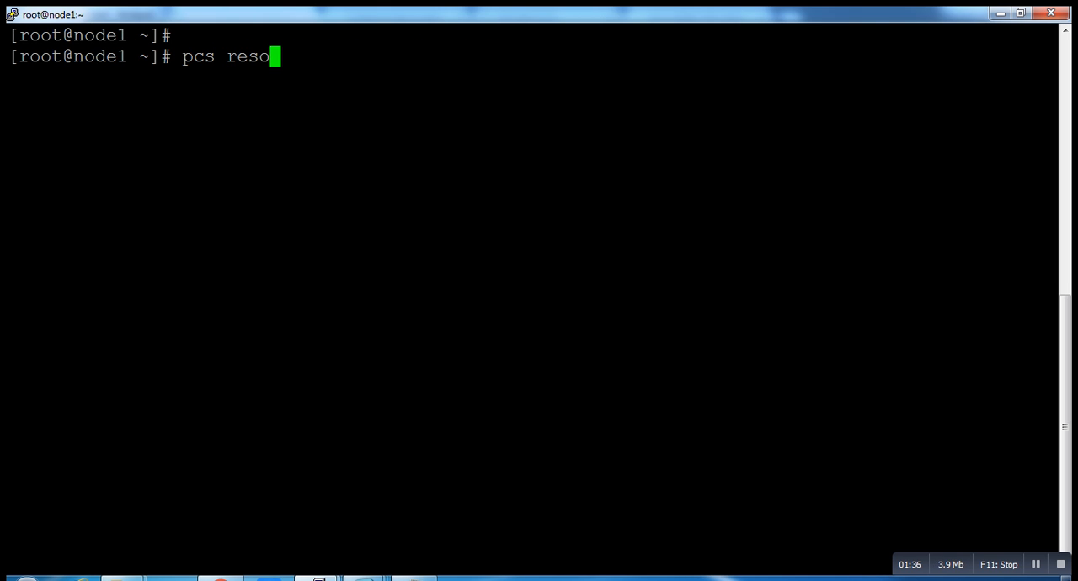
type("u")
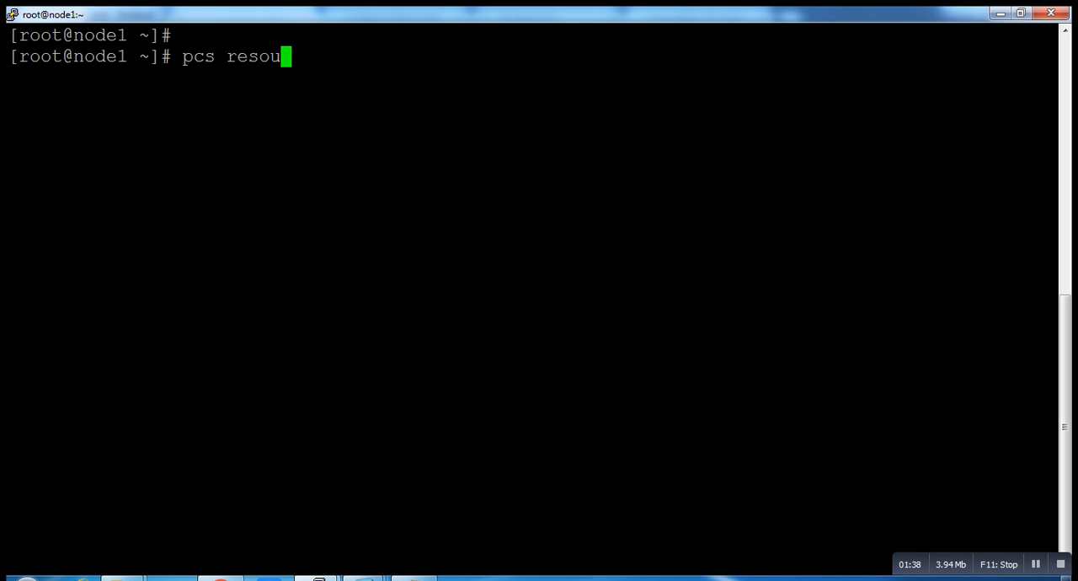
type("rce")
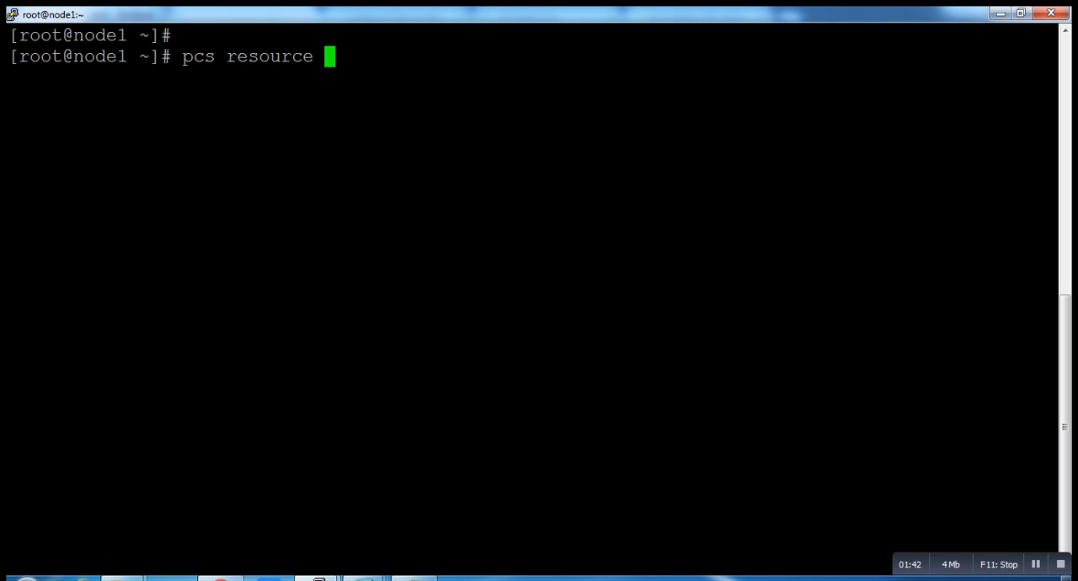
type("create")
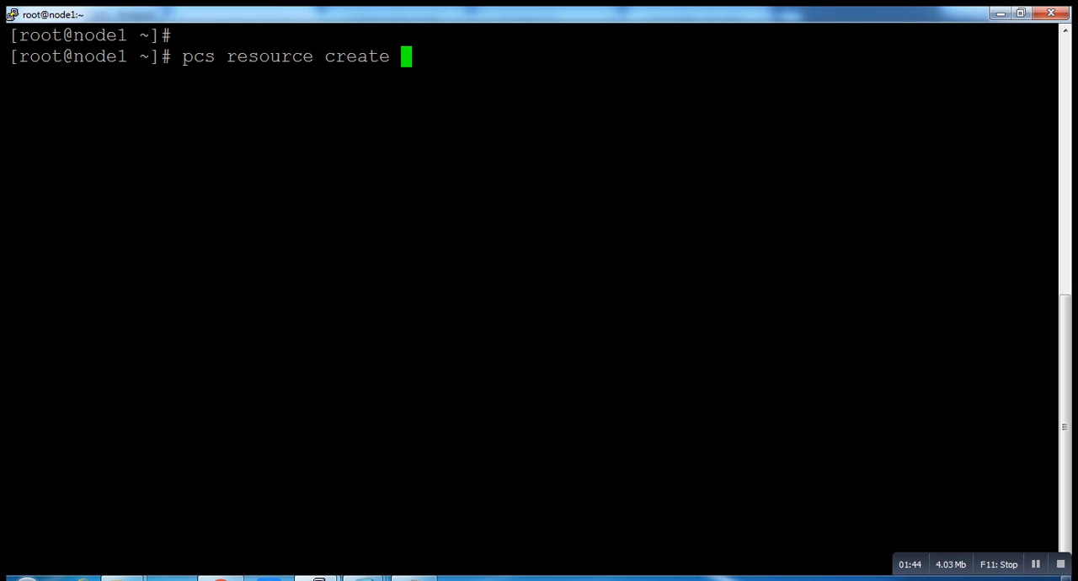
type("httpd_")
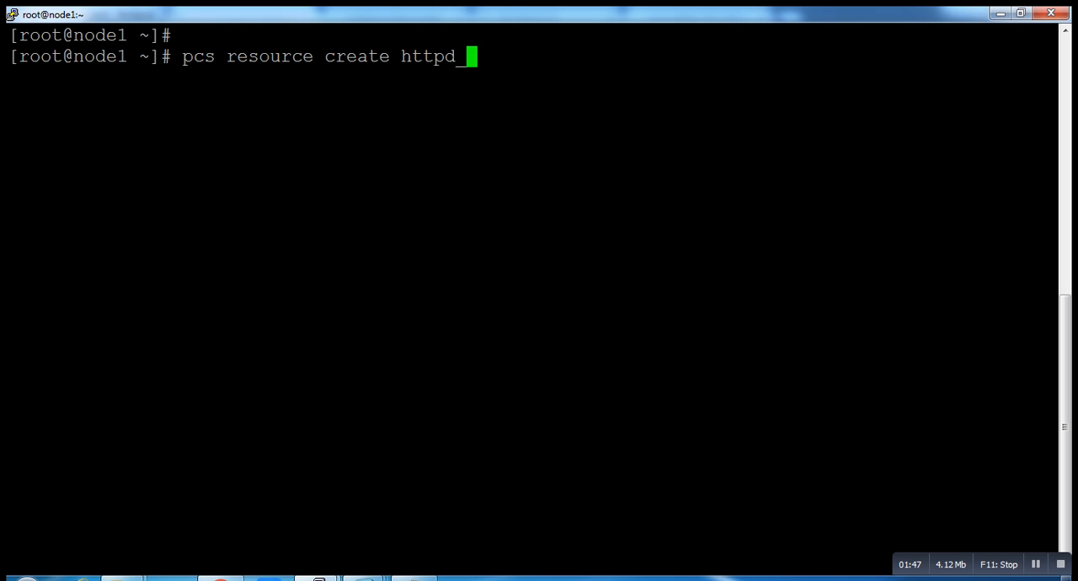
type("fs")
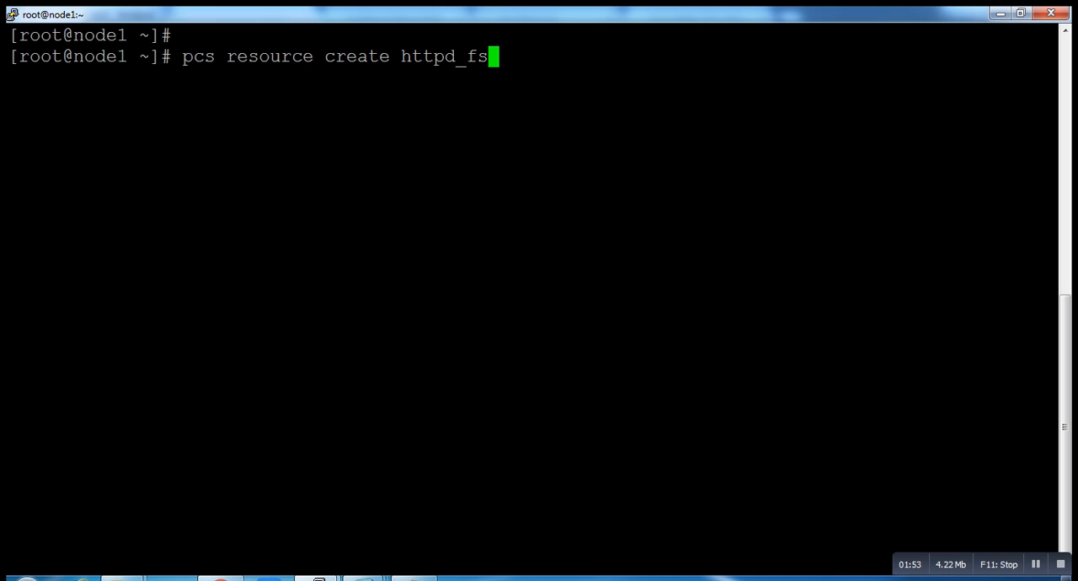
Add the Filesystem type and 'device=/dev/mapper/vg' to the command
type("Fi")
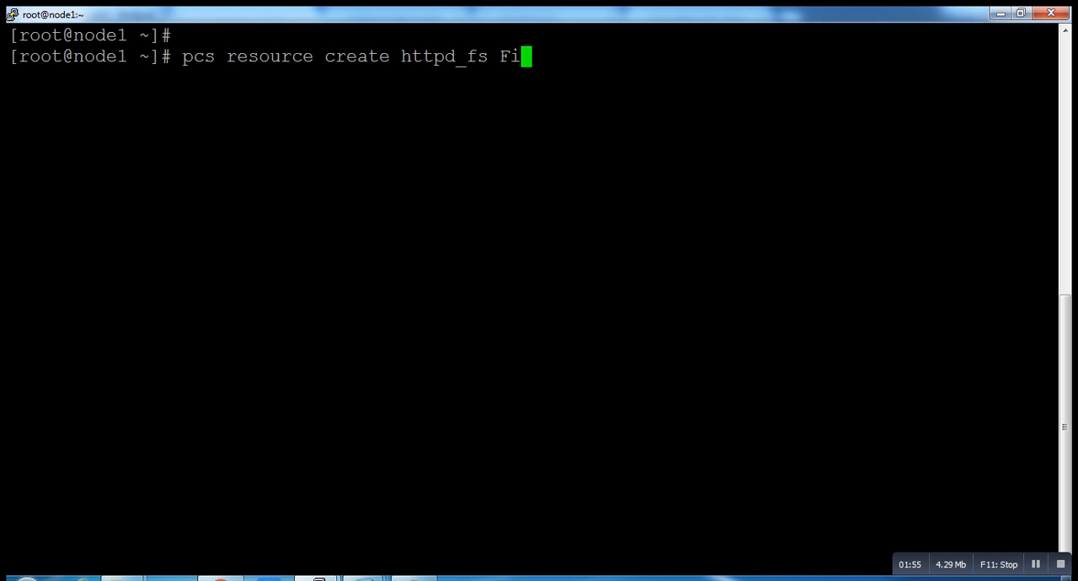
type("les")
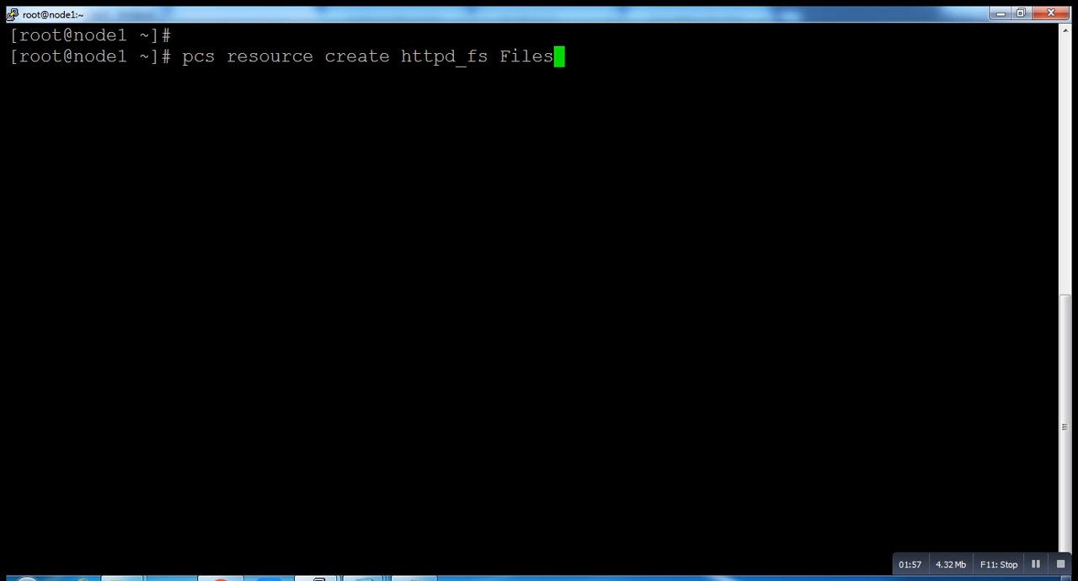
type("system")
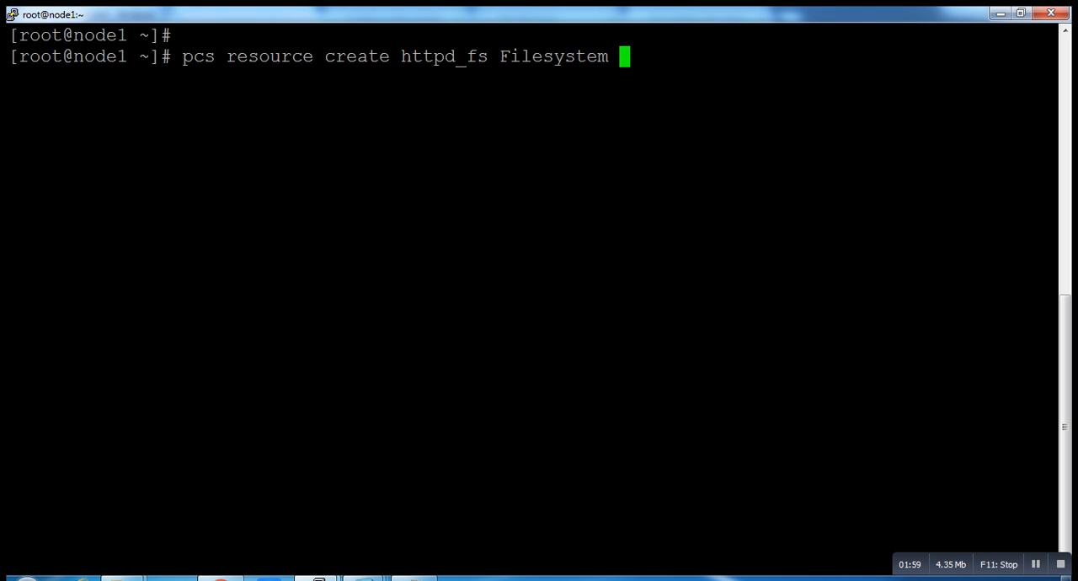
type("device")
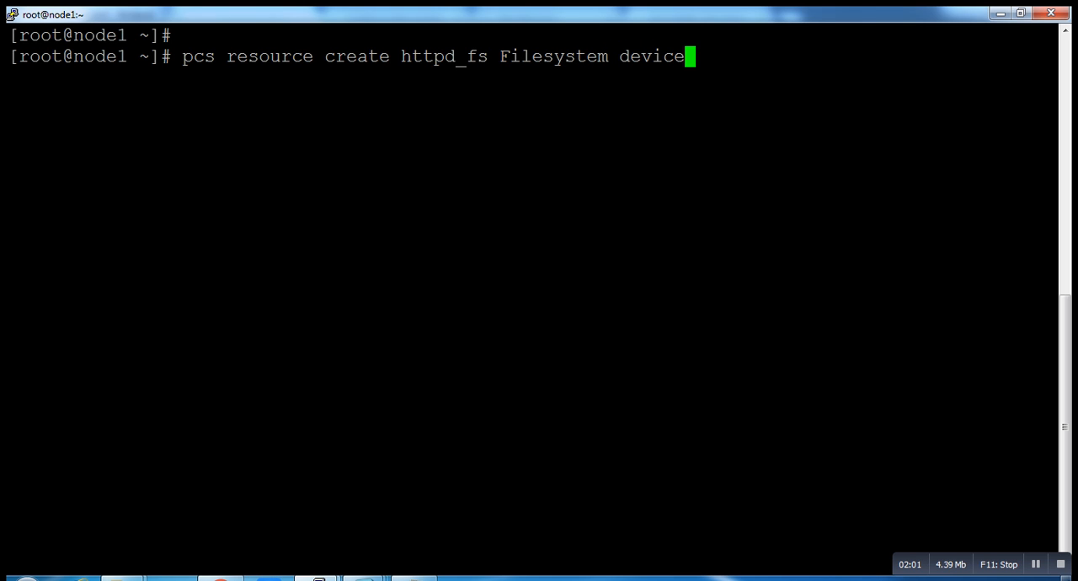
type("=/de")
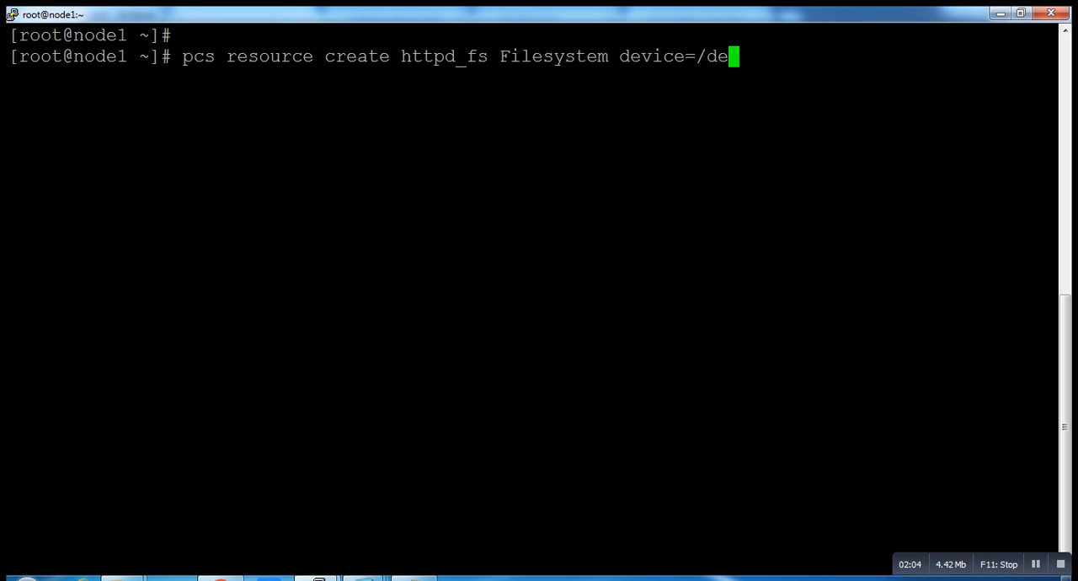
type("v/")
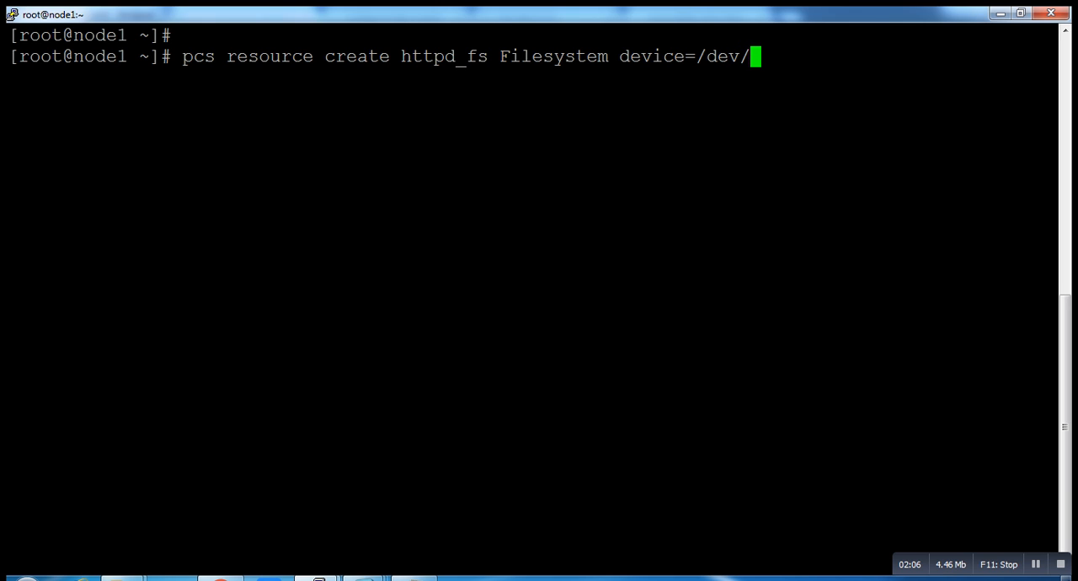
type("mapp")
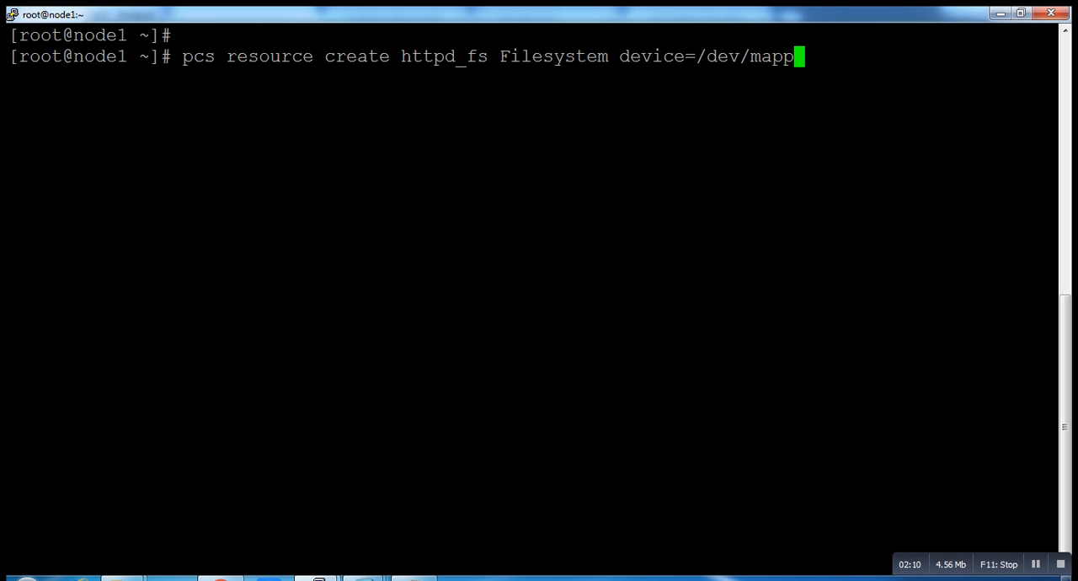
type("er/")
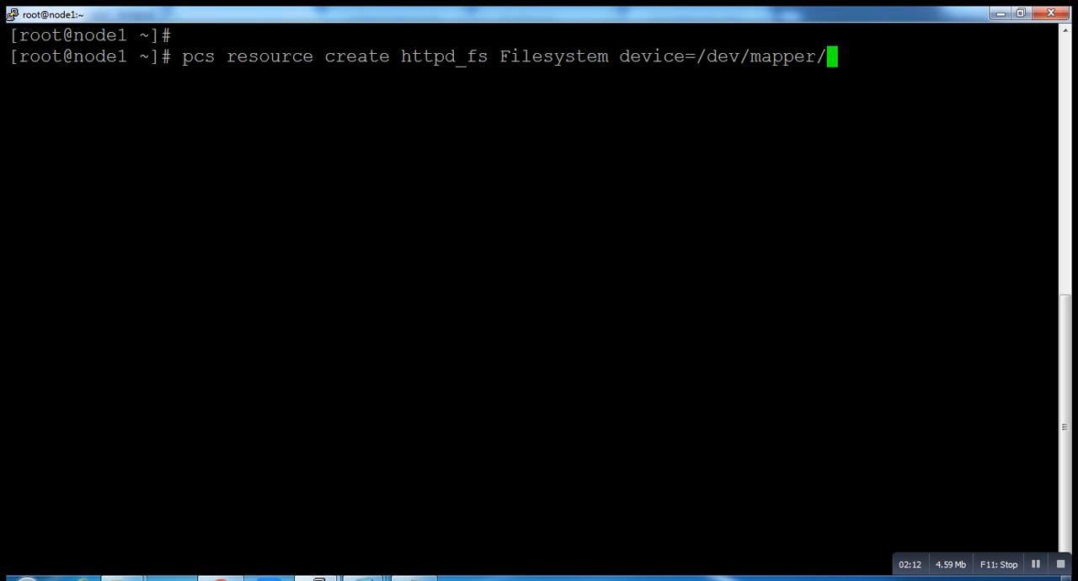
type("vg")
type("l")
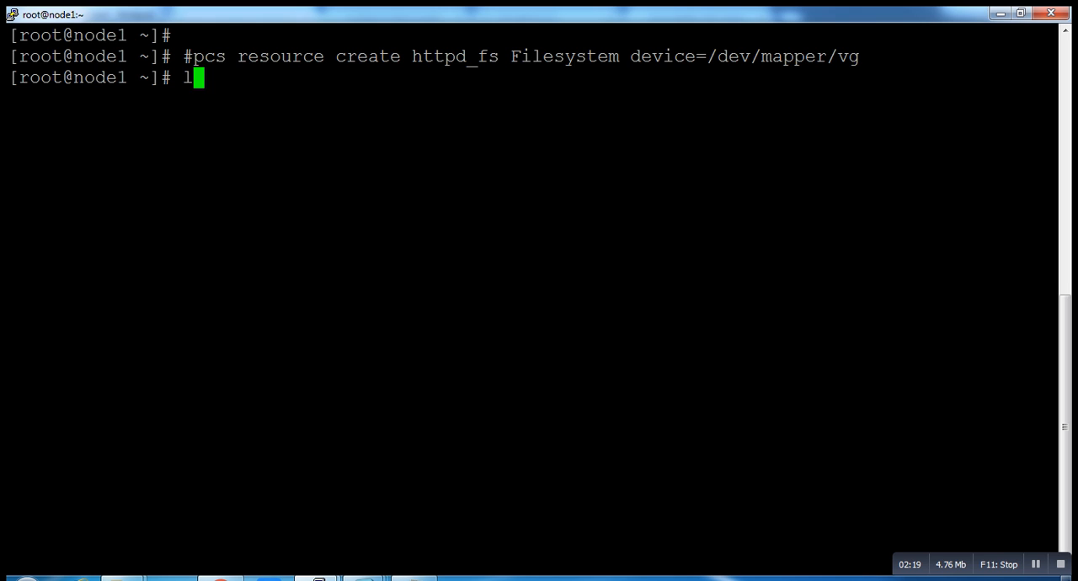
Run lvs, then retype the commented command with device /dev/mapper/vg_http-lv_http
key("Return")
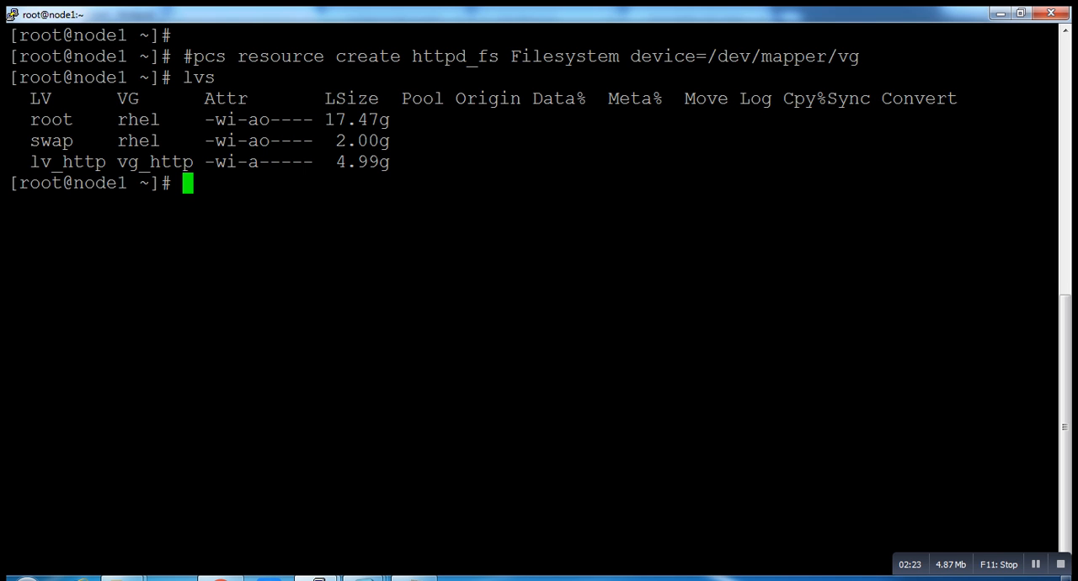
type("#pcs resource create httpd_fs Filesystem device=/dev/mapper/vg")
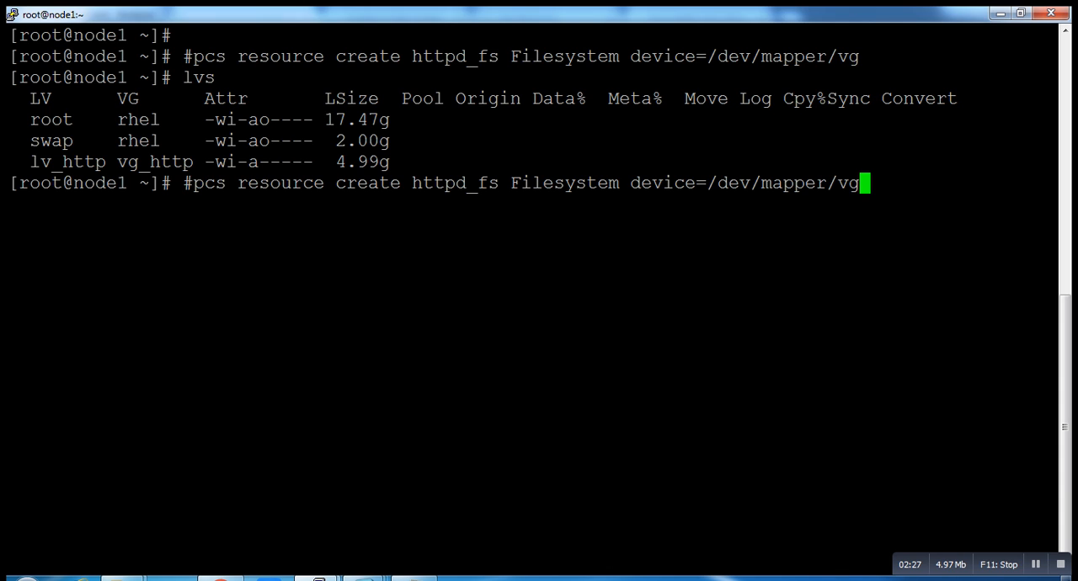
type("_http")
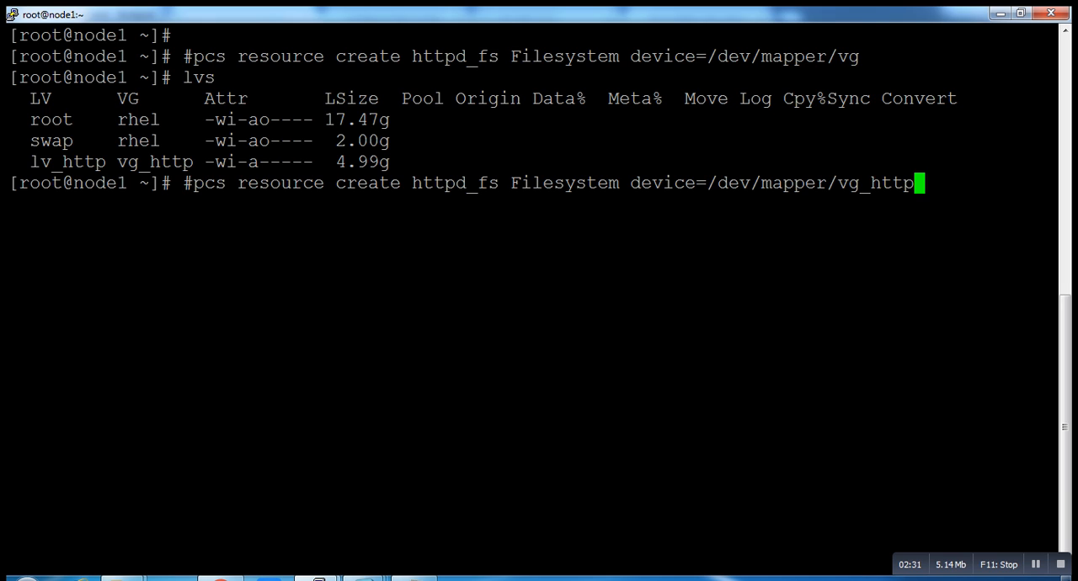
type("-")
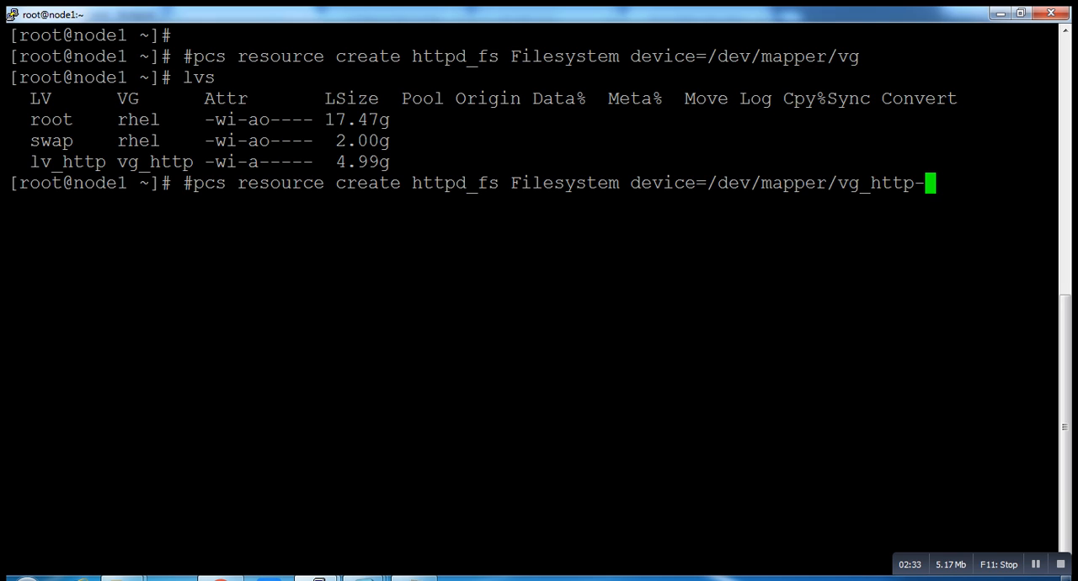
type("lv")
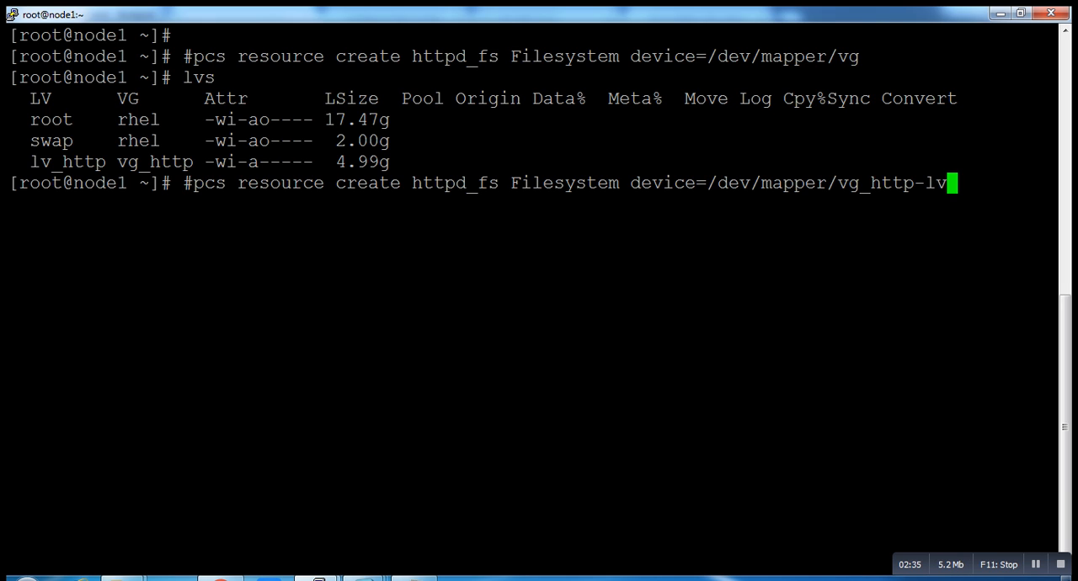
type("_")
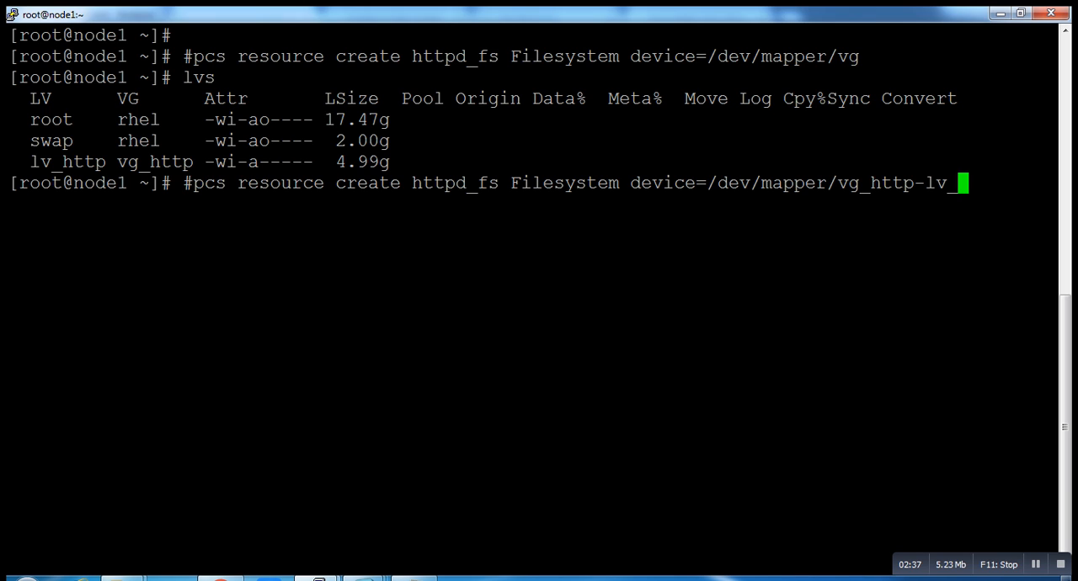
type("http")
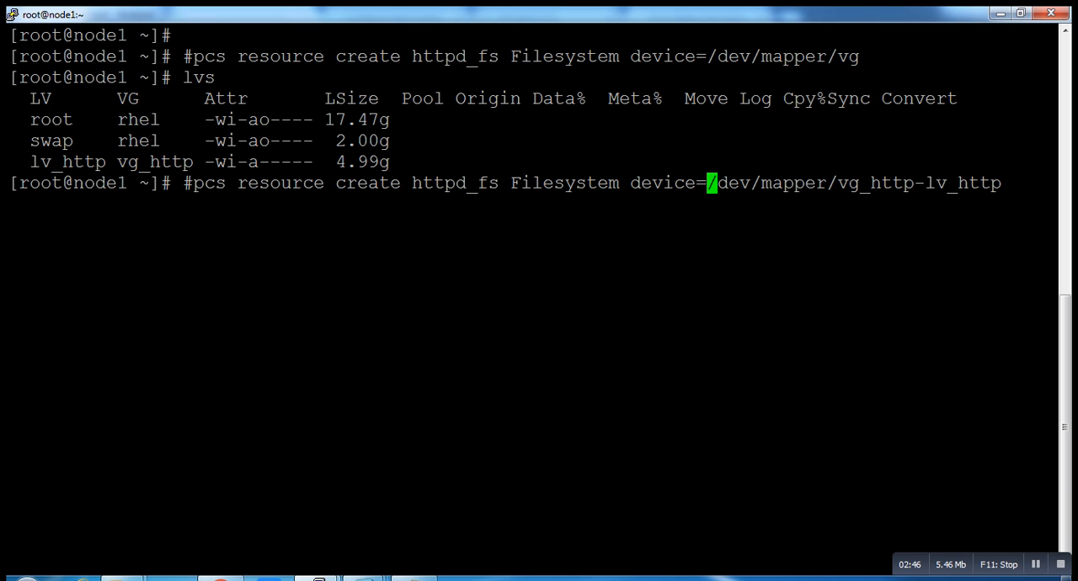
Add directory="/var/www" to the commented httpd_fs command
type("\"")
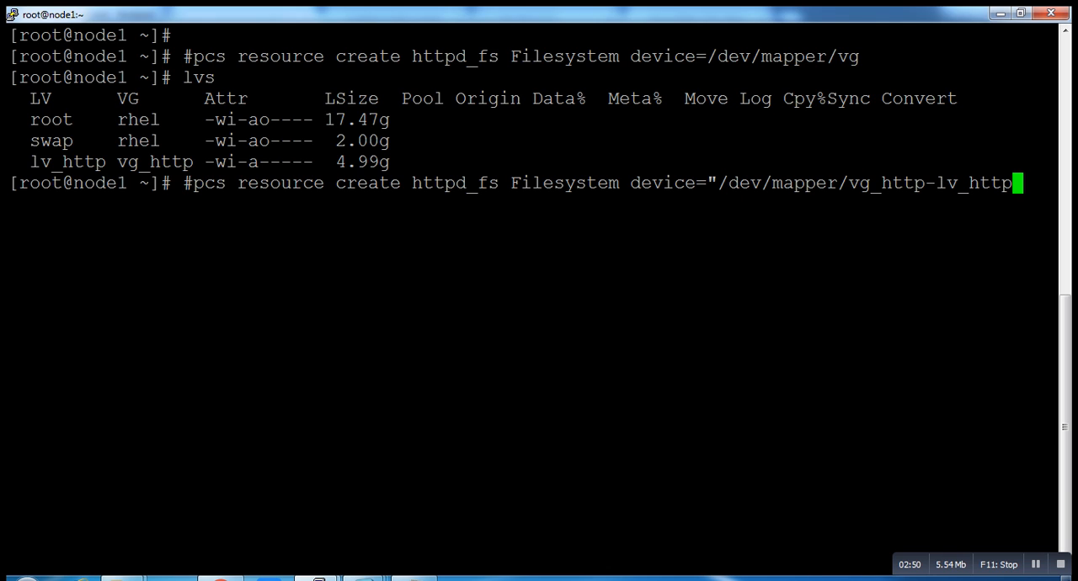
type("\" direc")
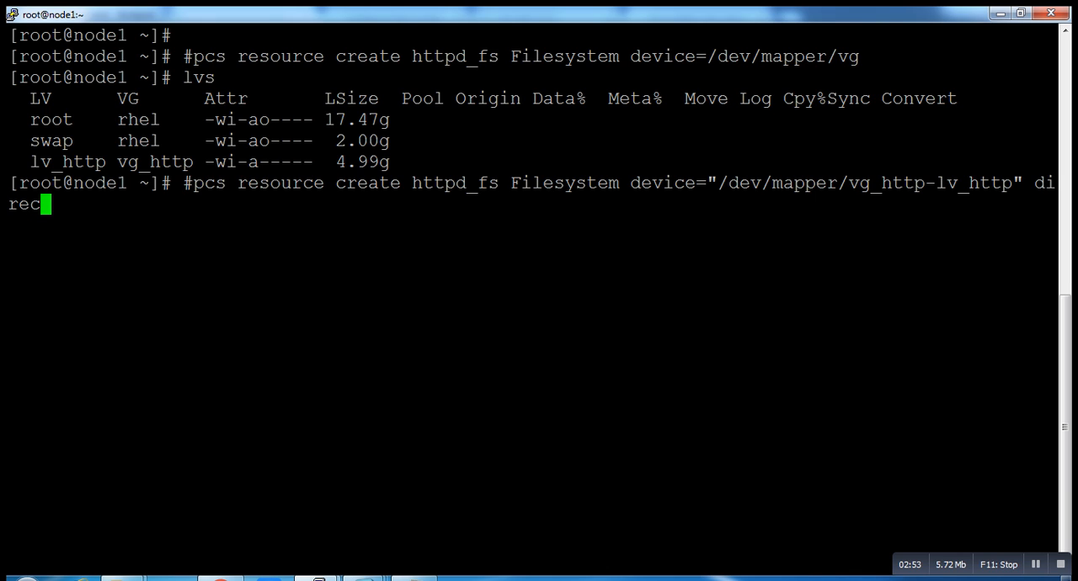
type("t")
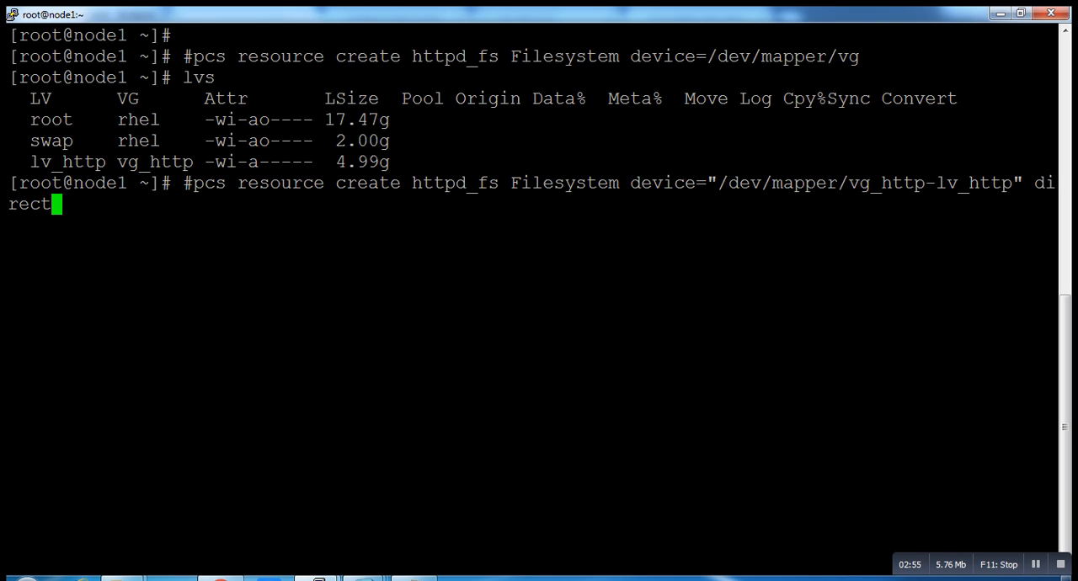
type("ory")
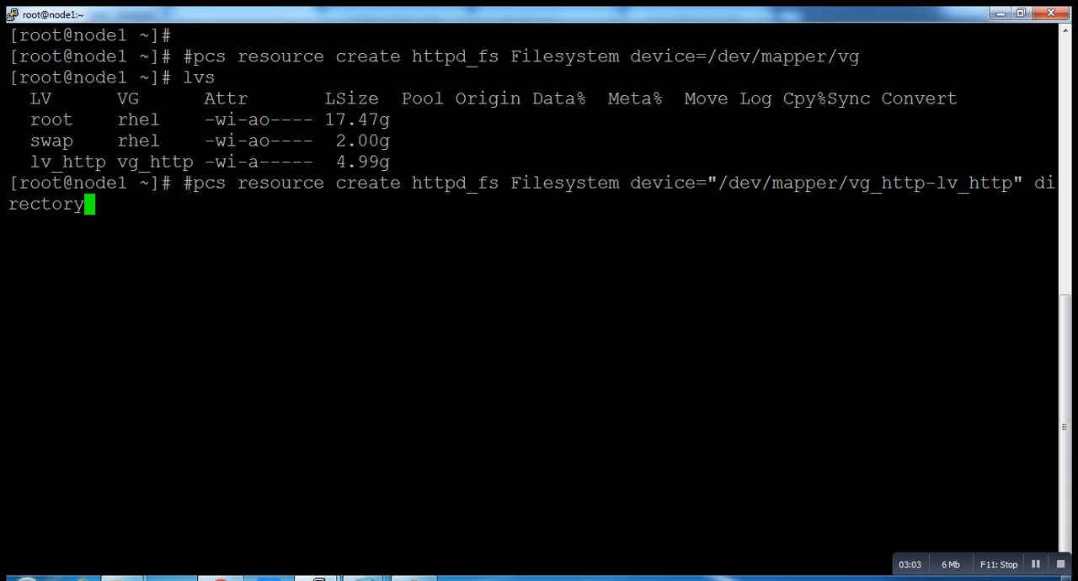
type("\"")
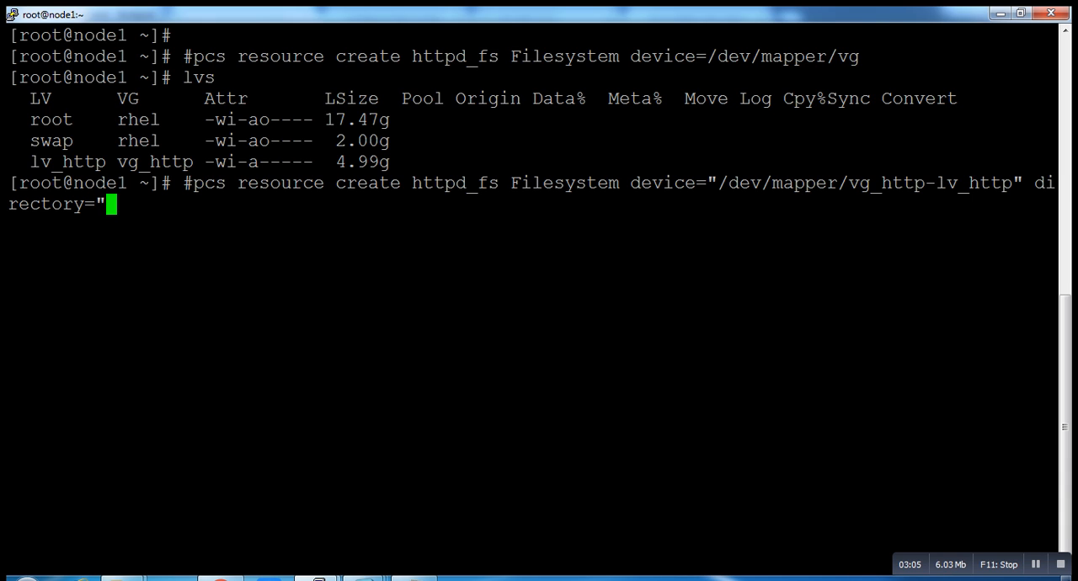
type("/var")
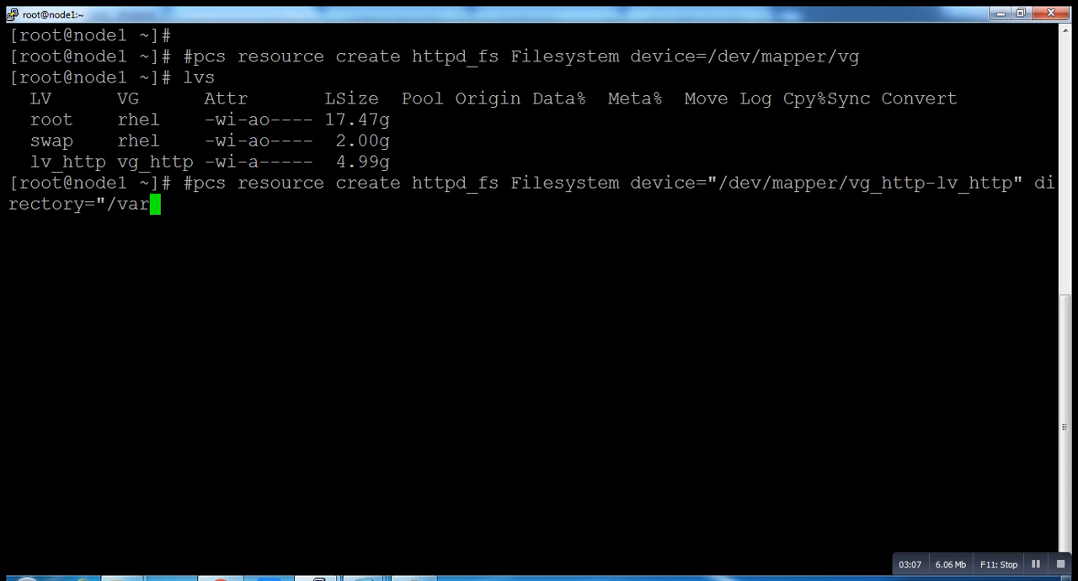
type("/www\"")
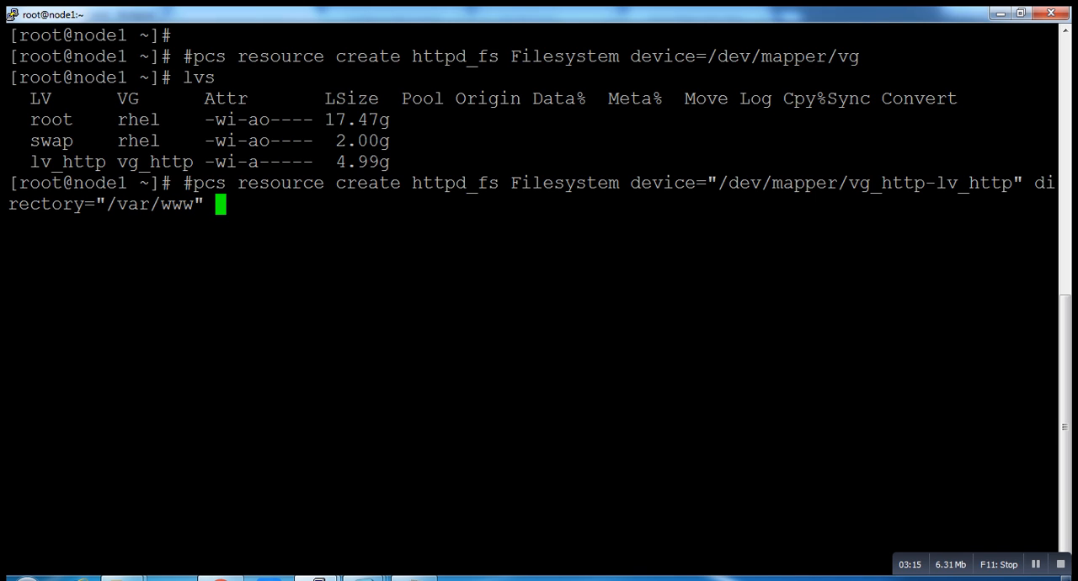
Add fstype="ext4" and --group apache, then submit the commented line
type("fs")
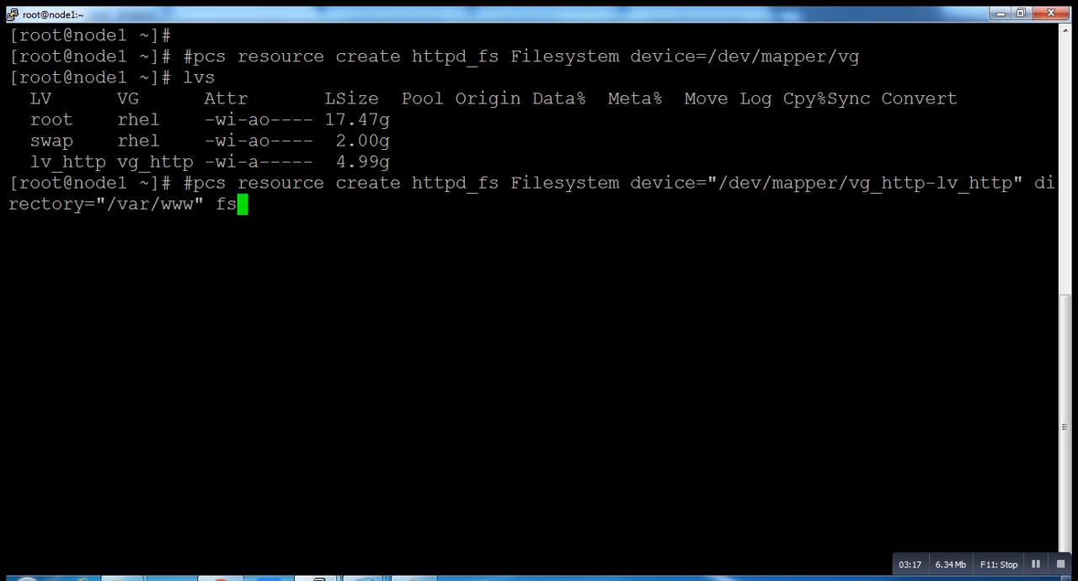
type("type")
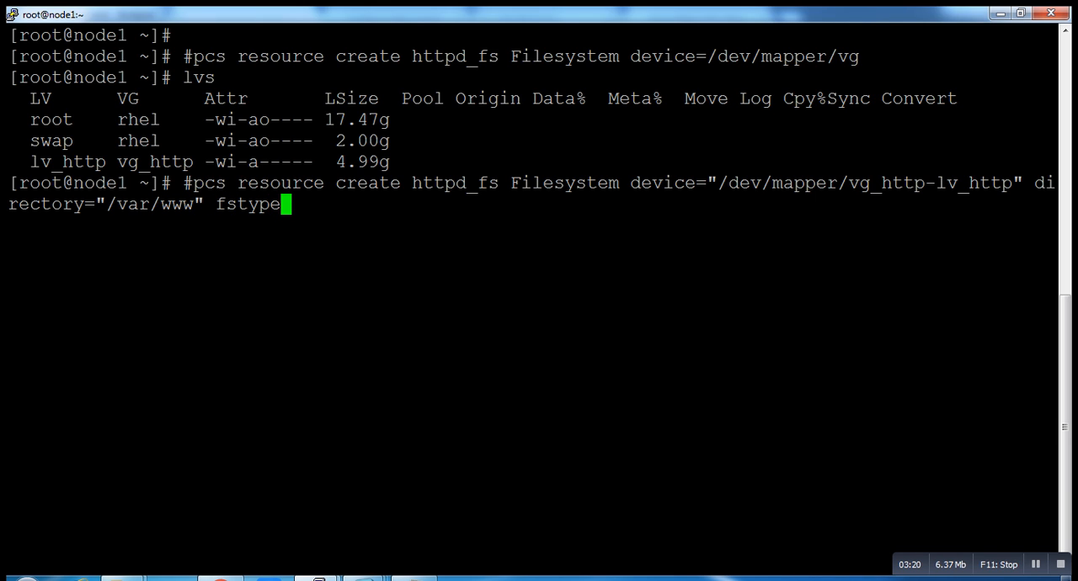
type("=")
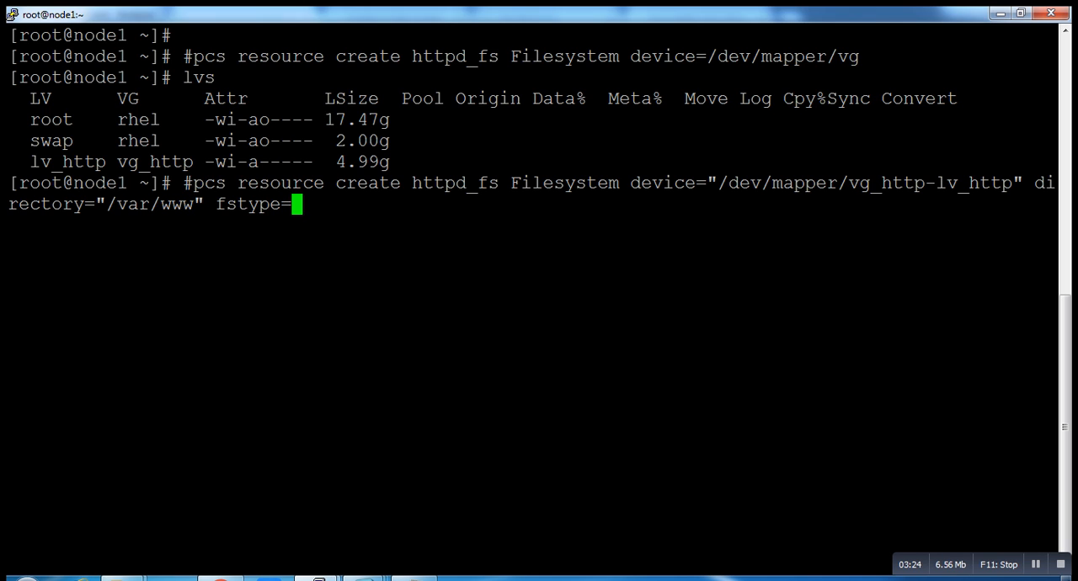
type("\"ext4")
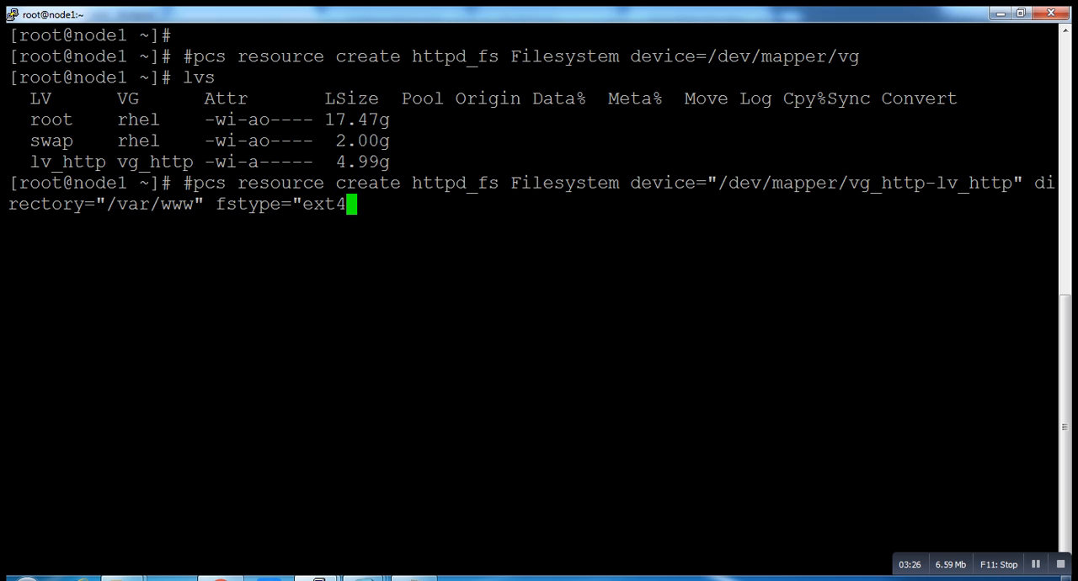
type("\"")
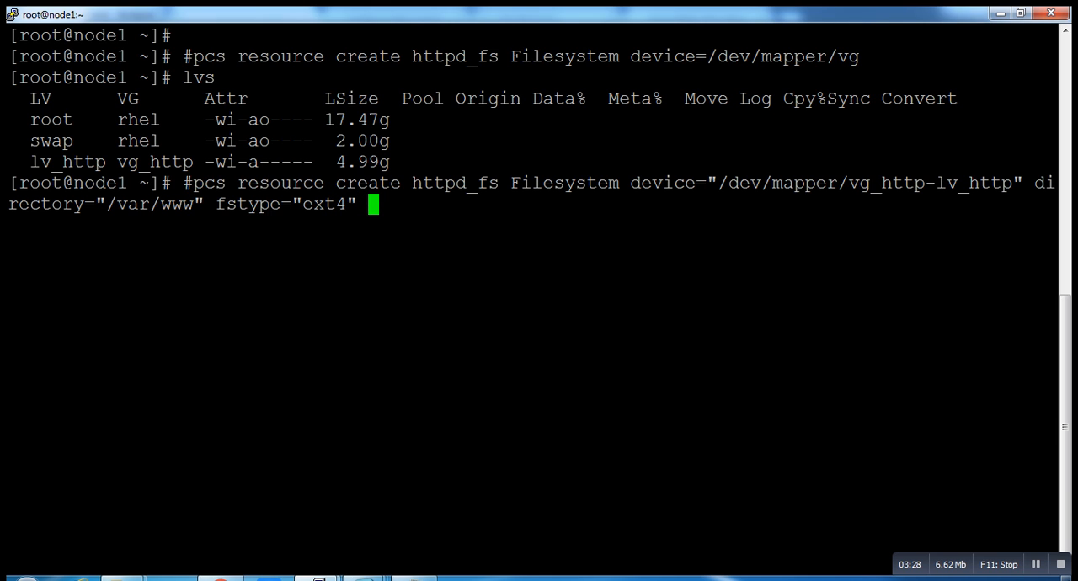
type("--gr")
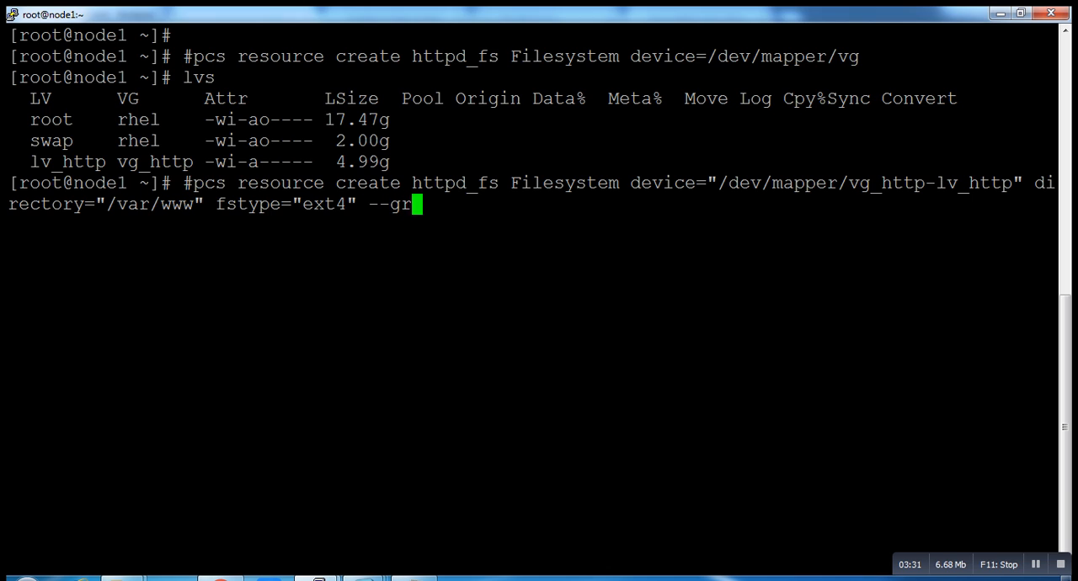
type("oup")
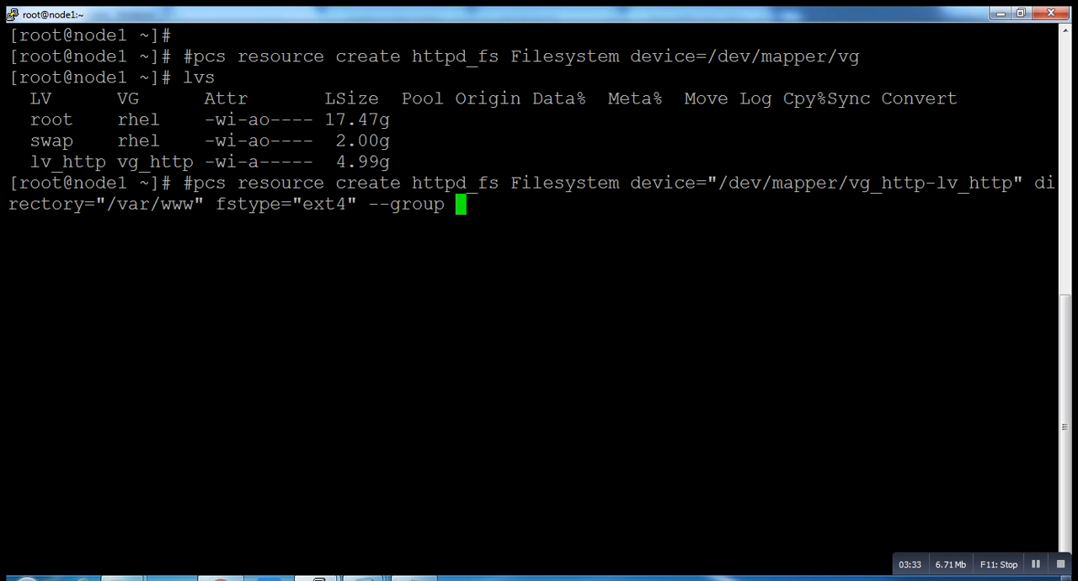
type("apache")
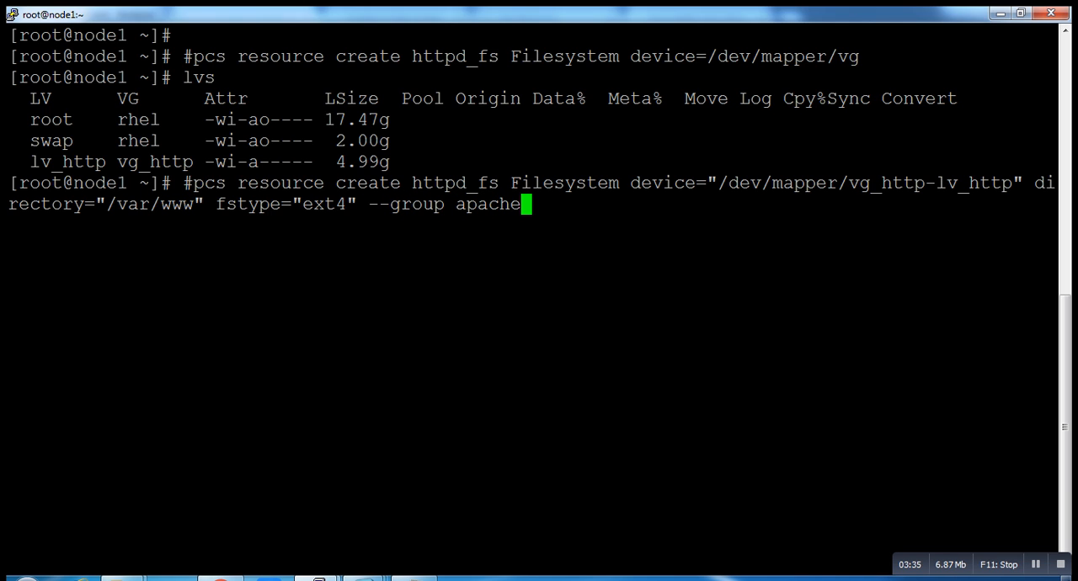
key("Return")
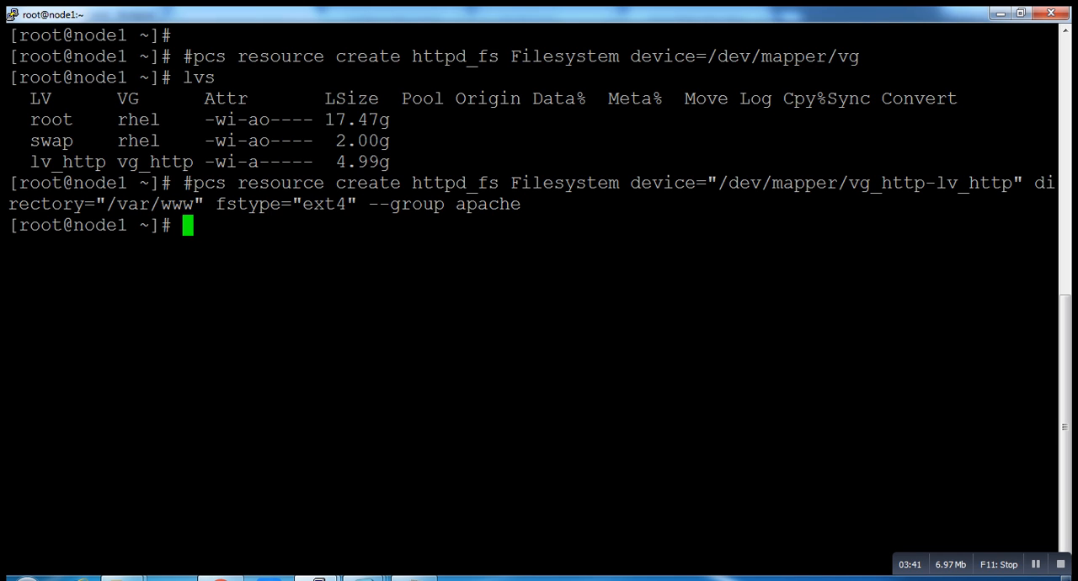
Run 'pcs status' to display the current cluster state
type("pcs status")
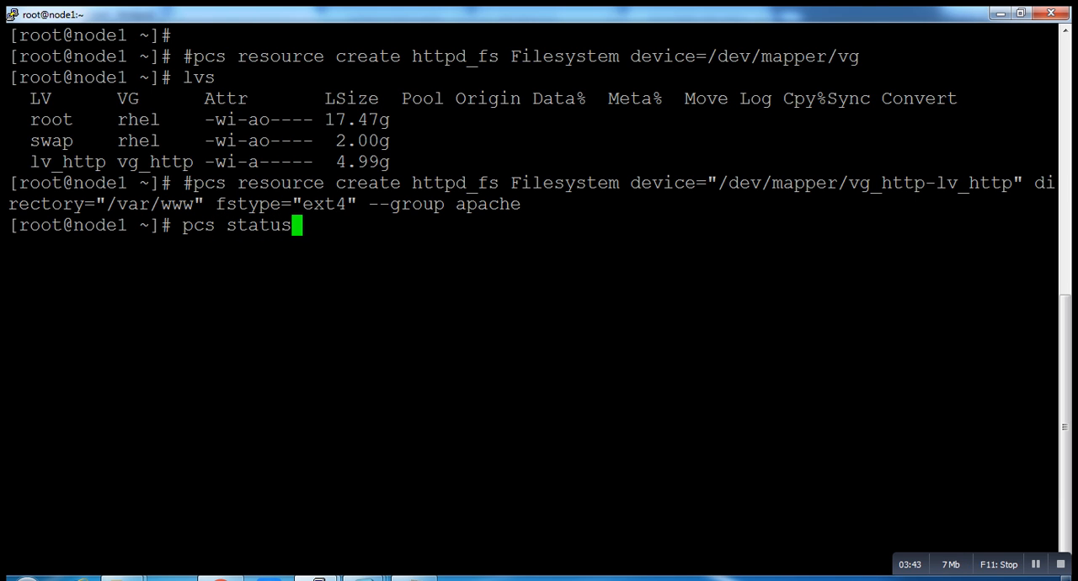
key("Return")
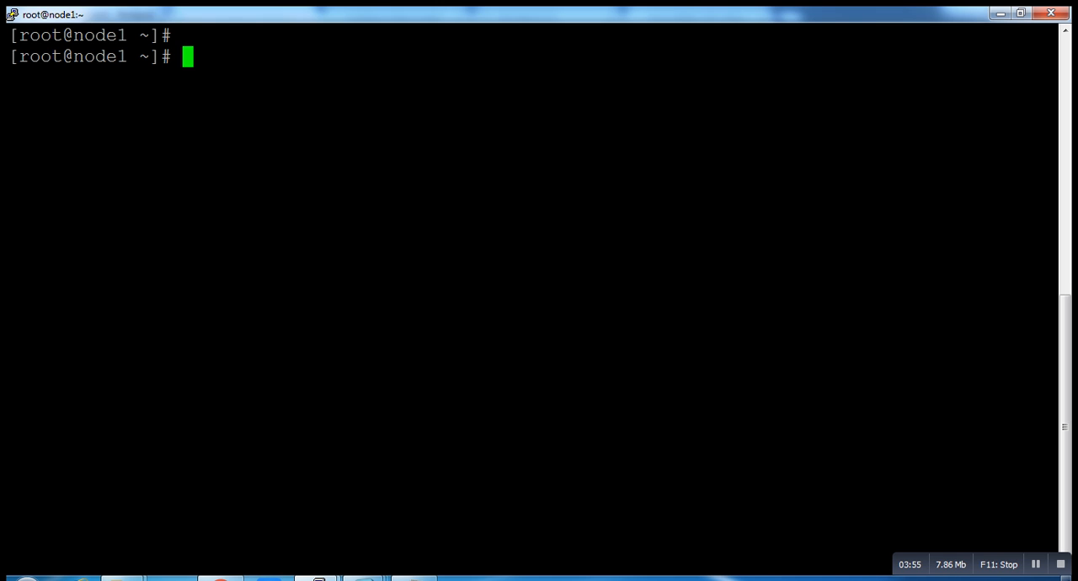
Type 'pcs resource create httpd_vip IPaddr2 ip=' in the shell
type("pcs")
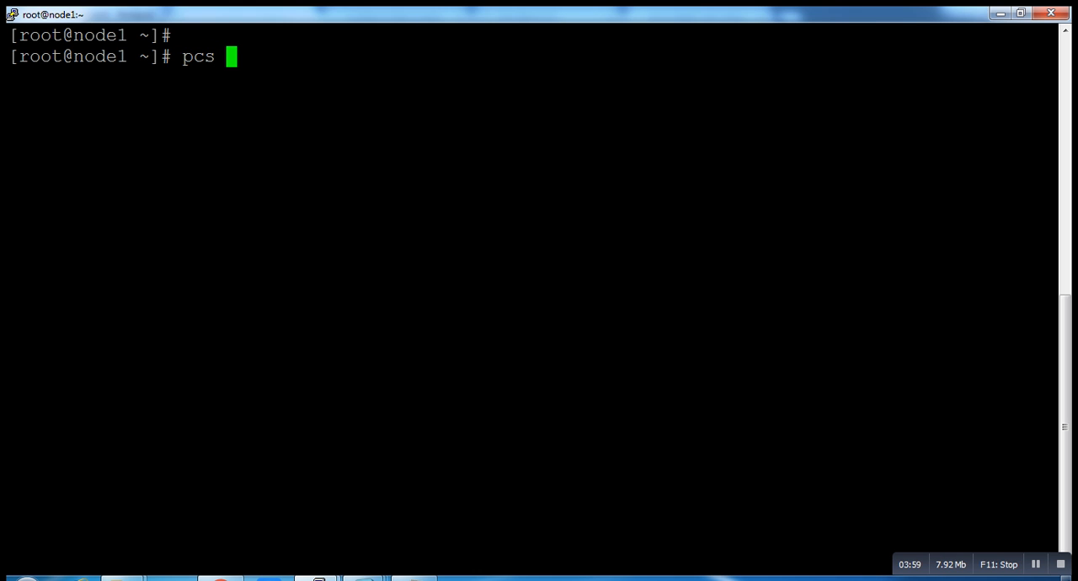
type("resour")
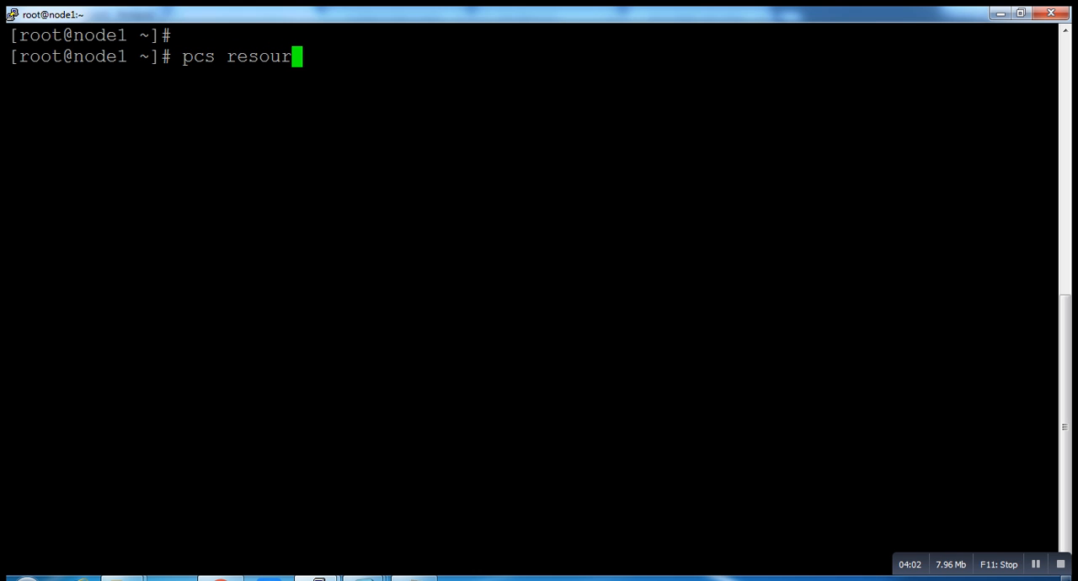
type("ce c")
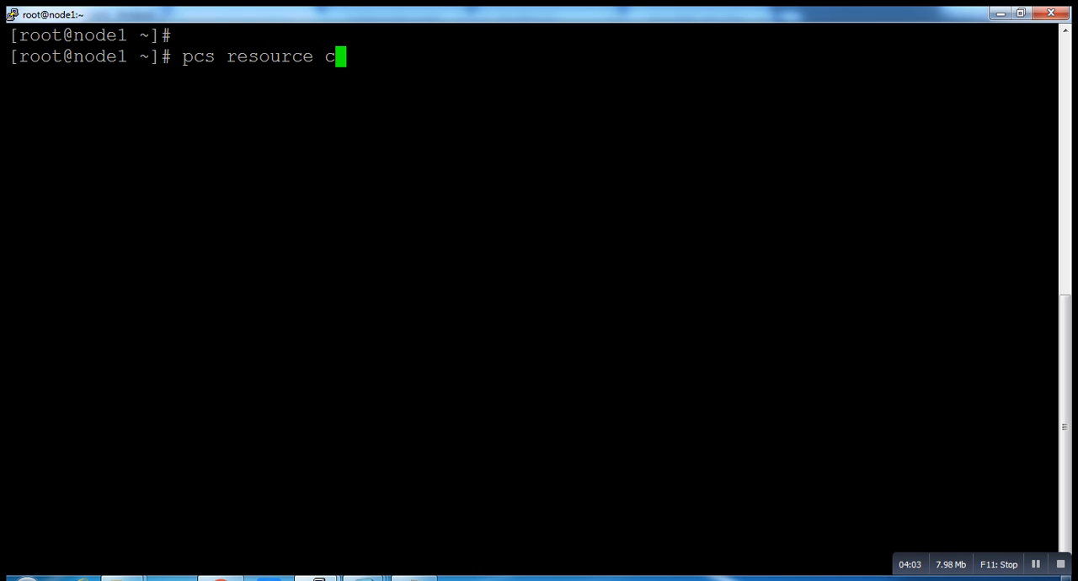
type("reate ht")
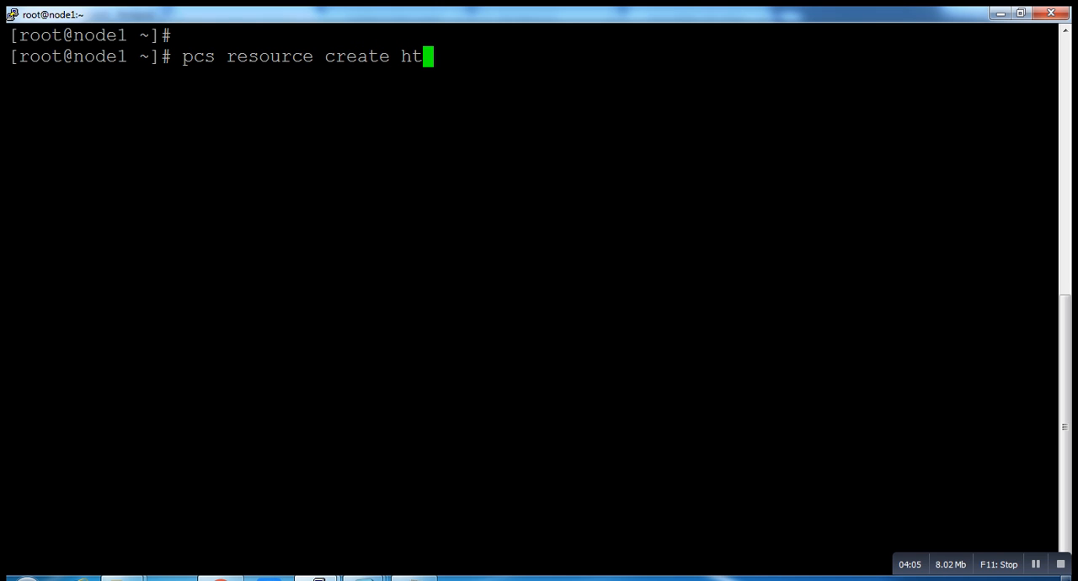
type("pd")
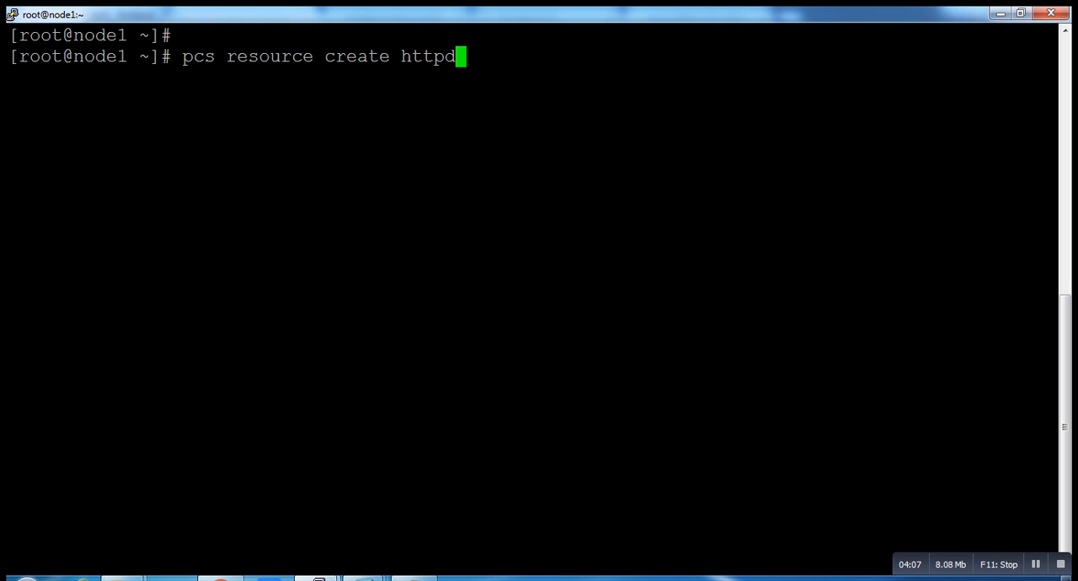
type("_vip")
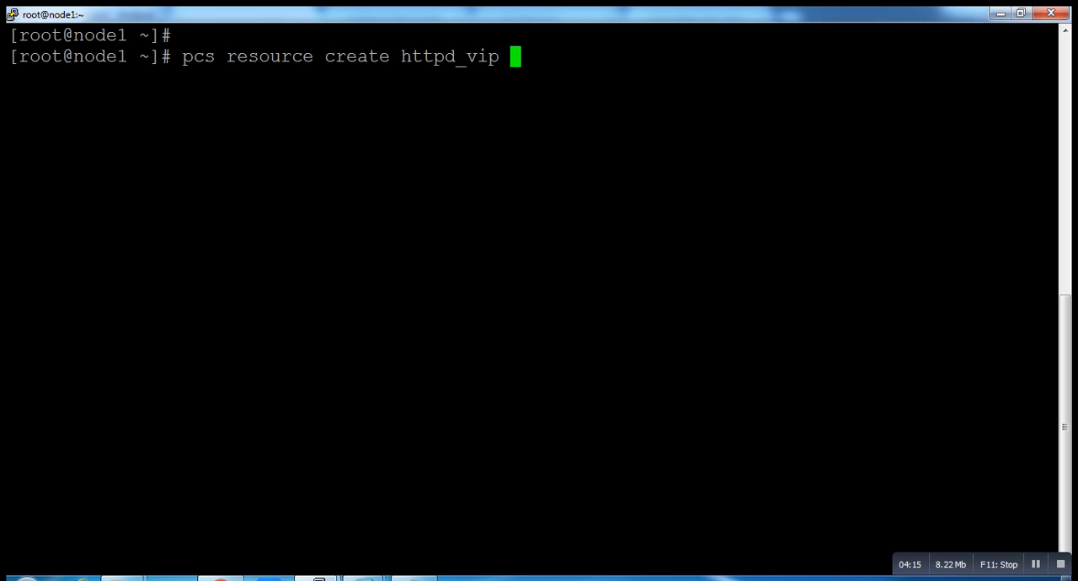
type("I")
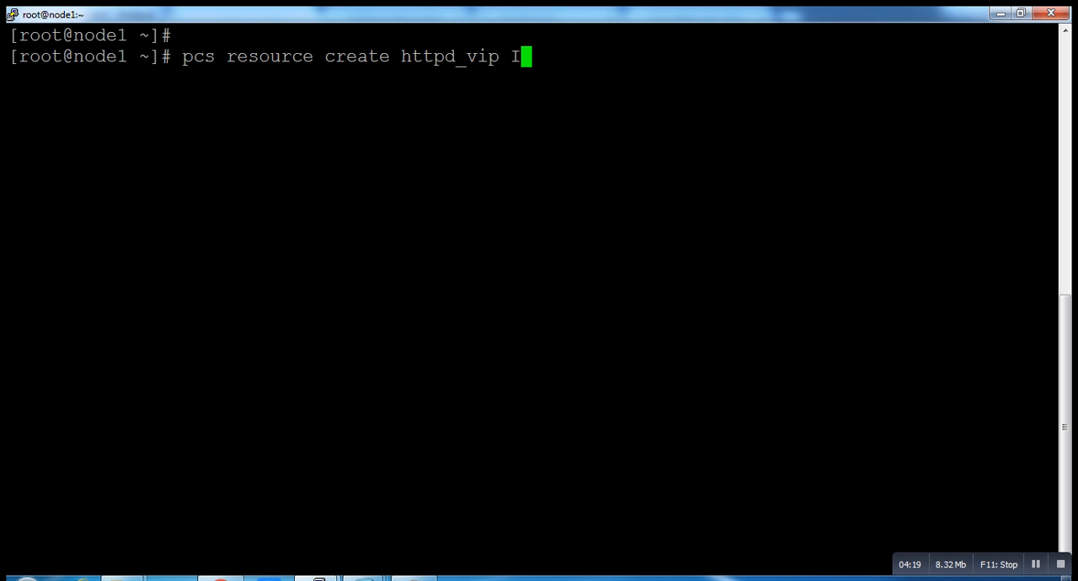
type("Padd")
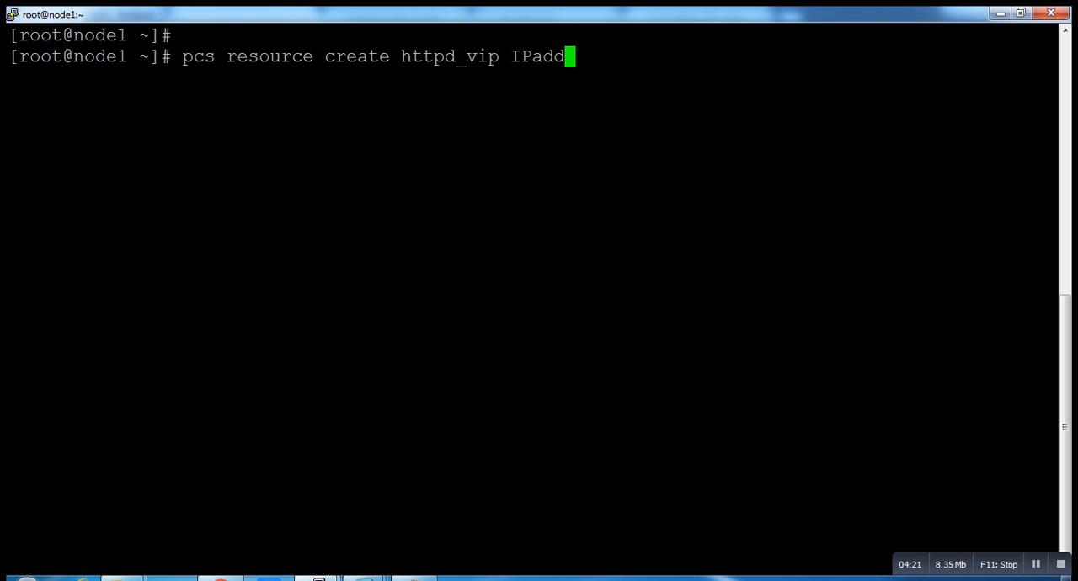
type("r2")
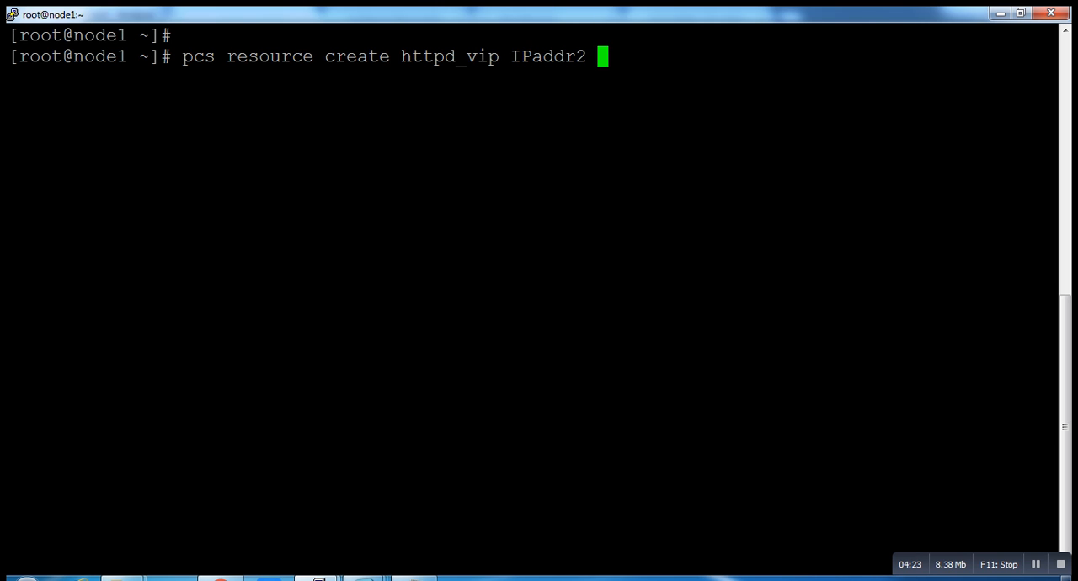
type("ip")
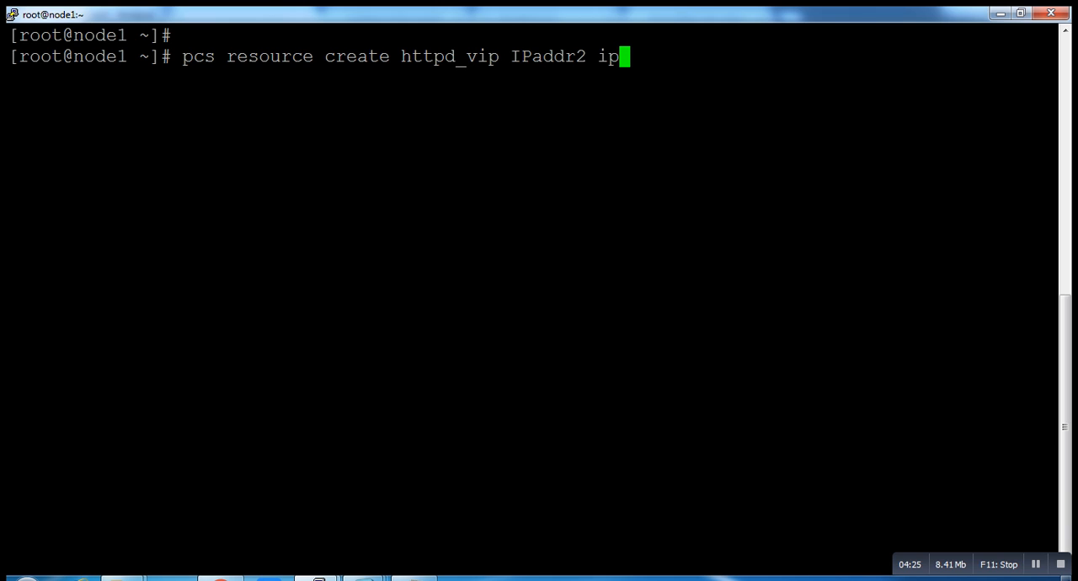
type("=")
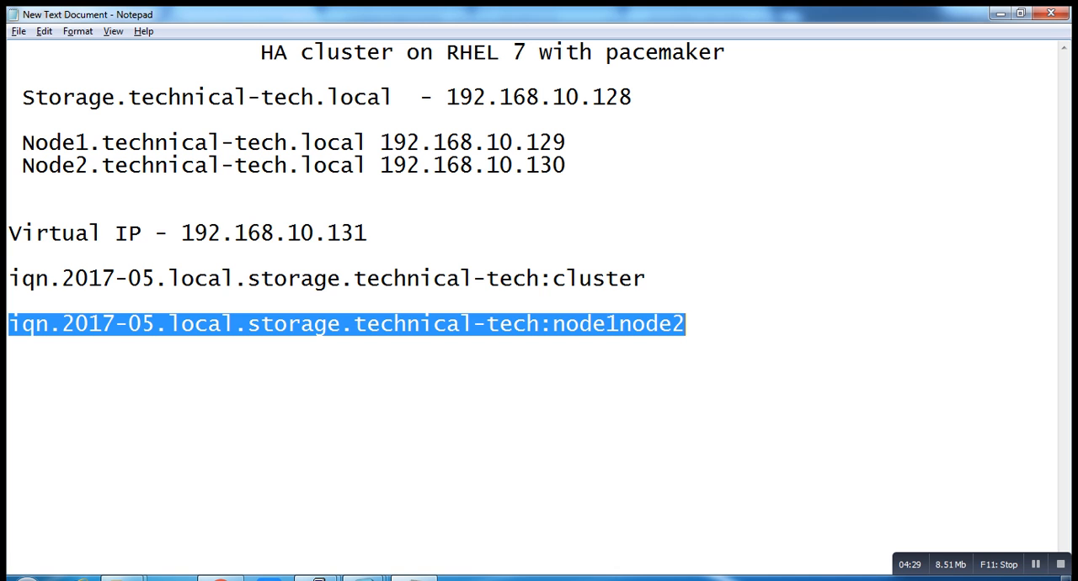
Double-click the Virtual IP 192.168.10.131 line in the Notepad notes
double_click(269, 233)
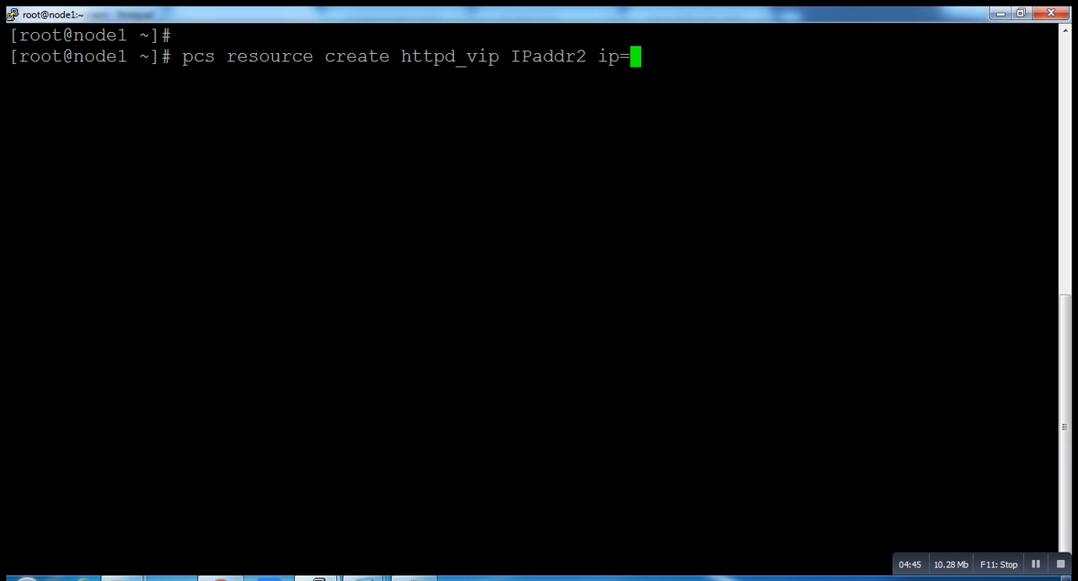
Enter the virtual IP 192.168.10.131 after ip=
type("1")
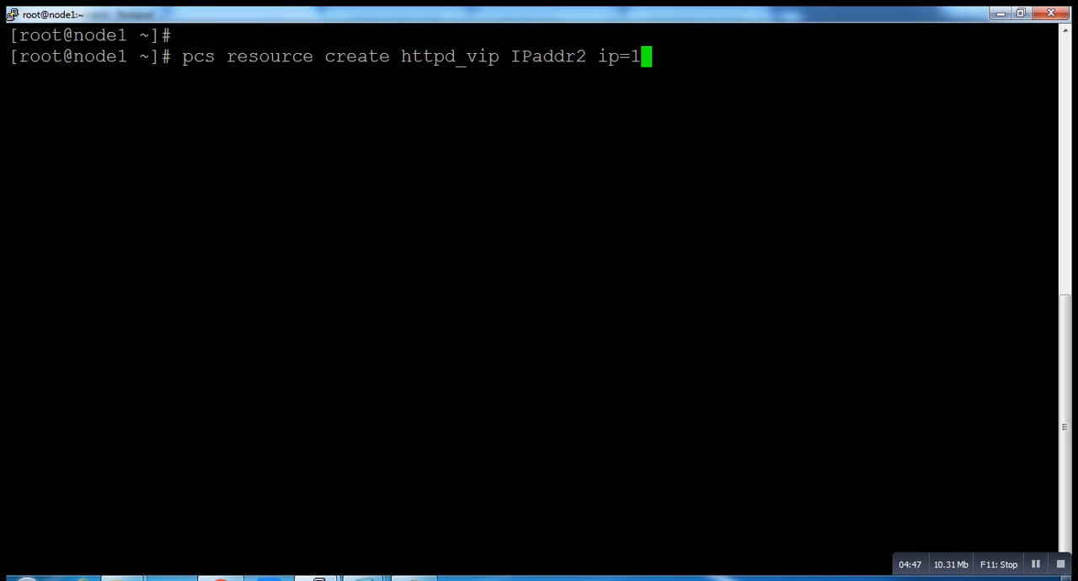
type("92.168")
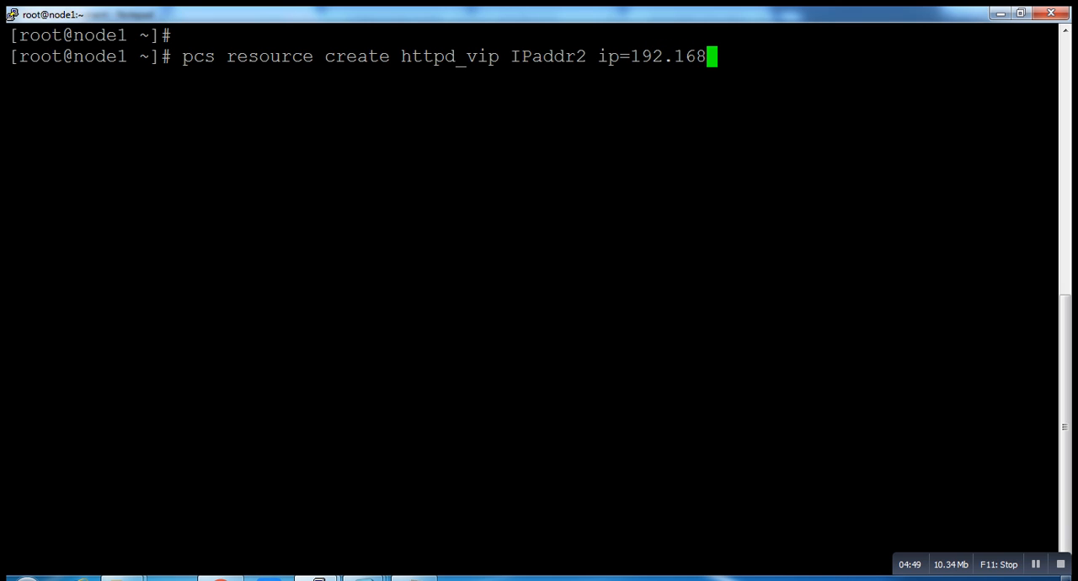
type(".10.1")
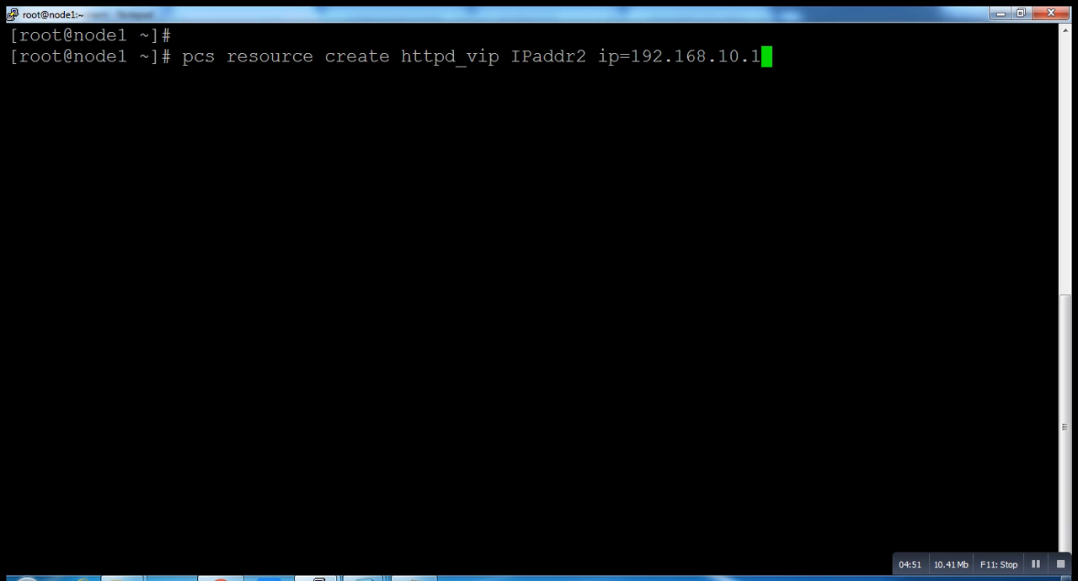
type("31")
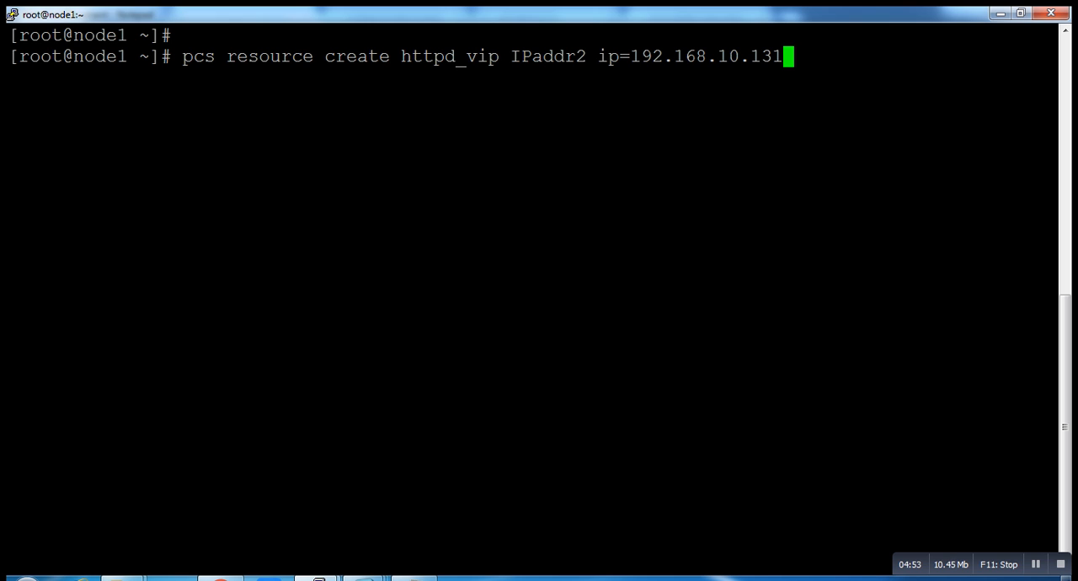
Add cidr_netmask=24 and --group apache, then run the command
type("cid")
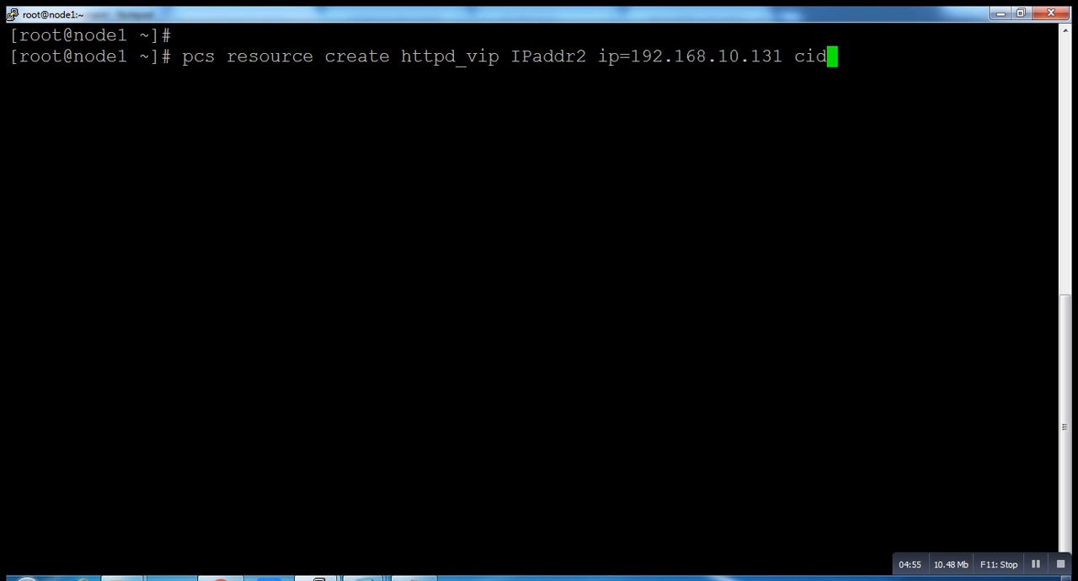
type("r")
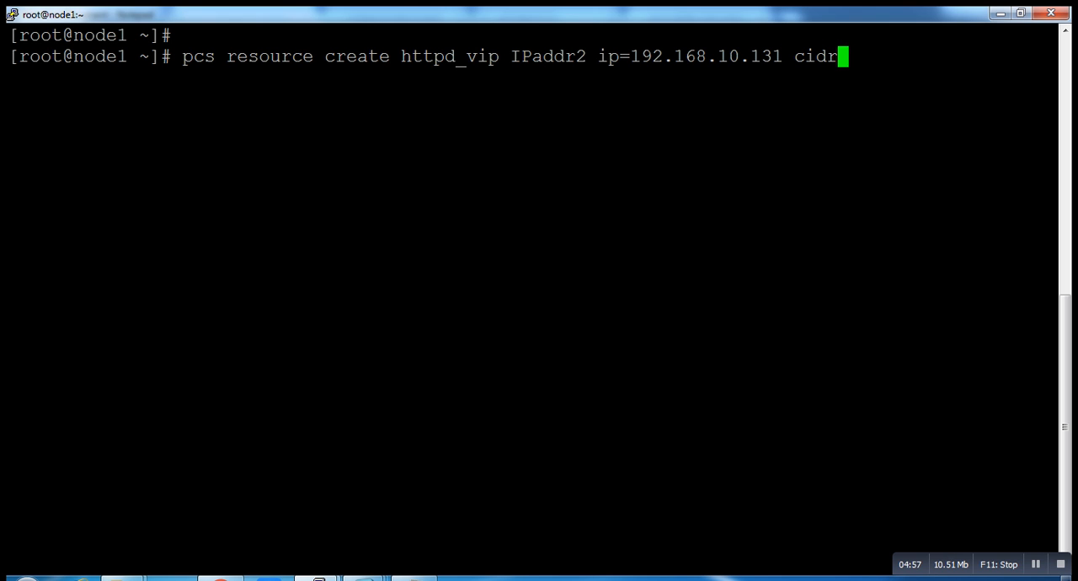
type("_")
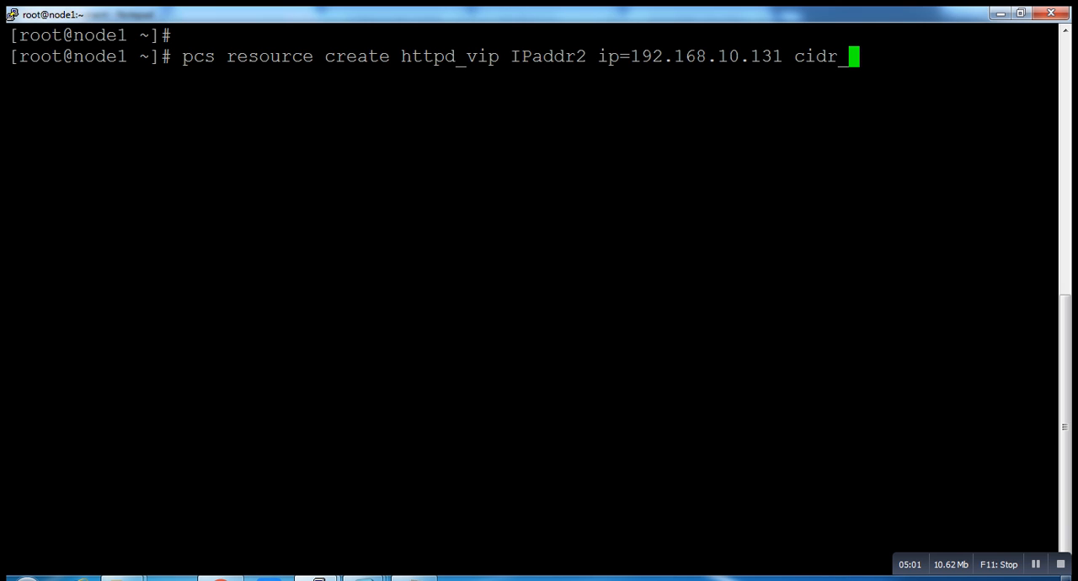
type("netmask")
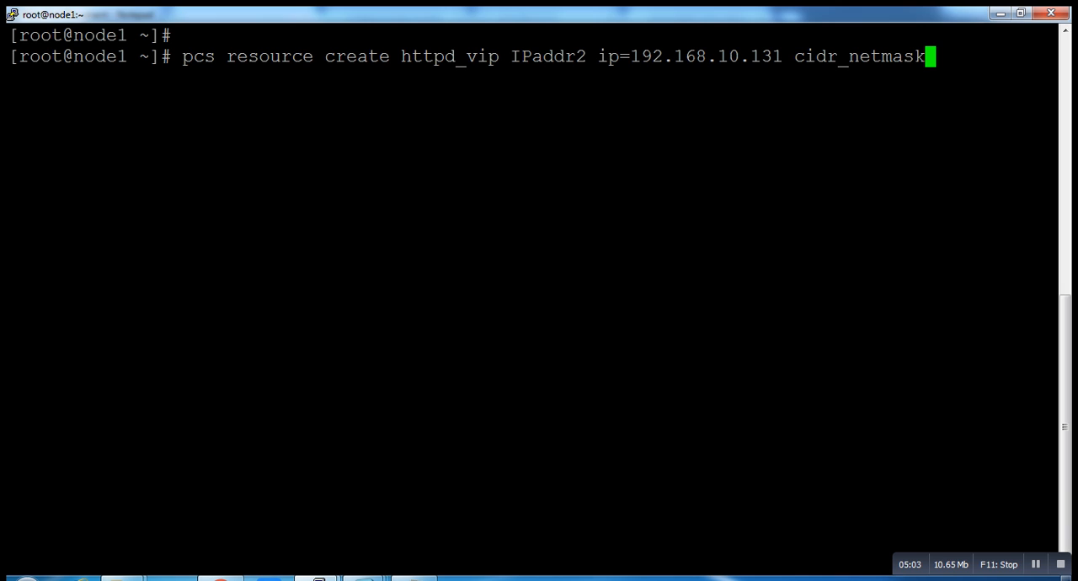
type("=2")
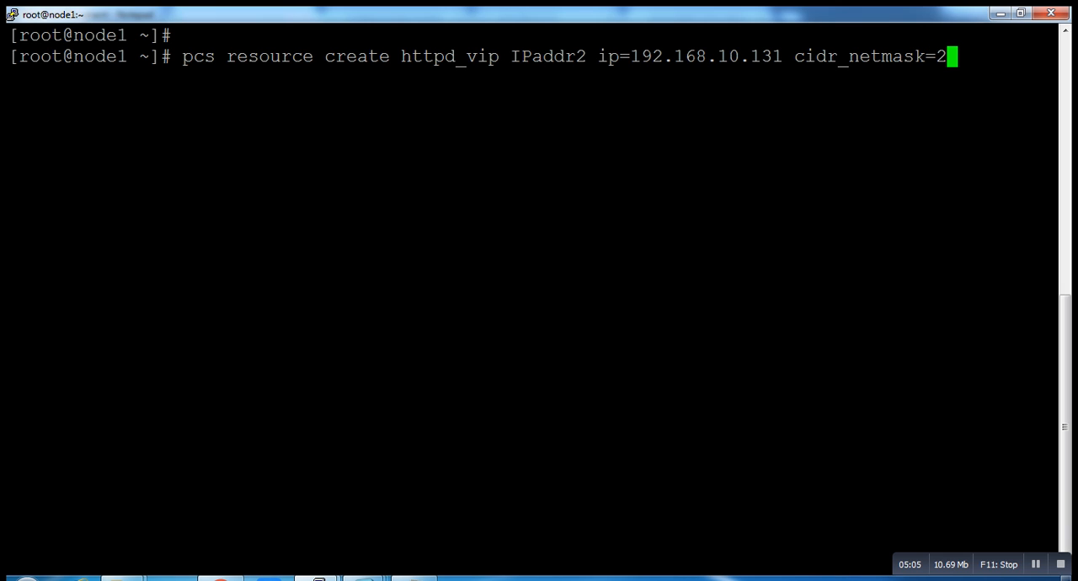
type("4 -")
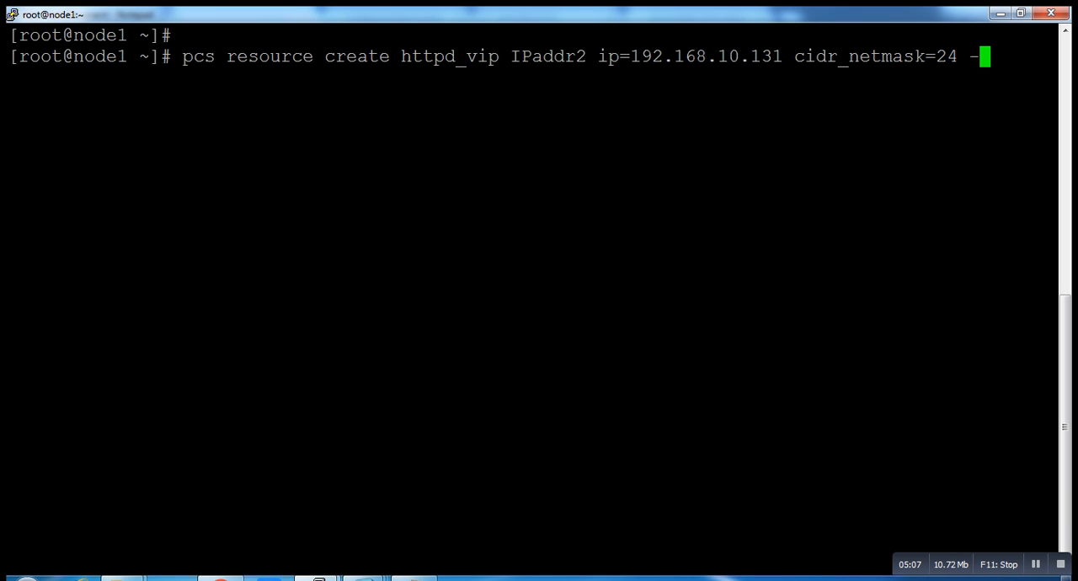
type("-group")
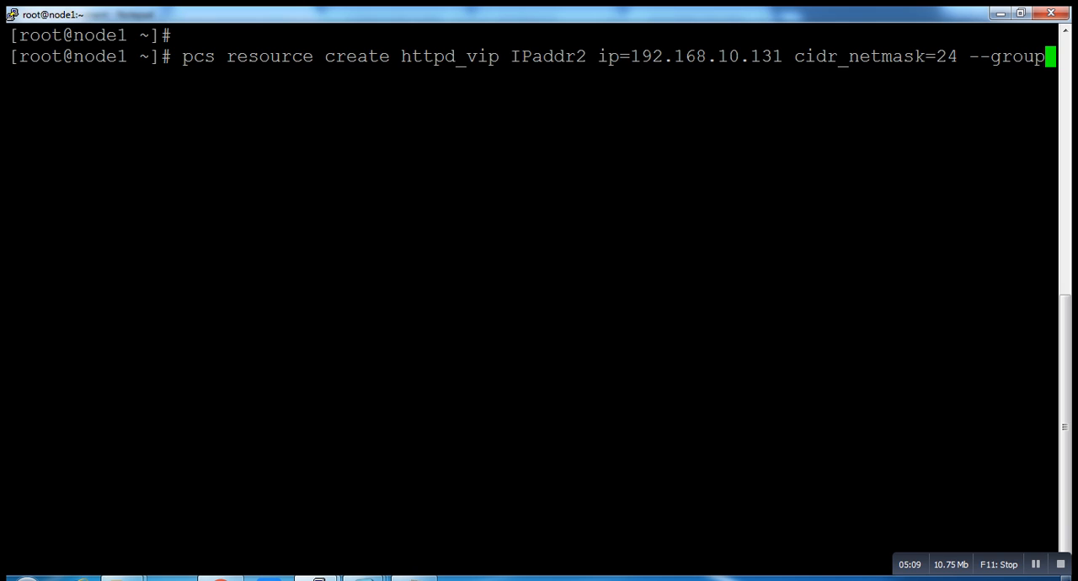
key("Return")
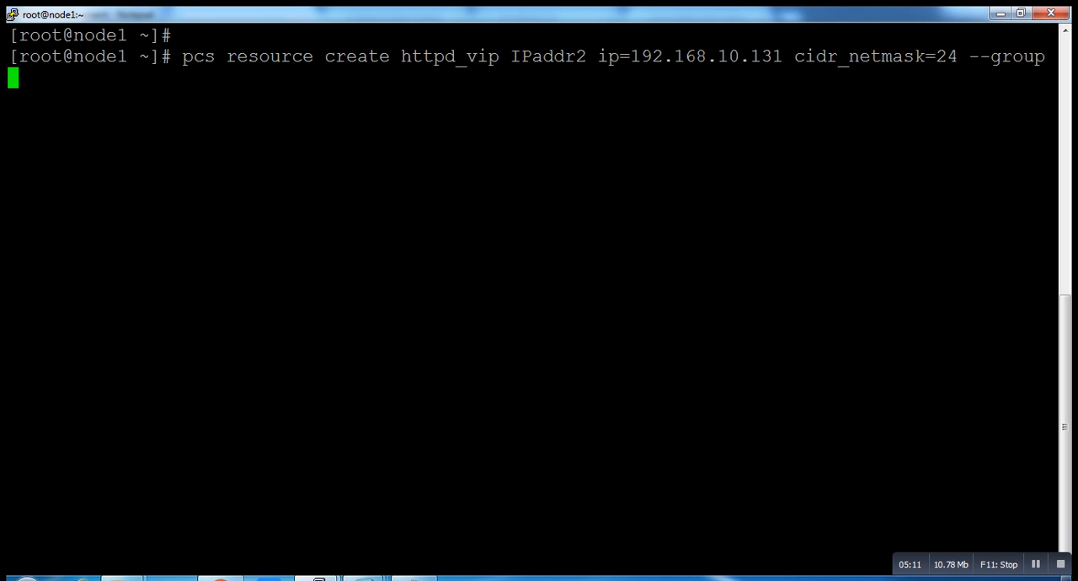
type("apac")
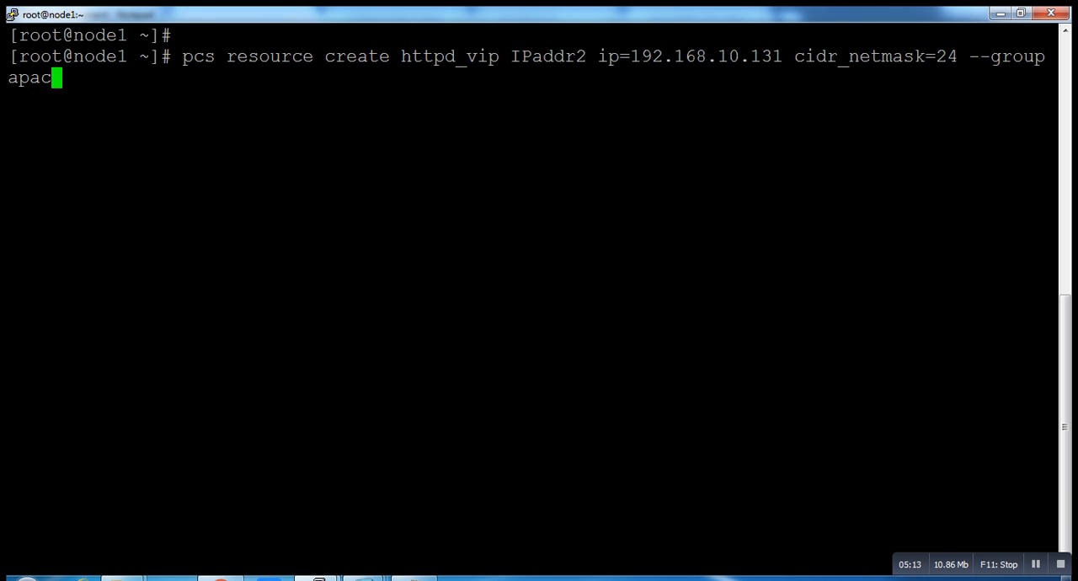
type("he")
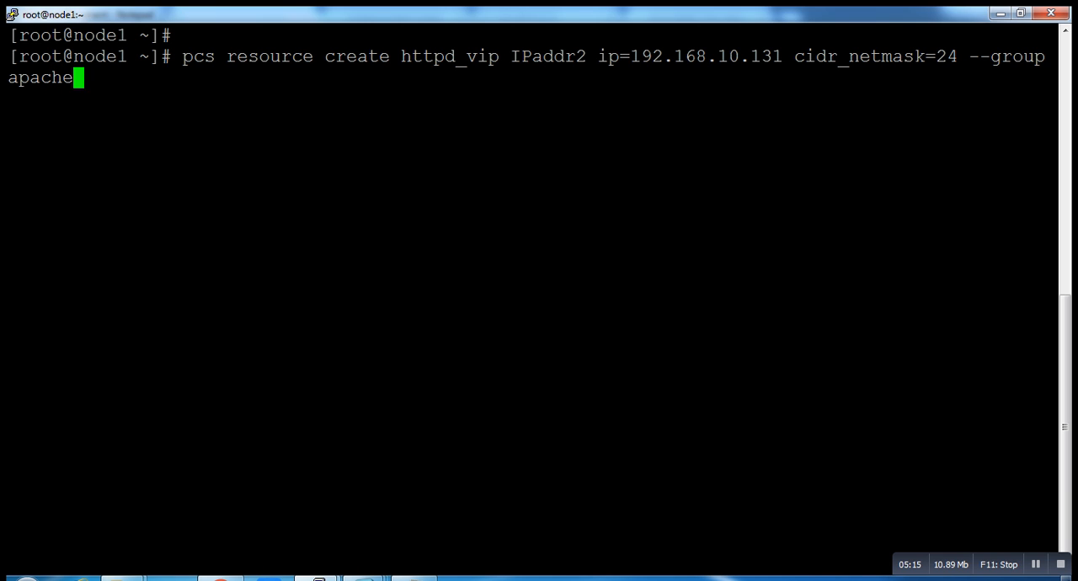
key("Return")
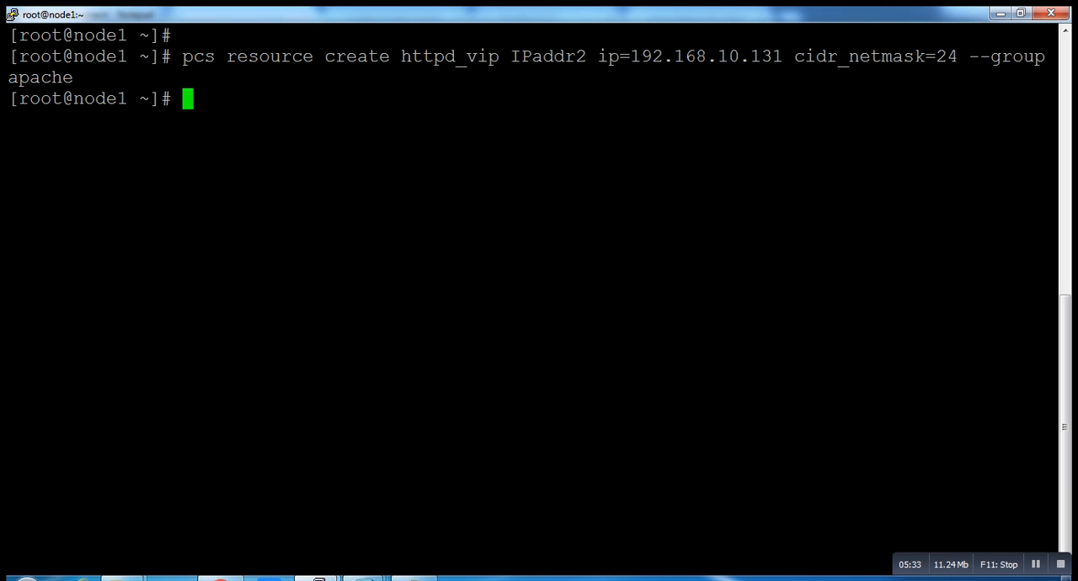
Type 'pcs resource create httpd_ser apache', fixing a typo in the name
type("pcs")
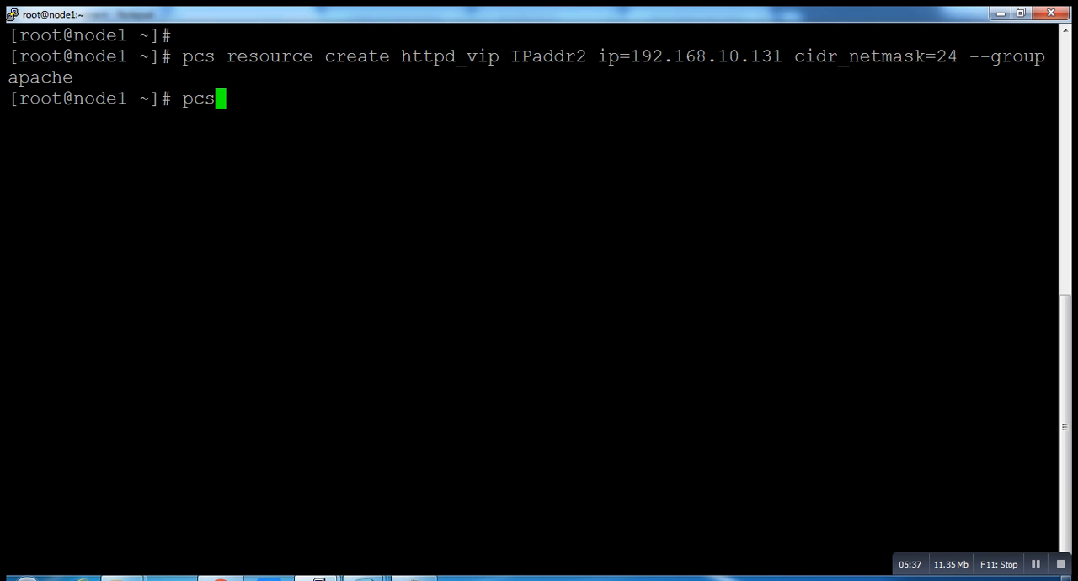
type("reso")
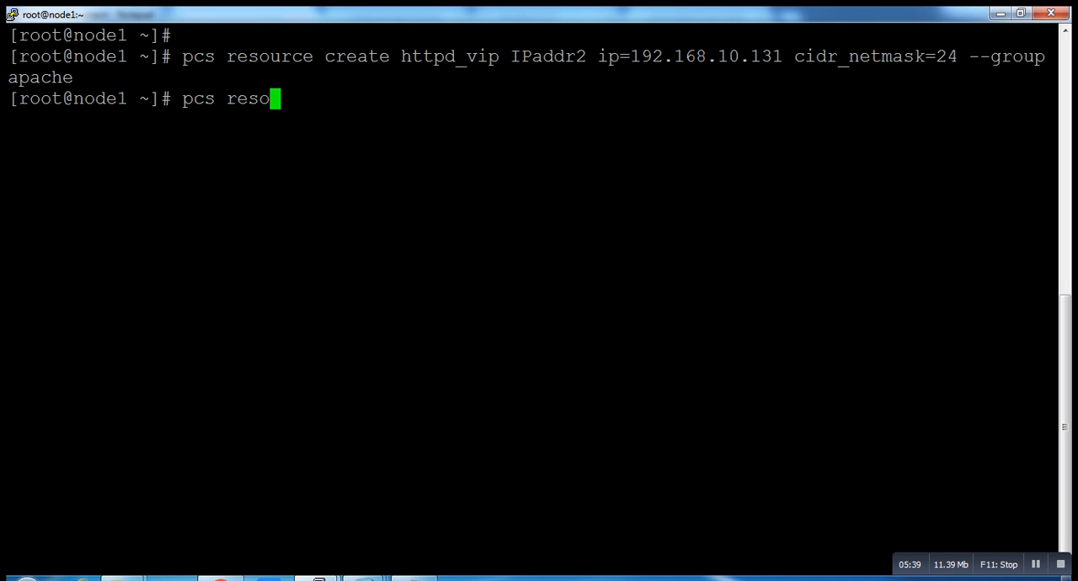
type("urce")
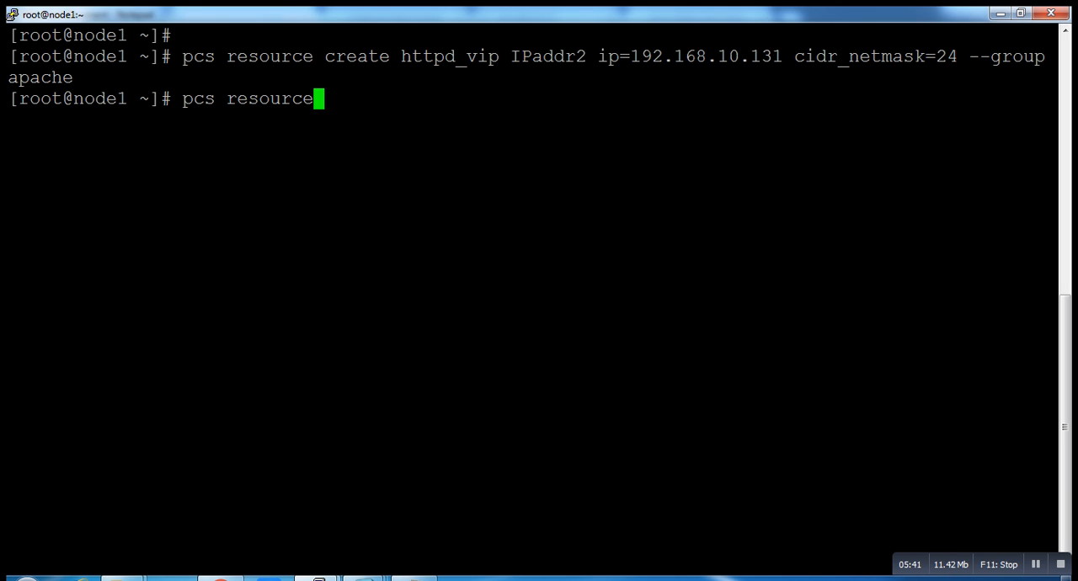
type("create")
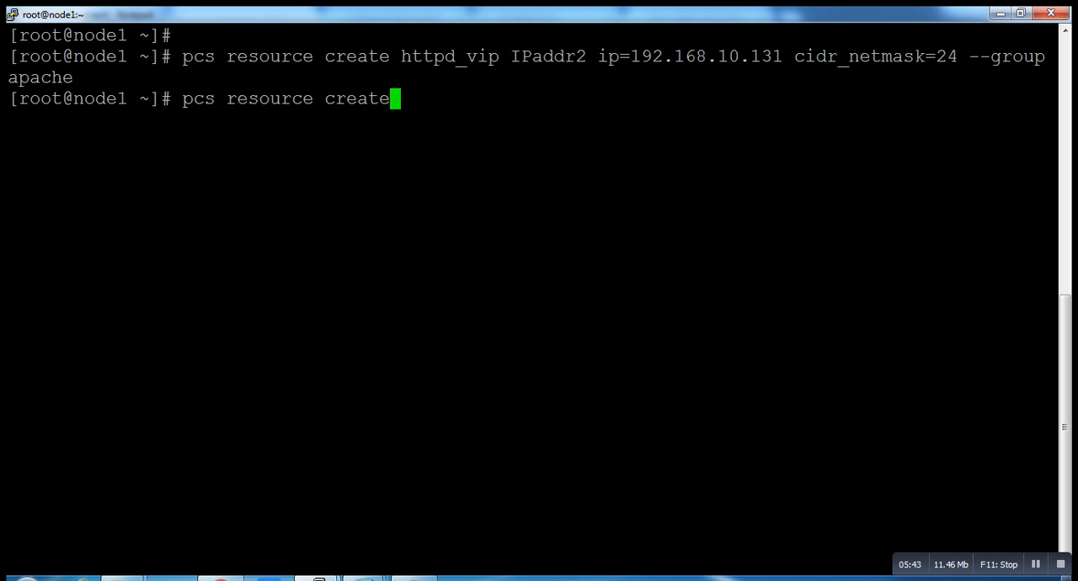
type("http")
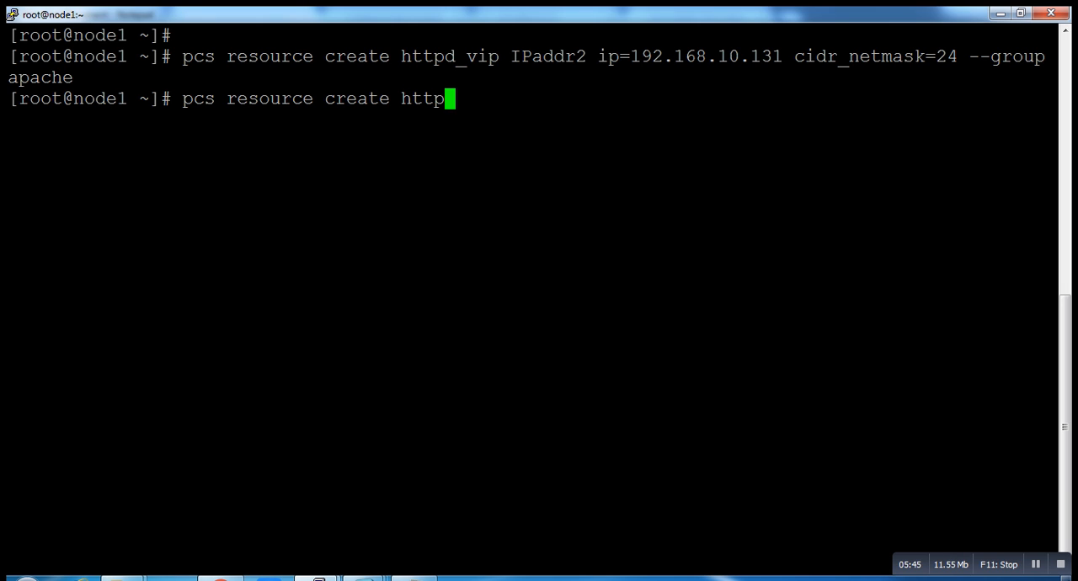
type("d_")
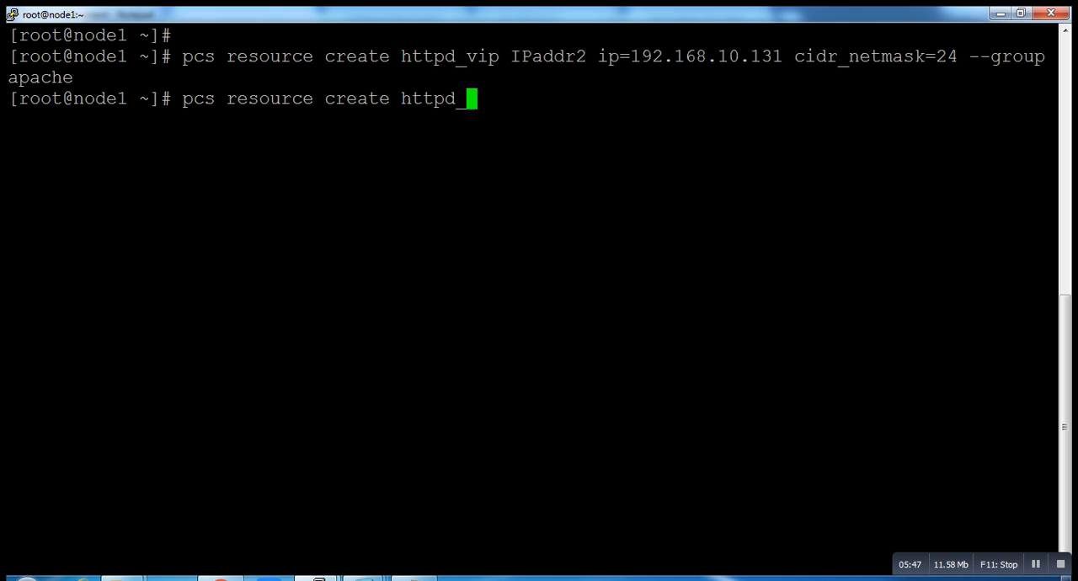
type("ser")
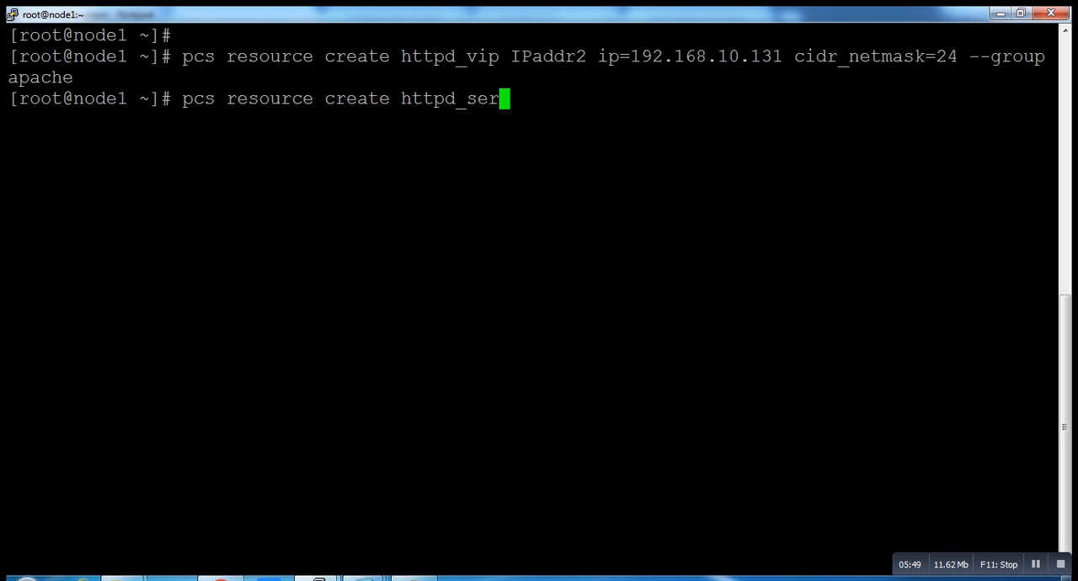
type("ic")
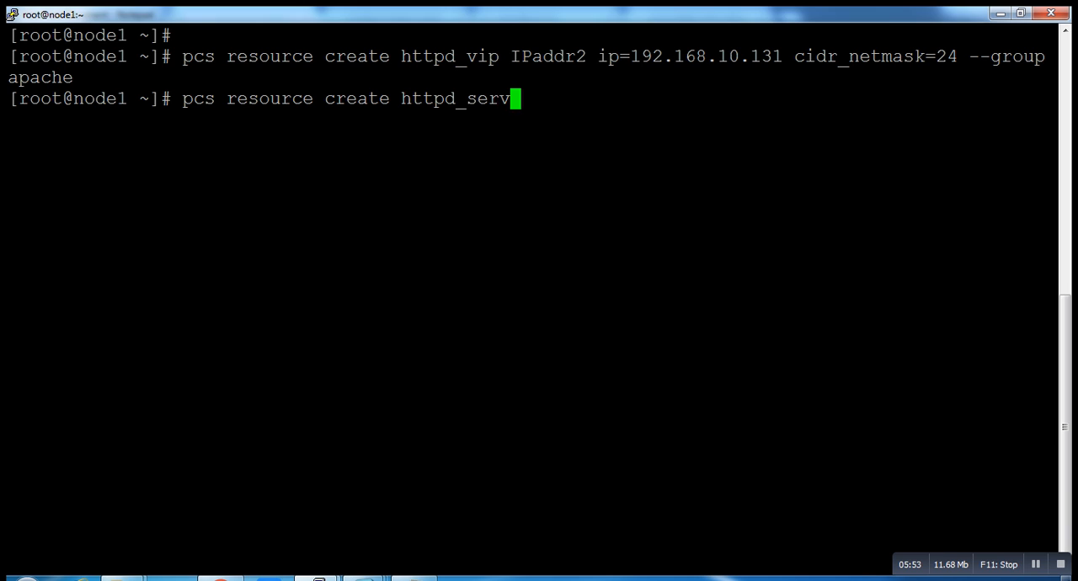
key("backspace")
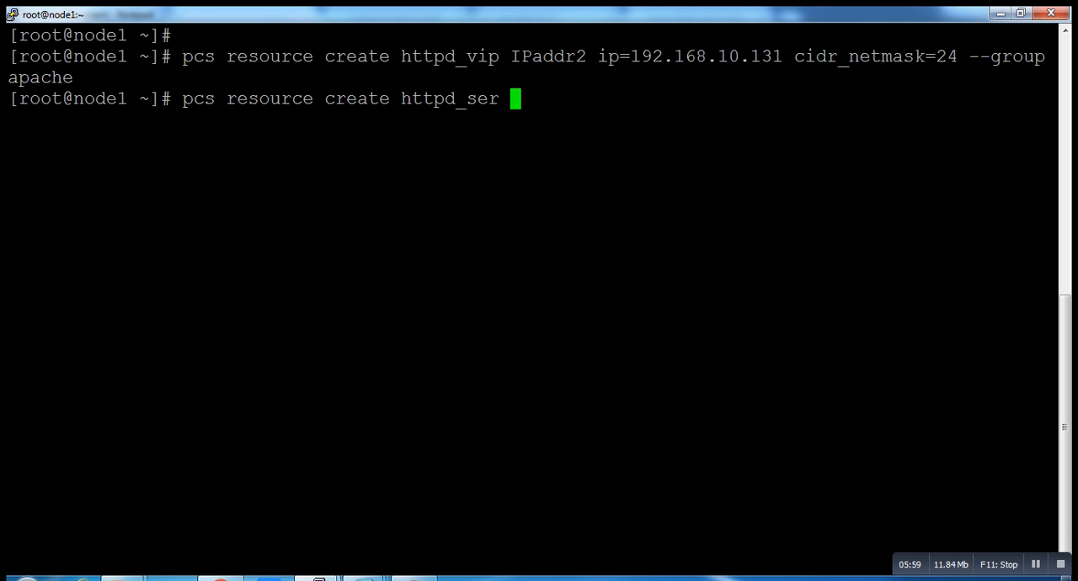
type("a")
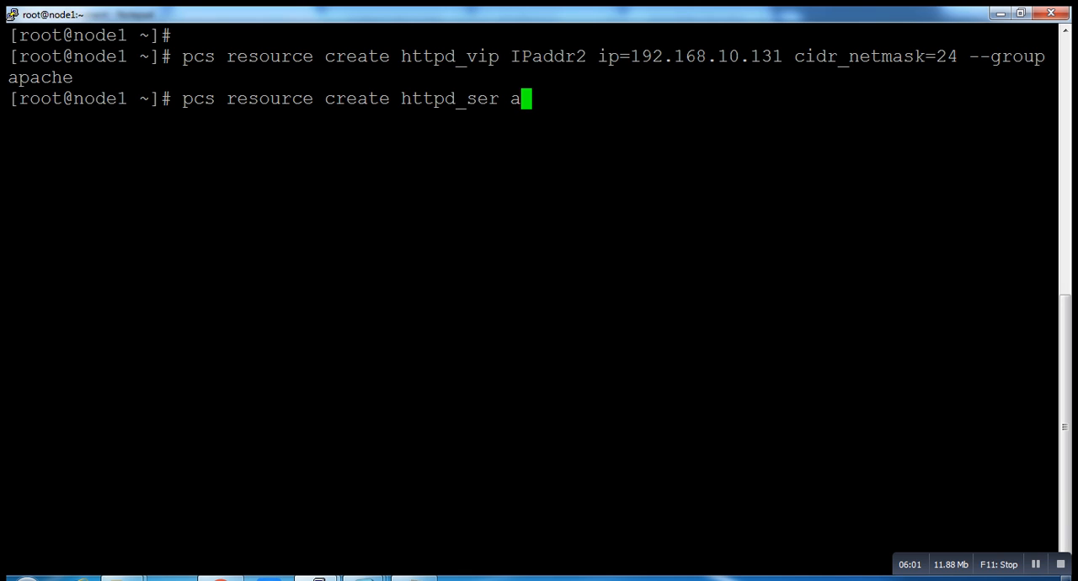
type("pac")
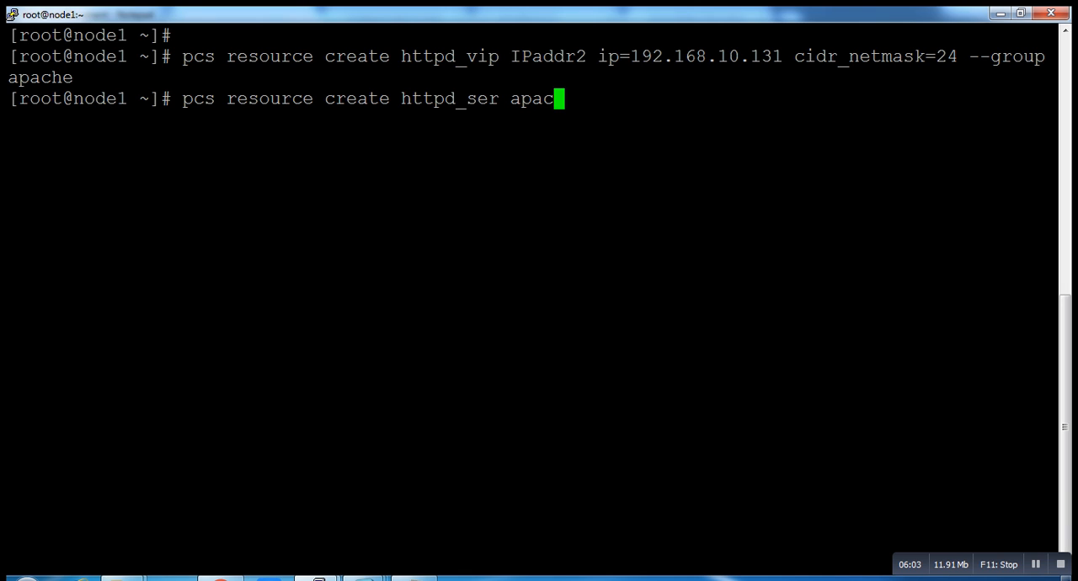
type("he")
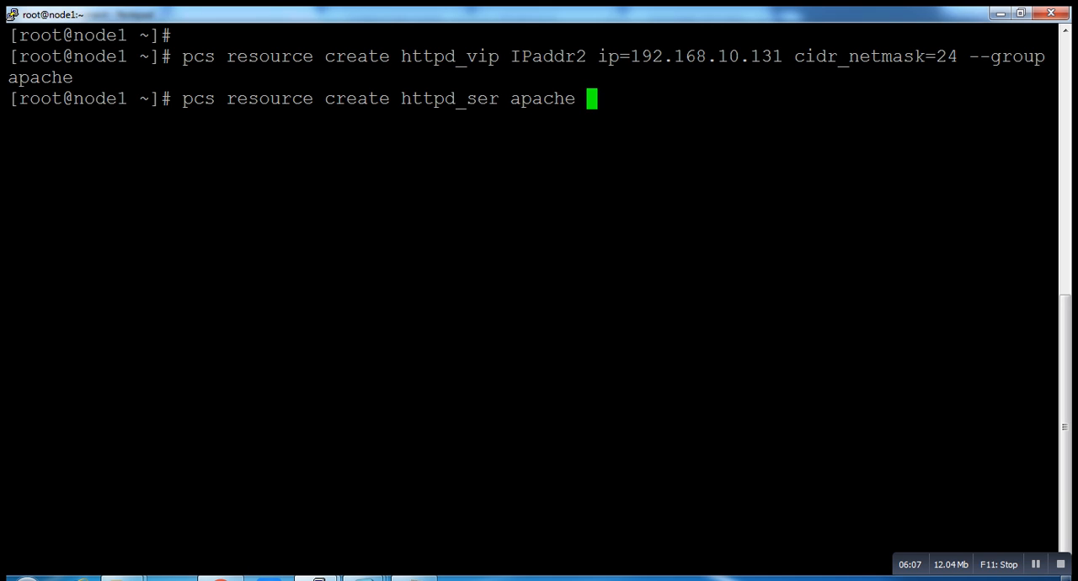
Add configfile="/etc/httpd/conf/httpd.conf" to the command
type("confi")
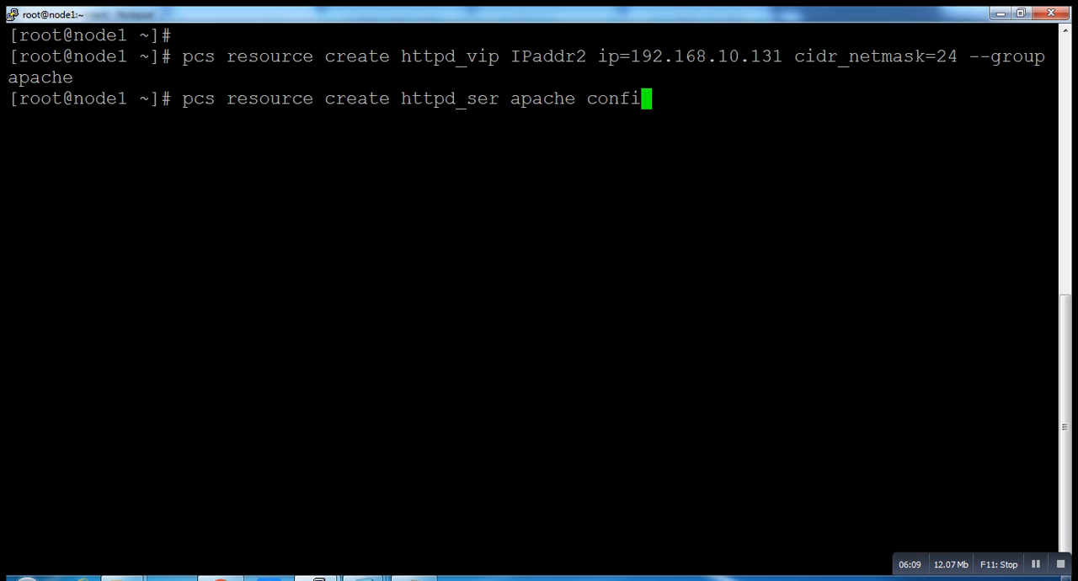
type("g")
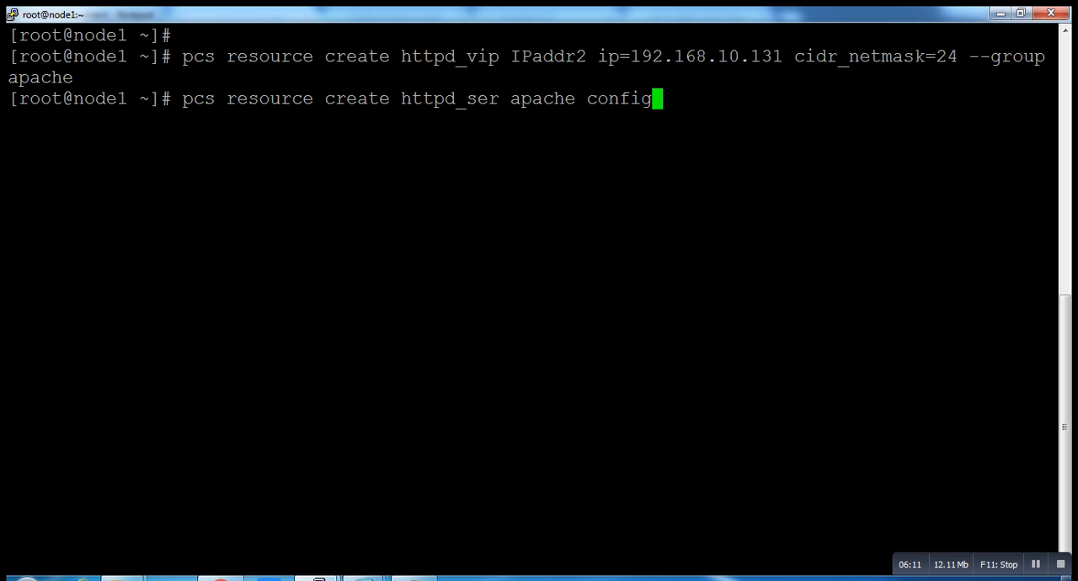
type("file")
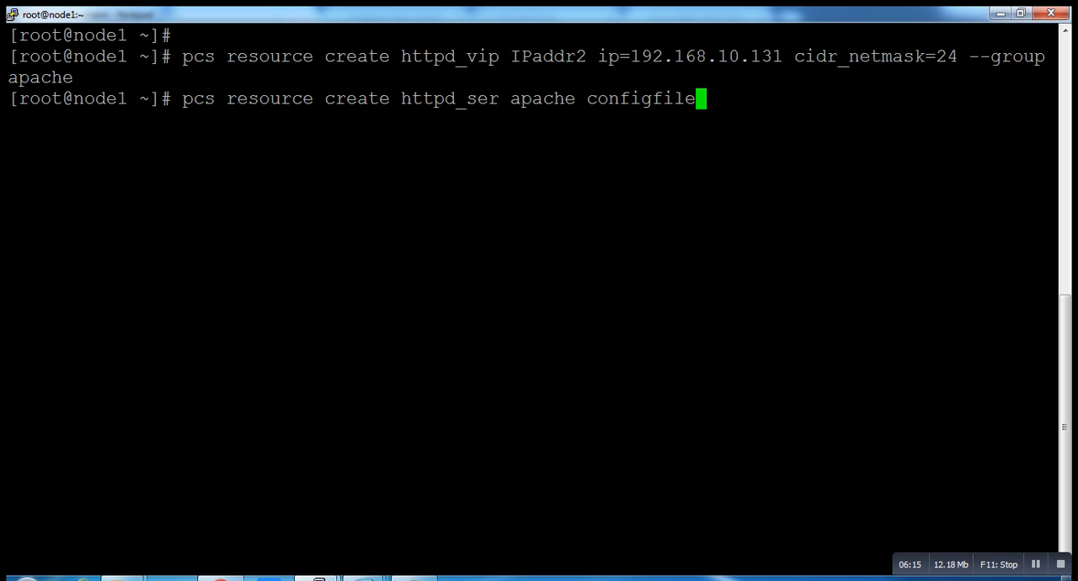
type("=\"")
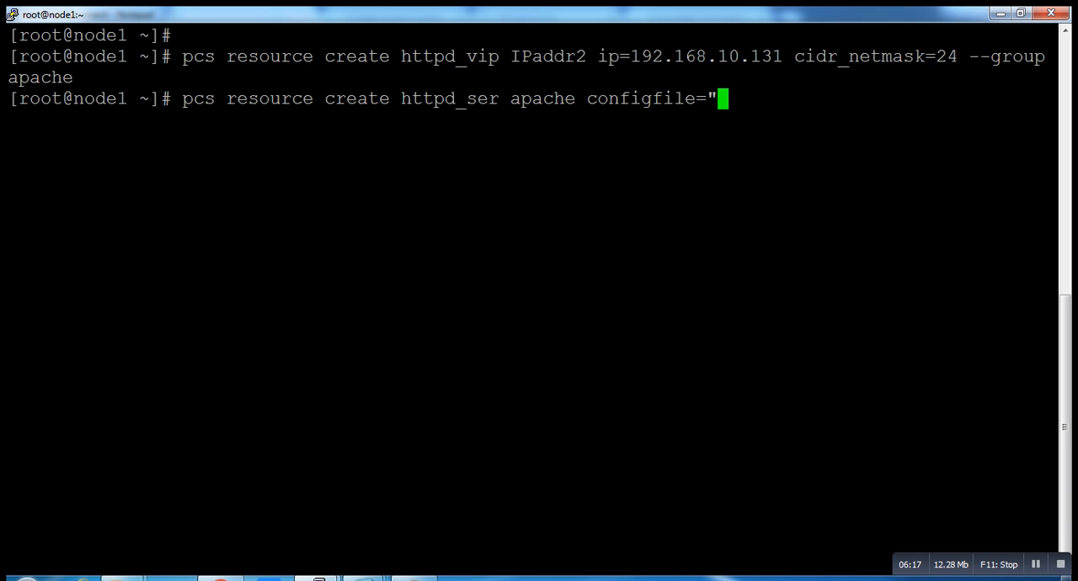
type("/")
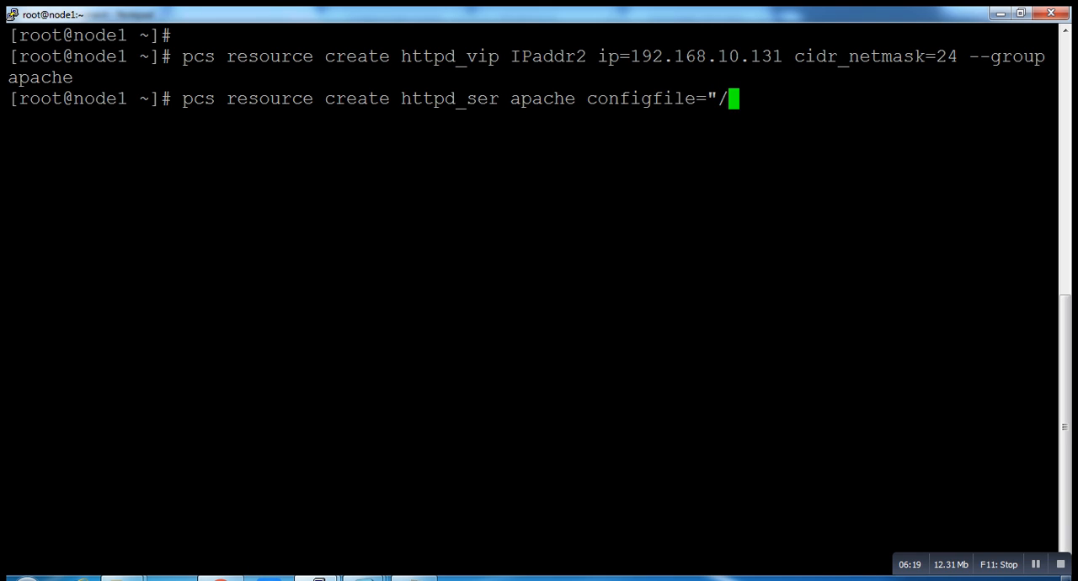
type("etc/")
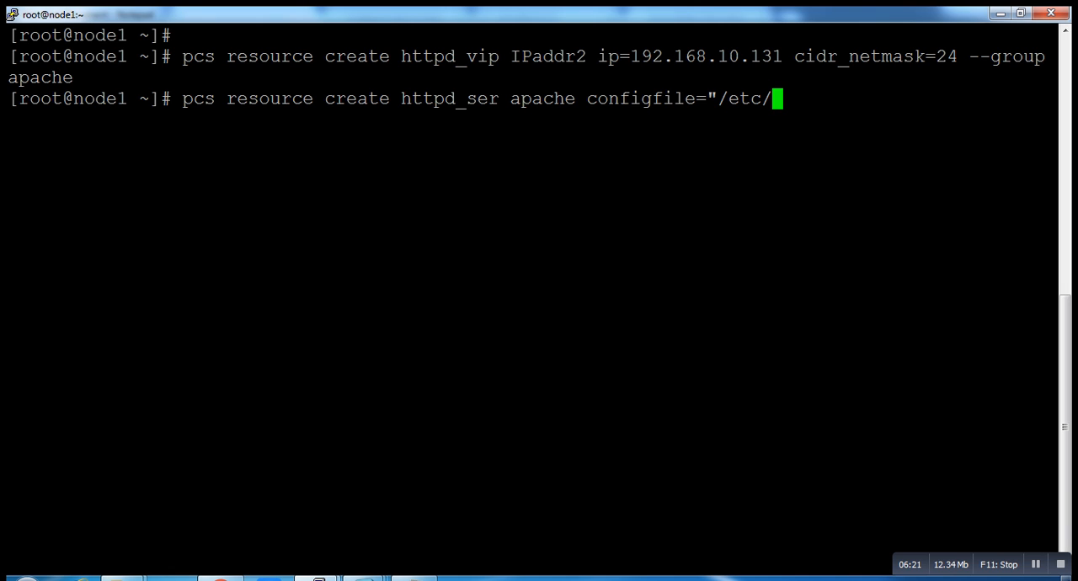
type("httpd/c")
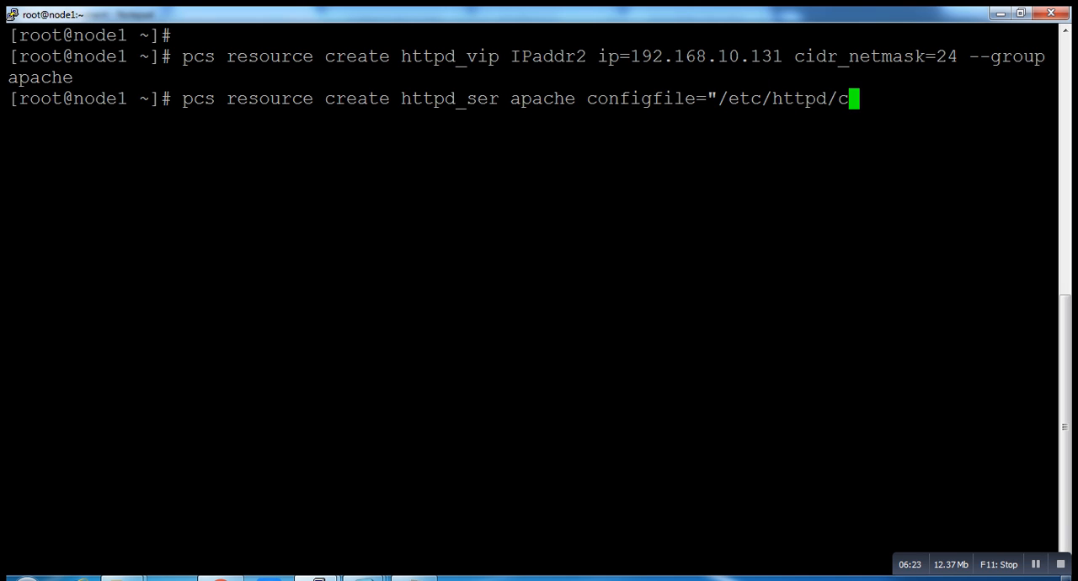
type("onf")
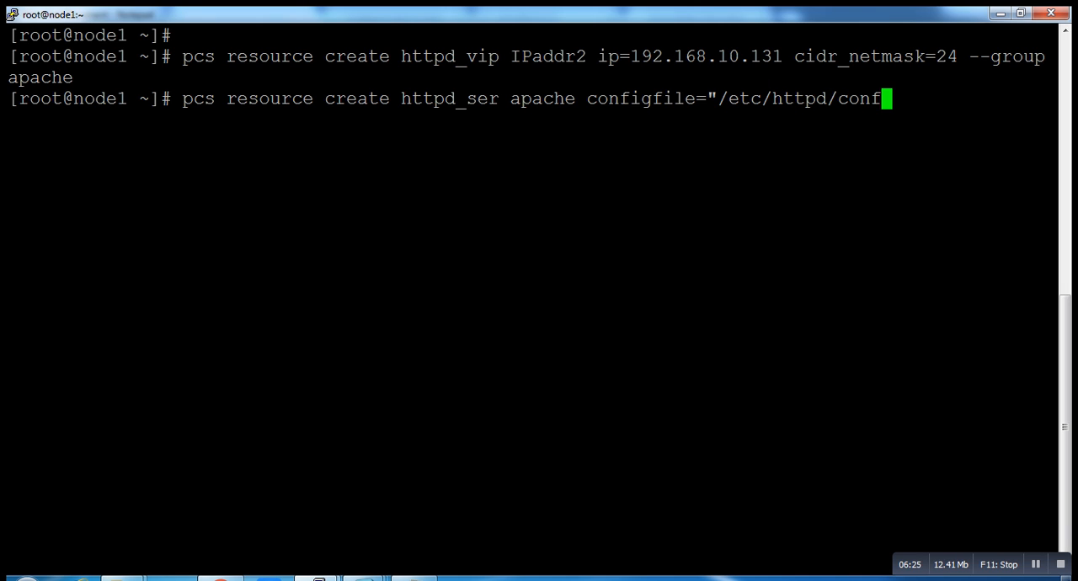
type("/httpd.conf\"")
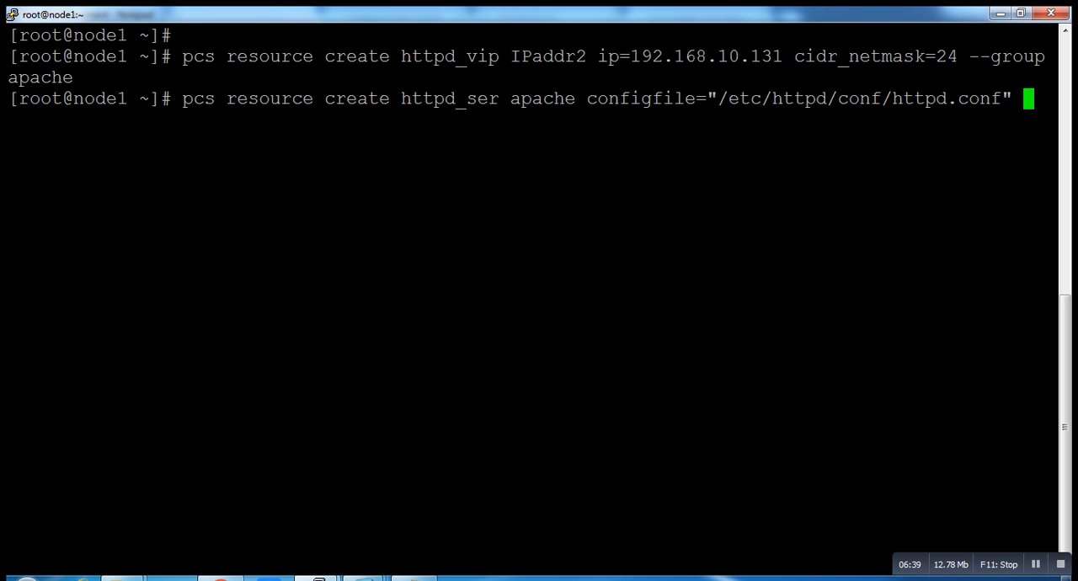
type("stat")
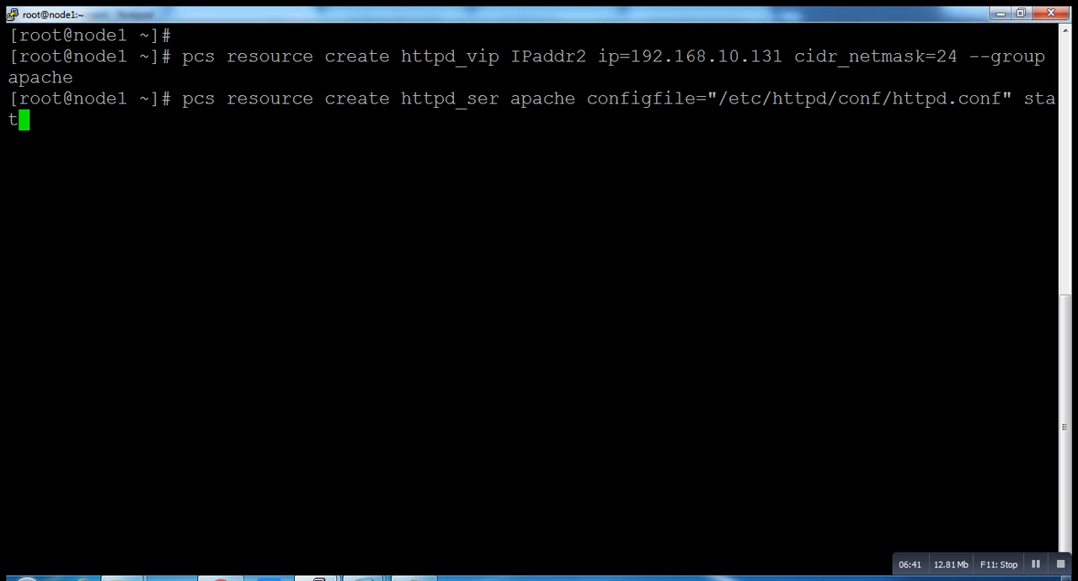
type("u")
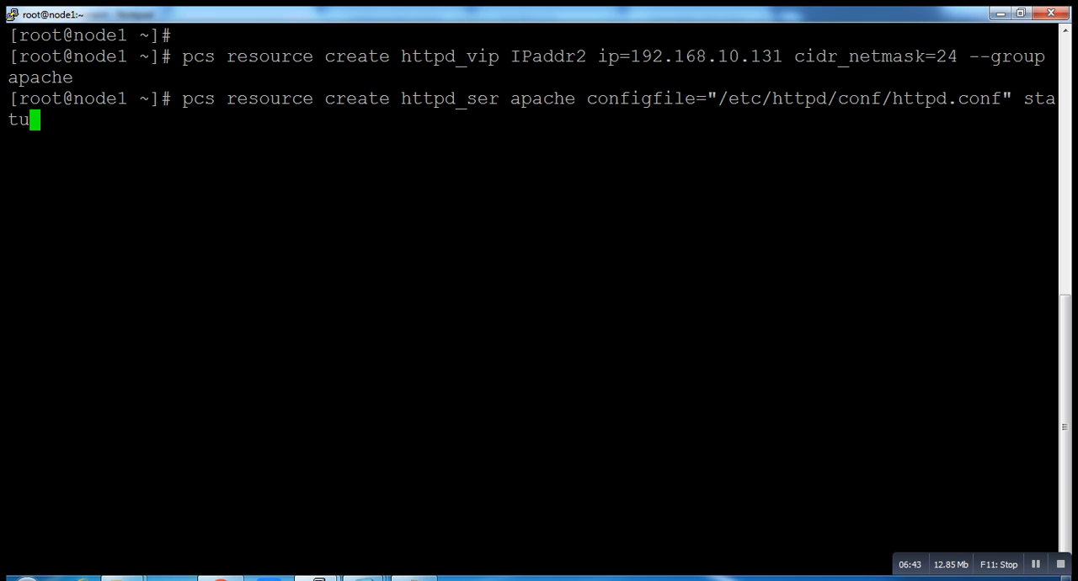
type("s")
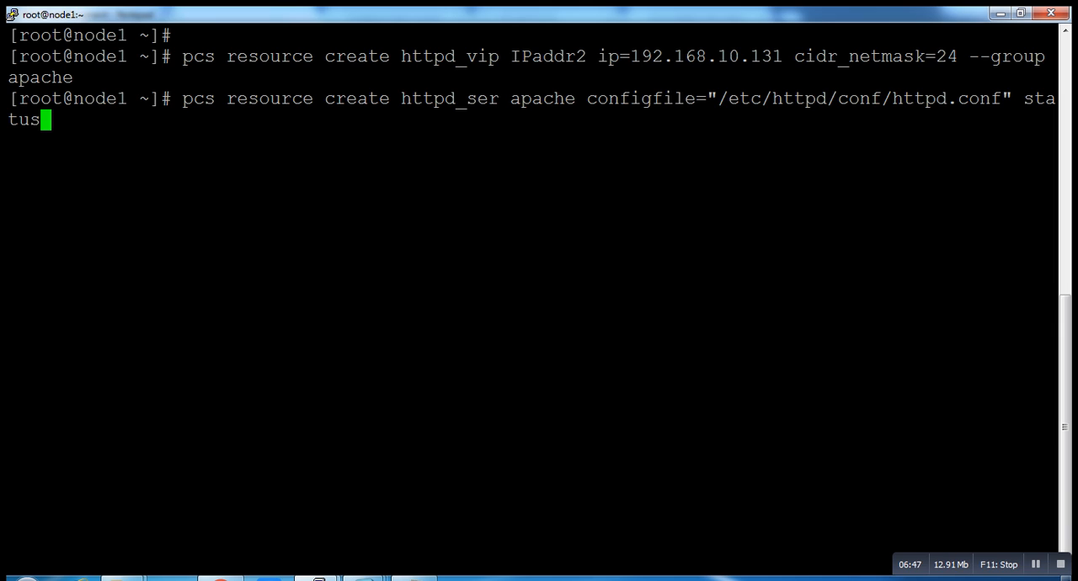
type("url=")
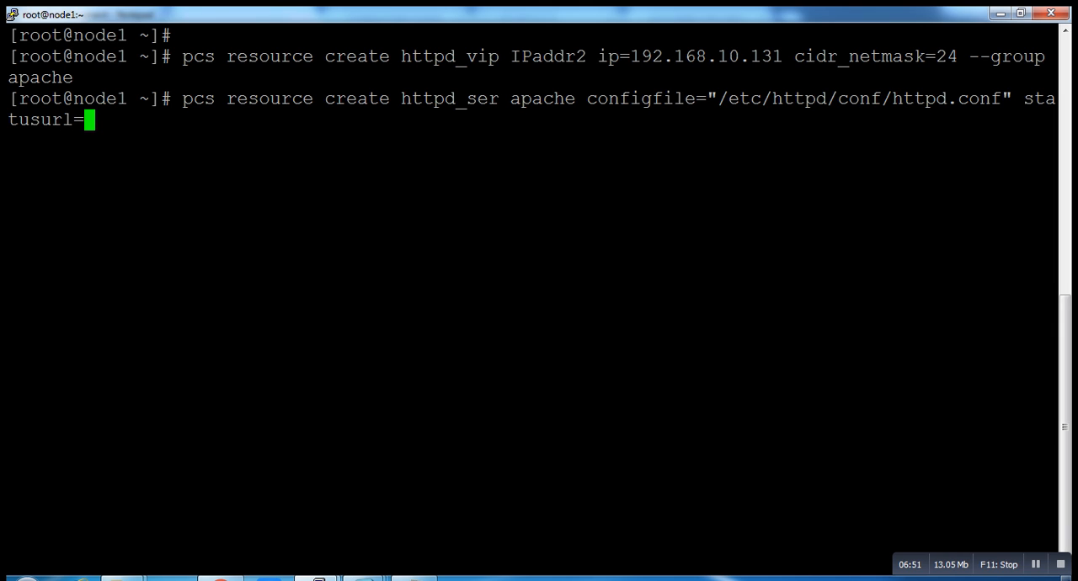
type("\"http")
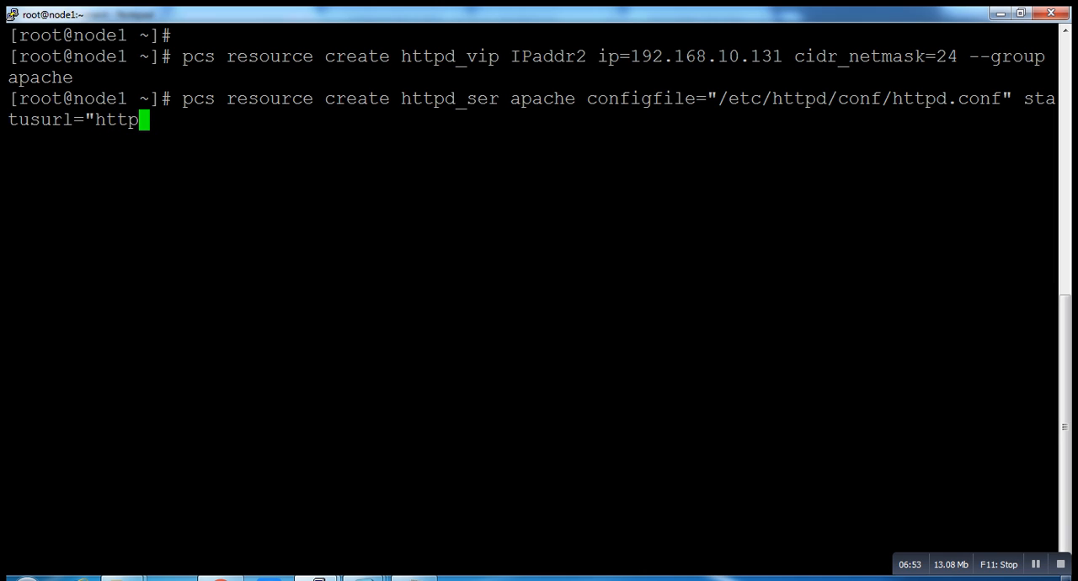
type("://")
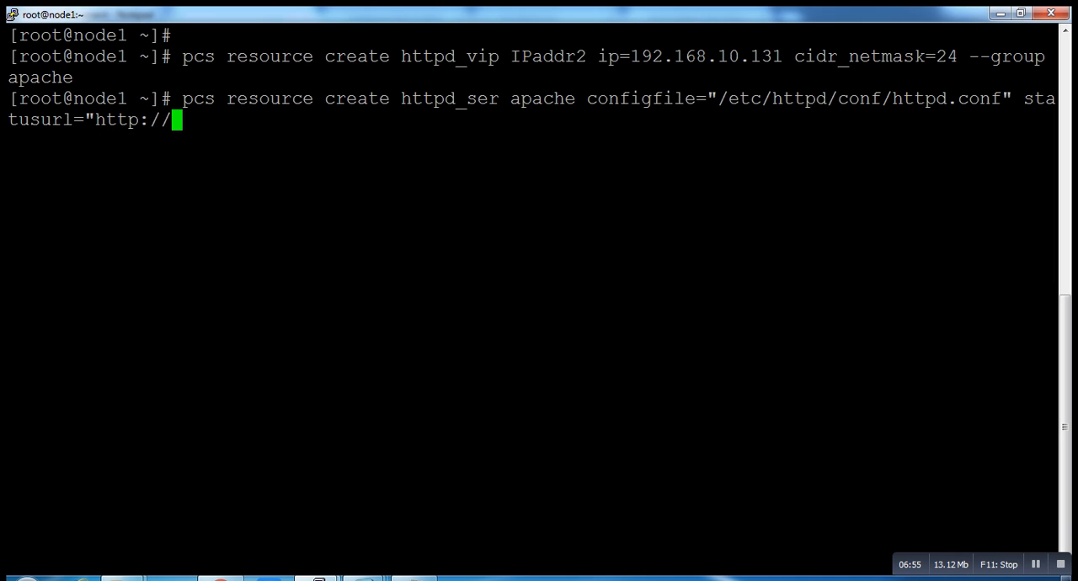
type("127")
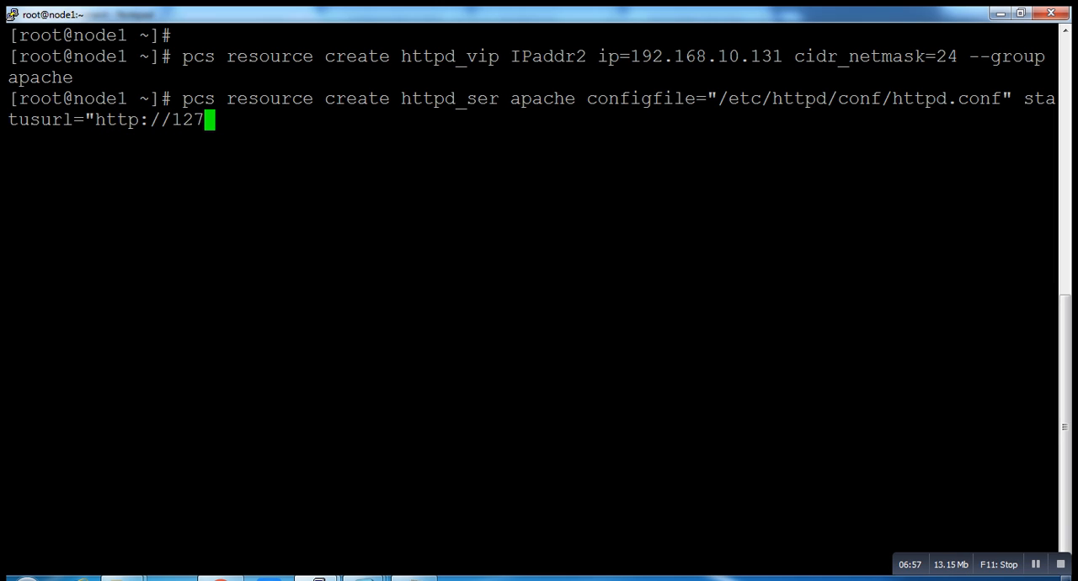
type(".0.0.")
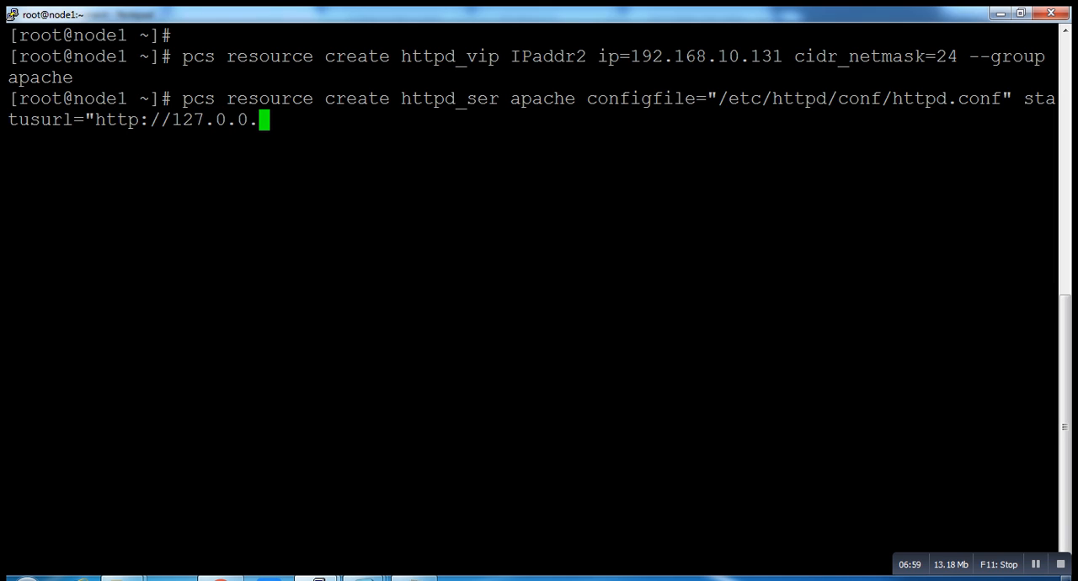
type("1/")
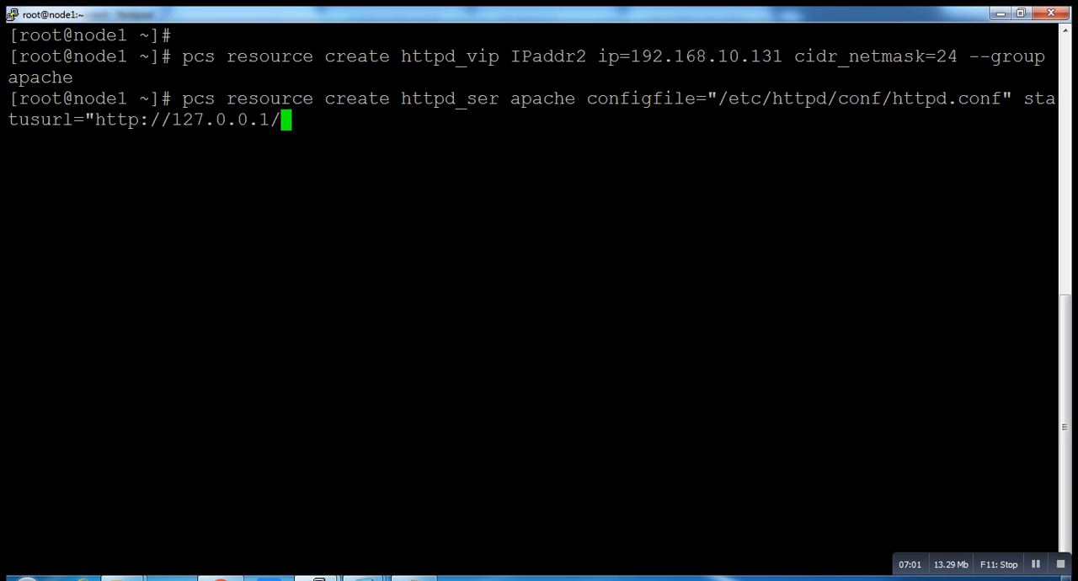
type("server")
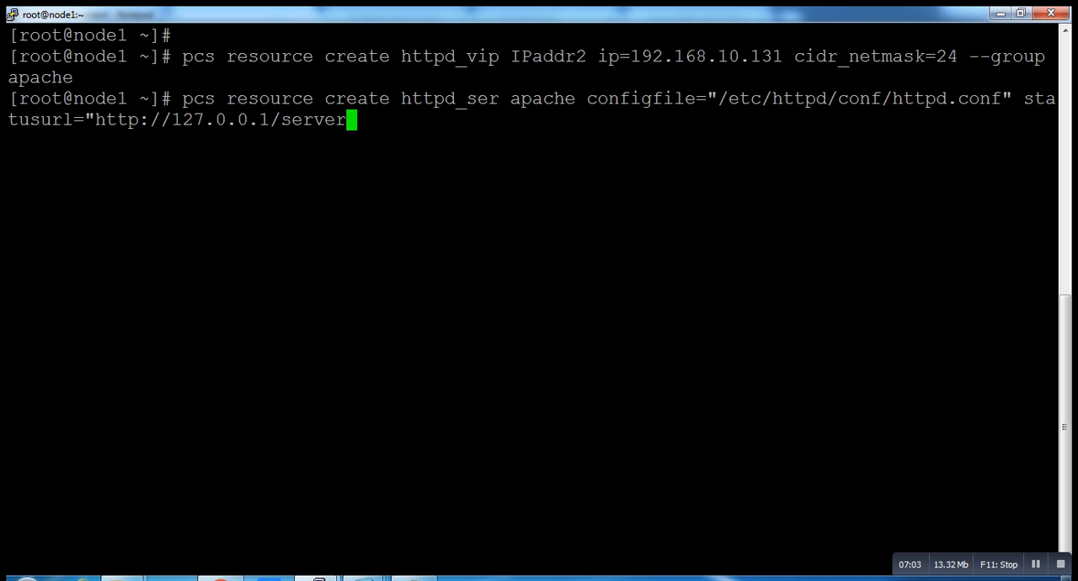
type("-status")
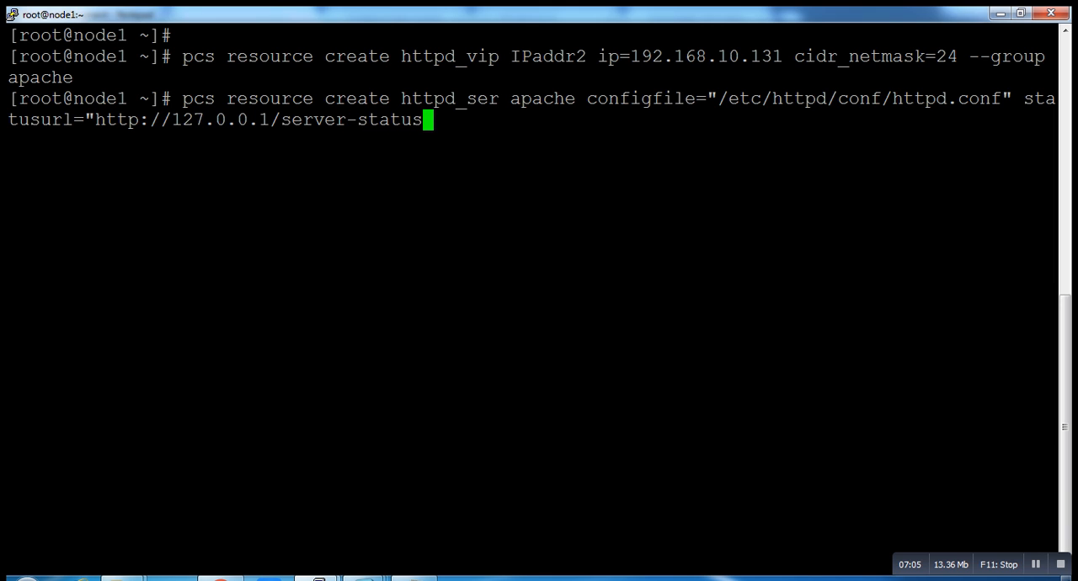
type("\"")
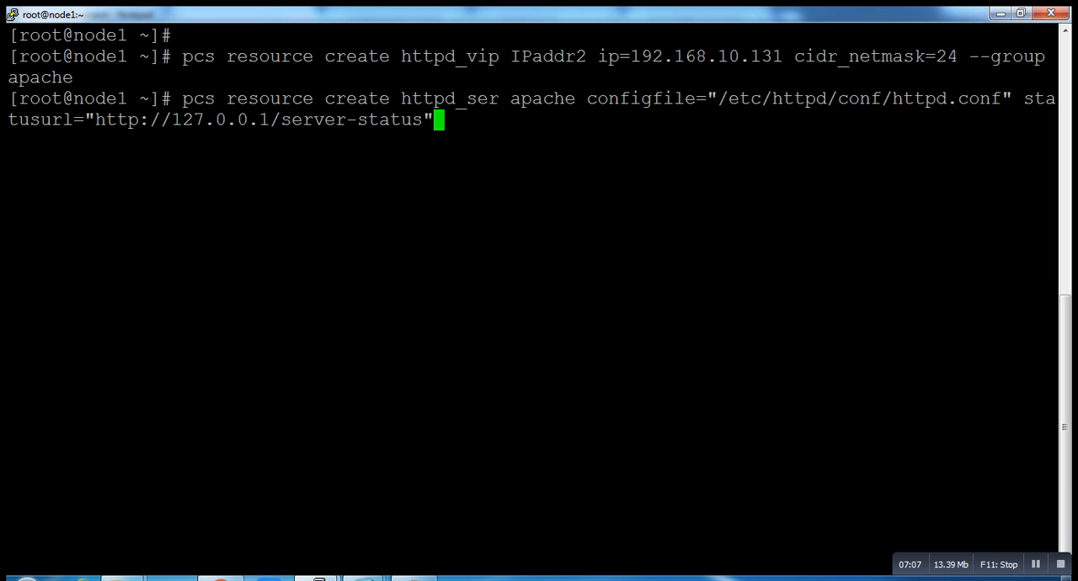
type("--gr")
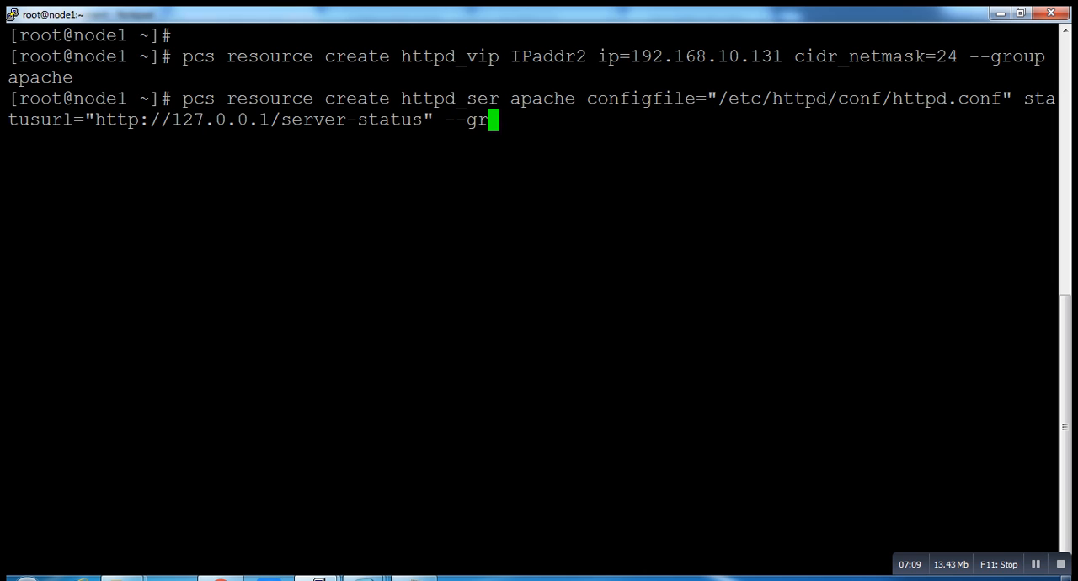
type("oup")
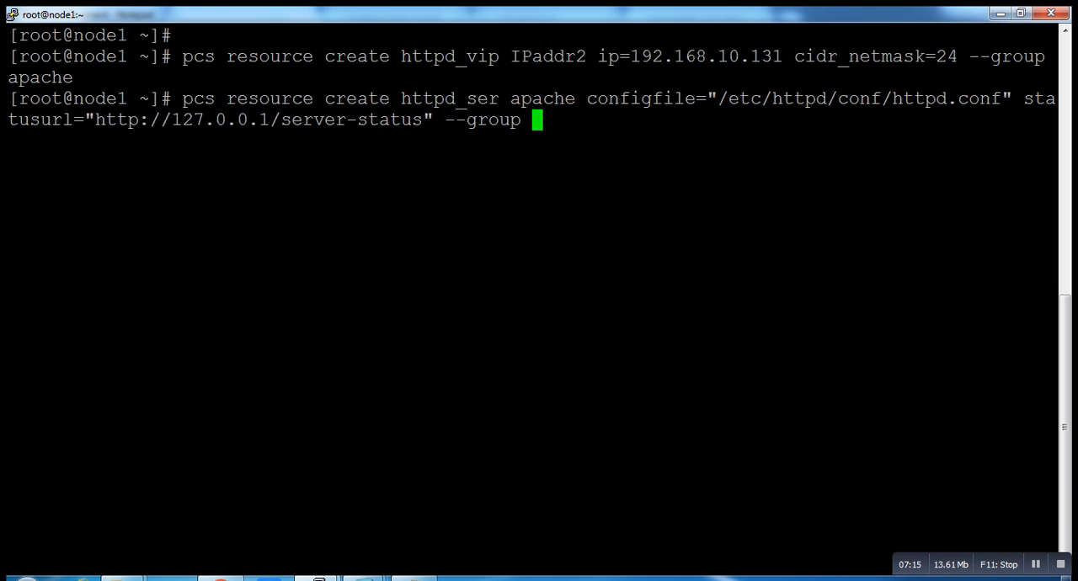
type("apache")
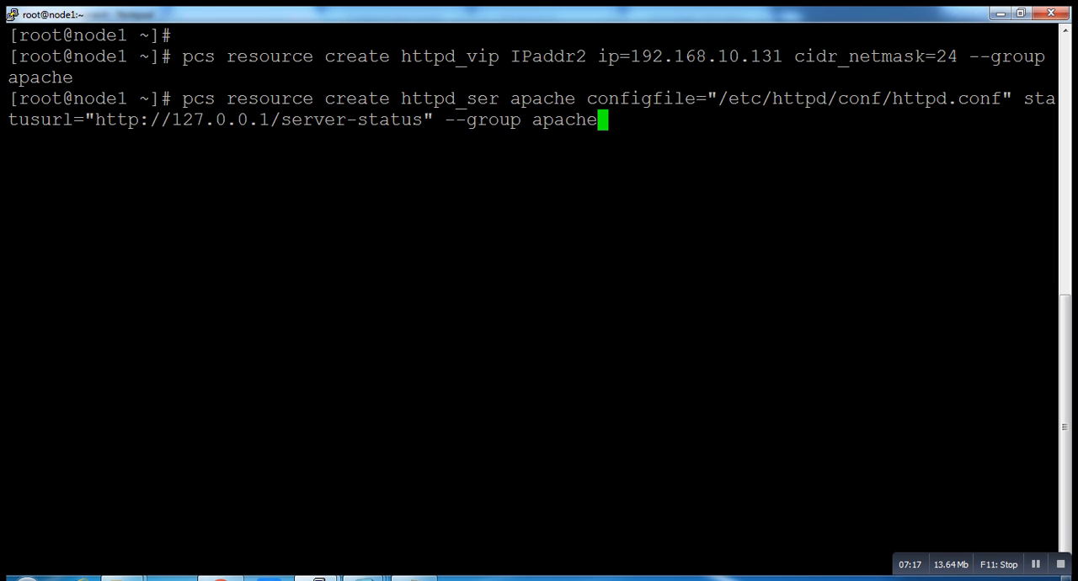
key("Return")
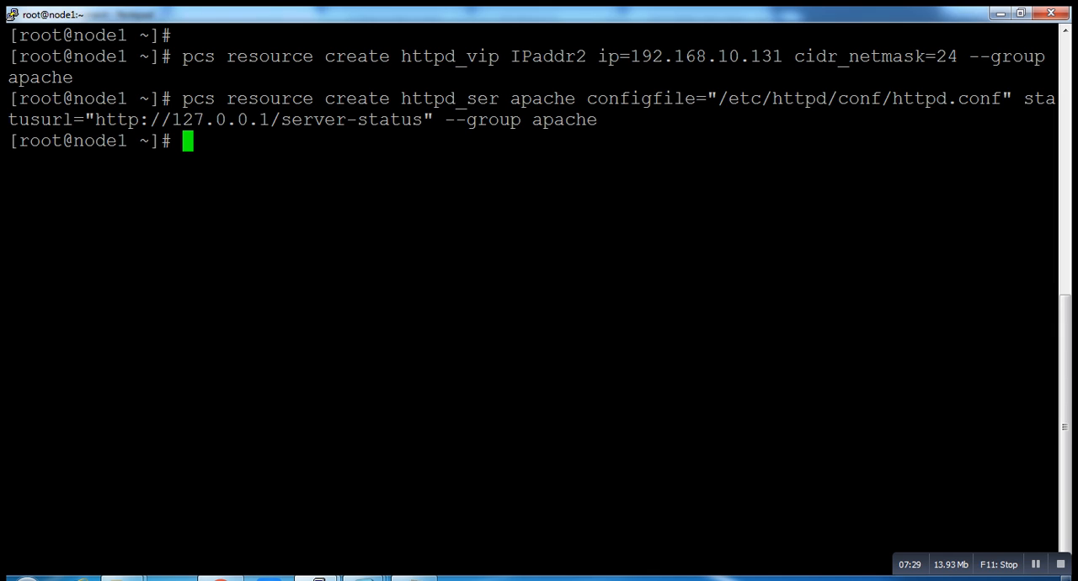
Type 'pcs property set', correcting a typo in 'property'
type("pcs")
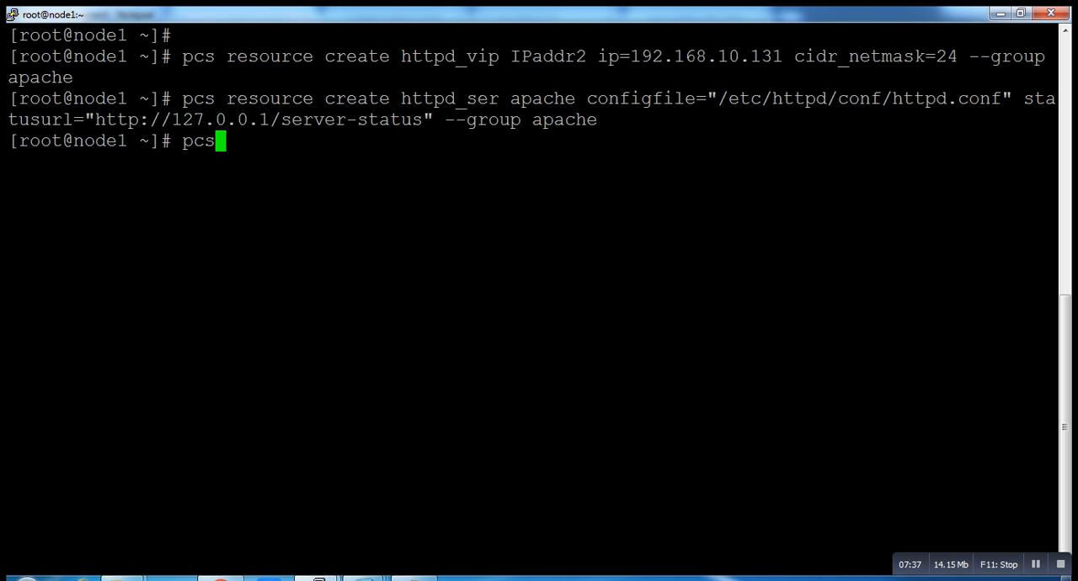
type("pro")
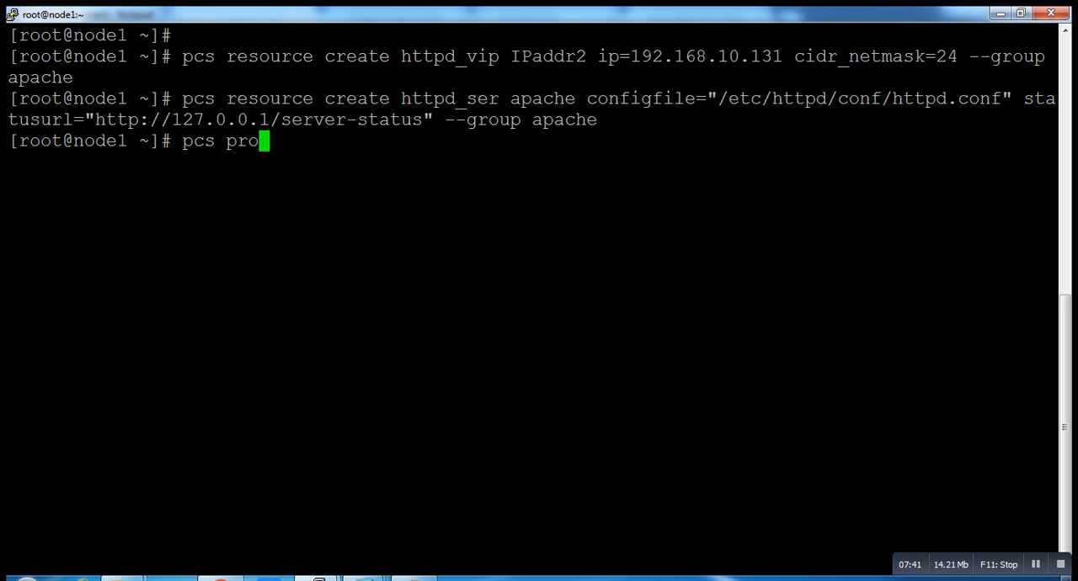
type("er")
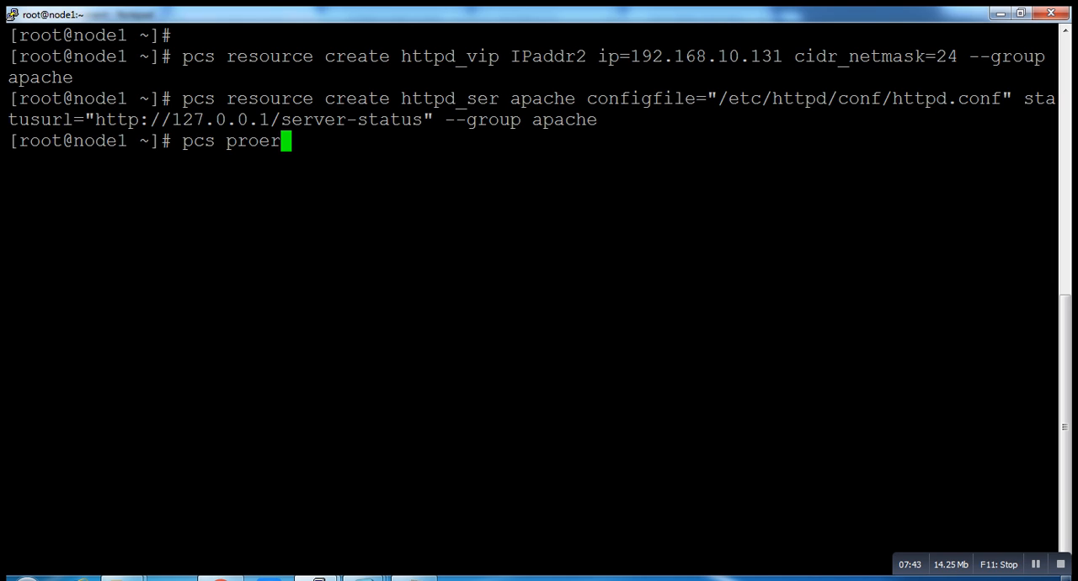
key("BackSpace")
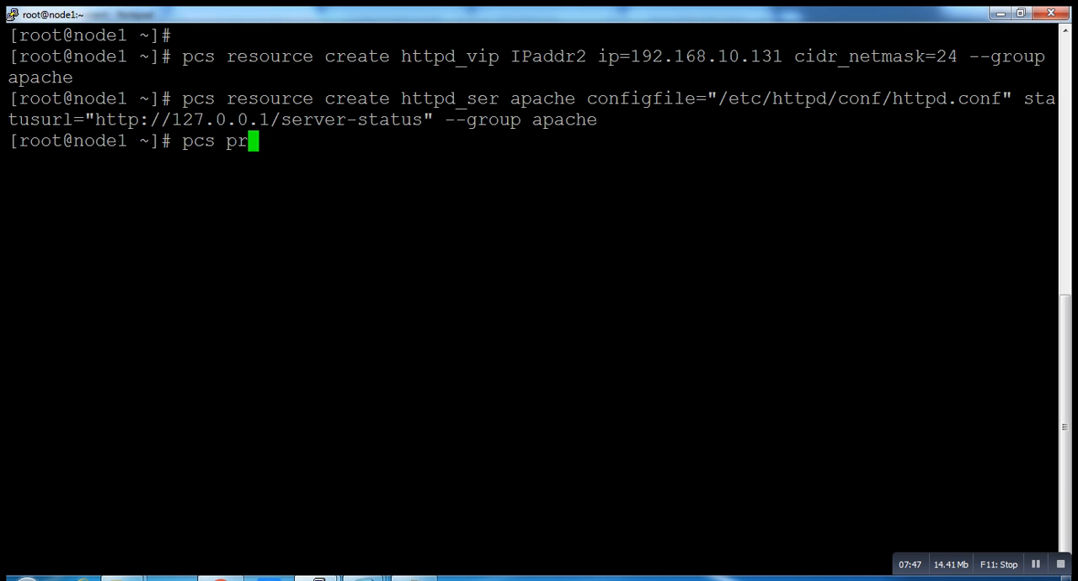
type("o")
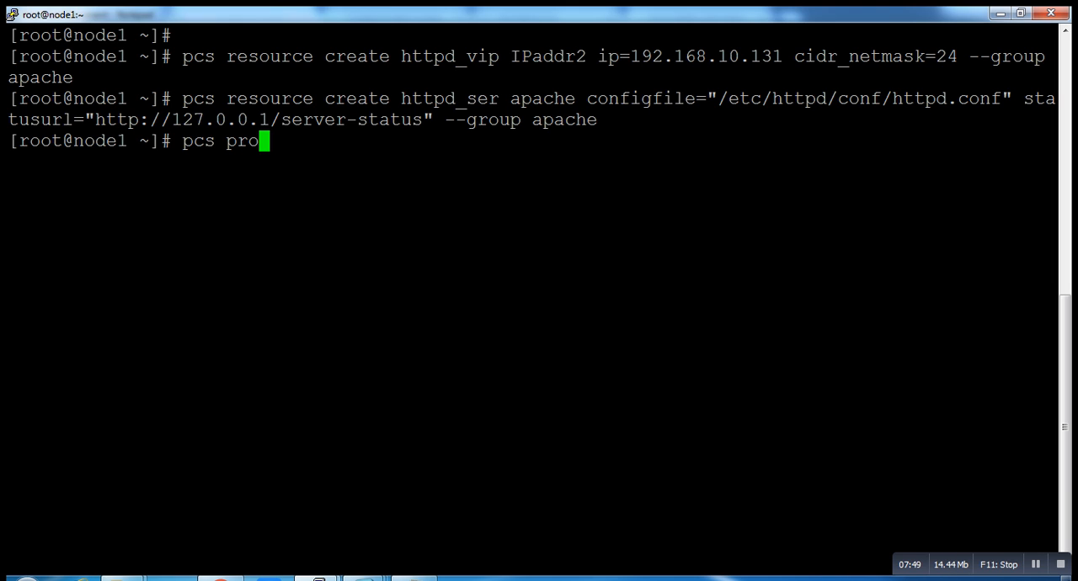
type("per")
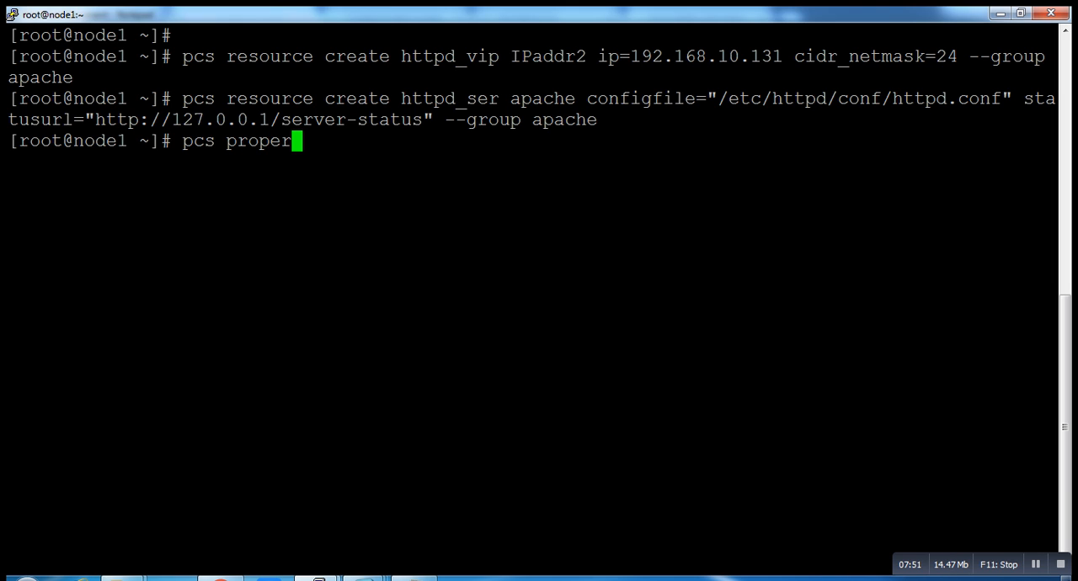
type("ty set")
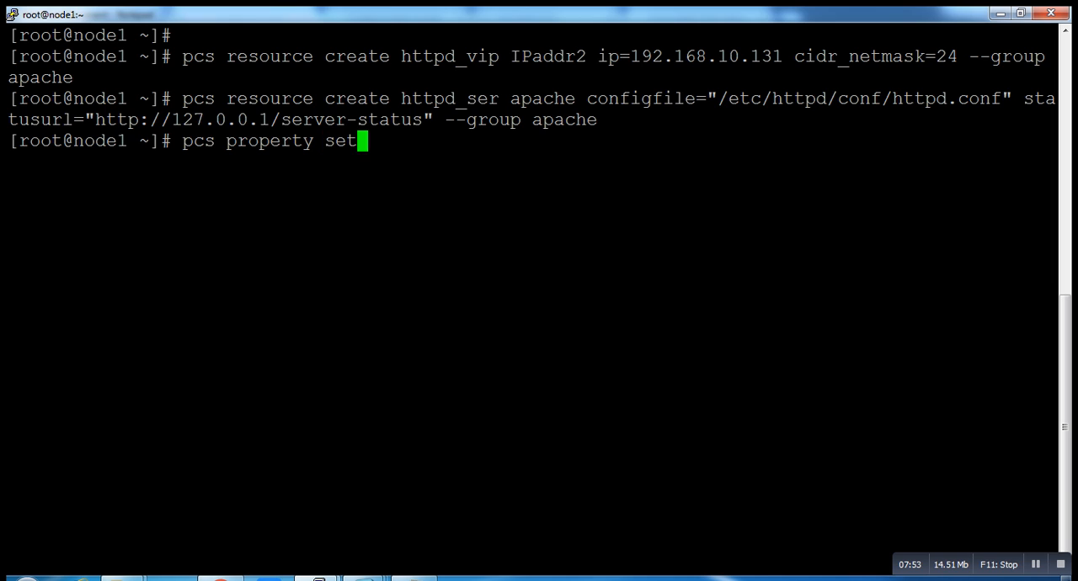
Apply stonith-enabled=false and clear the terminal
type("sn")
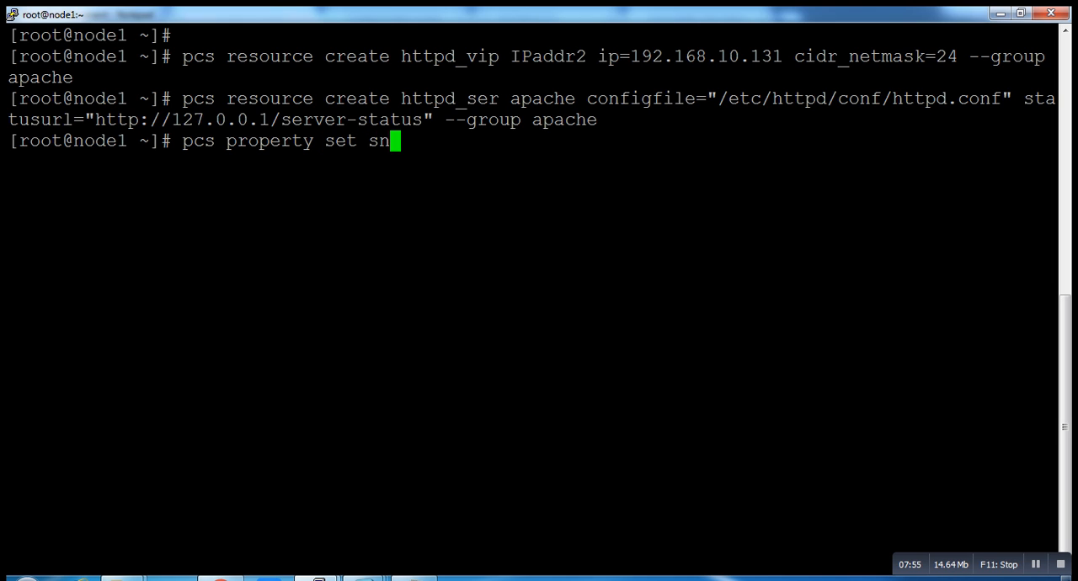
type("to")
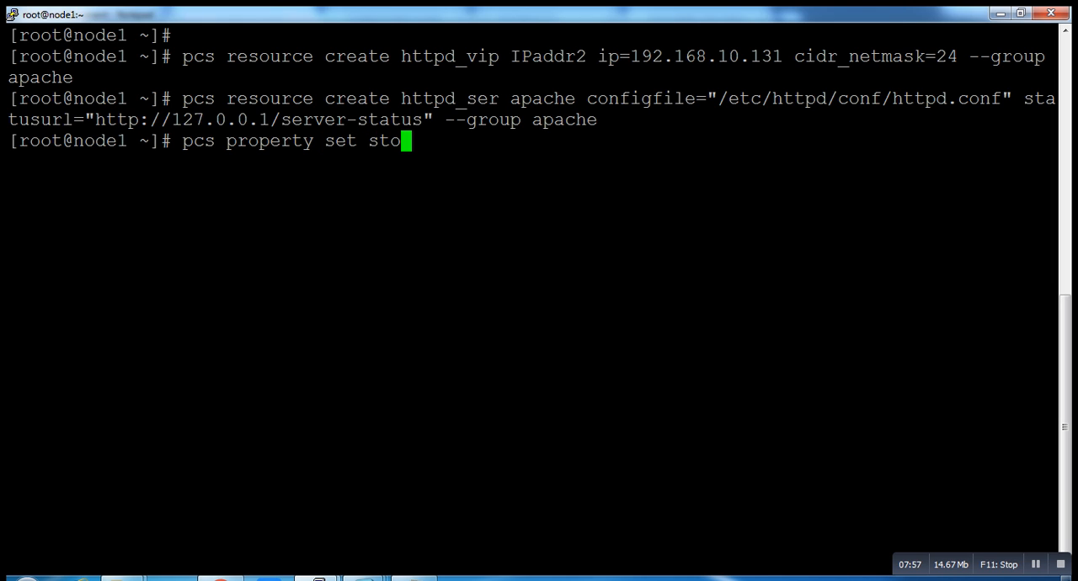
type("nith")
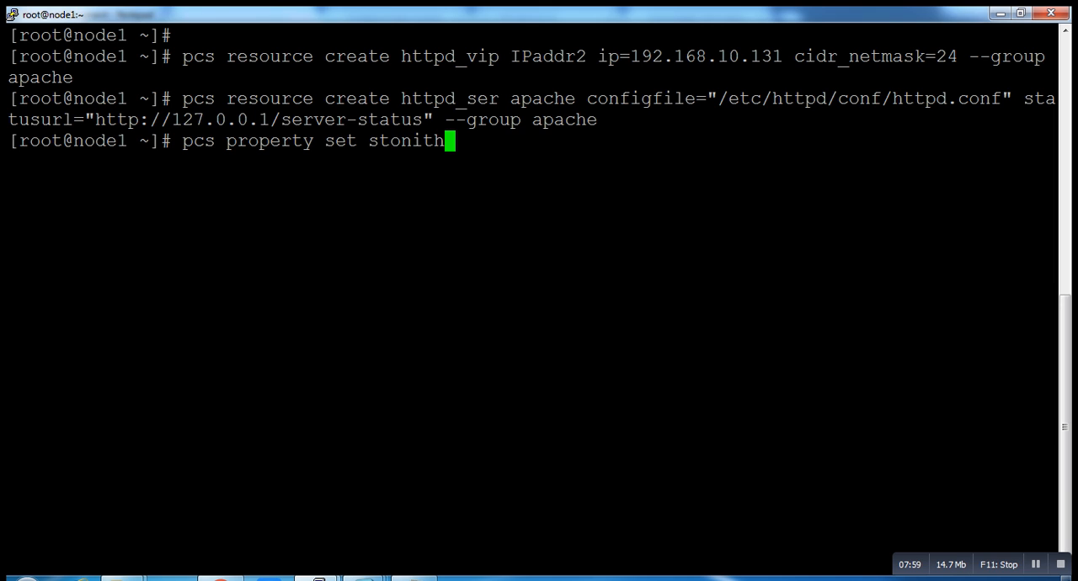
type("-en")
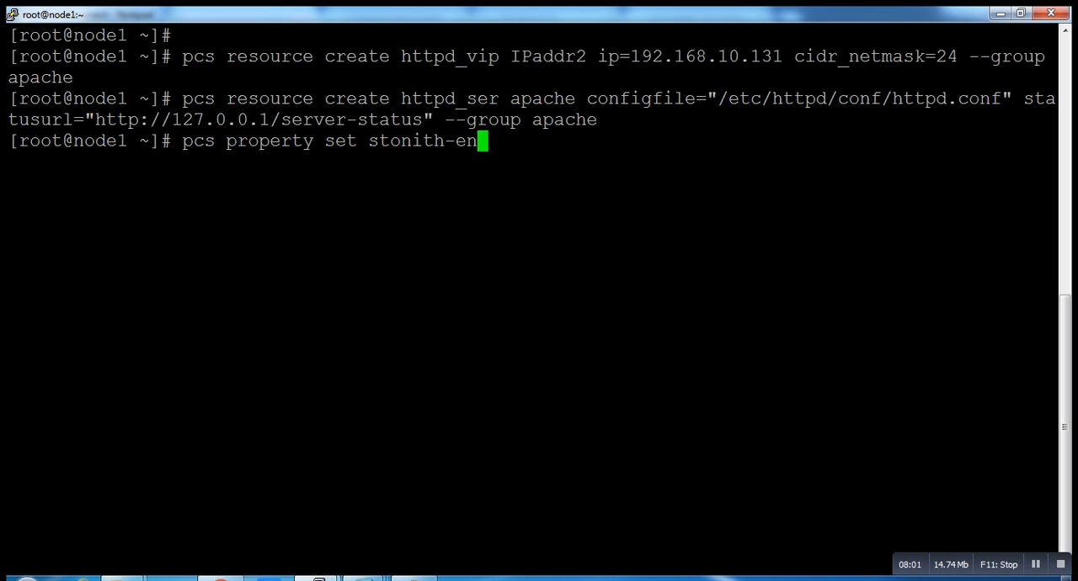
type("abled")
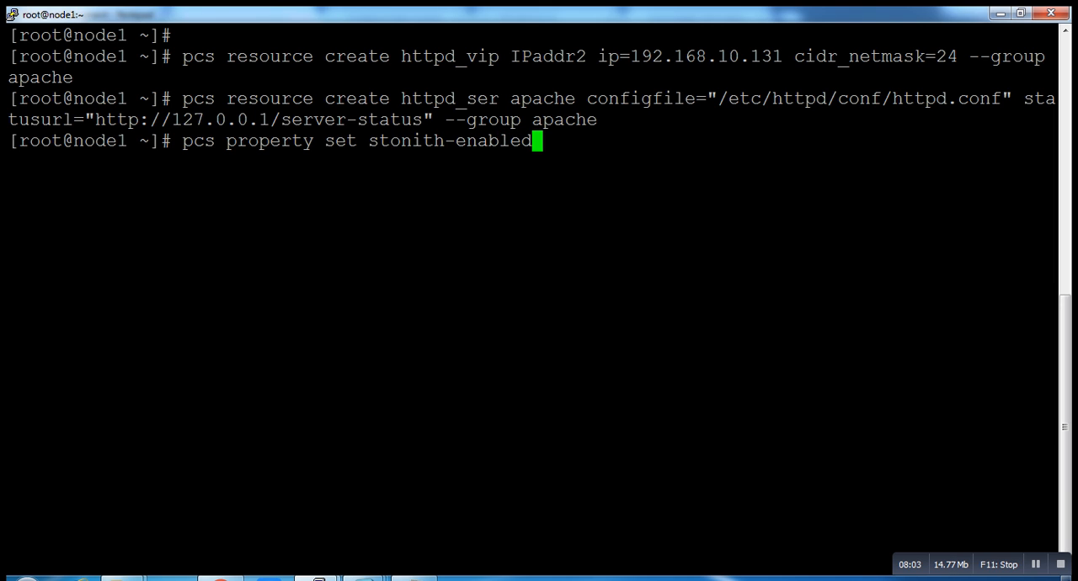
type("=f")
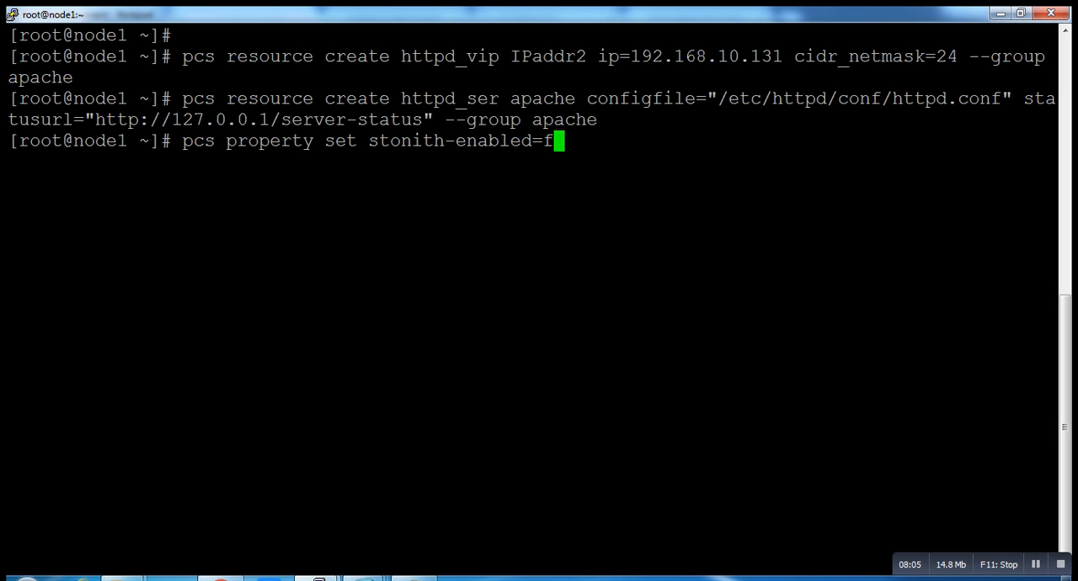
type("alse")
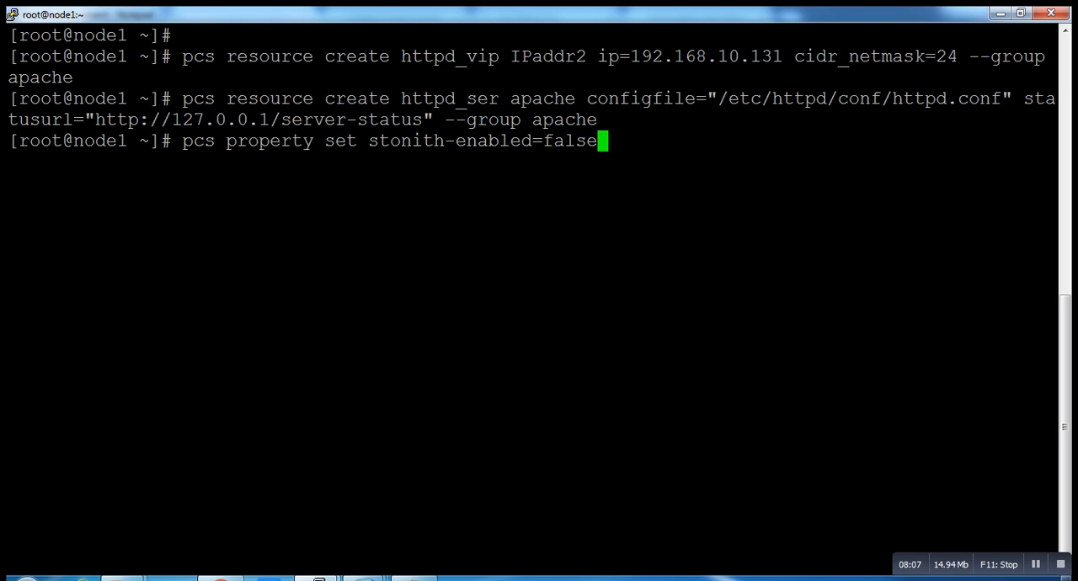
key("Return")
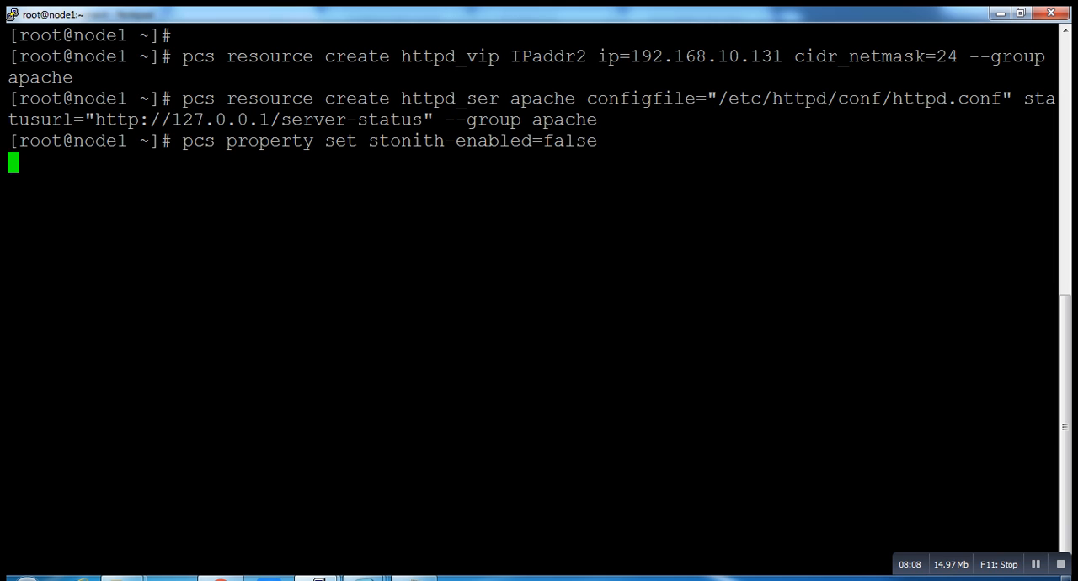
key("Return")
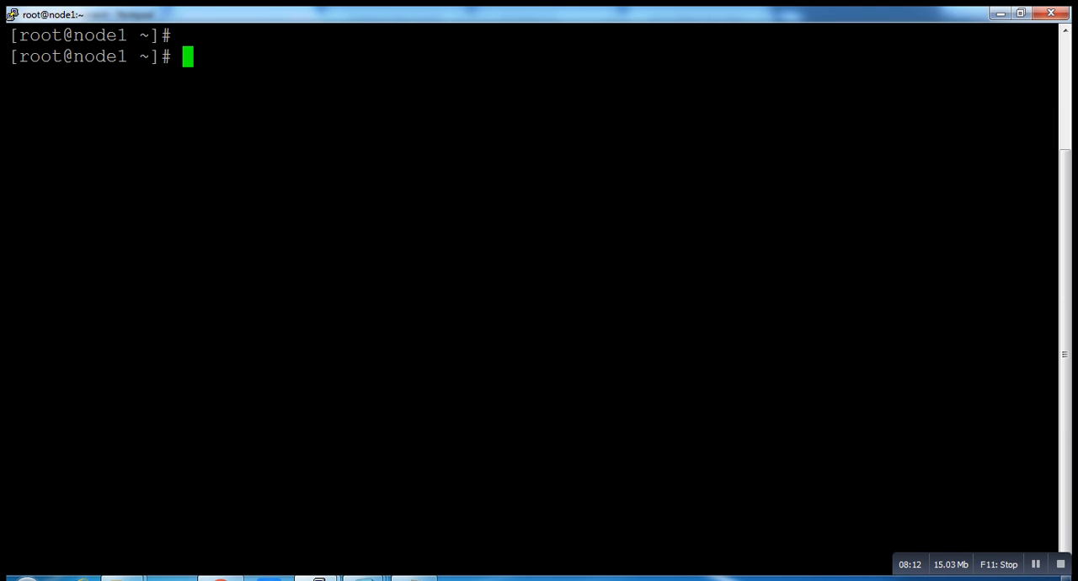
Run pcs status to confirm httpd_vip and httpd_ser are started on node1 with both nodes online
type("pcs stat")
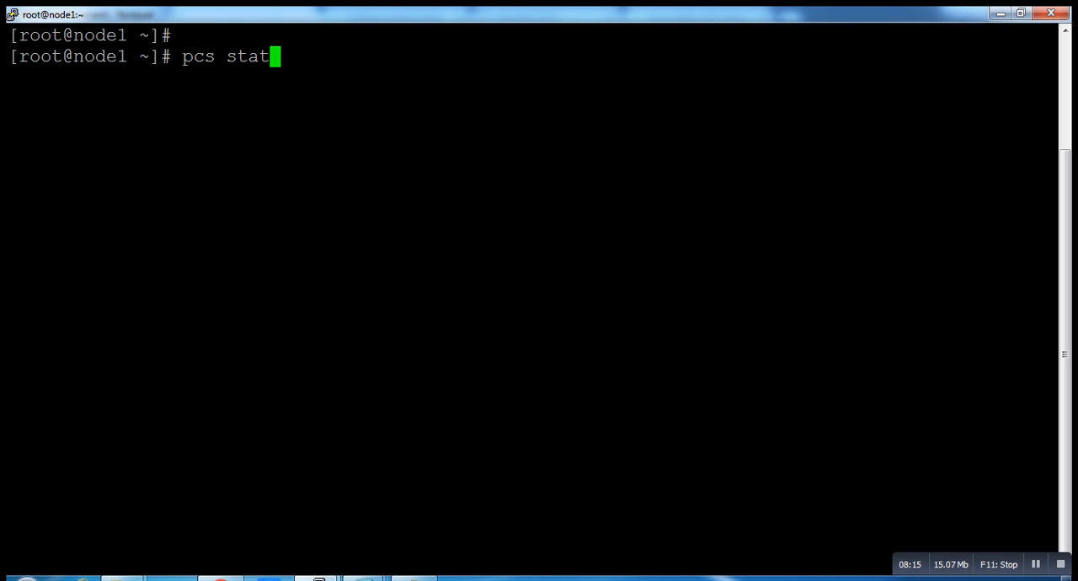
key("Return")
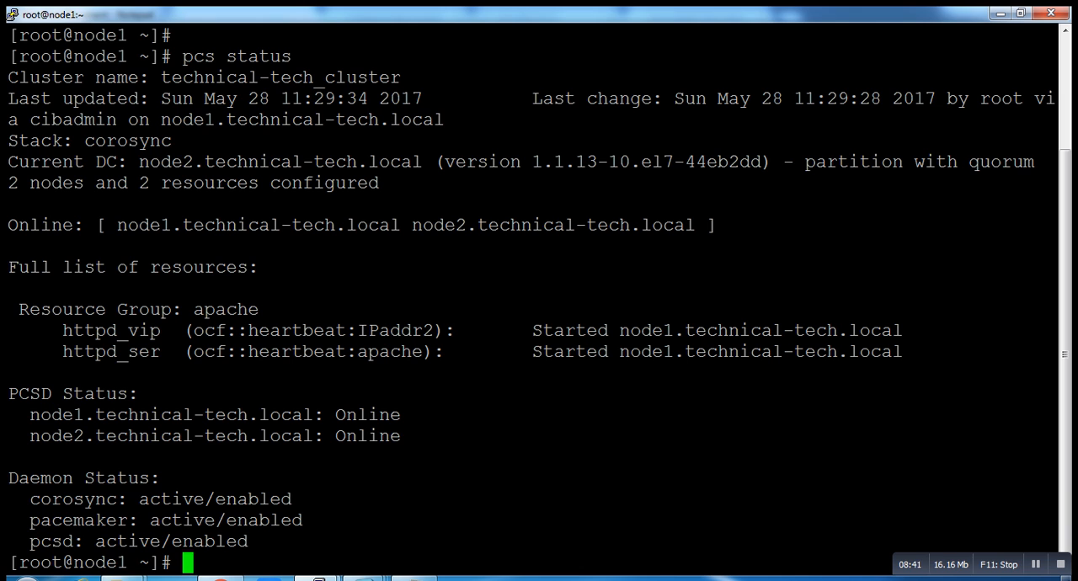
type("clear")
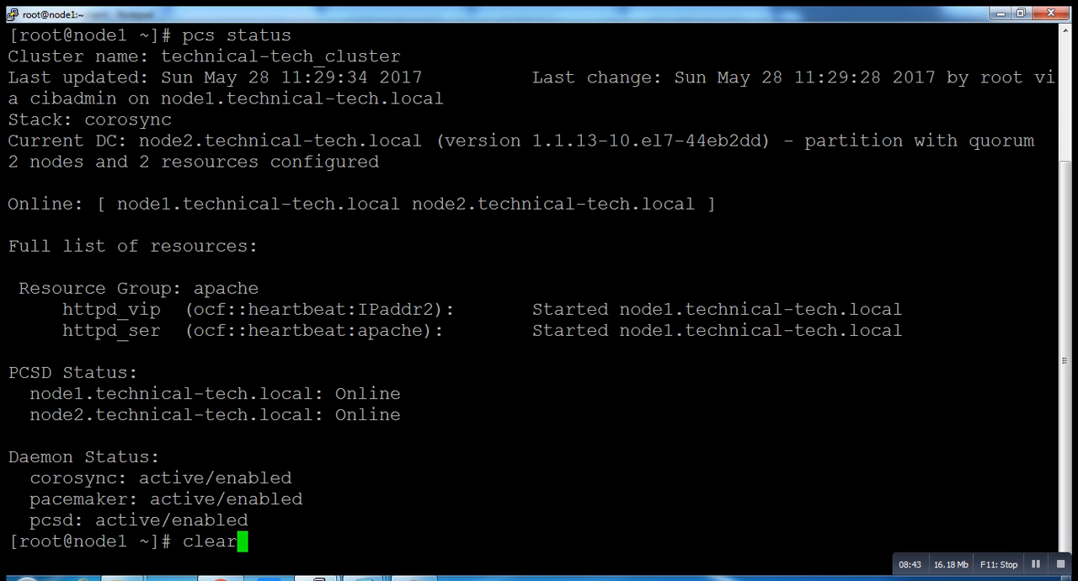
type("pcs status")
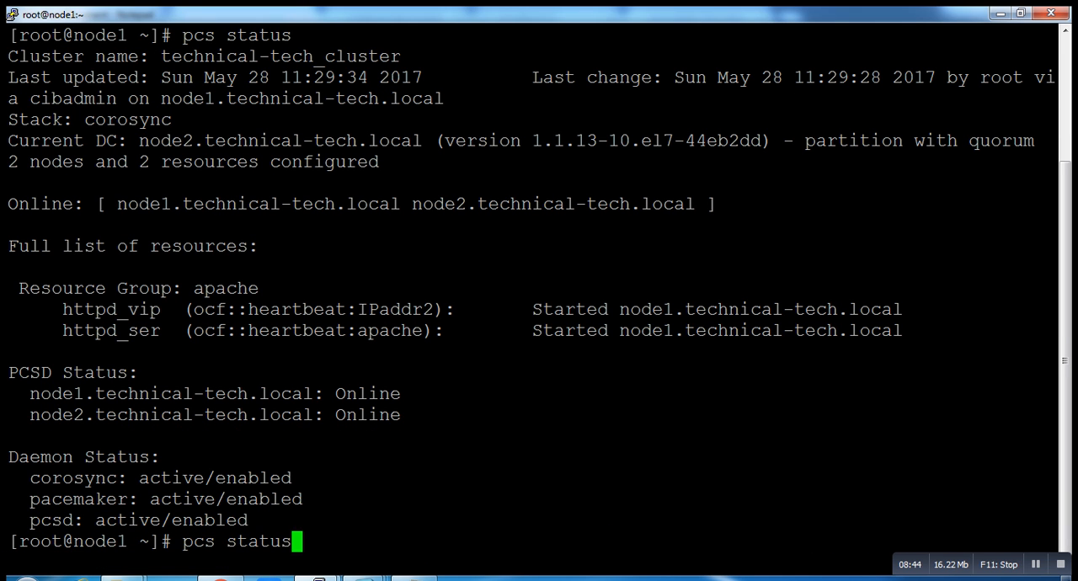
type("#pcs resource create httpd_fs Filesystem device=\"/dev/mapper/vg_http-lv_http\" directory=\"/var/www\" fstype=\"ext4\" --group apache")
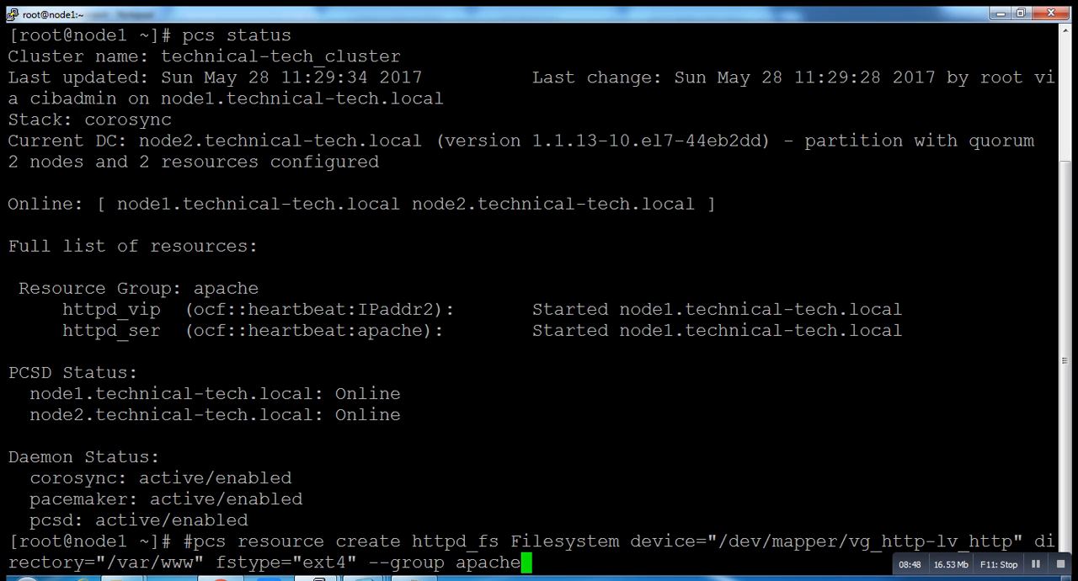
Create the httpd_fs Filesystem resource on /dev/mapper/vg_http-lv_http in the apache group
key("Return")
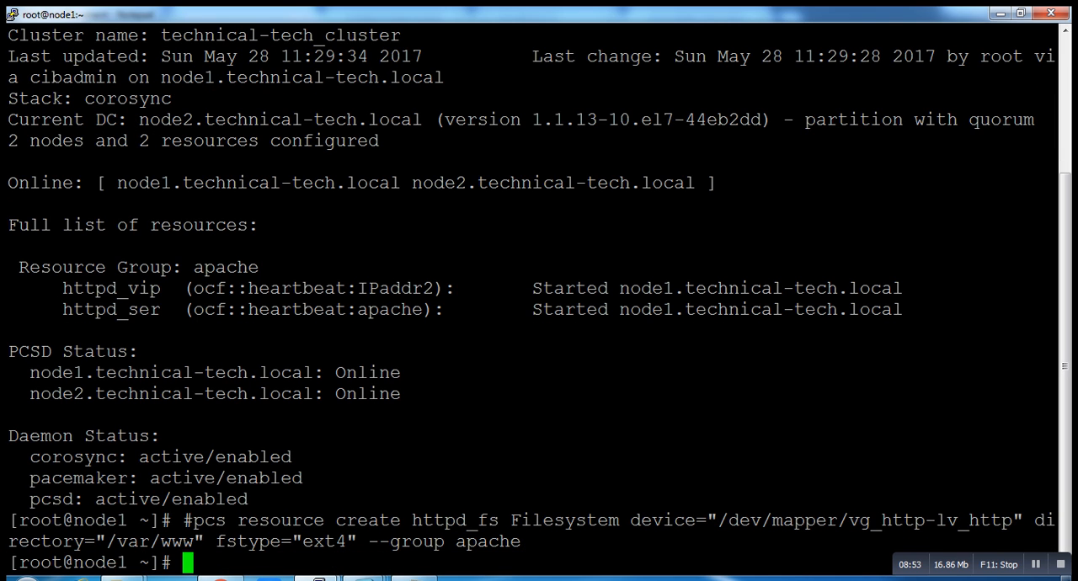
scroll("up", 3)
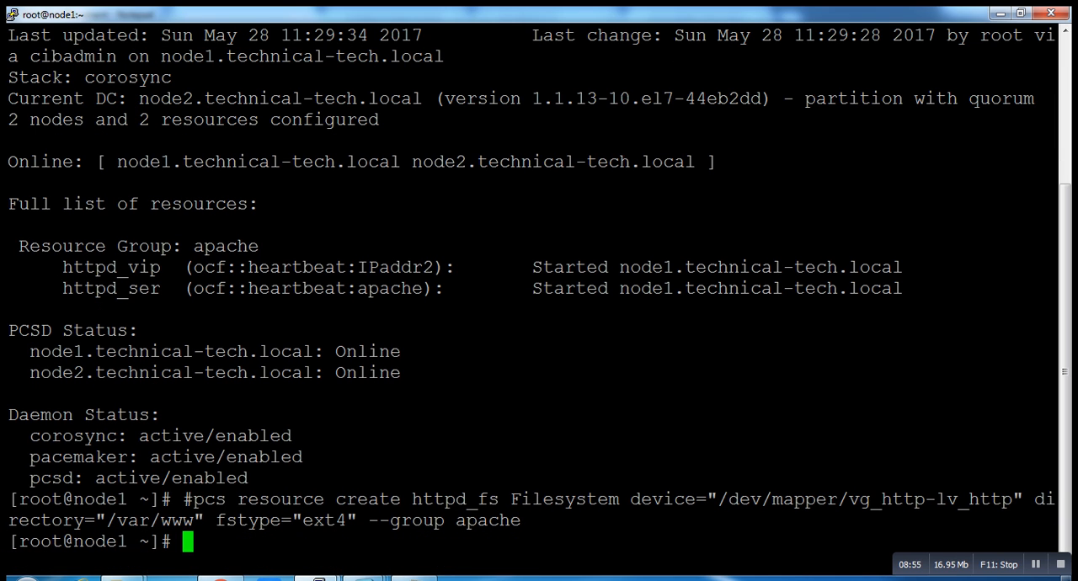
key("Up")
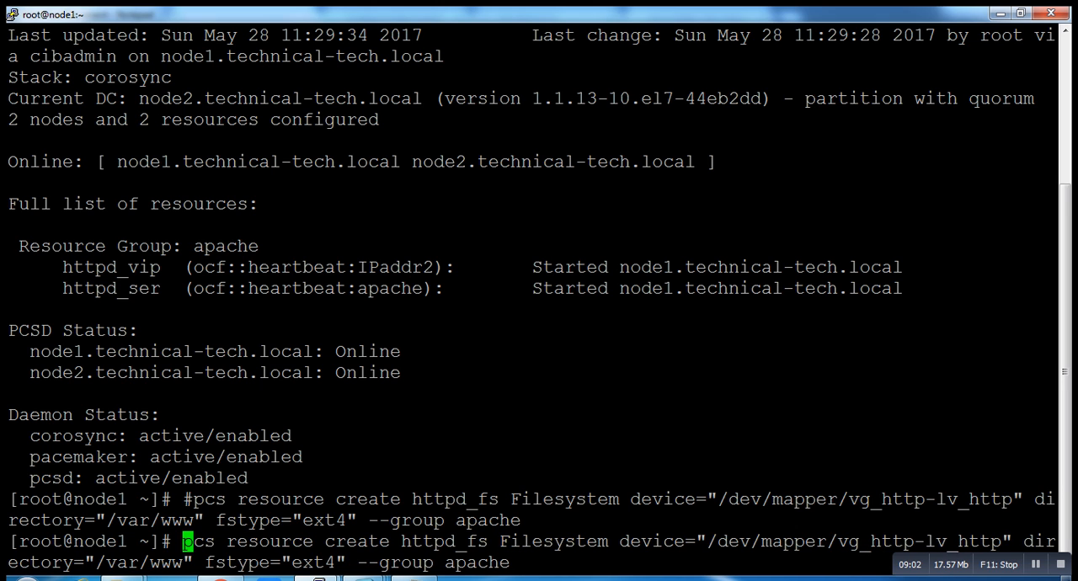
key("Return")
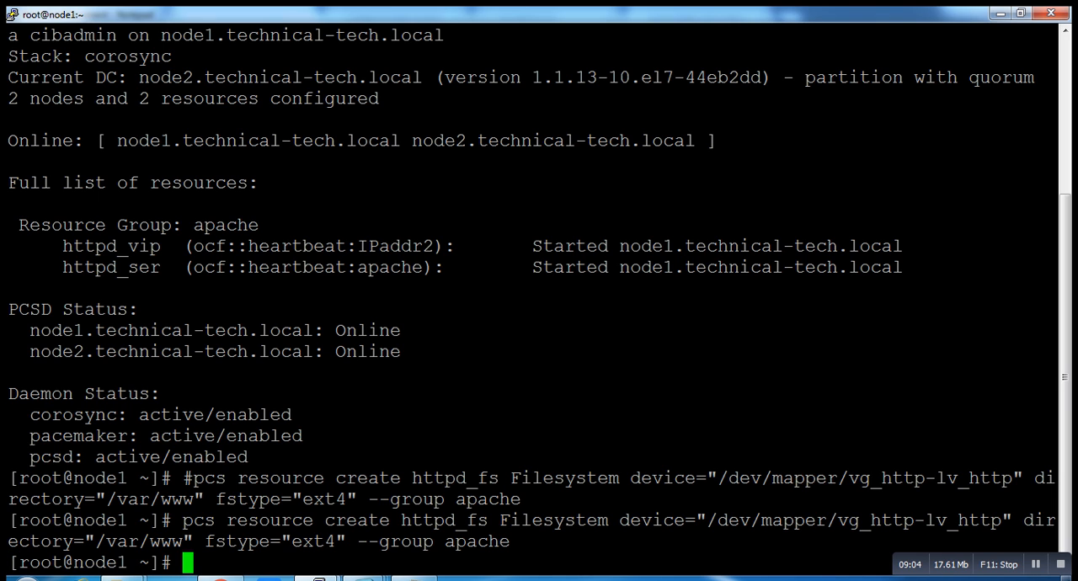
Run pcs status to confirm httpd_fs is started on node1 alongside httpd_vip and httpd_ser
type("pcs")
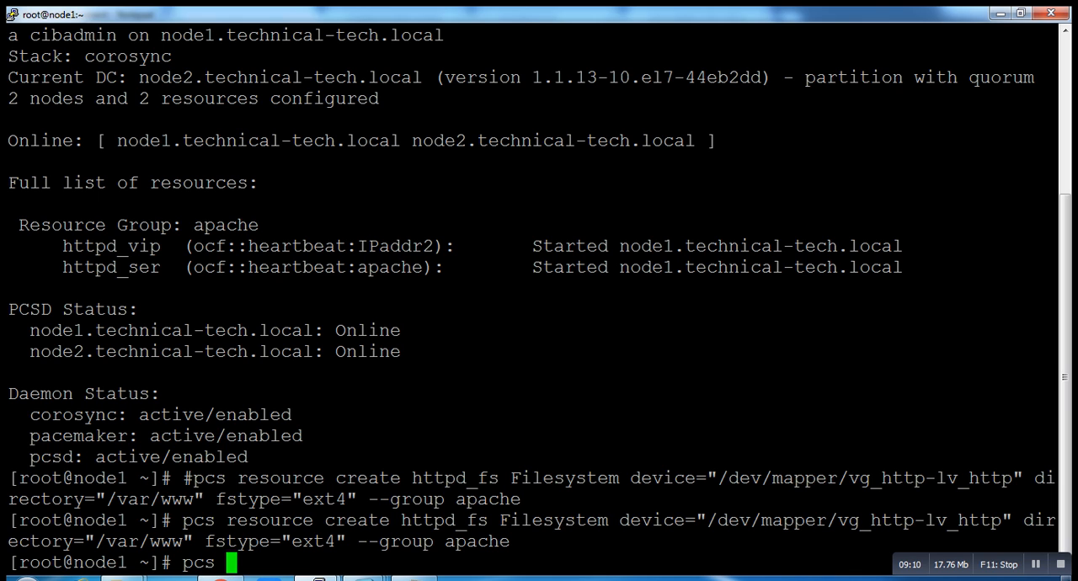
type("status")
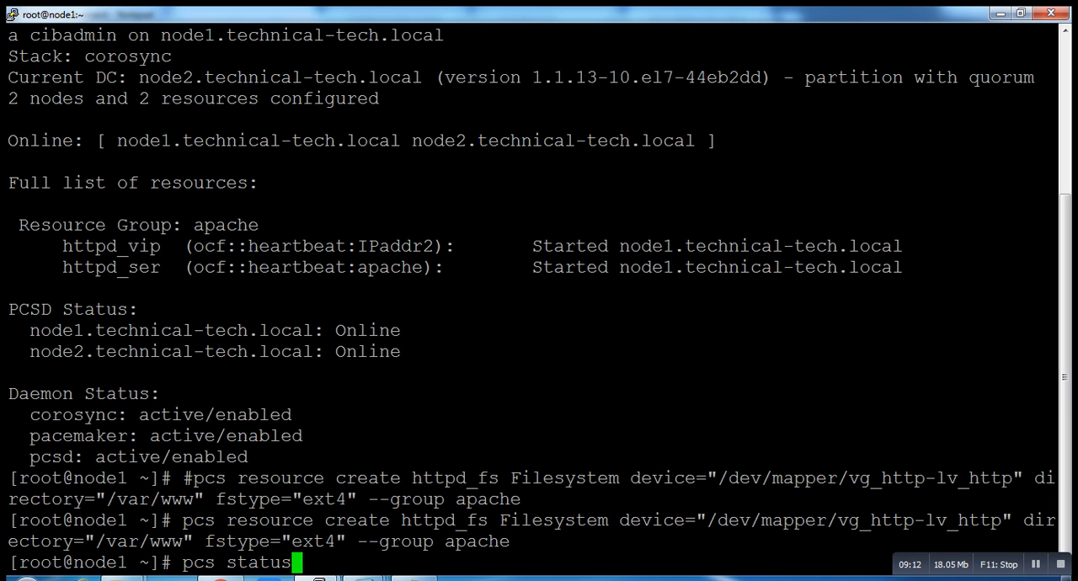
key("Return")
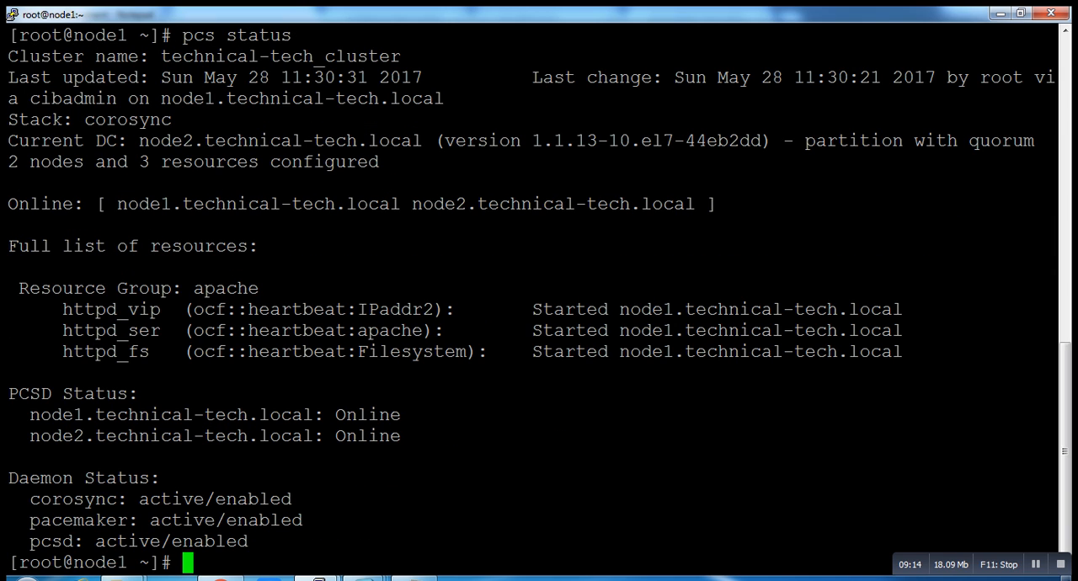
Select the pcs status output, then bring up the Gmail message with the itzgeek cluster guide link
left_click_drag(62, 309, 902, 351)
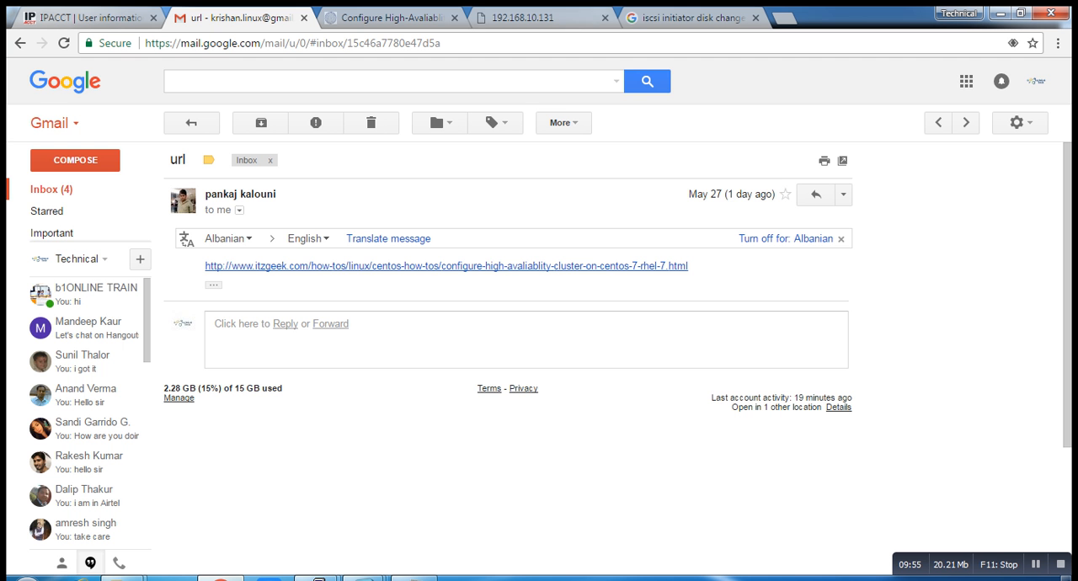
Load 192.168.10.131 in a new Chrome tab to see the Technicaltech website page
left_click(686, 17)
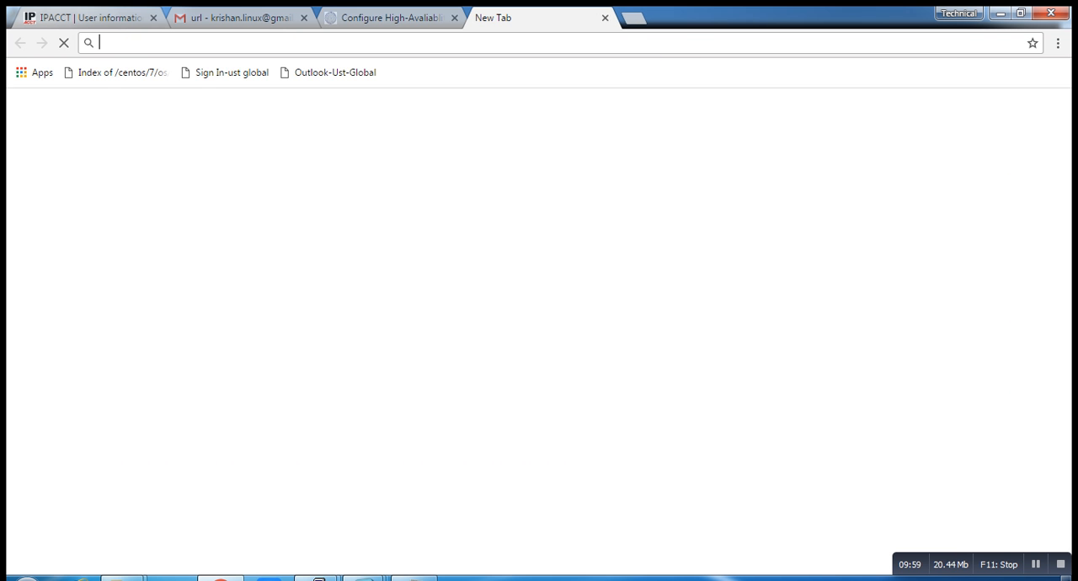
type("192.168.10.128")
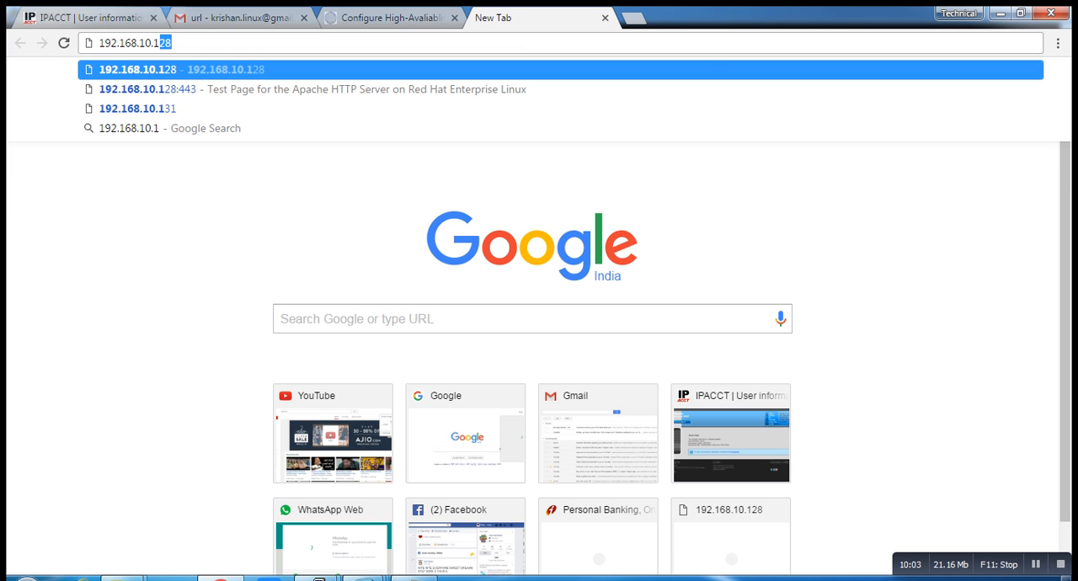
left_click(138, 108)
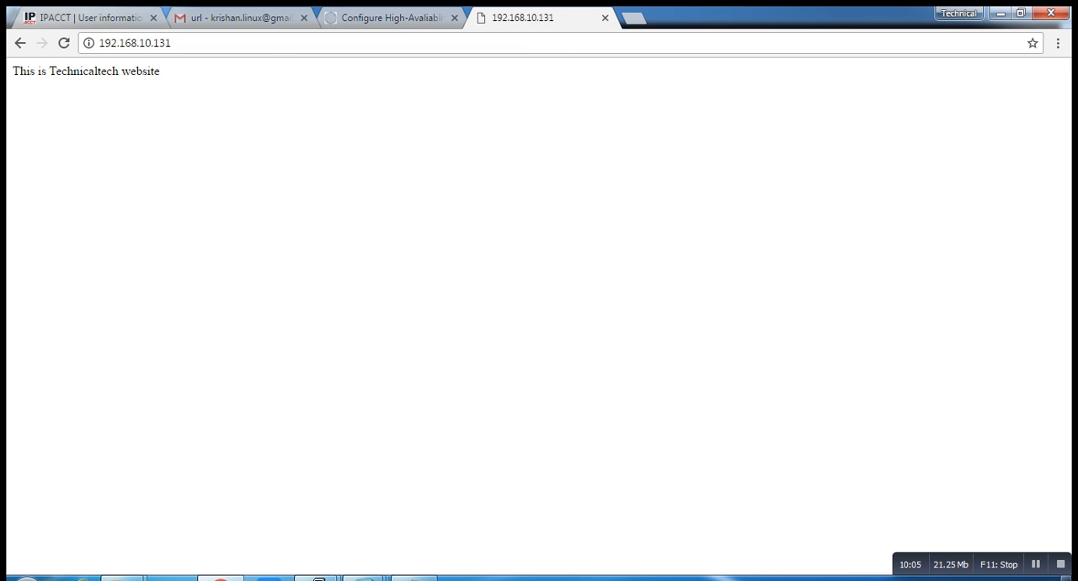
triple_click(86, 71)
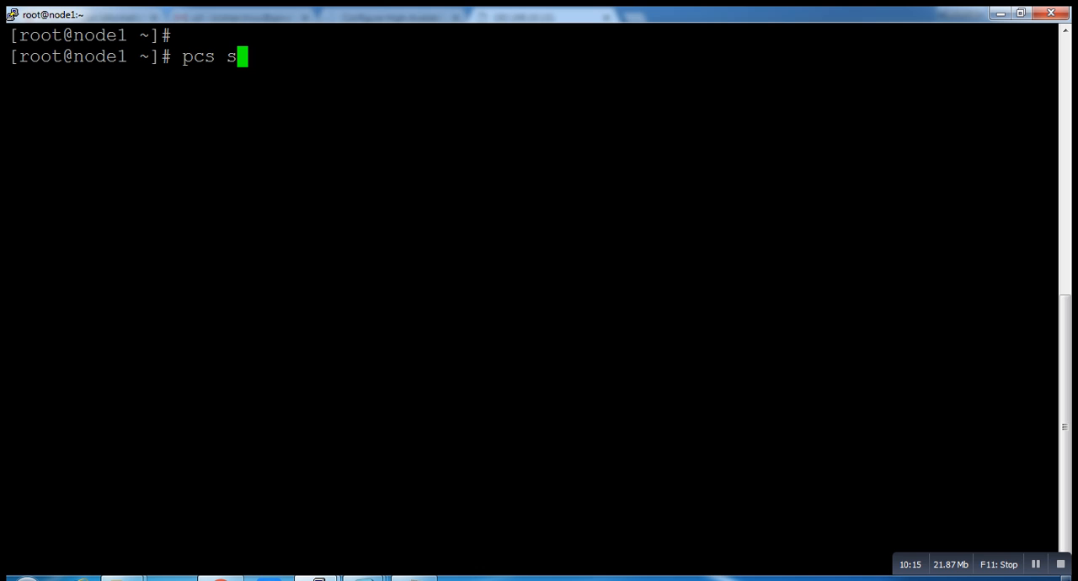
Run pcs cluster status and pcs status, confirming httpd_vip, httpd_ser and httpd_fs run on node1
type("lsut")
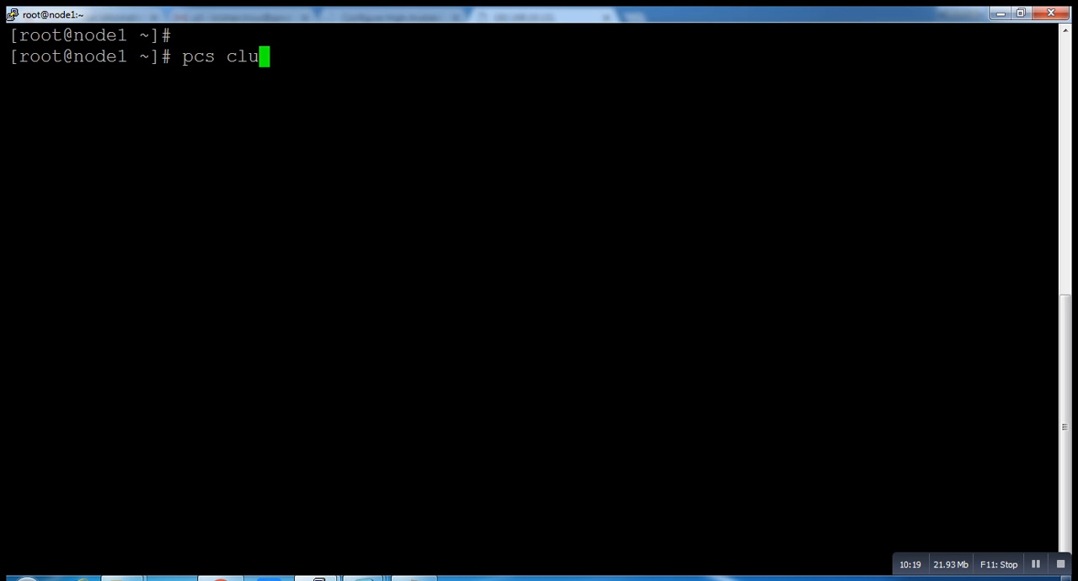
type("ster s")
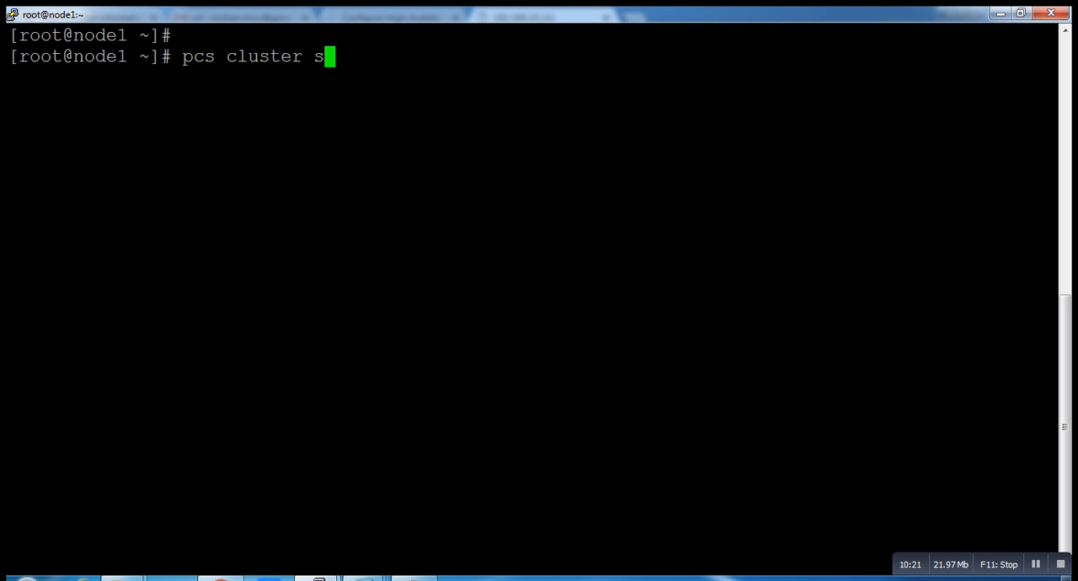
type("tatus")
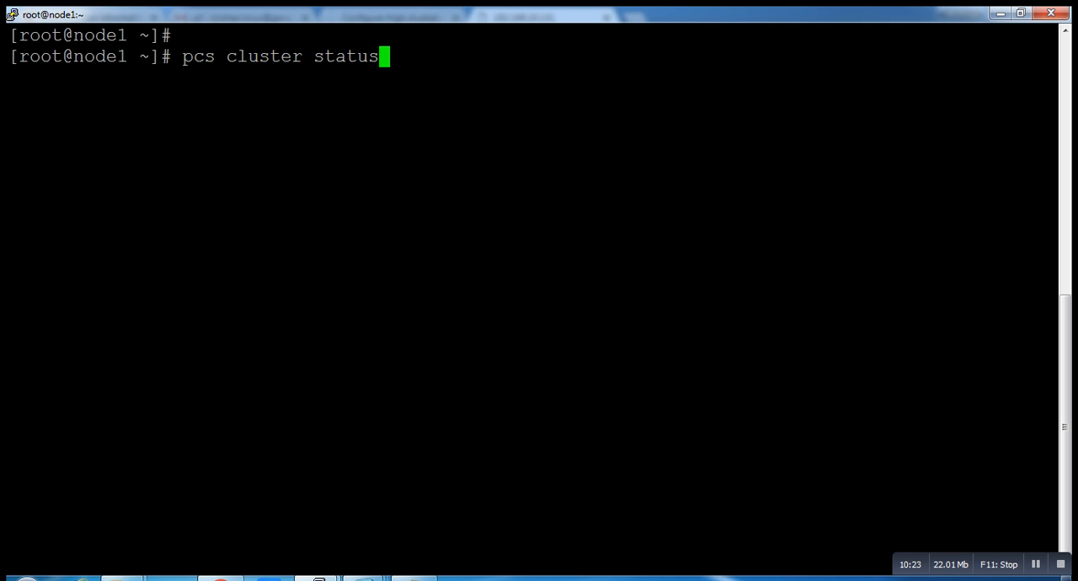
key("Return")
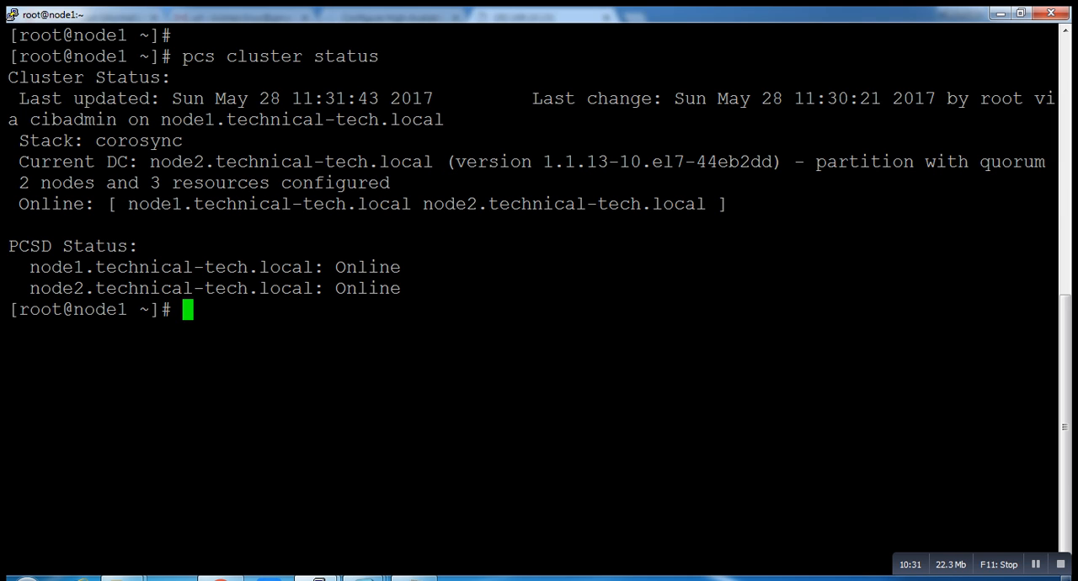
type("pcs cl")
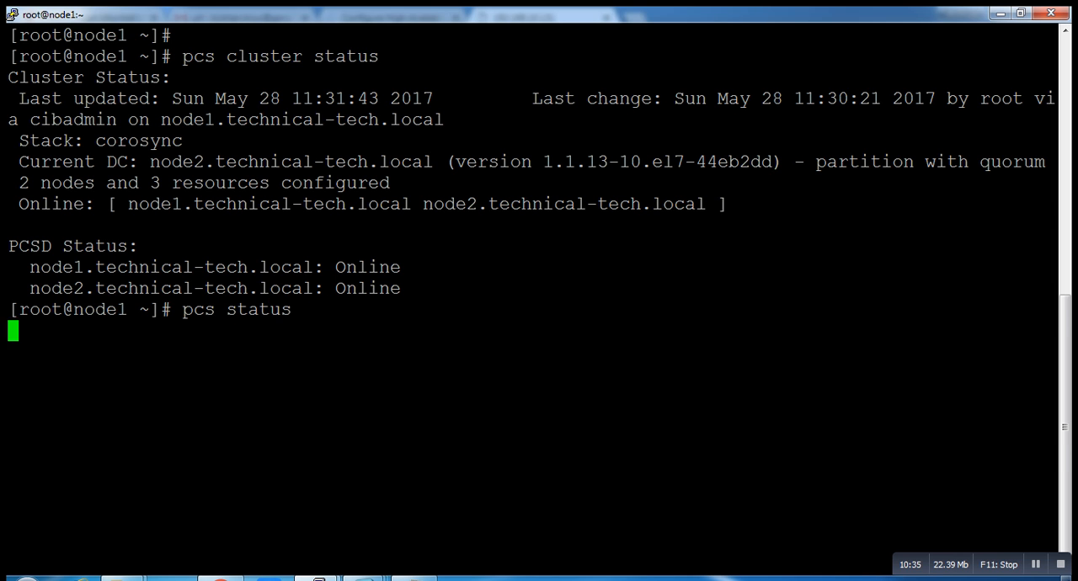
key("Return")
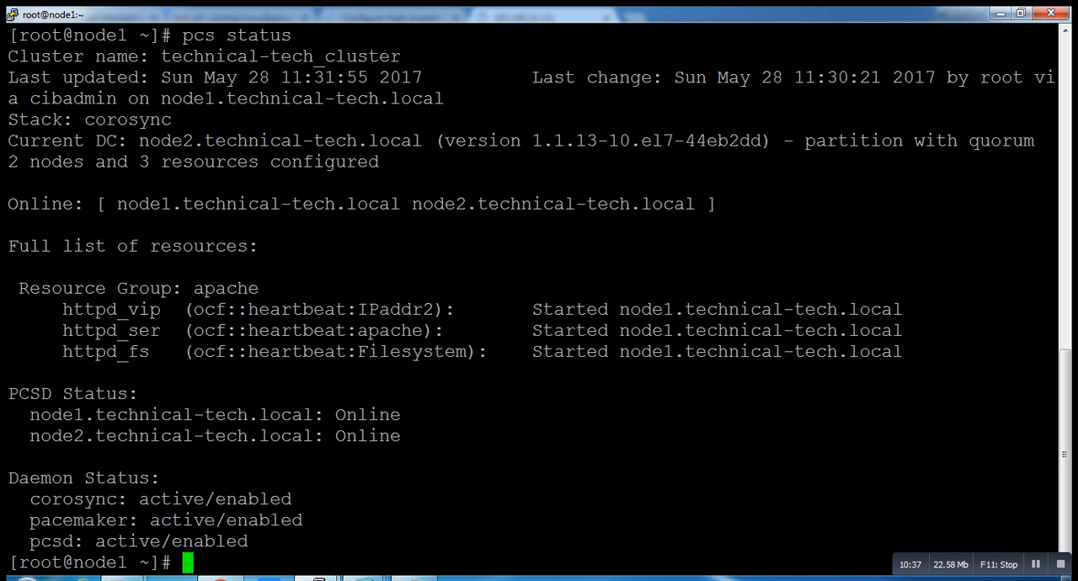
left_click_drag(85, 309, 665, 309)
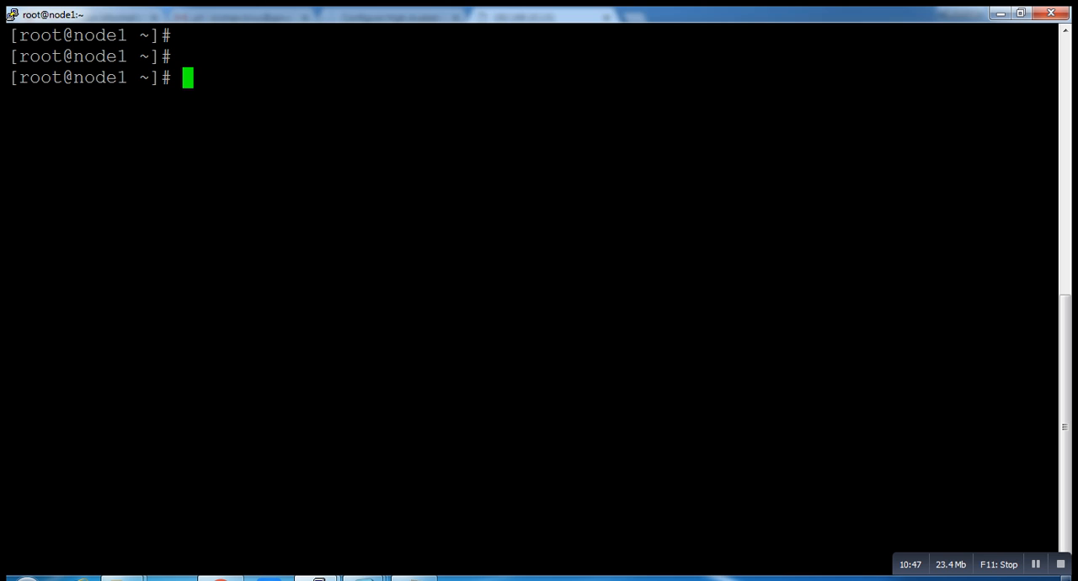
Check lv_http is mounted on /var/www and mark secondary address 192.168.10.131 in ip a
type("df -kh")
type("ip a")
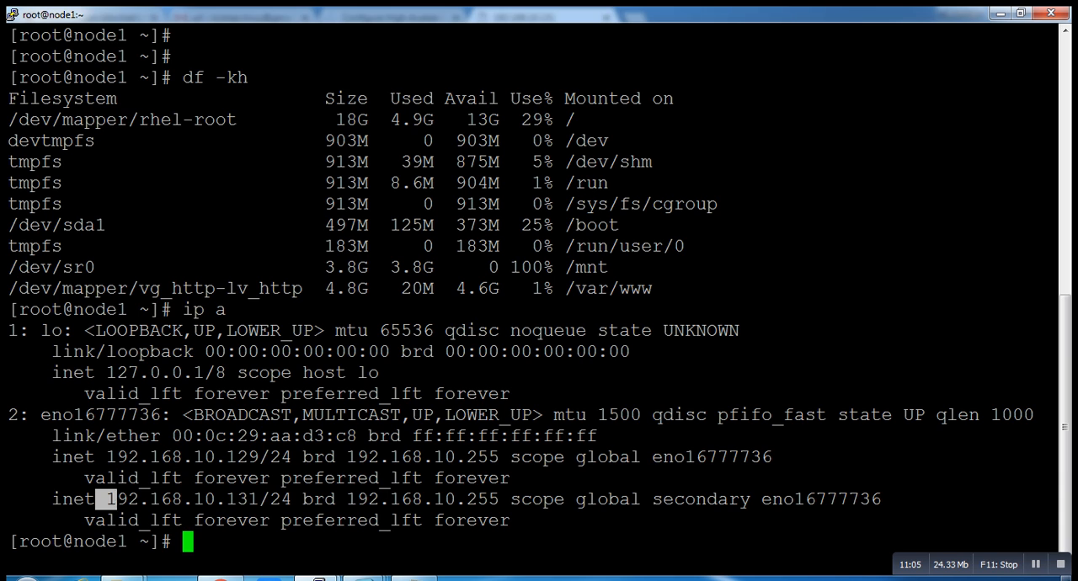
double_click(179, 499)
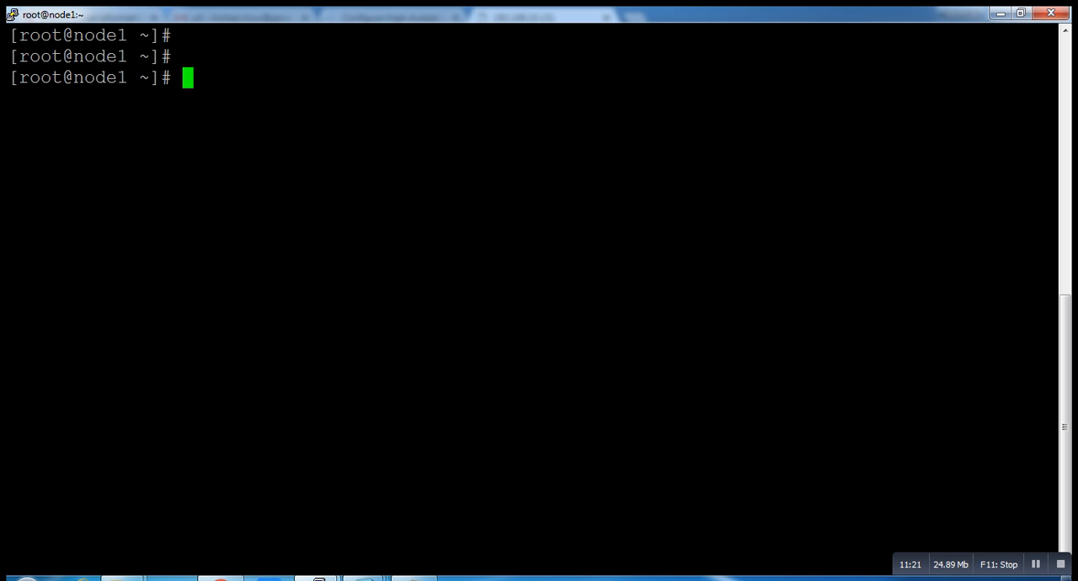
Run pcs status on node1 and clear the screen
type("pcs st")
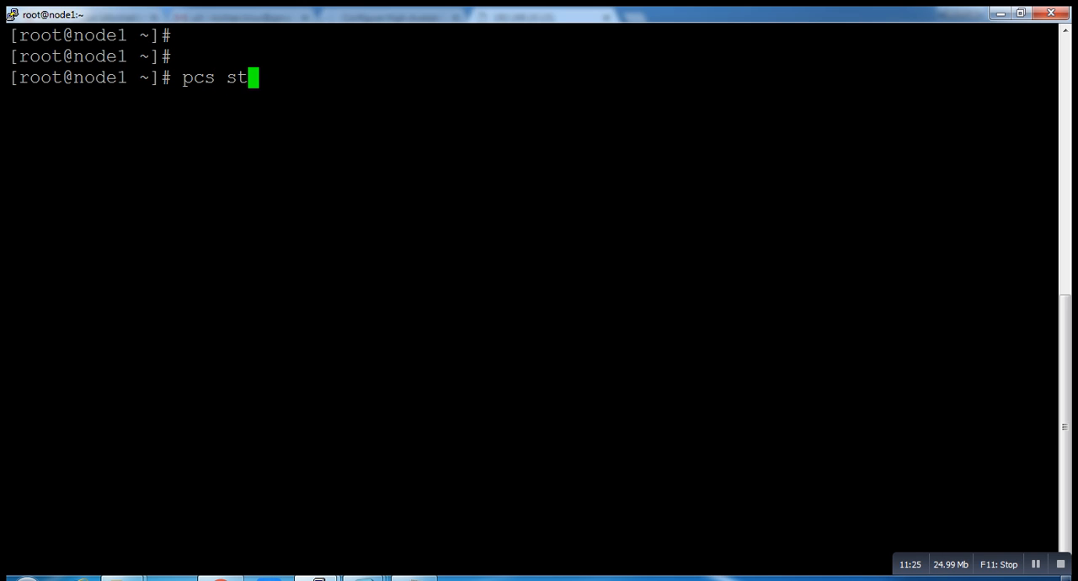
key("Return")
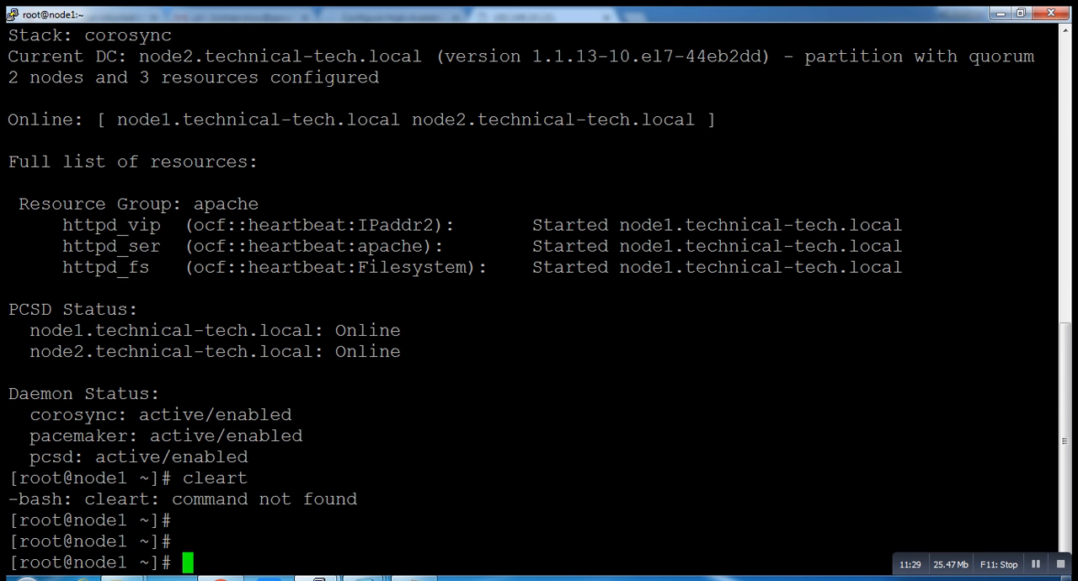
type("clear")
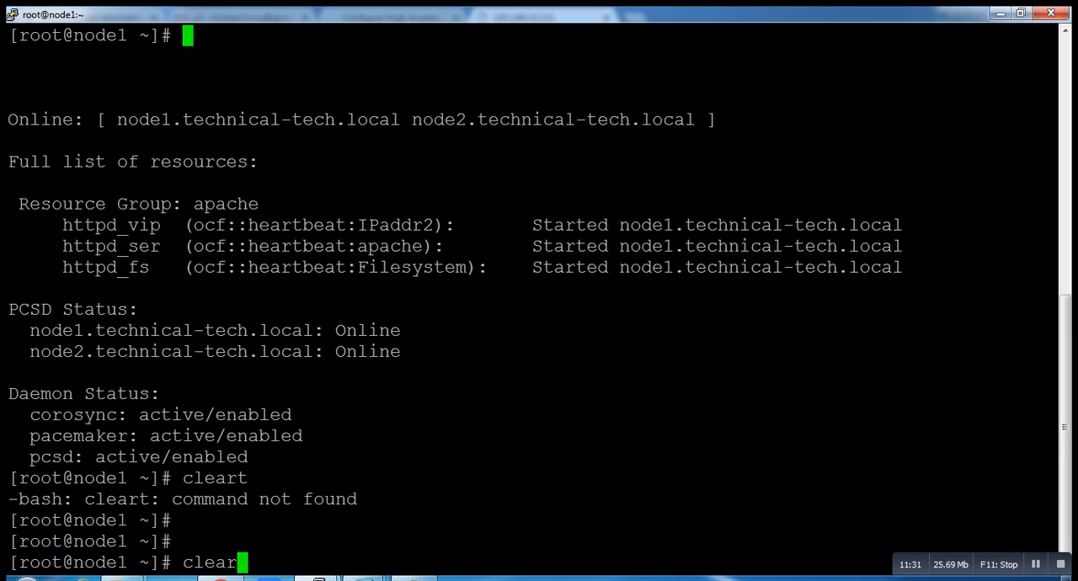
Stop the cluster on node1 with pcs cluster stop node1.technical-tech.local
type("pcs")
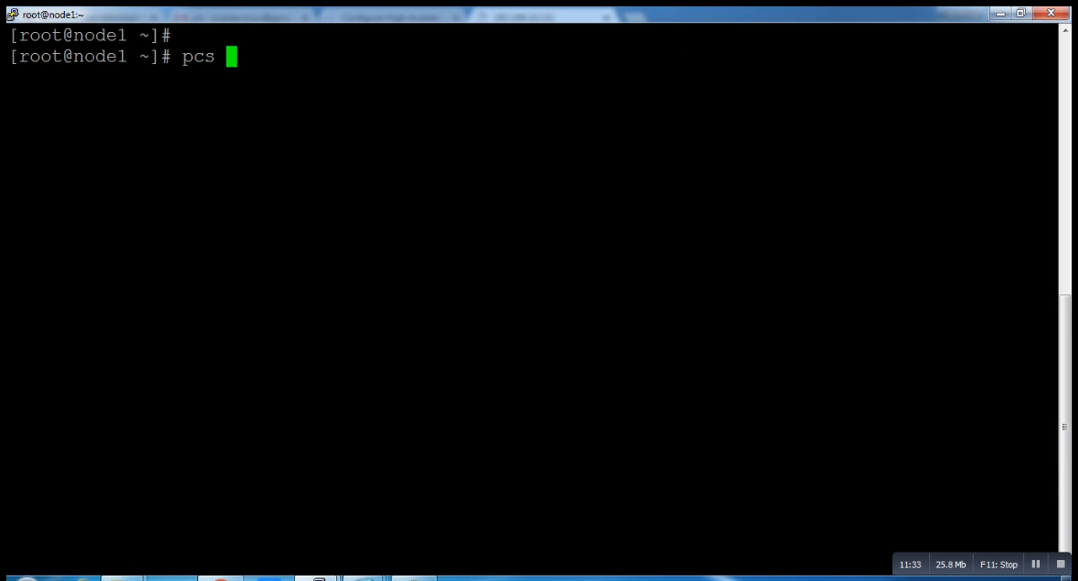
type("clsuter")
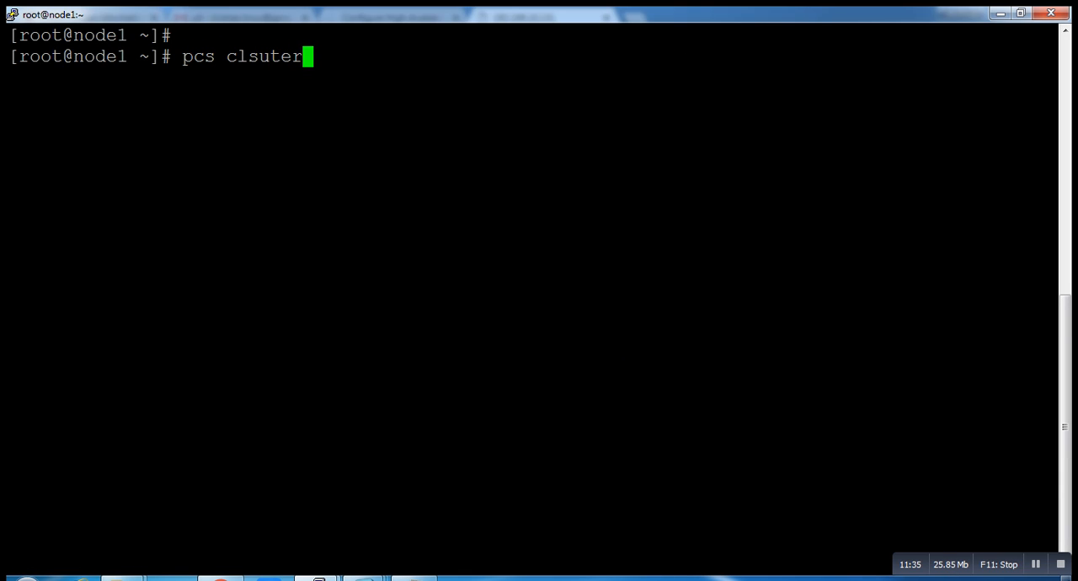
key("BackSpace")
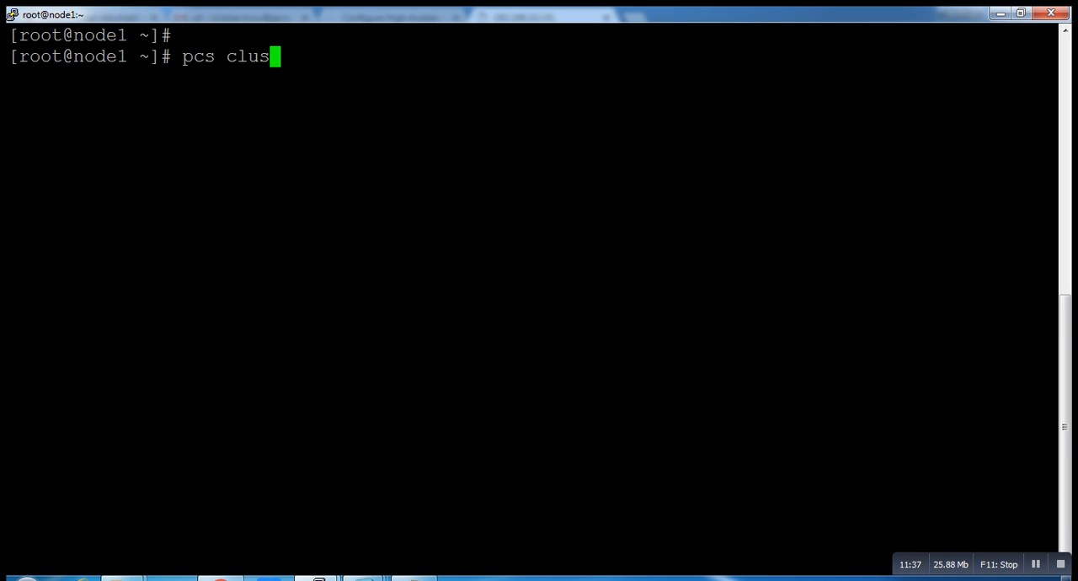
type("ter stop")
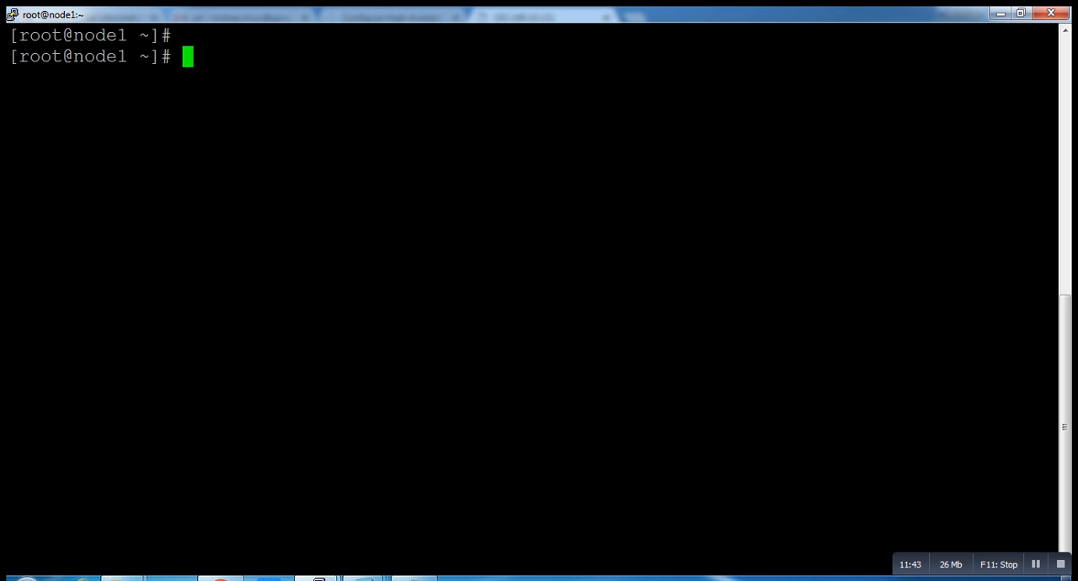
type("hostname")
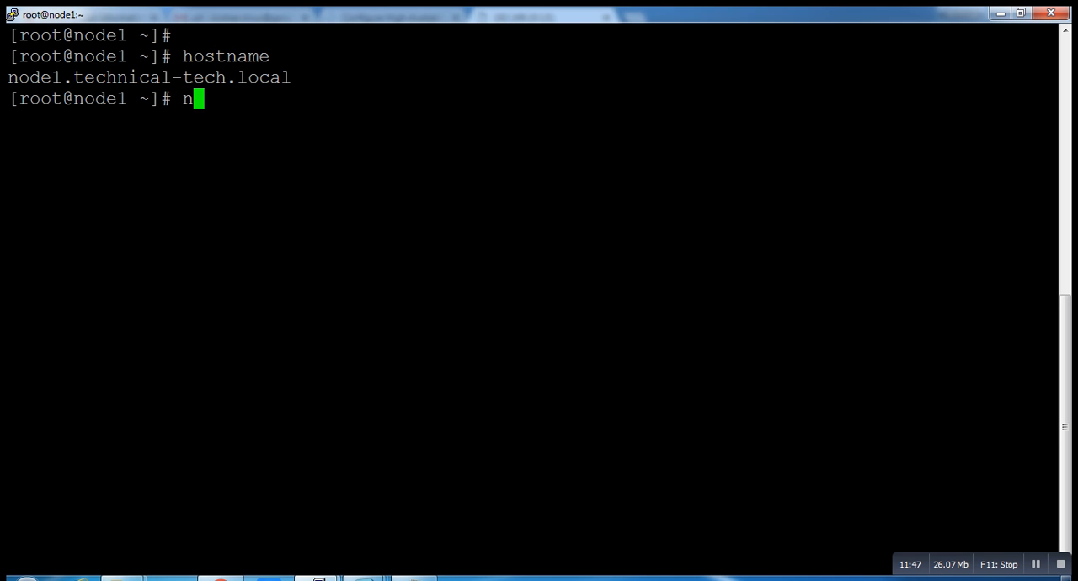
type("cs")
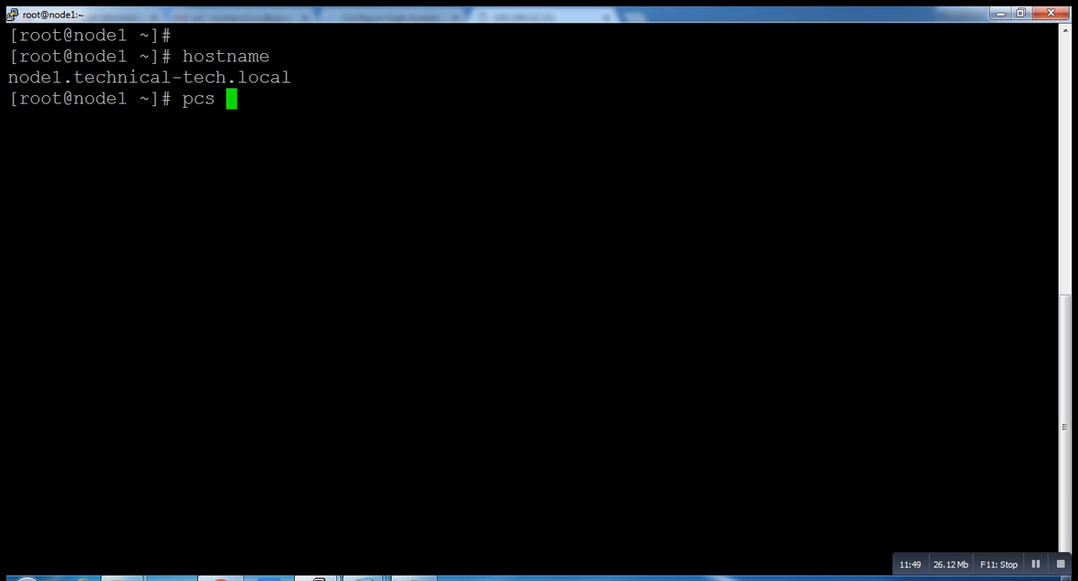
type("cl")
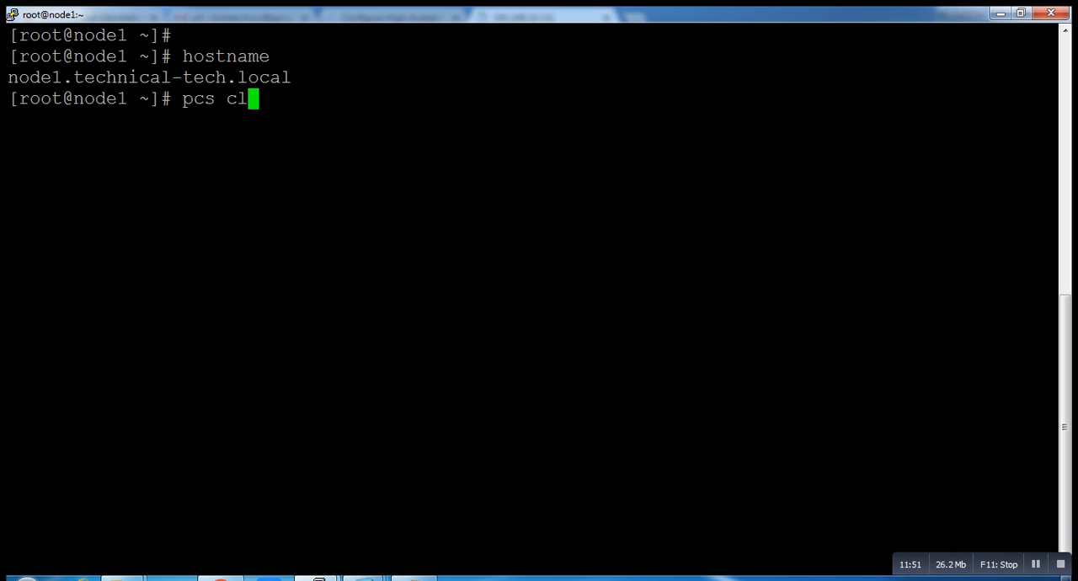
type("uster s")
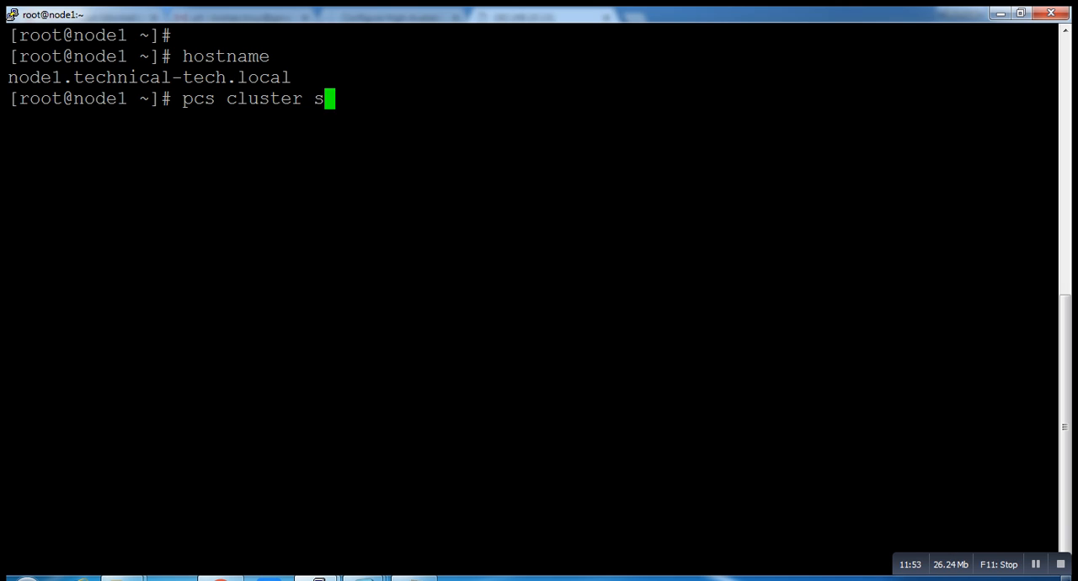
type("top")
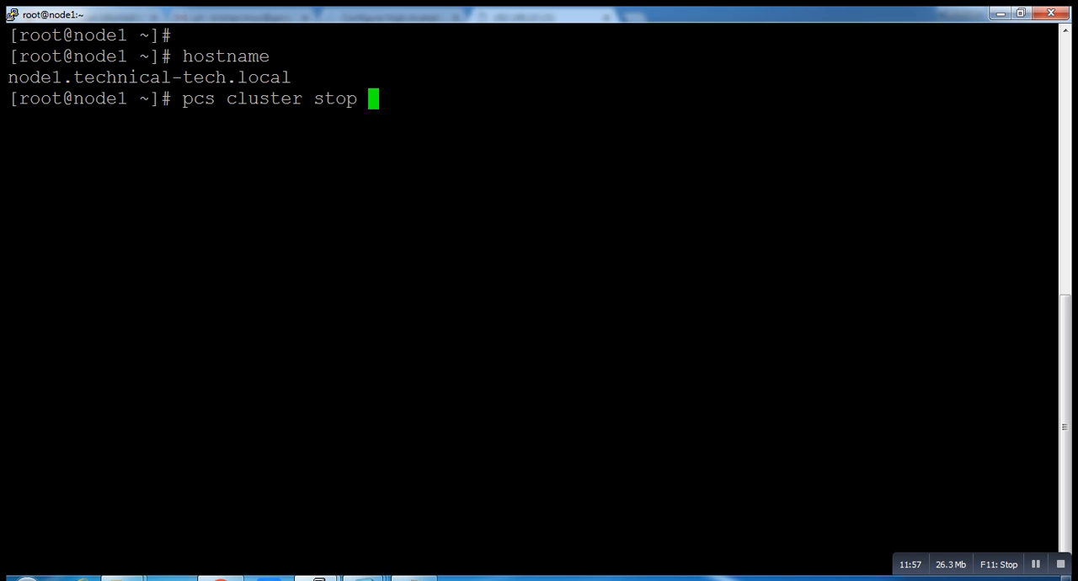
type("node1.technical-tech.local")
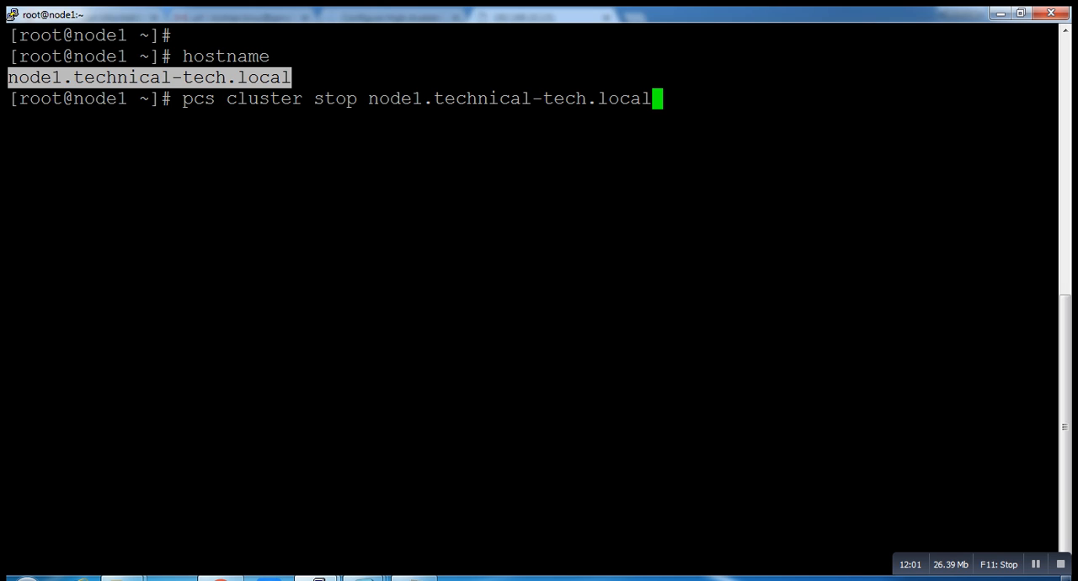
key("Return")
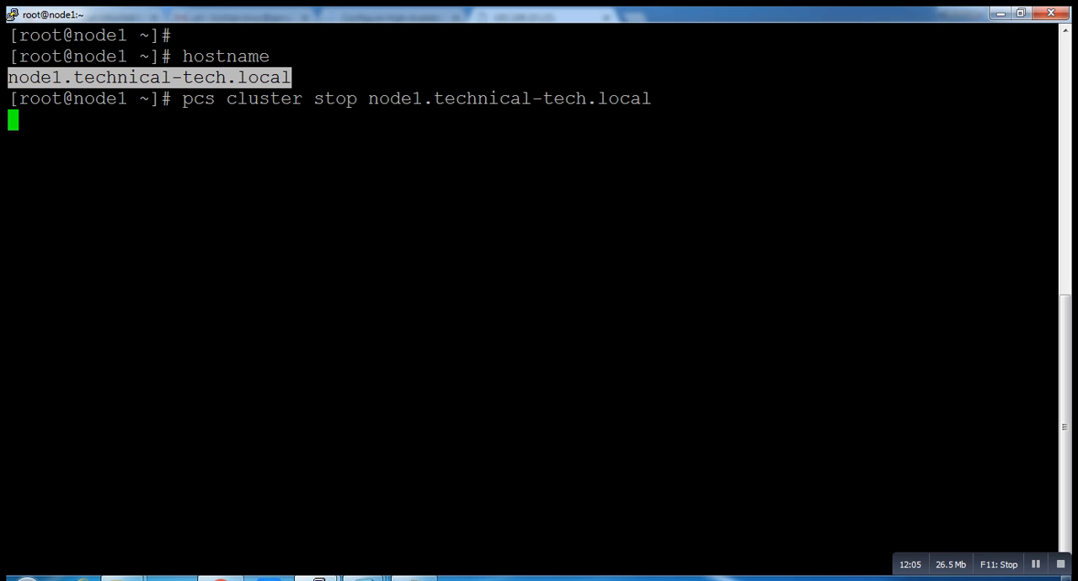
Run pcs status to confirm the cluster is no longer running on node1
key("Return")
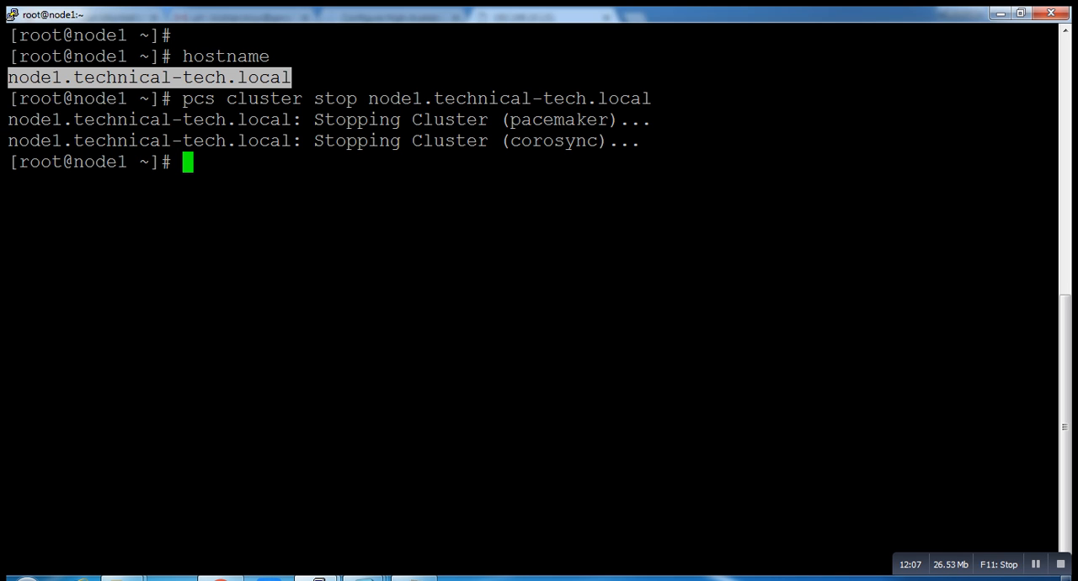
type("pcs stat")
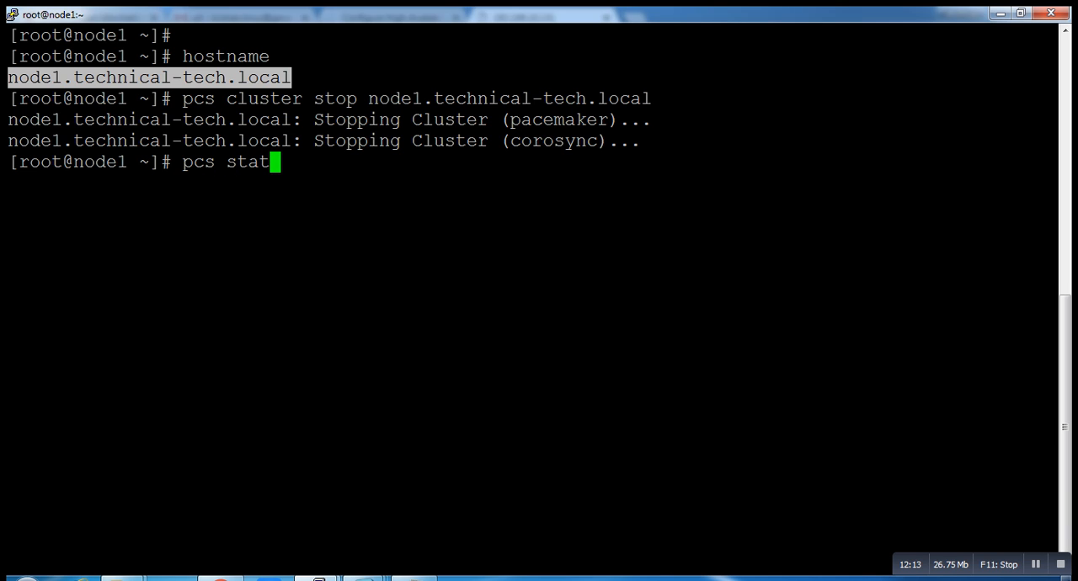
key("Return")
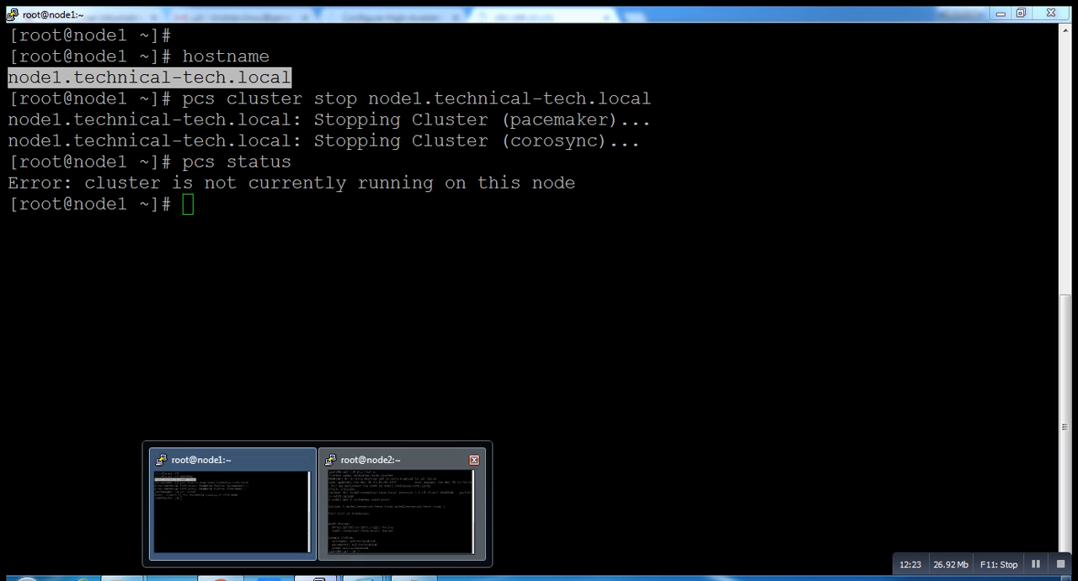
Switch to the root@node2 PuTTY session and run pcs status there
left_click(403, 503)
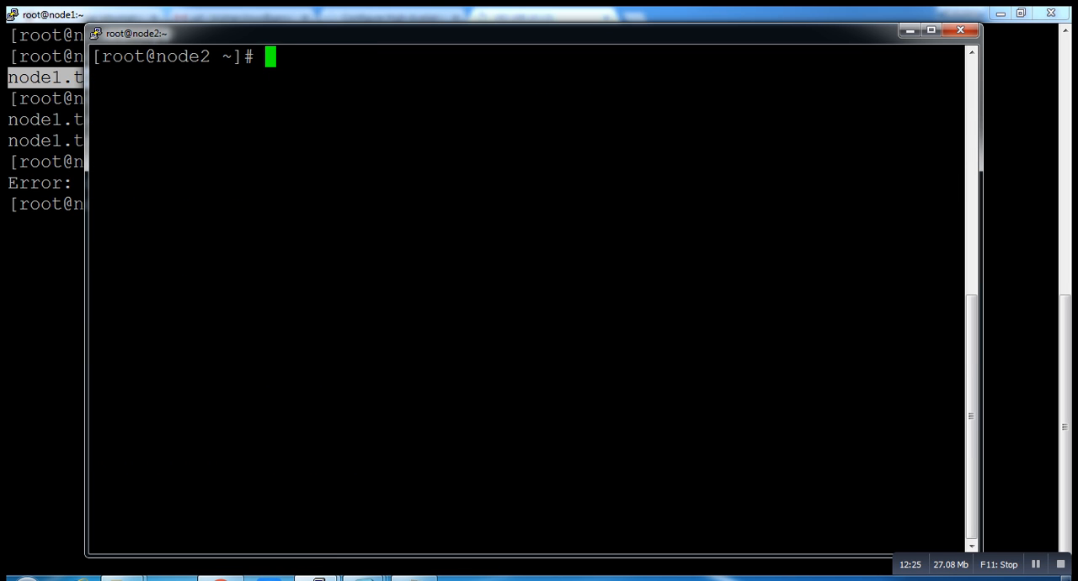
type("psc")
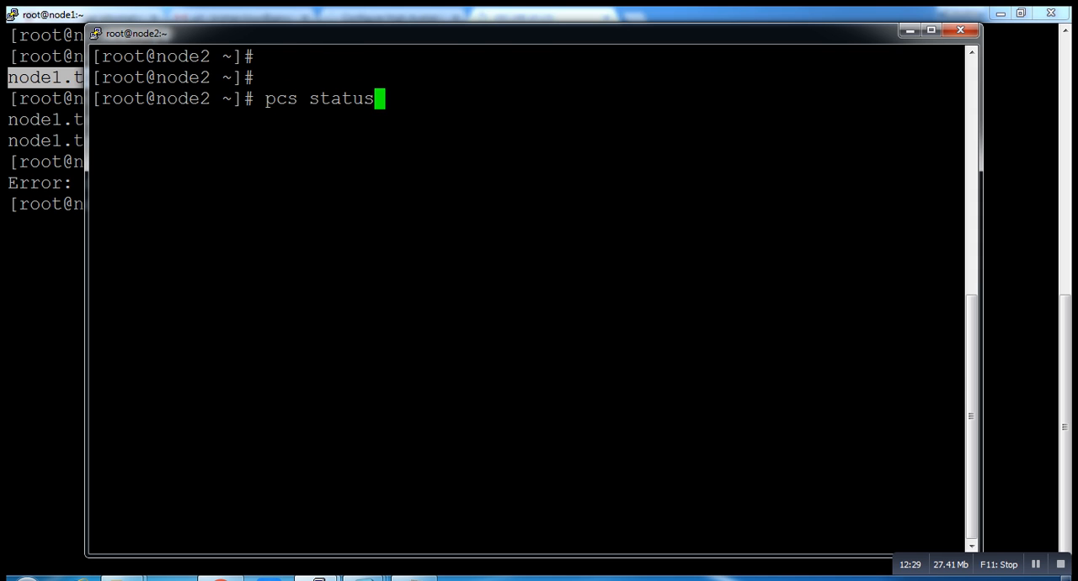
key("Return")
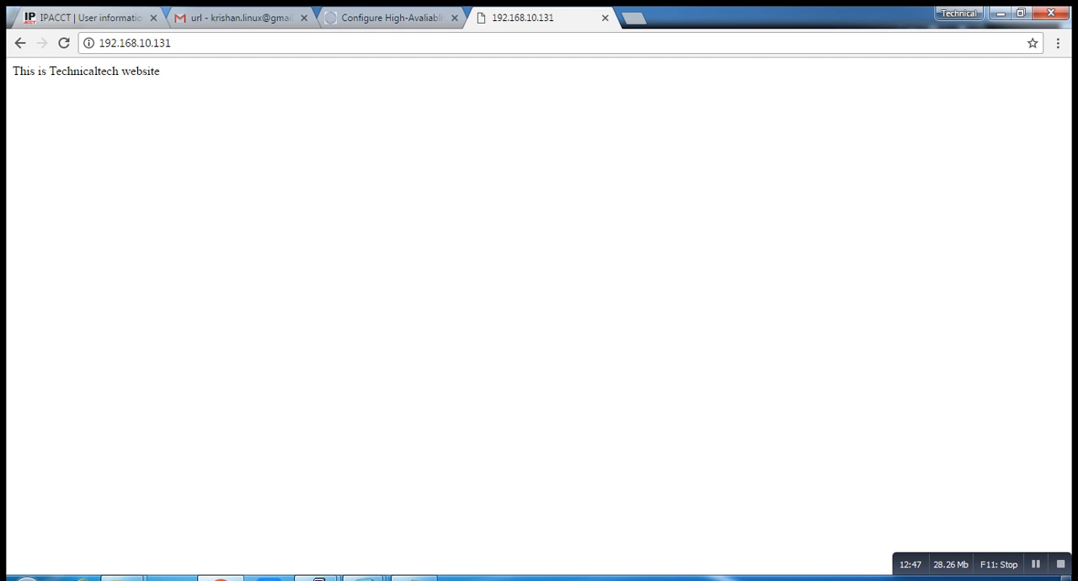
Reload the 192.168.10.131 tab to verify the Technicaltech website still loads
left_click(135, 43)
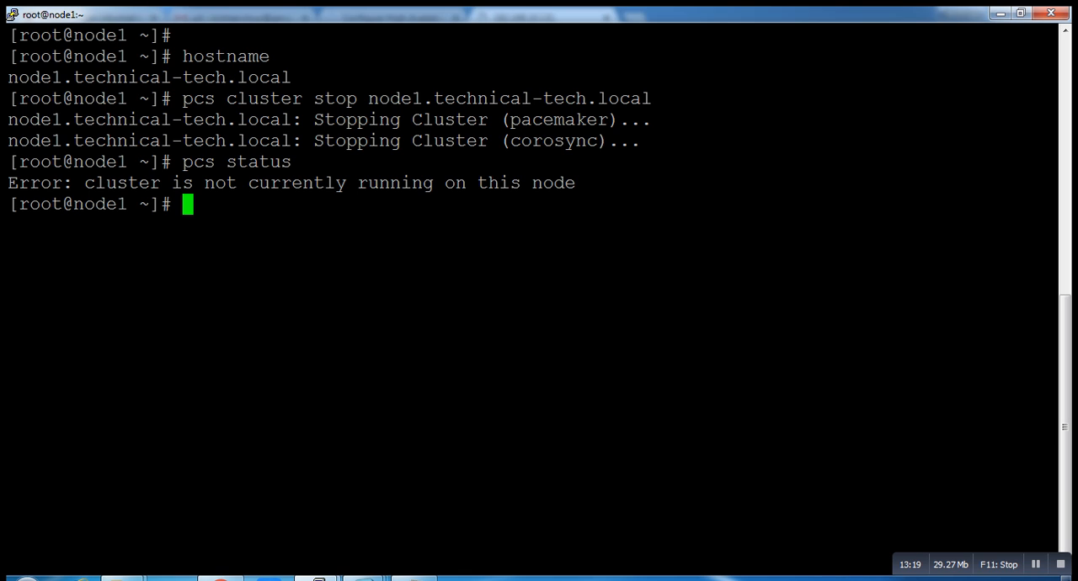
Start the cluster on node1.technical-tech.local, then run pcs status to see resources on node2
type("cle")
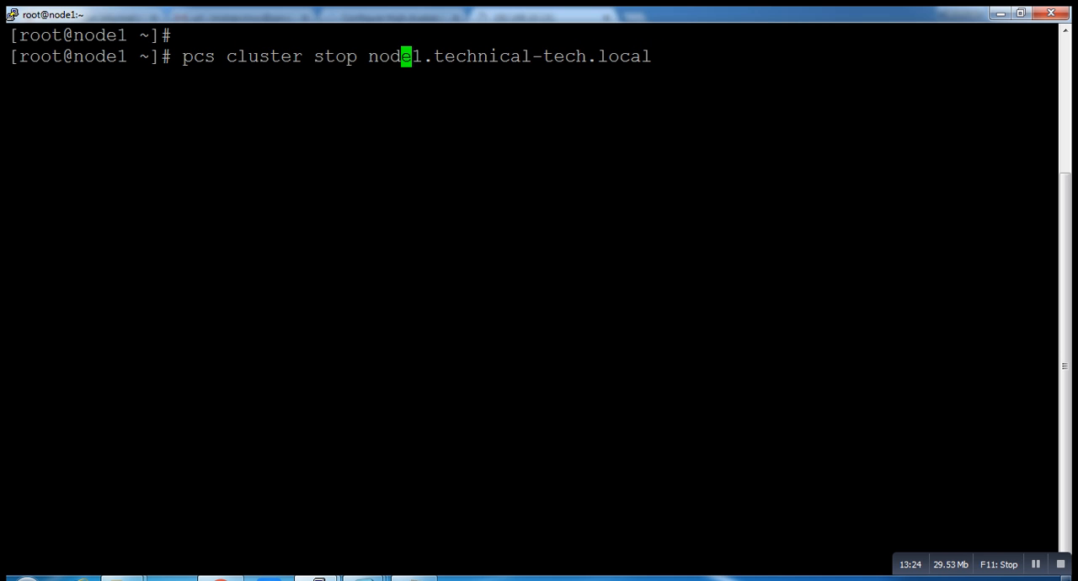
type("start")
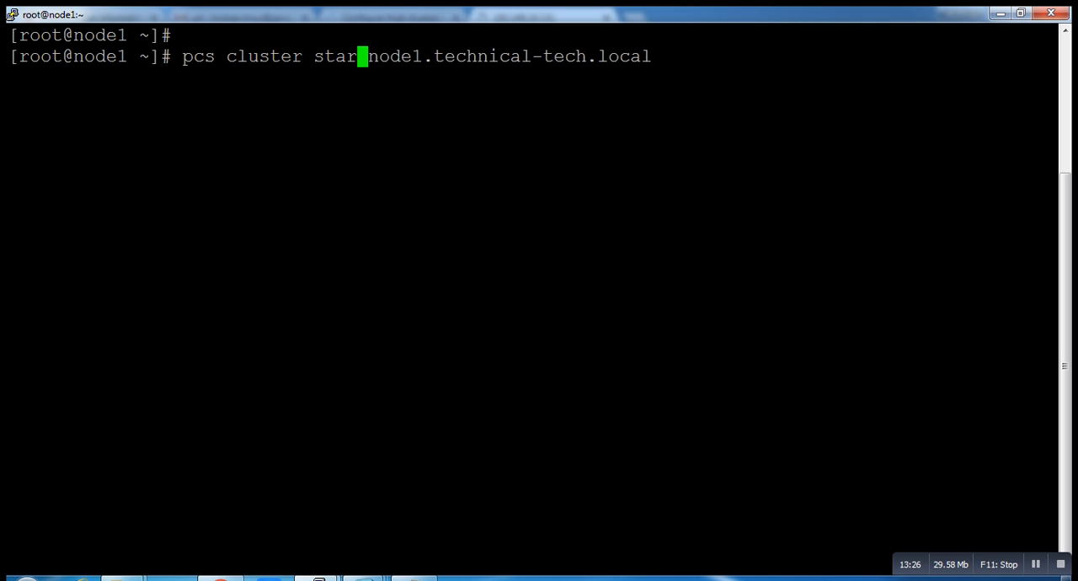
key("Return")
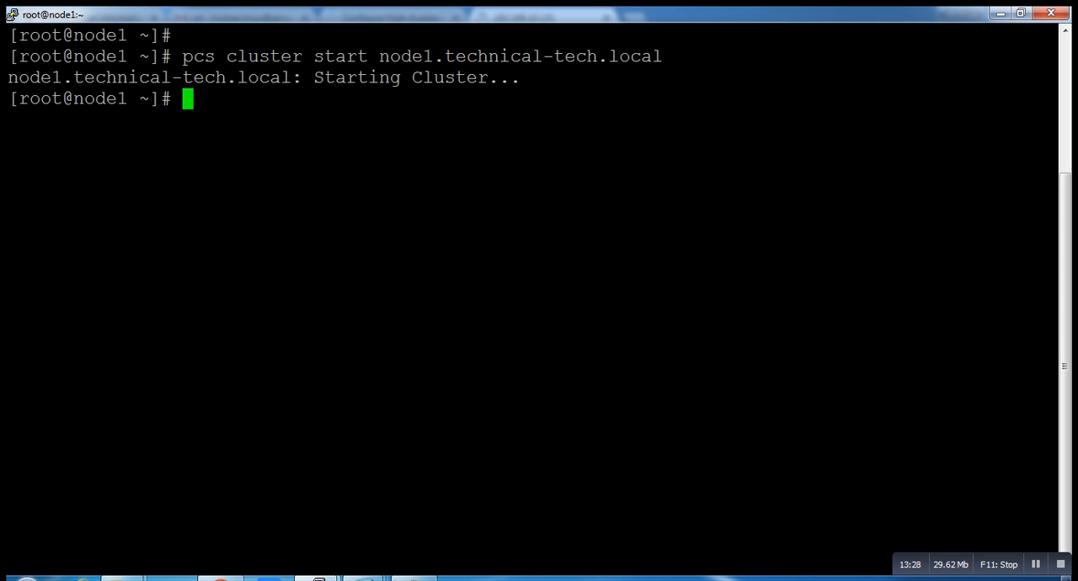
type("pcs status")
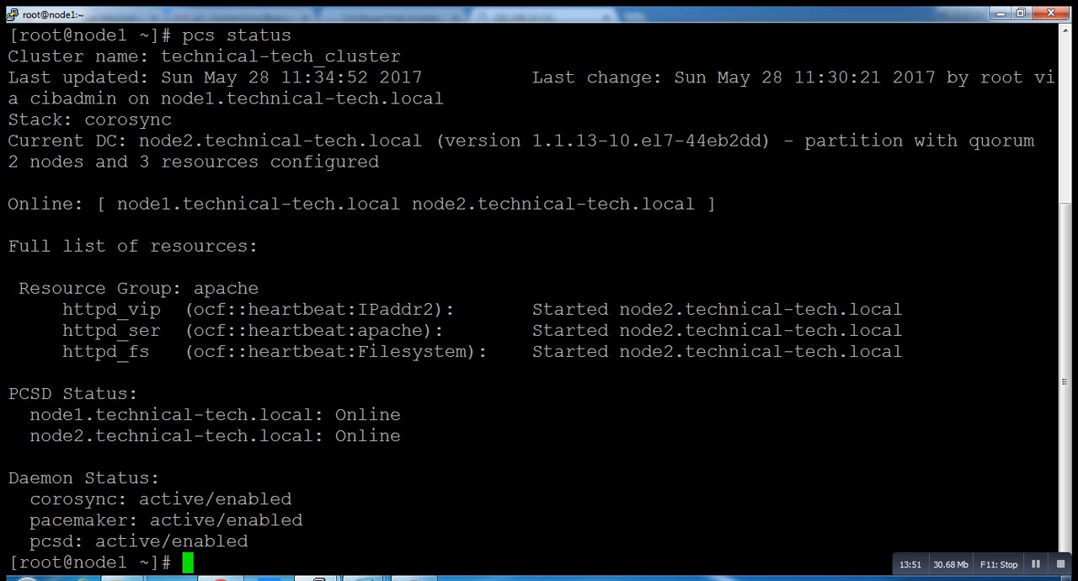
Run 'pcs resource move apache node1.technical-tech.local' after clearing a mistyped first attempt
type("pcs")
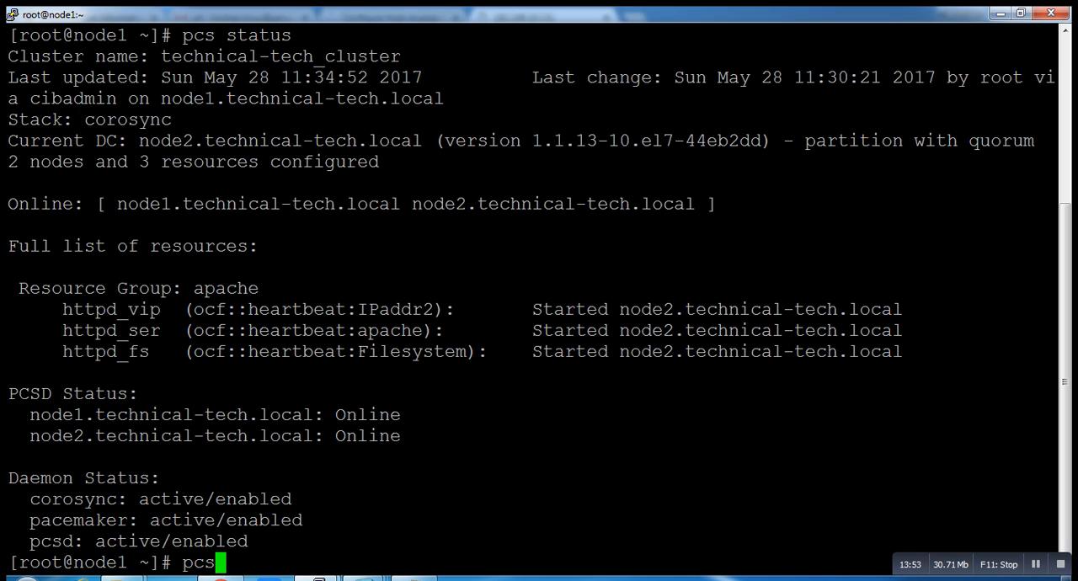
type("resu")
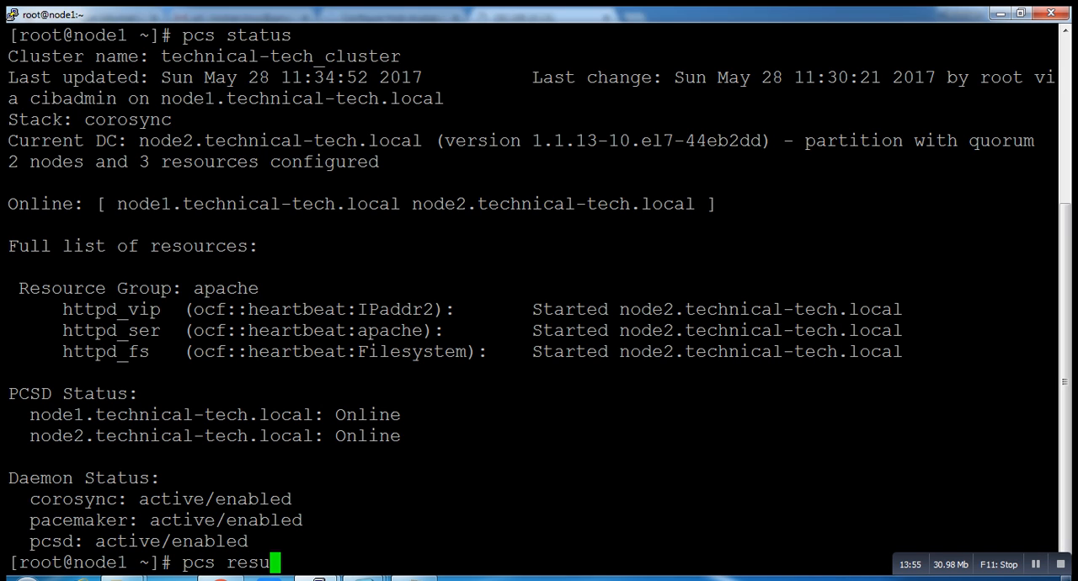
key("BackSpace")
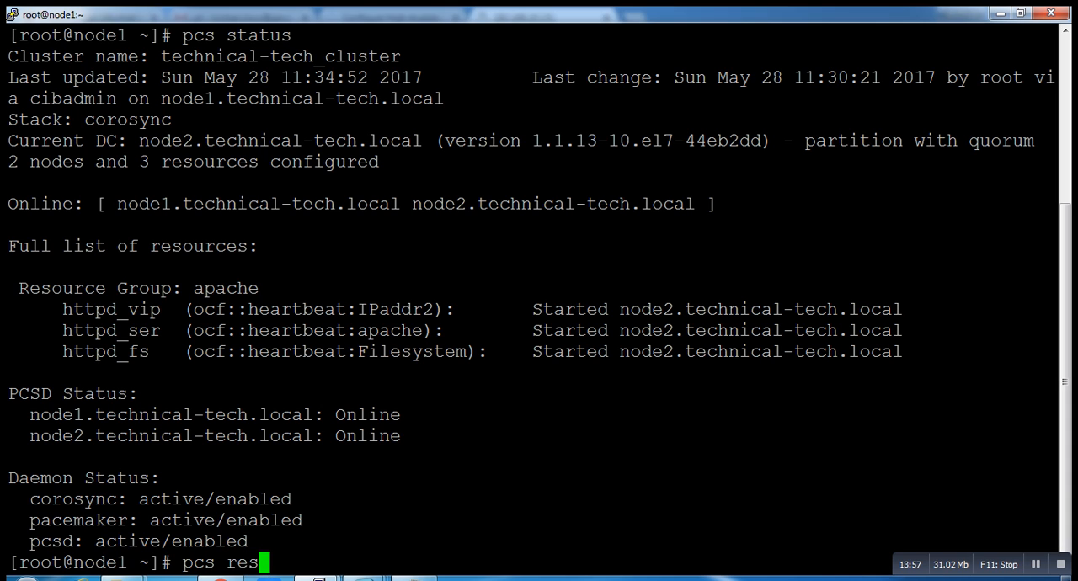
key("ctrl+c")
type("p")
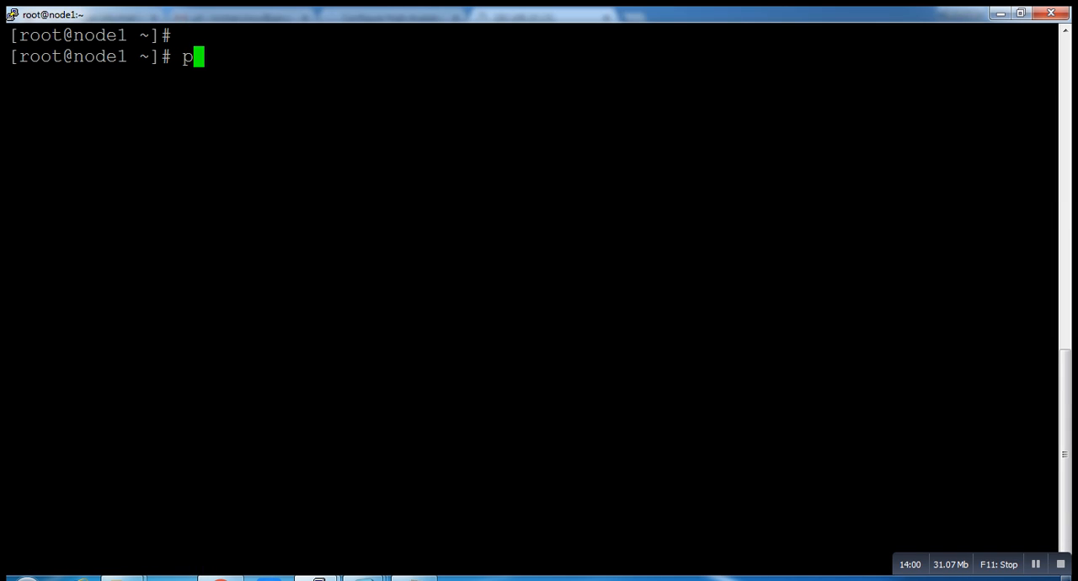
type("cs c")
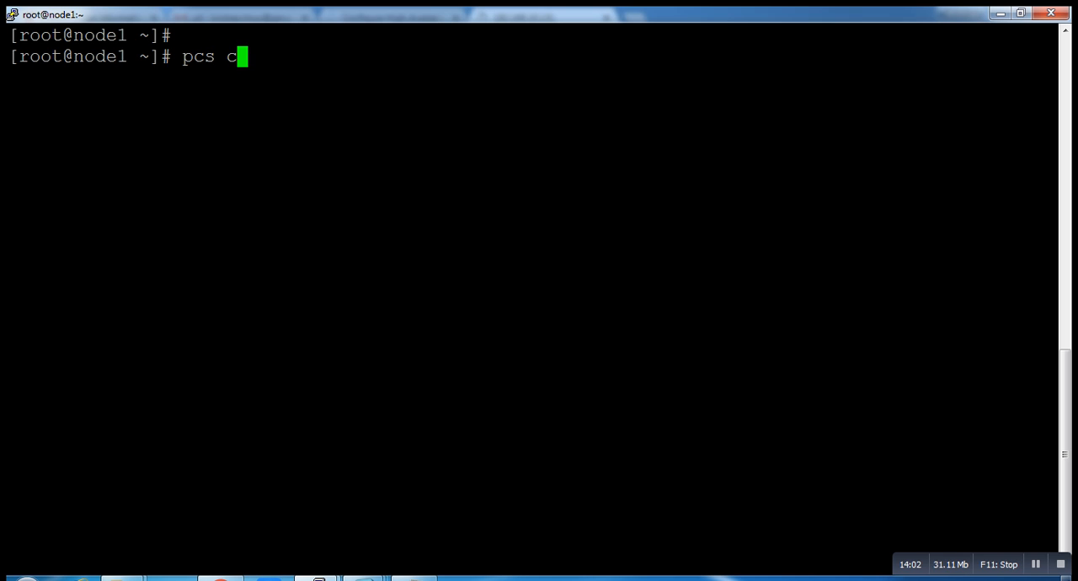
type("es")
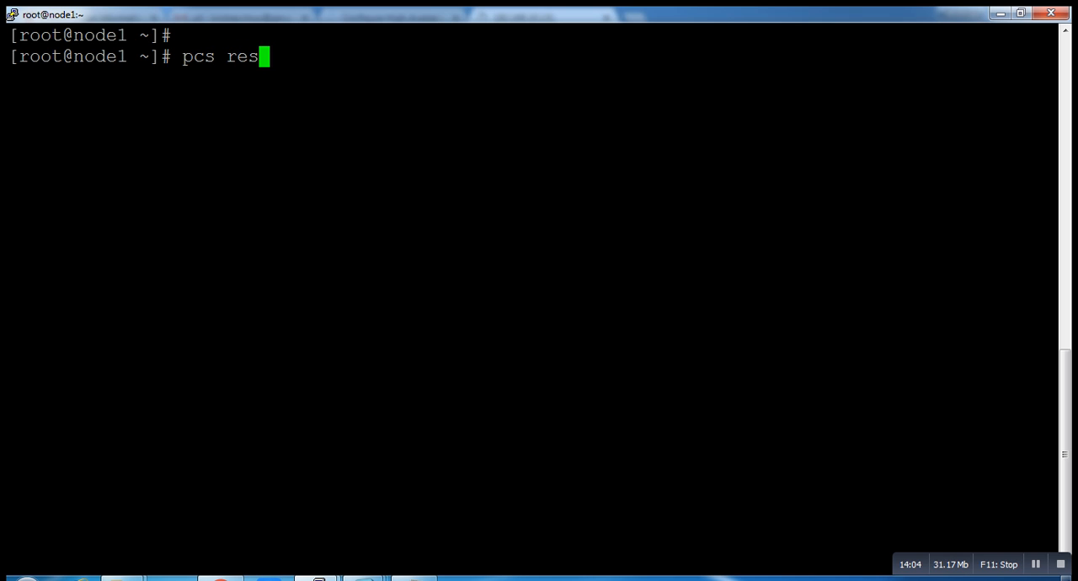
type("ourt")
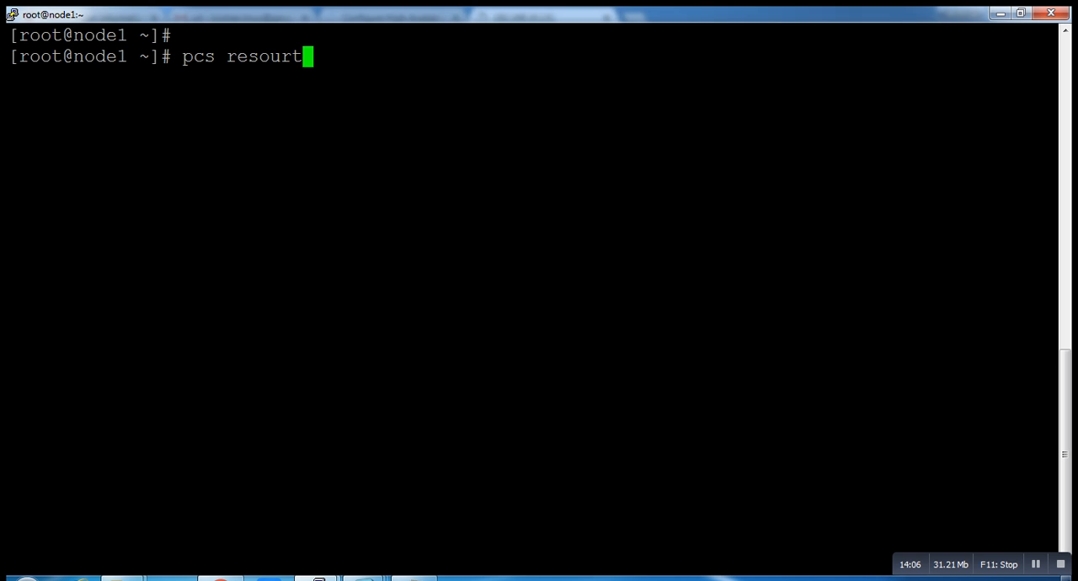
key("BackSpace")
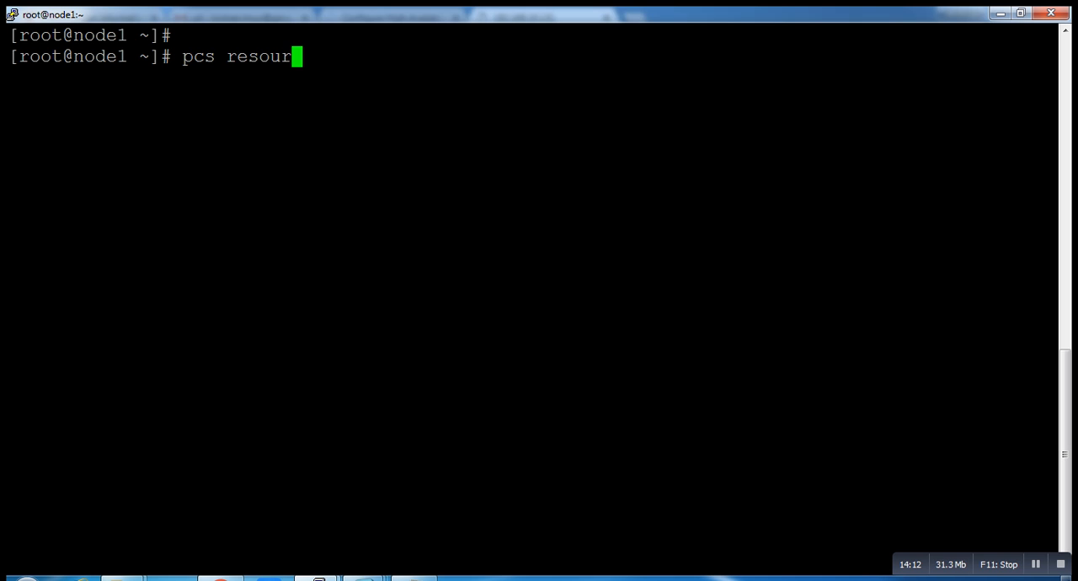
type("ce")
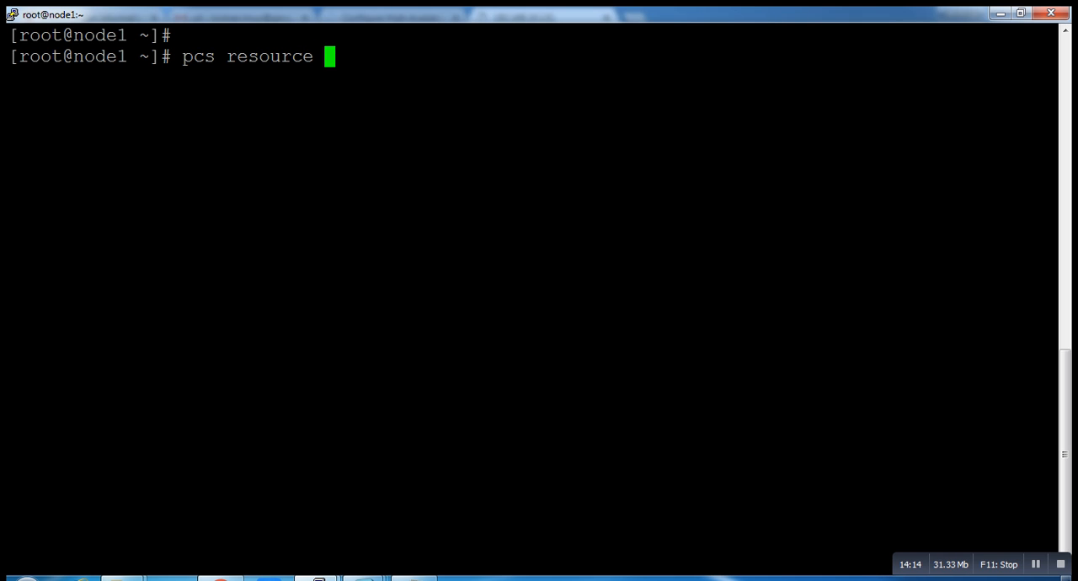
type("move")
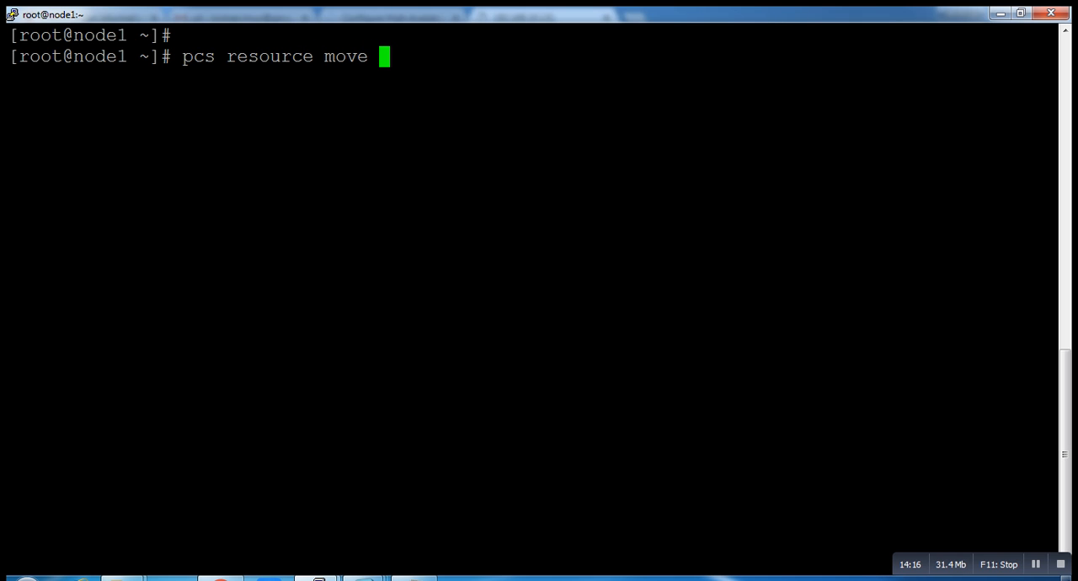
type("apac")
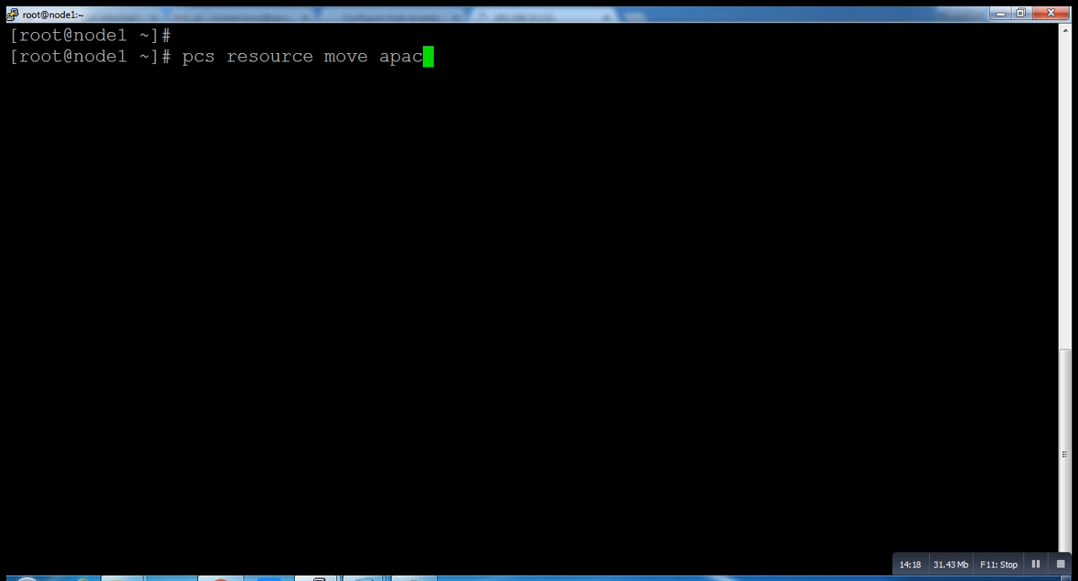
type("he")
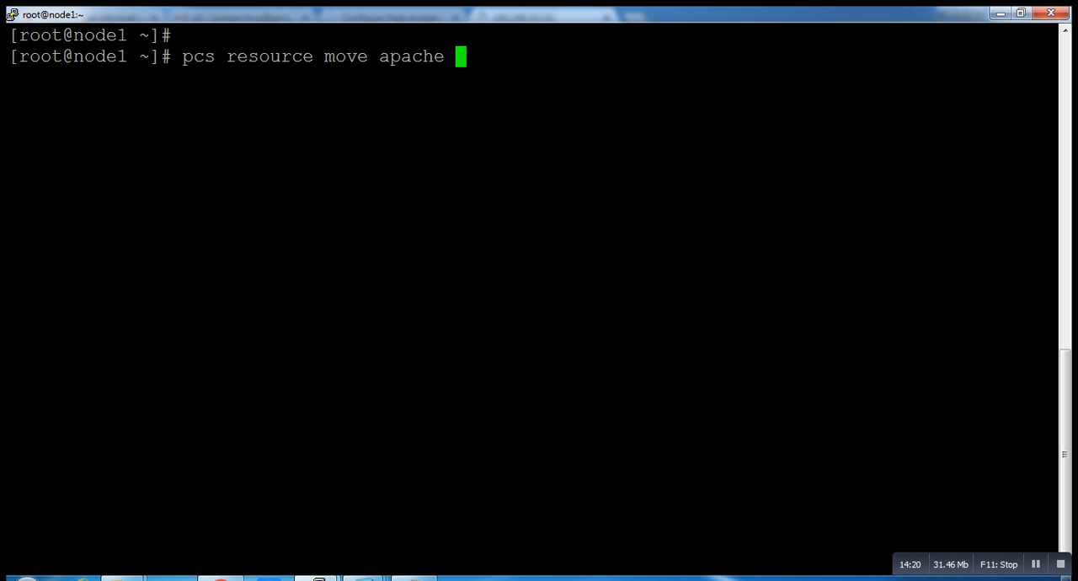
key("BackSpace")
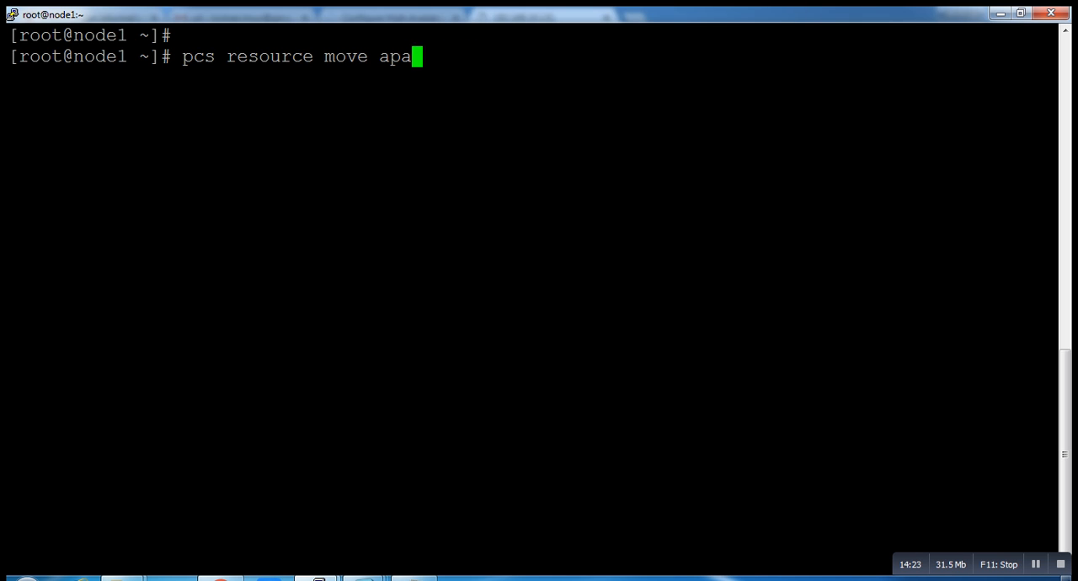
key("BackSpace")
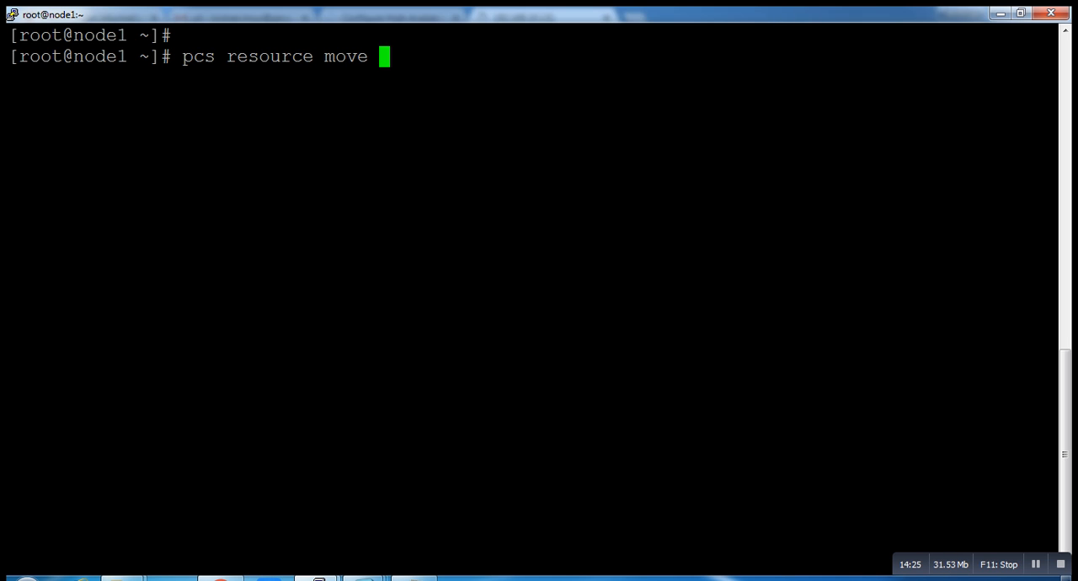
type("a")
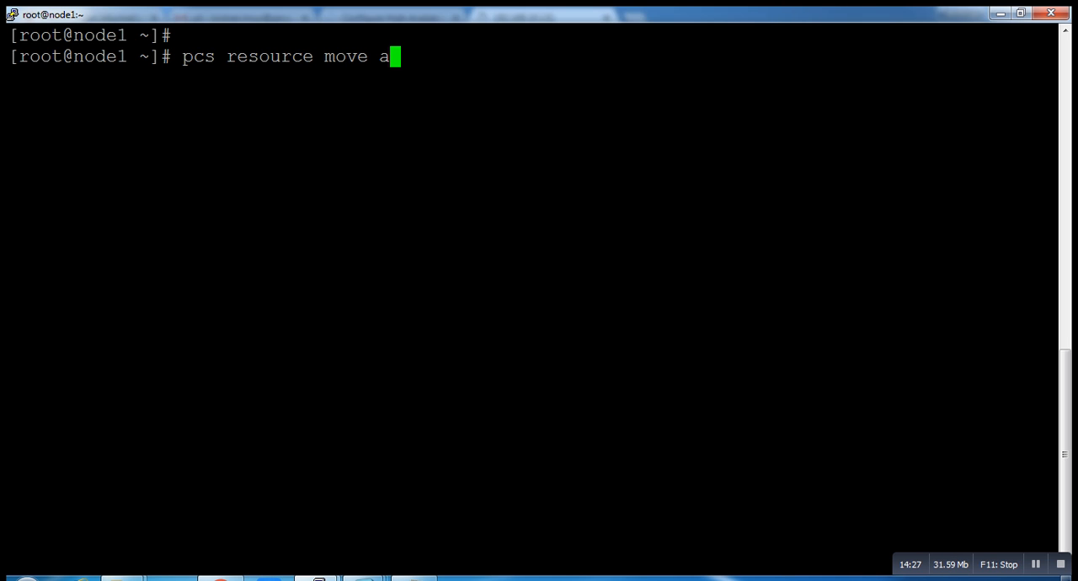
type("pache no")
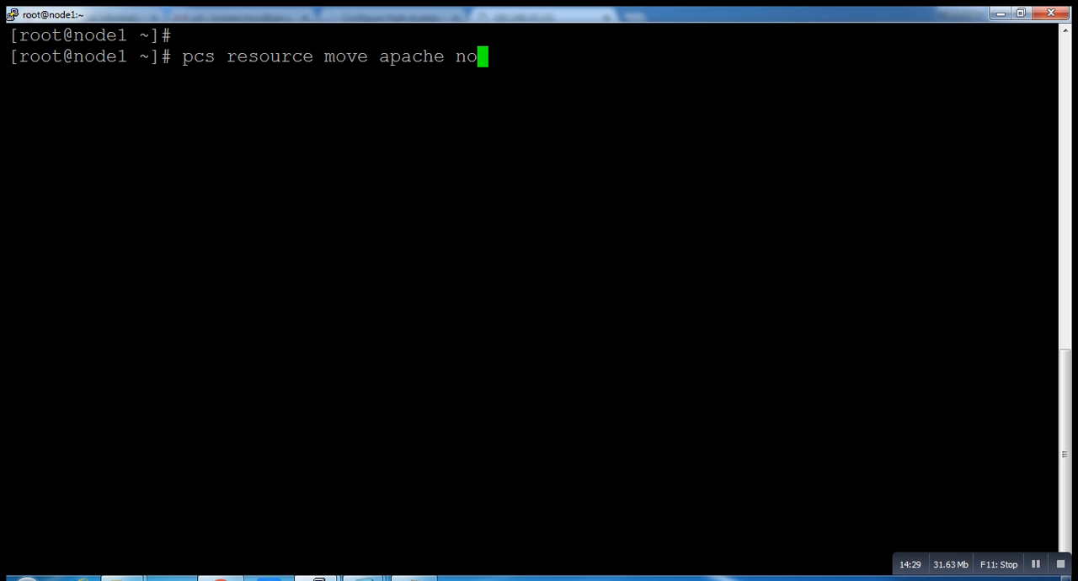
type("de1.")
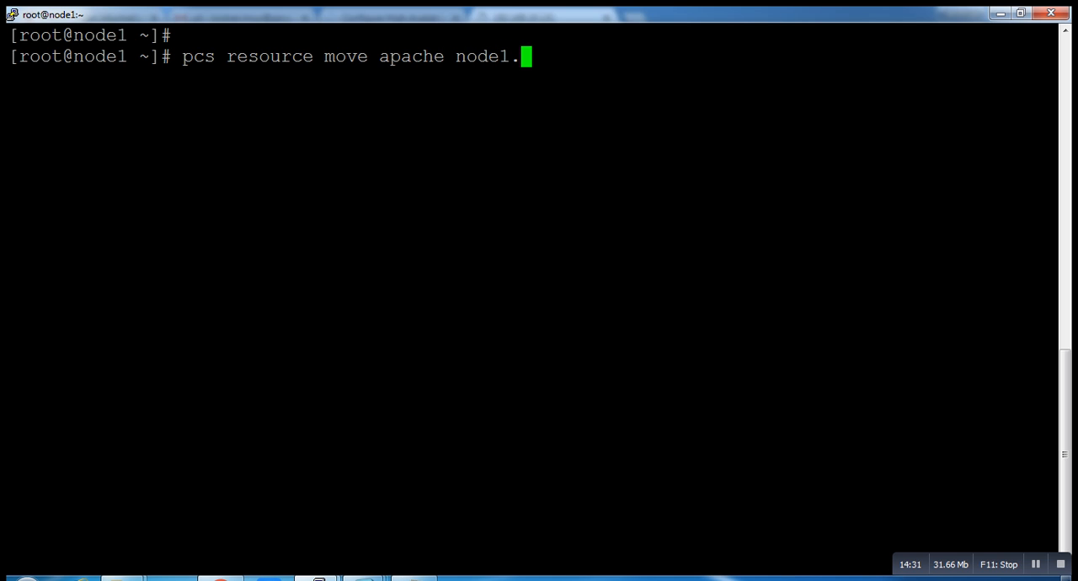
type("technic")
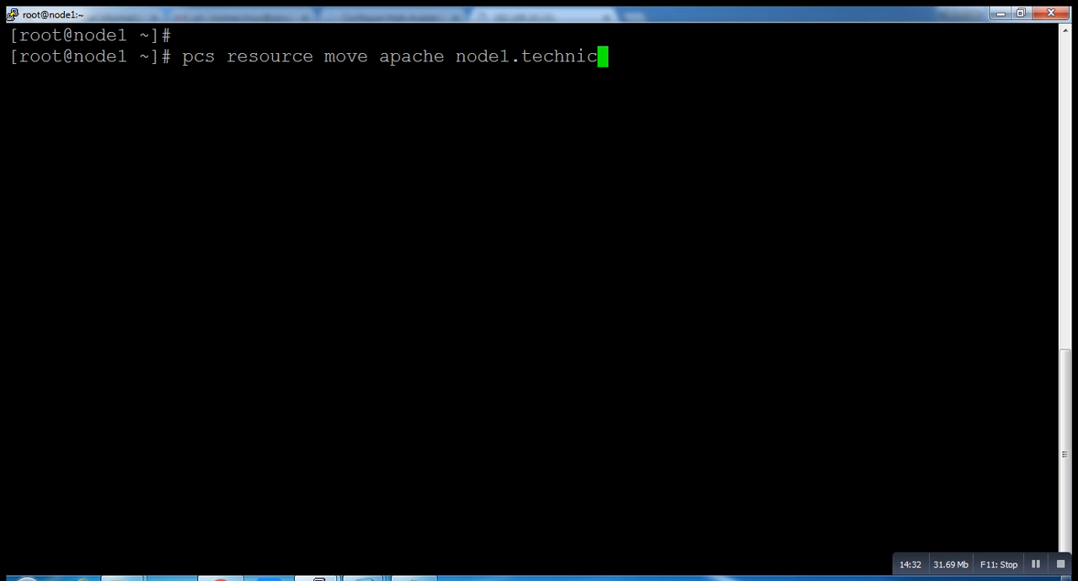
type("al-te")
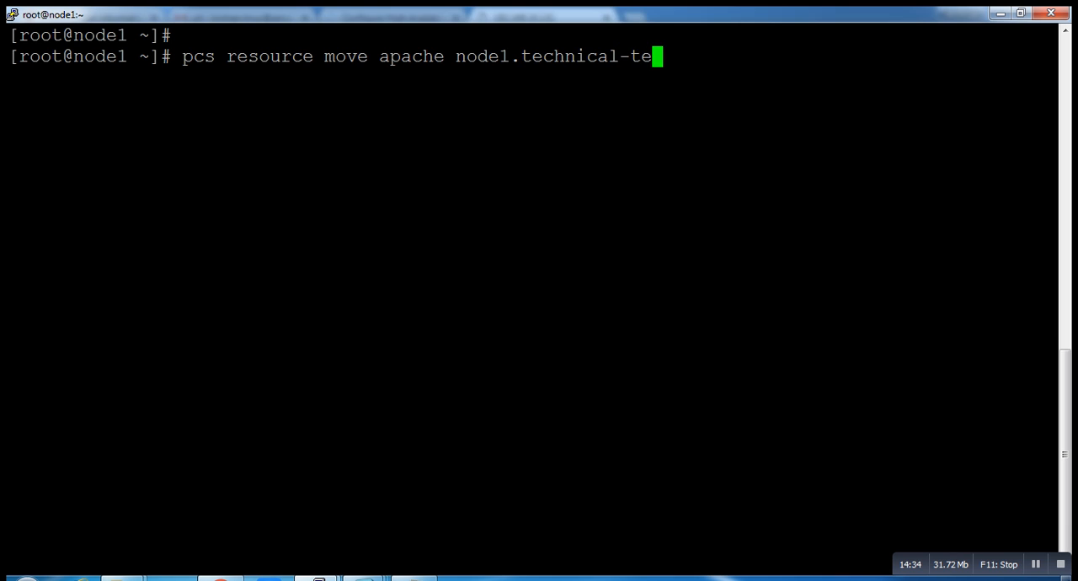
type("ch.lo")
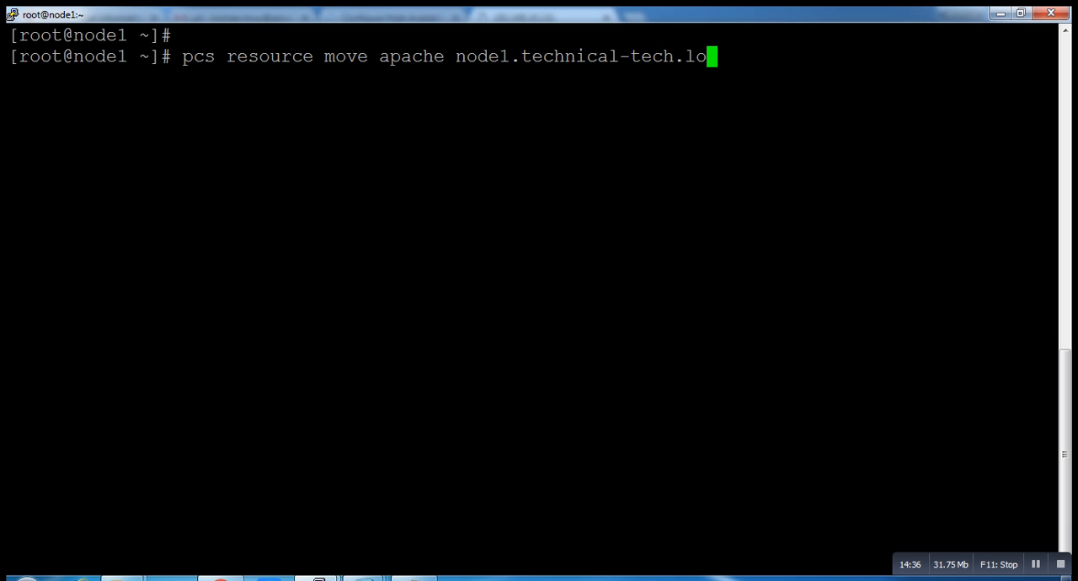
type("cal")
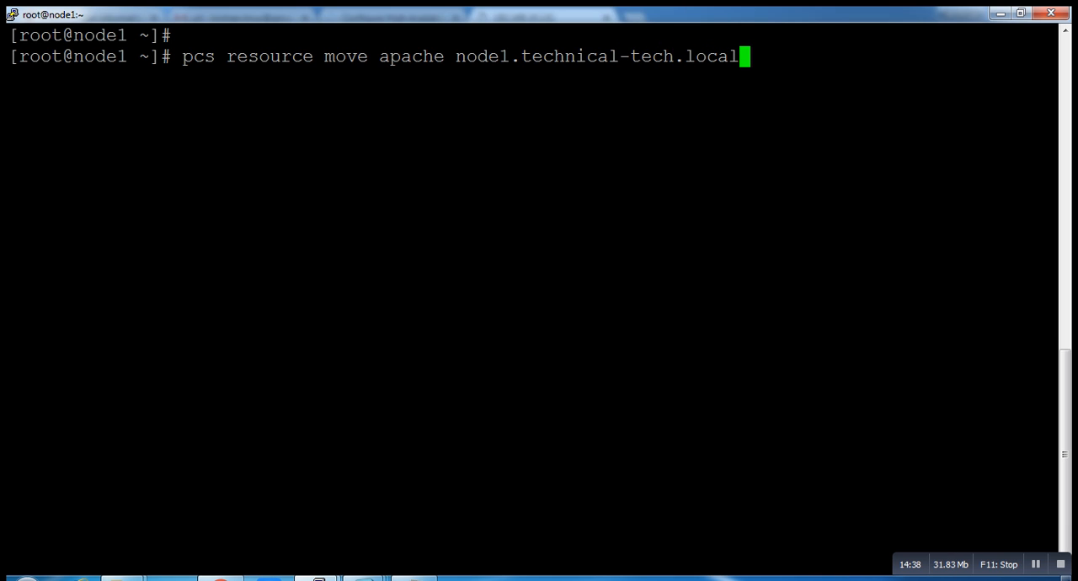
key("Return")
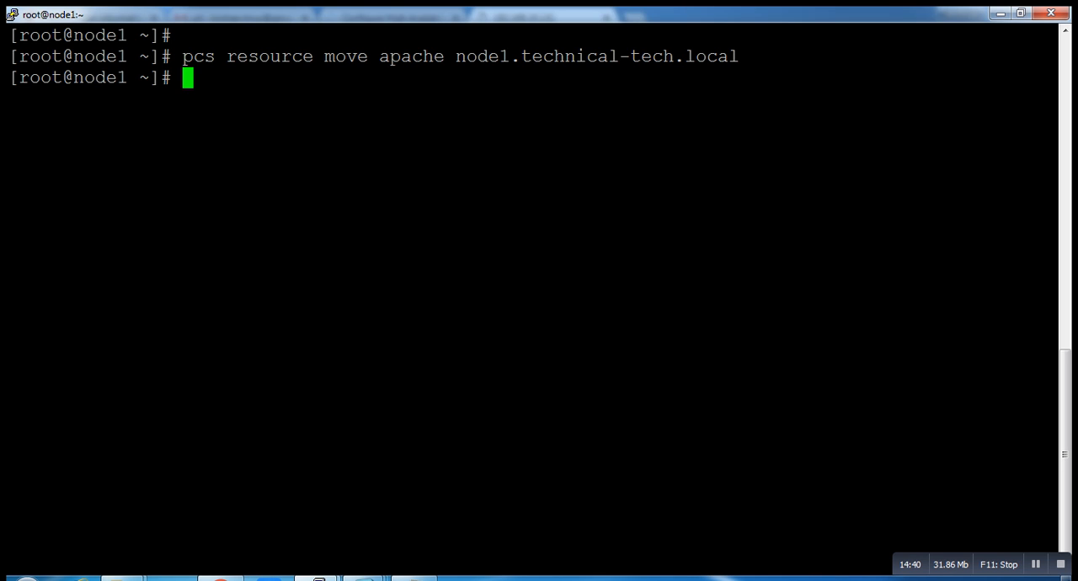
Check pcs status to confirm all three apache resources are started on node1
type("pcs status")
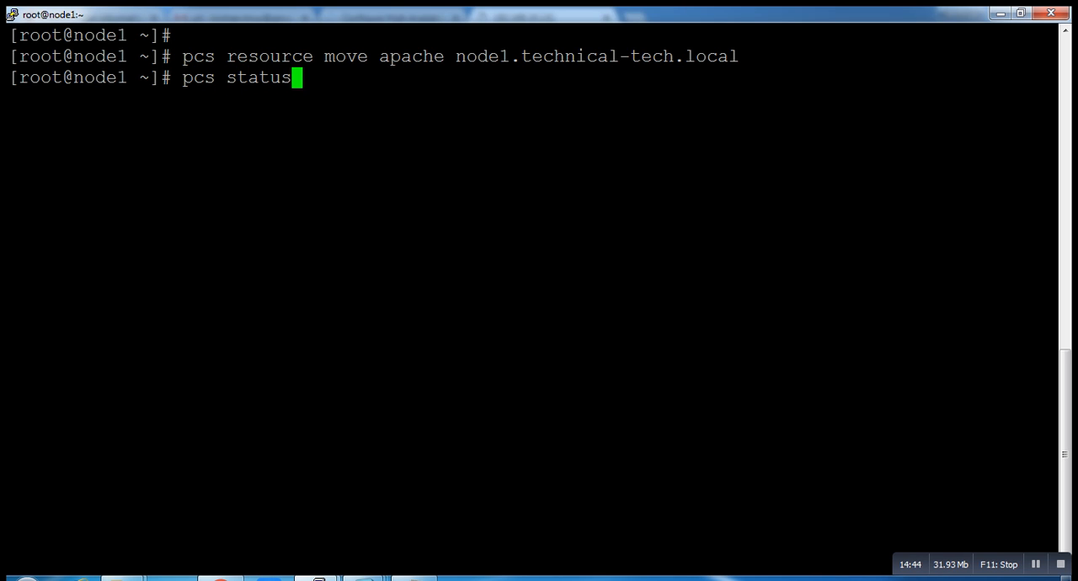
key("Return")
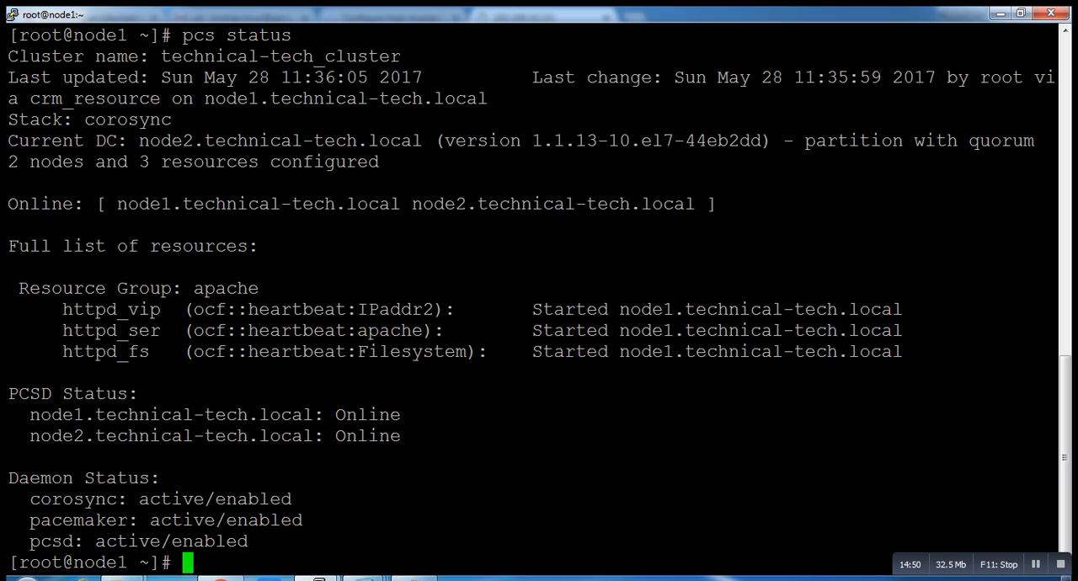
type("pcs resource move apache node1.technical-tech.local")
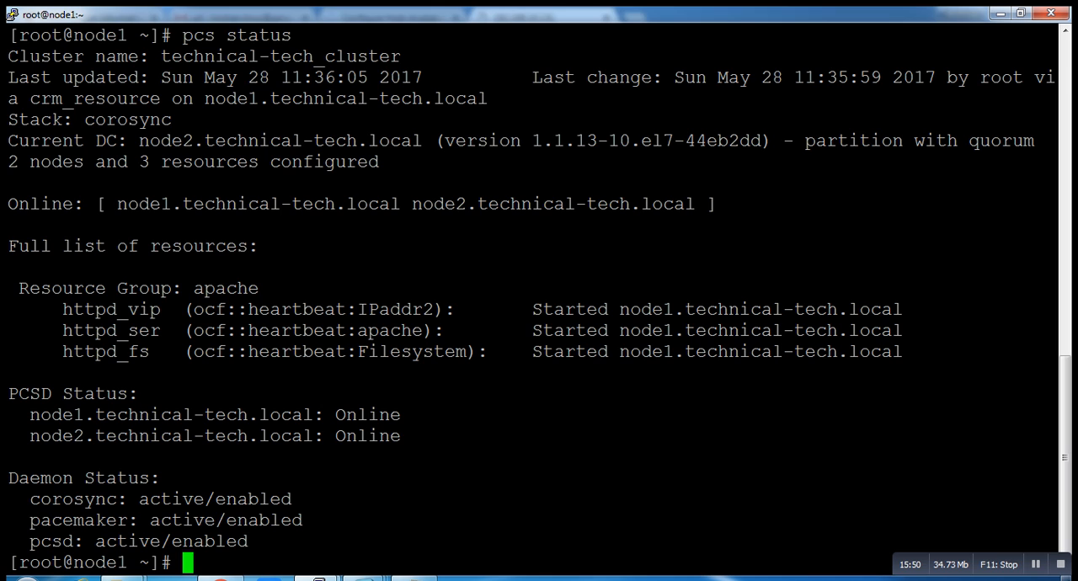
Restart the apache group with 'pcs resource restart apache' and check node1's addresses with ip
type("pcs reso")
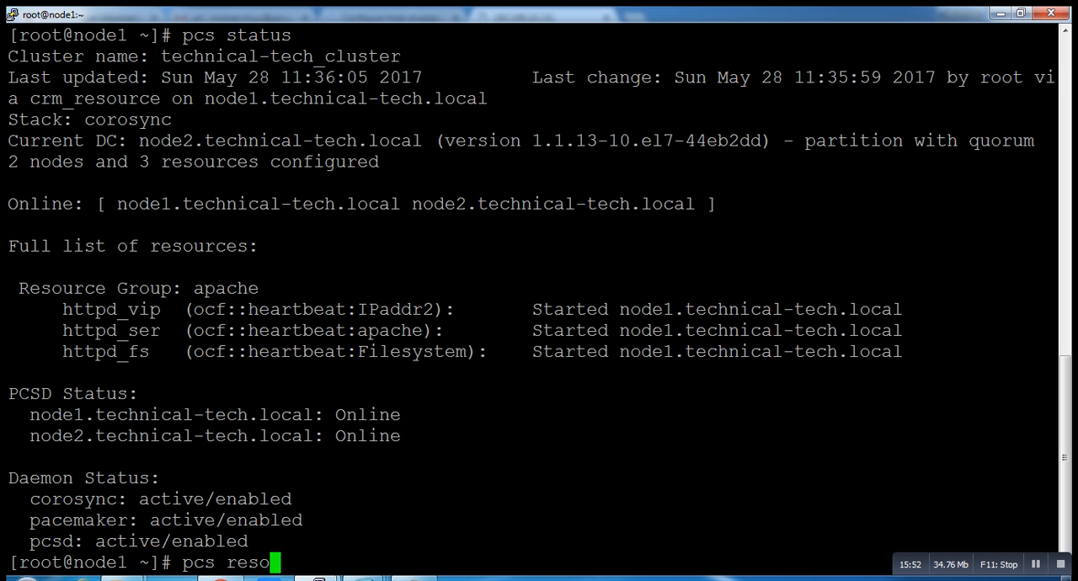
type("urce")
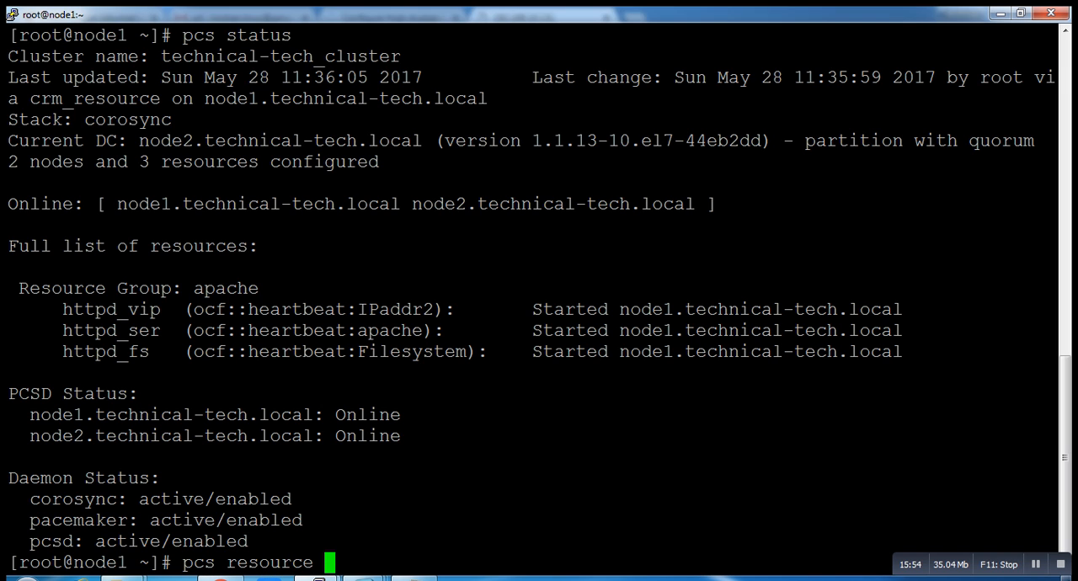
type("restart")
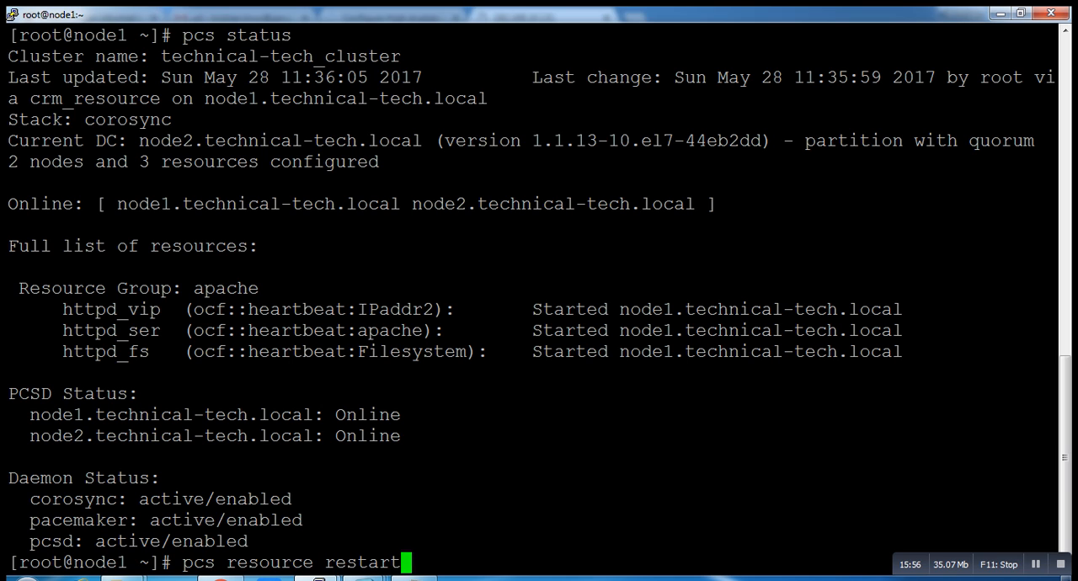
type("apac")
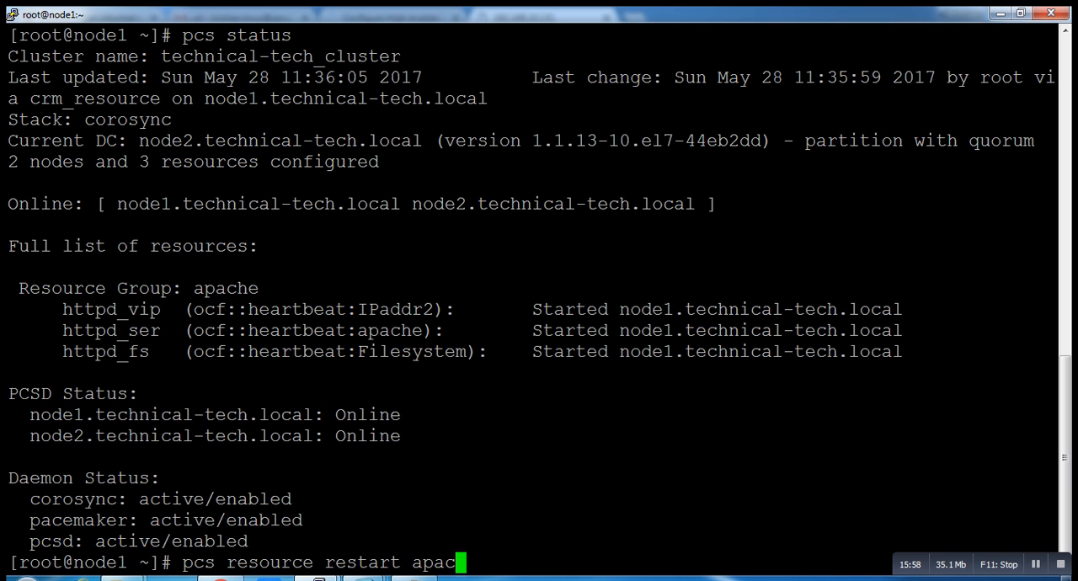
key("Return")
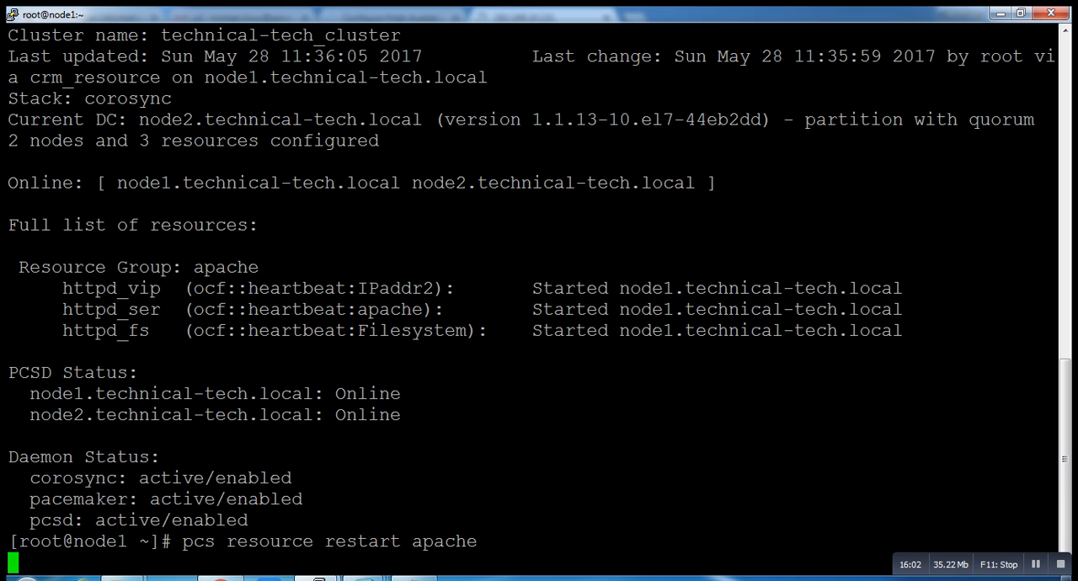
key("Return")
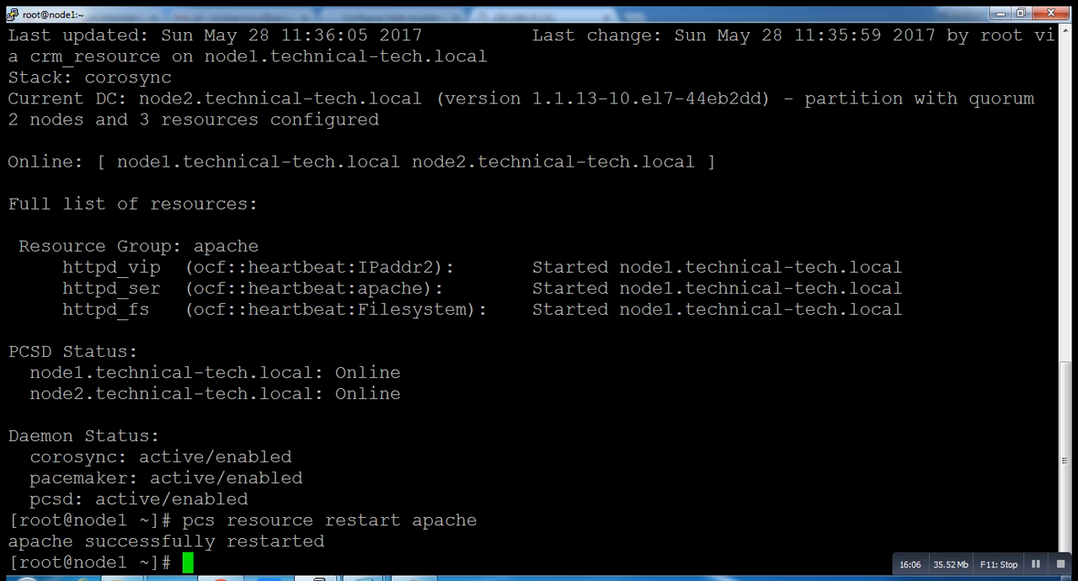
type("ip a")
type("df -kh")
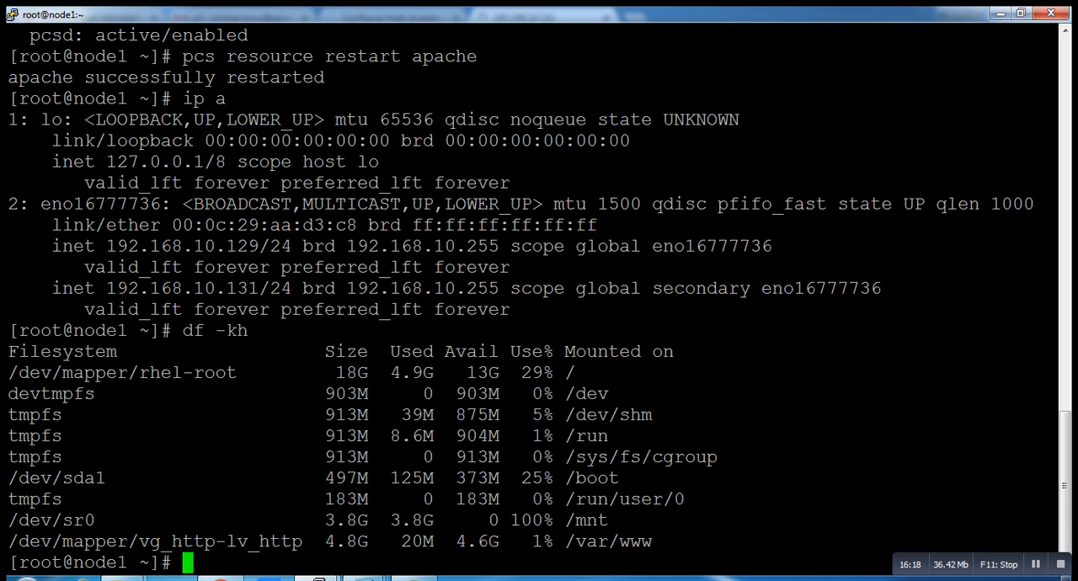
Move apache to node2.technical-tech.local, then compare node1 and node2 addresses and mounts
type("pcs resource move apache node1.technical-tech.local")
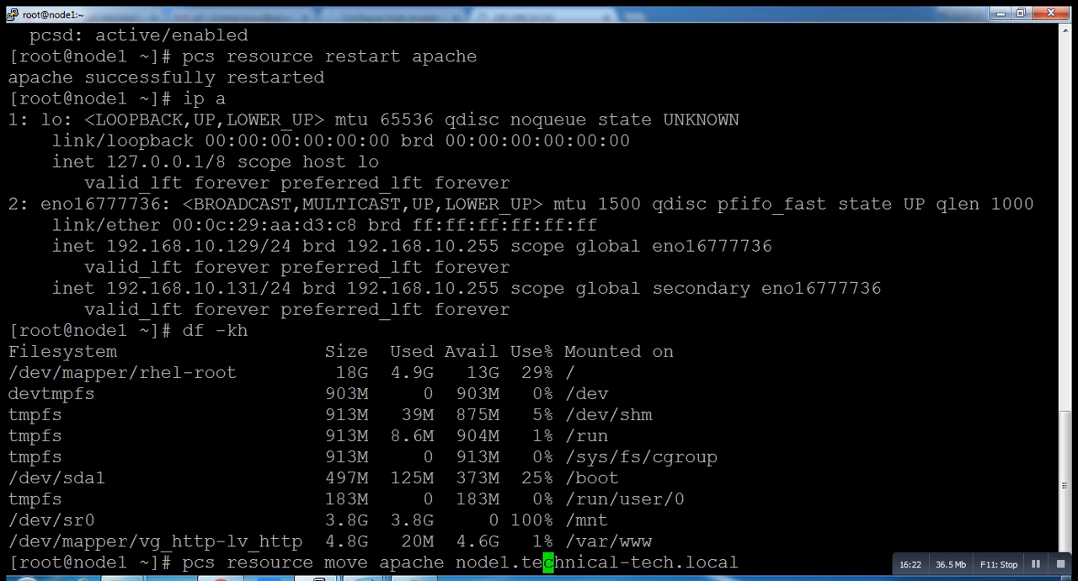
type("pcs statu")
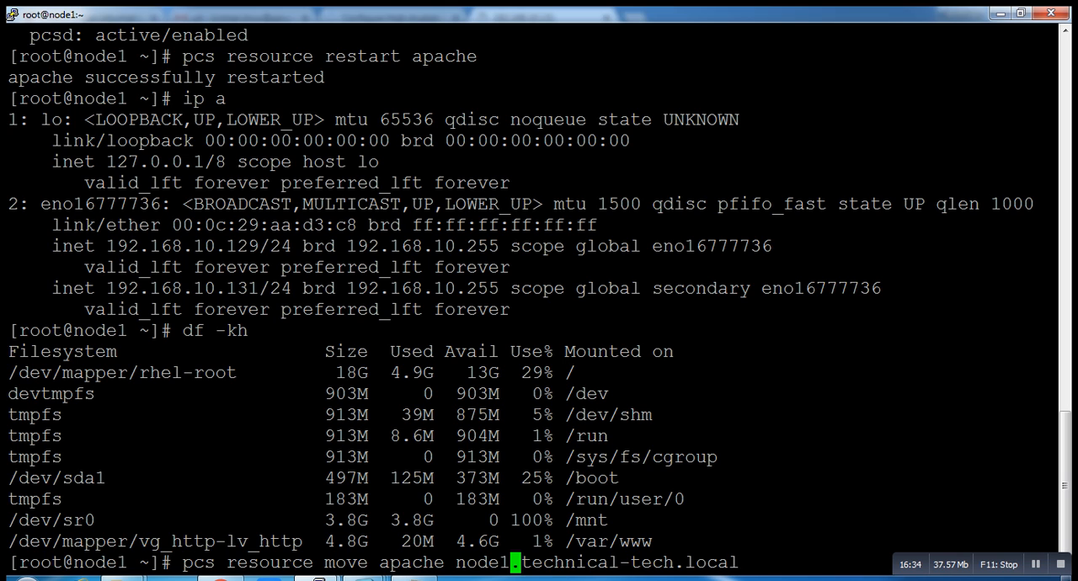
key("Return")
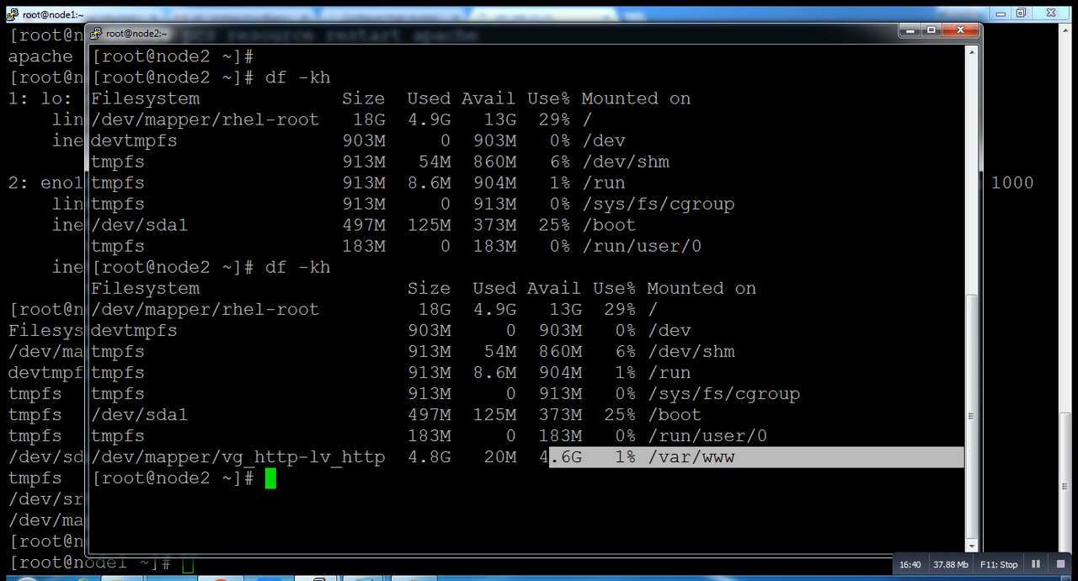
type("ip a")
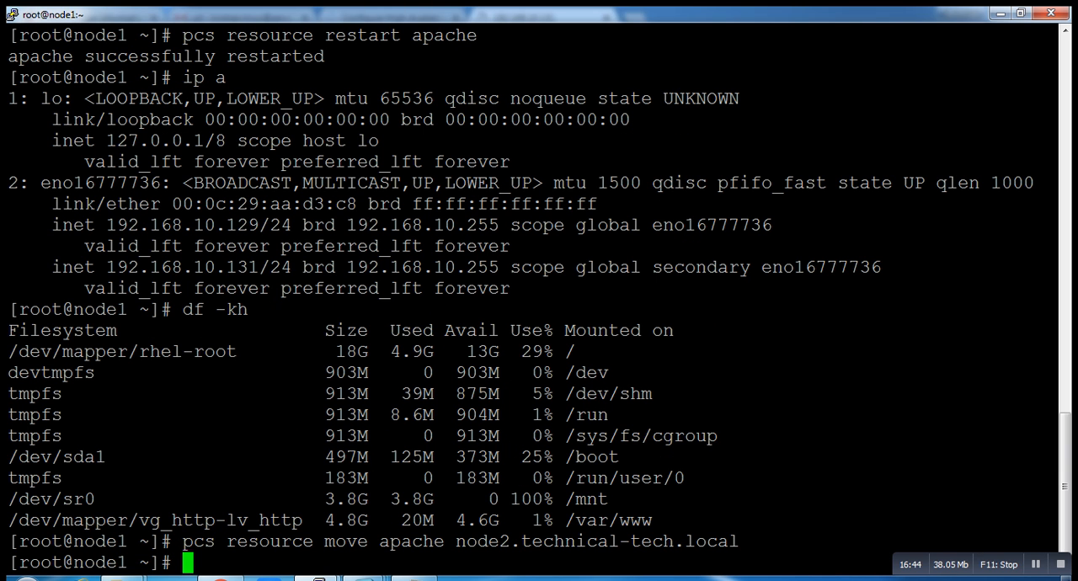
type("ip a")
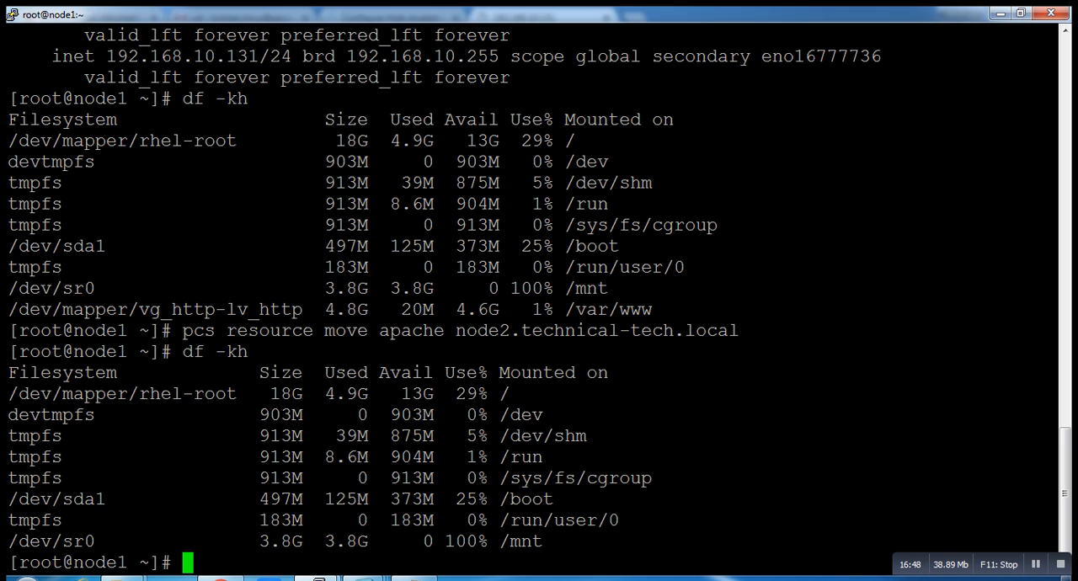
type("cd")
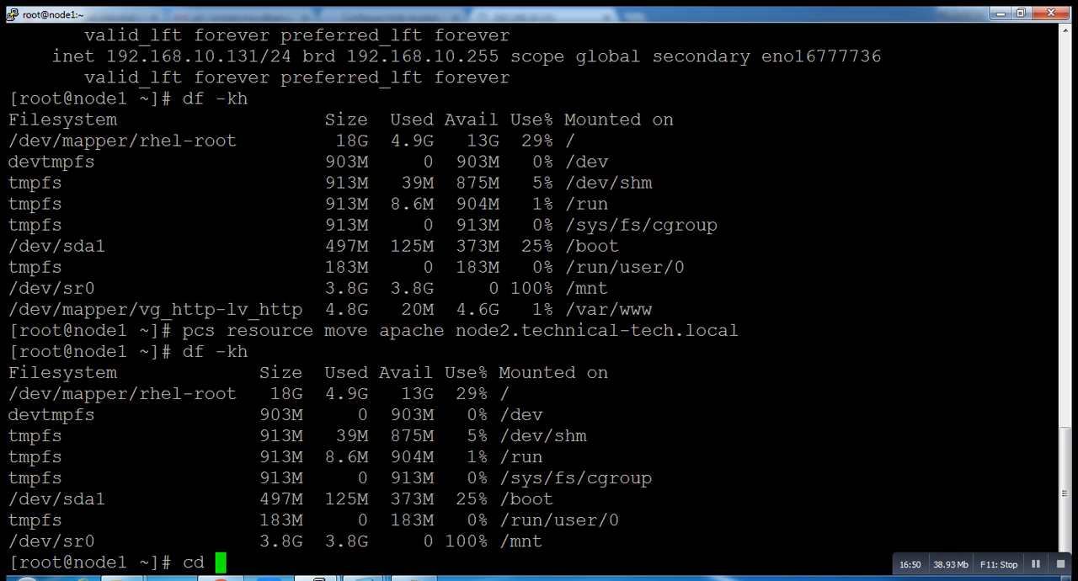